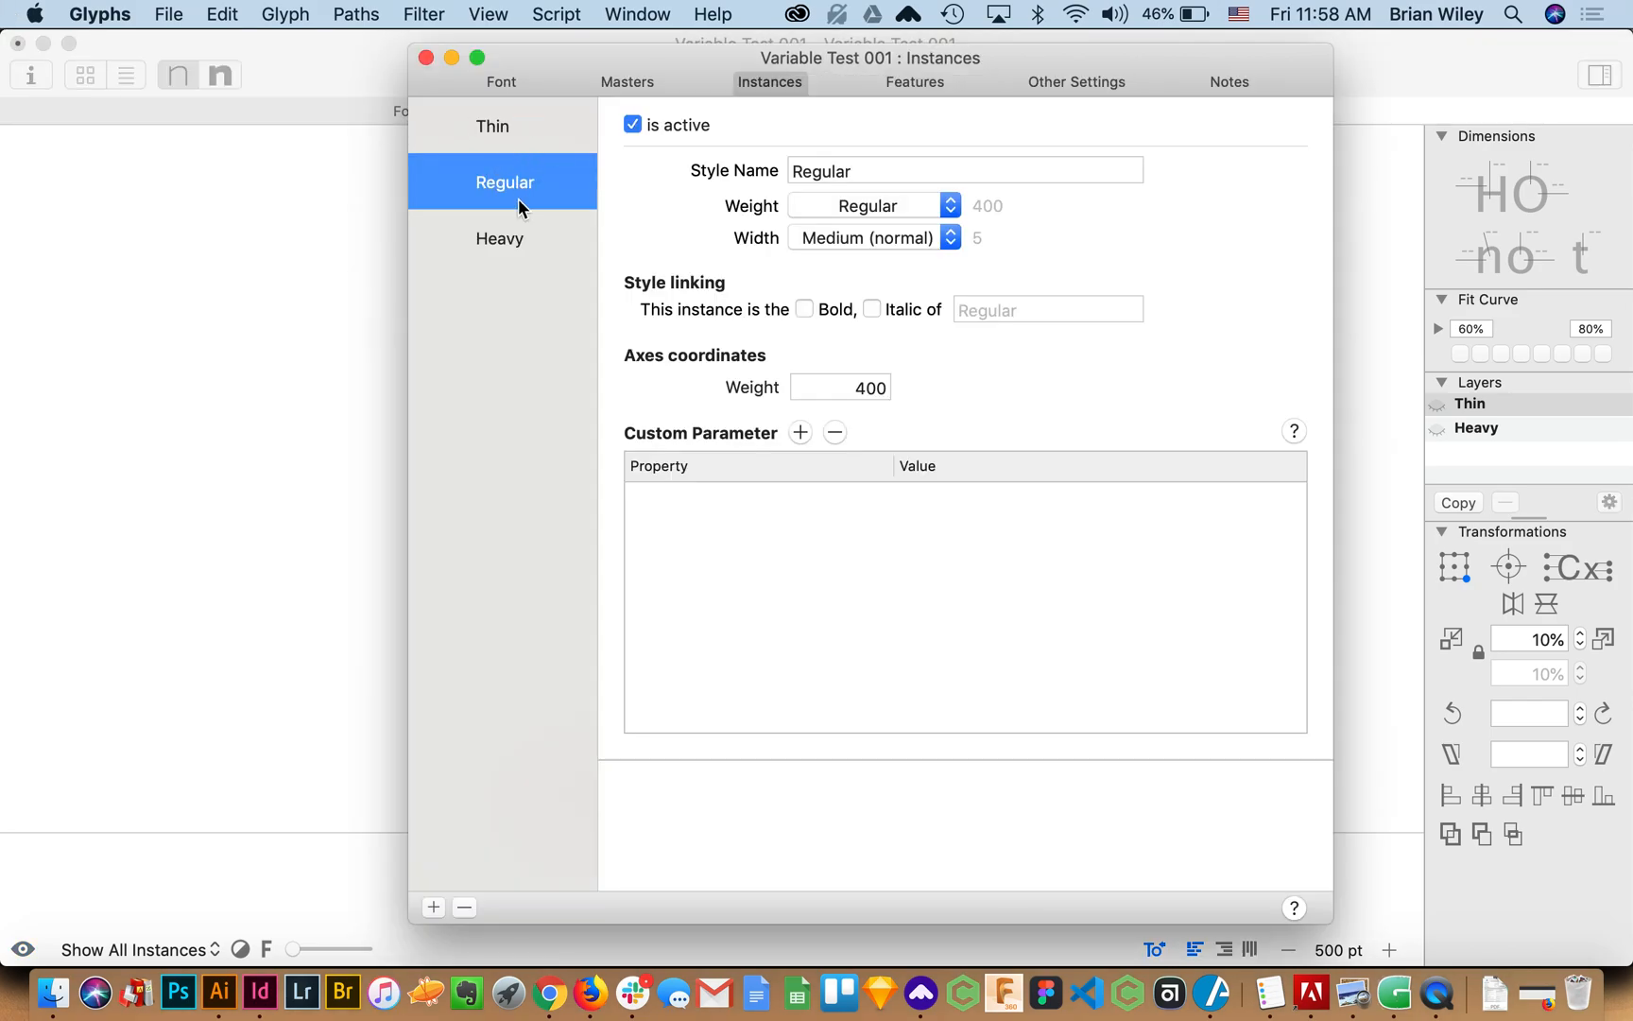
Review the Thin, Heavy and Regular instances' weight coordinates, then close Font Info unchanged
click(492, 125)
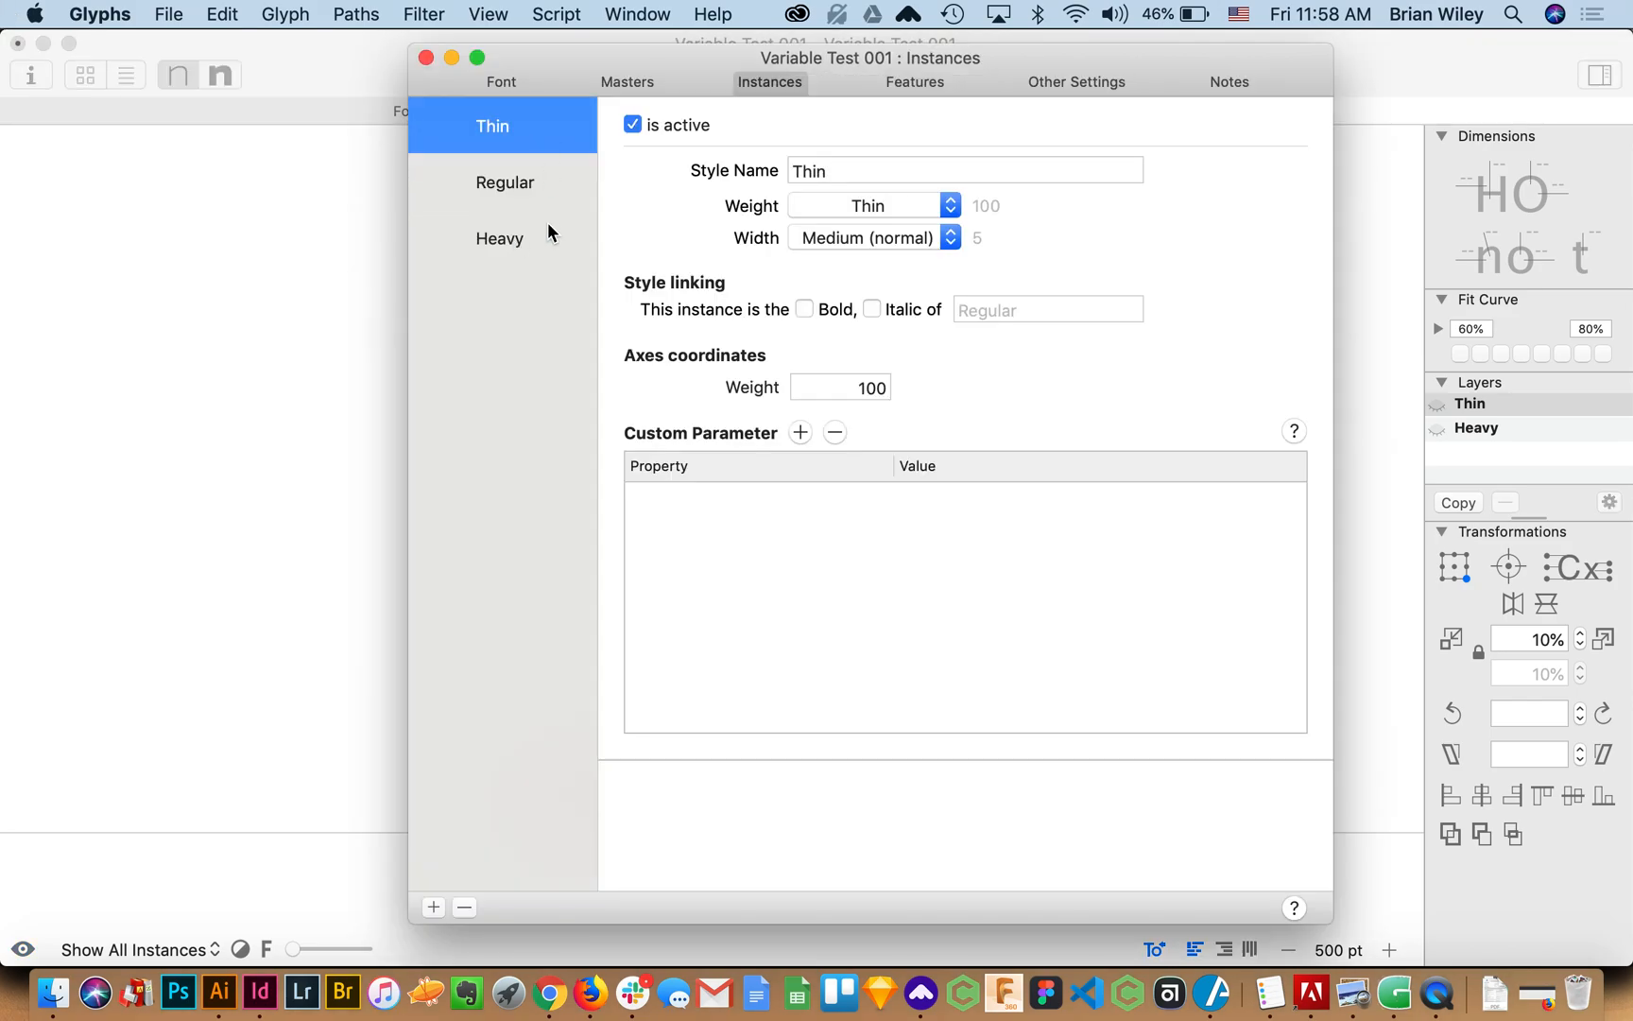
click(499, 238)
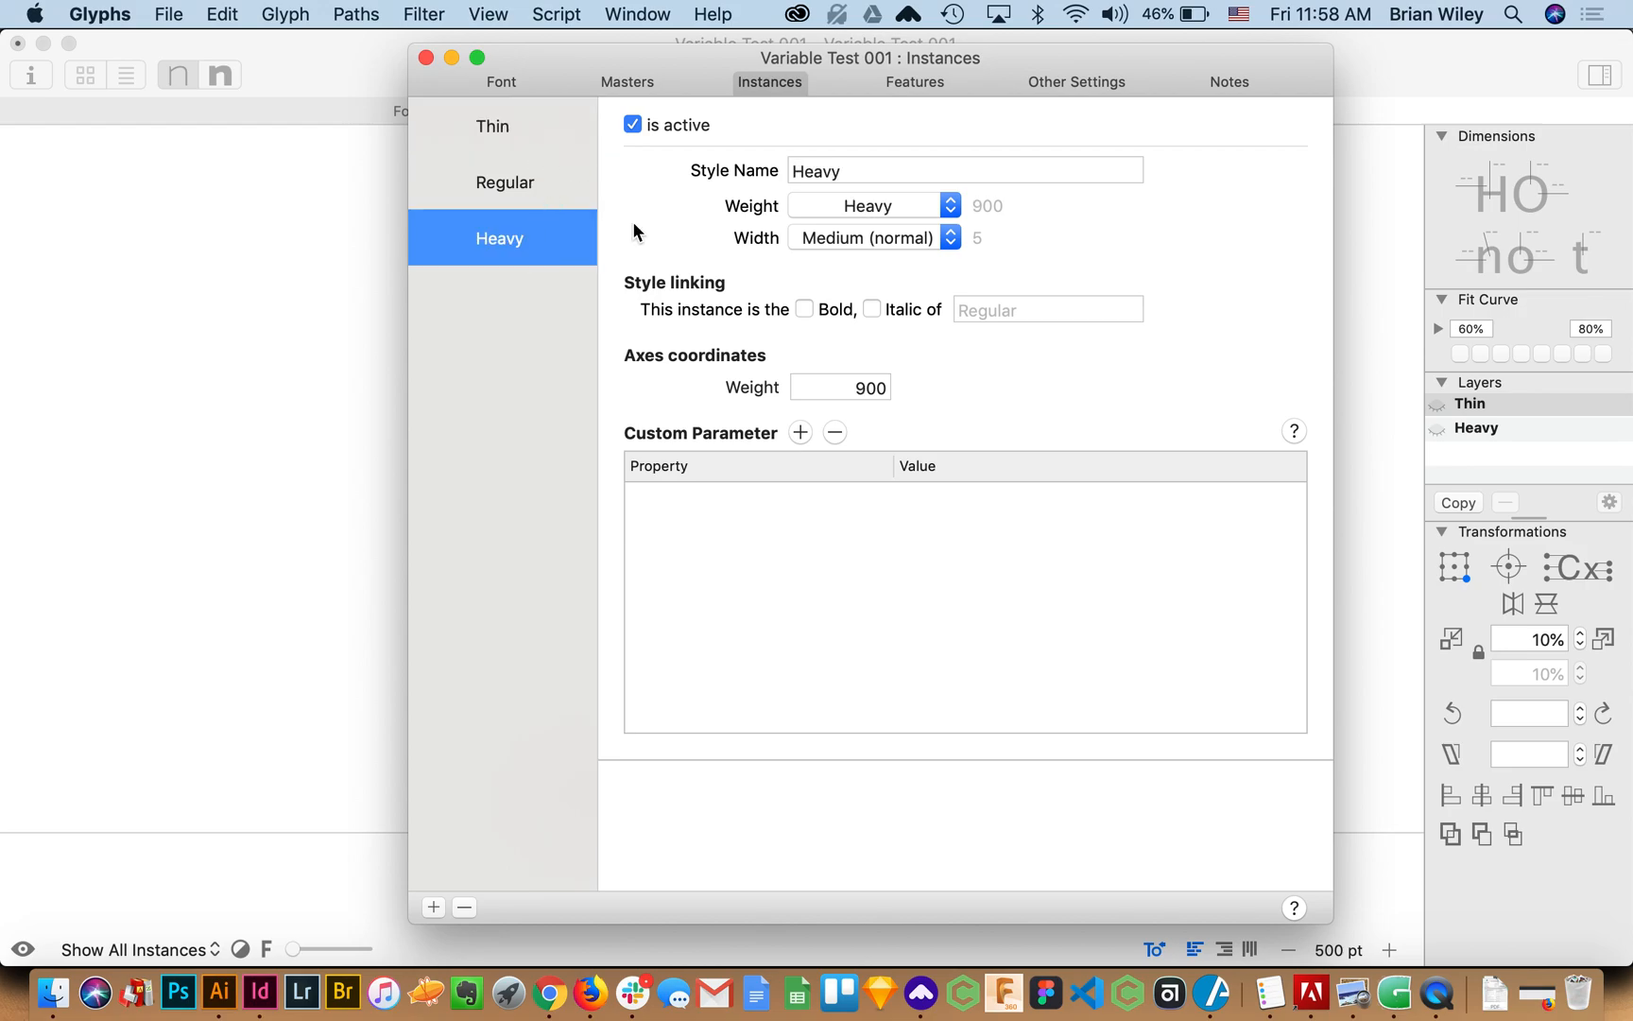
click(862, 387)
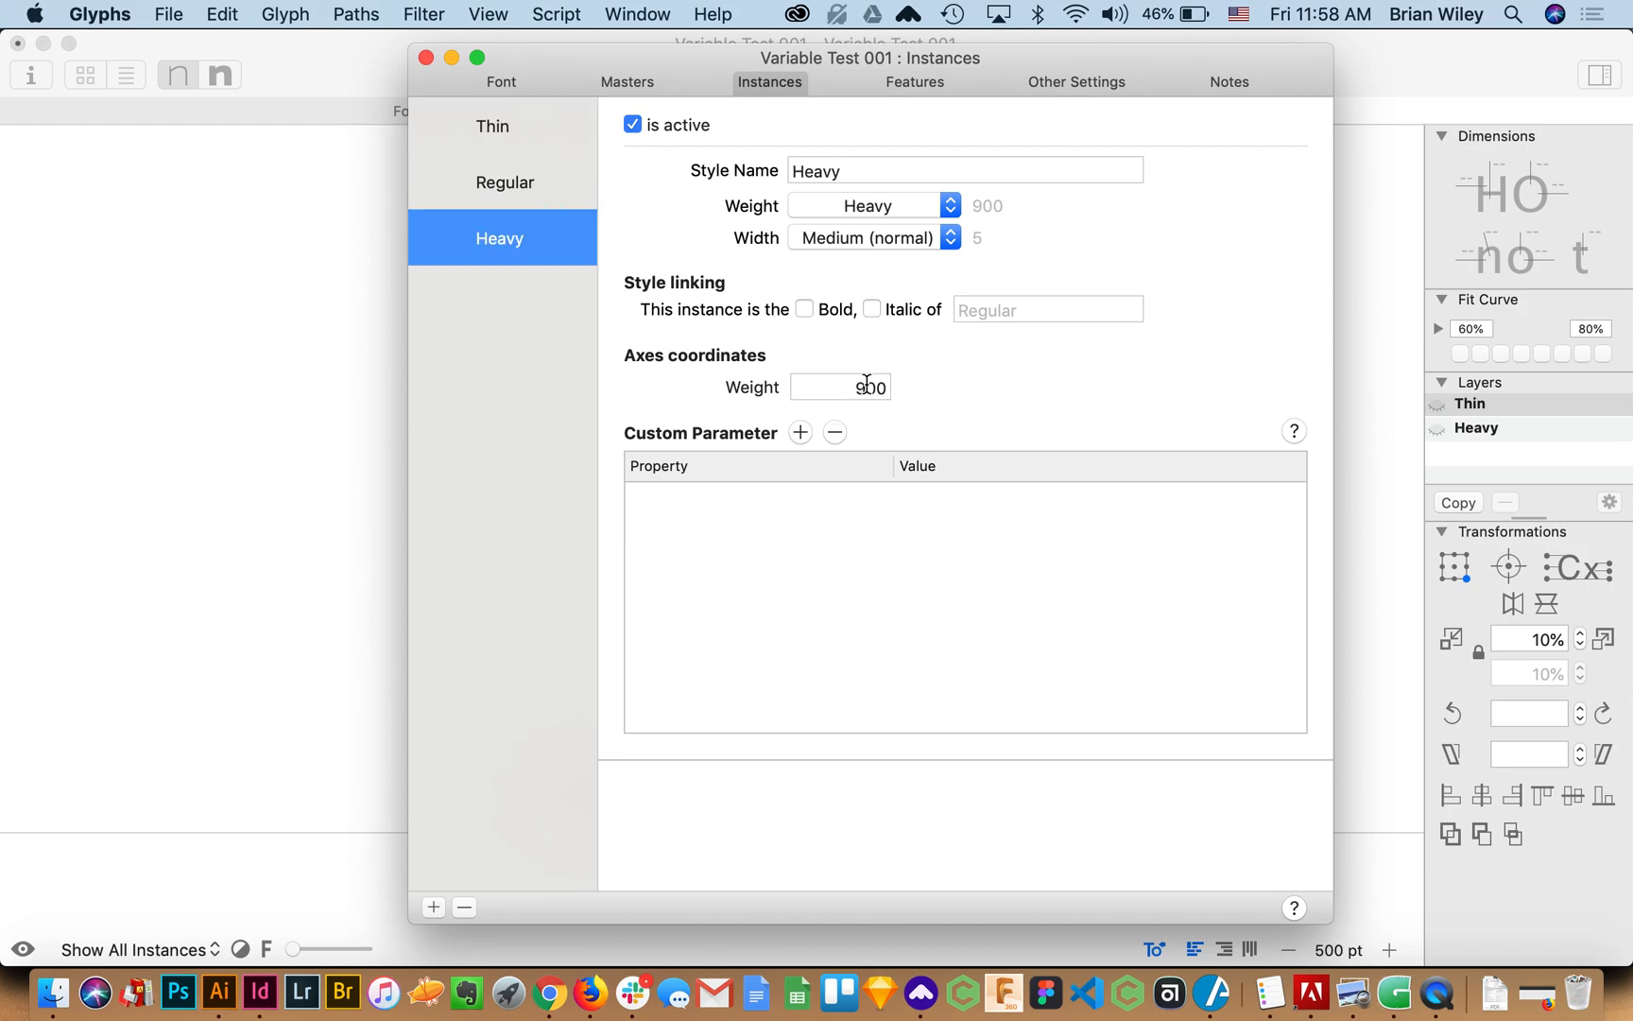
click(504, 181)
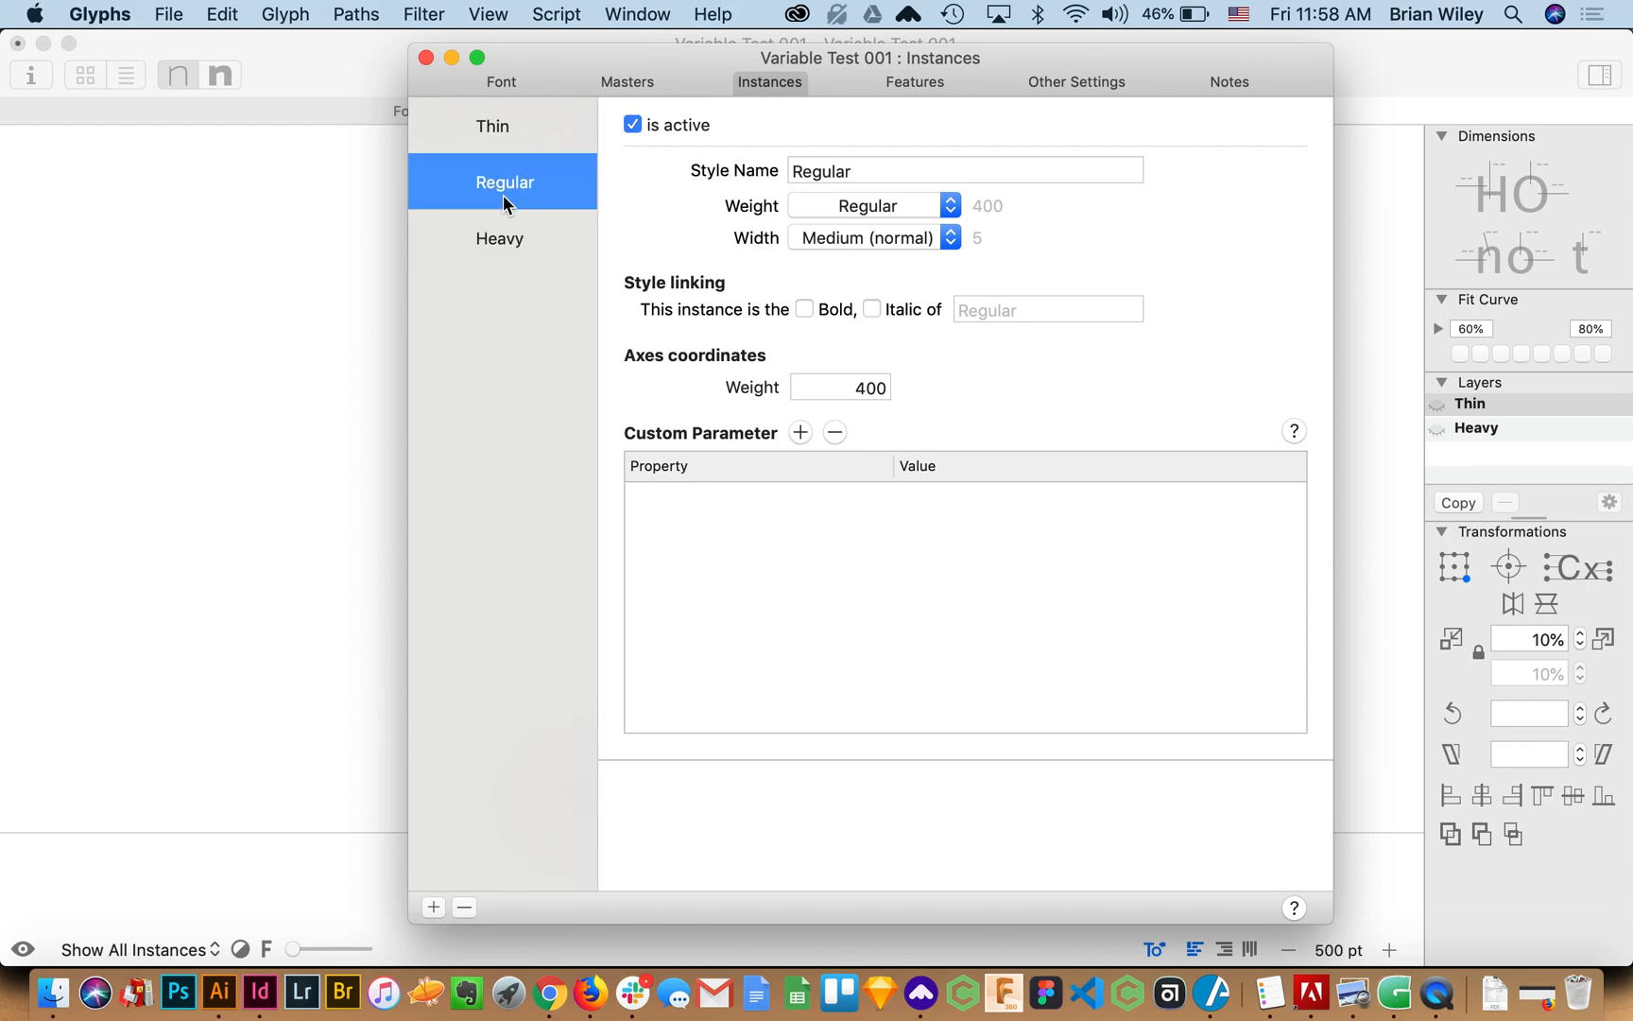
click(854, 387)
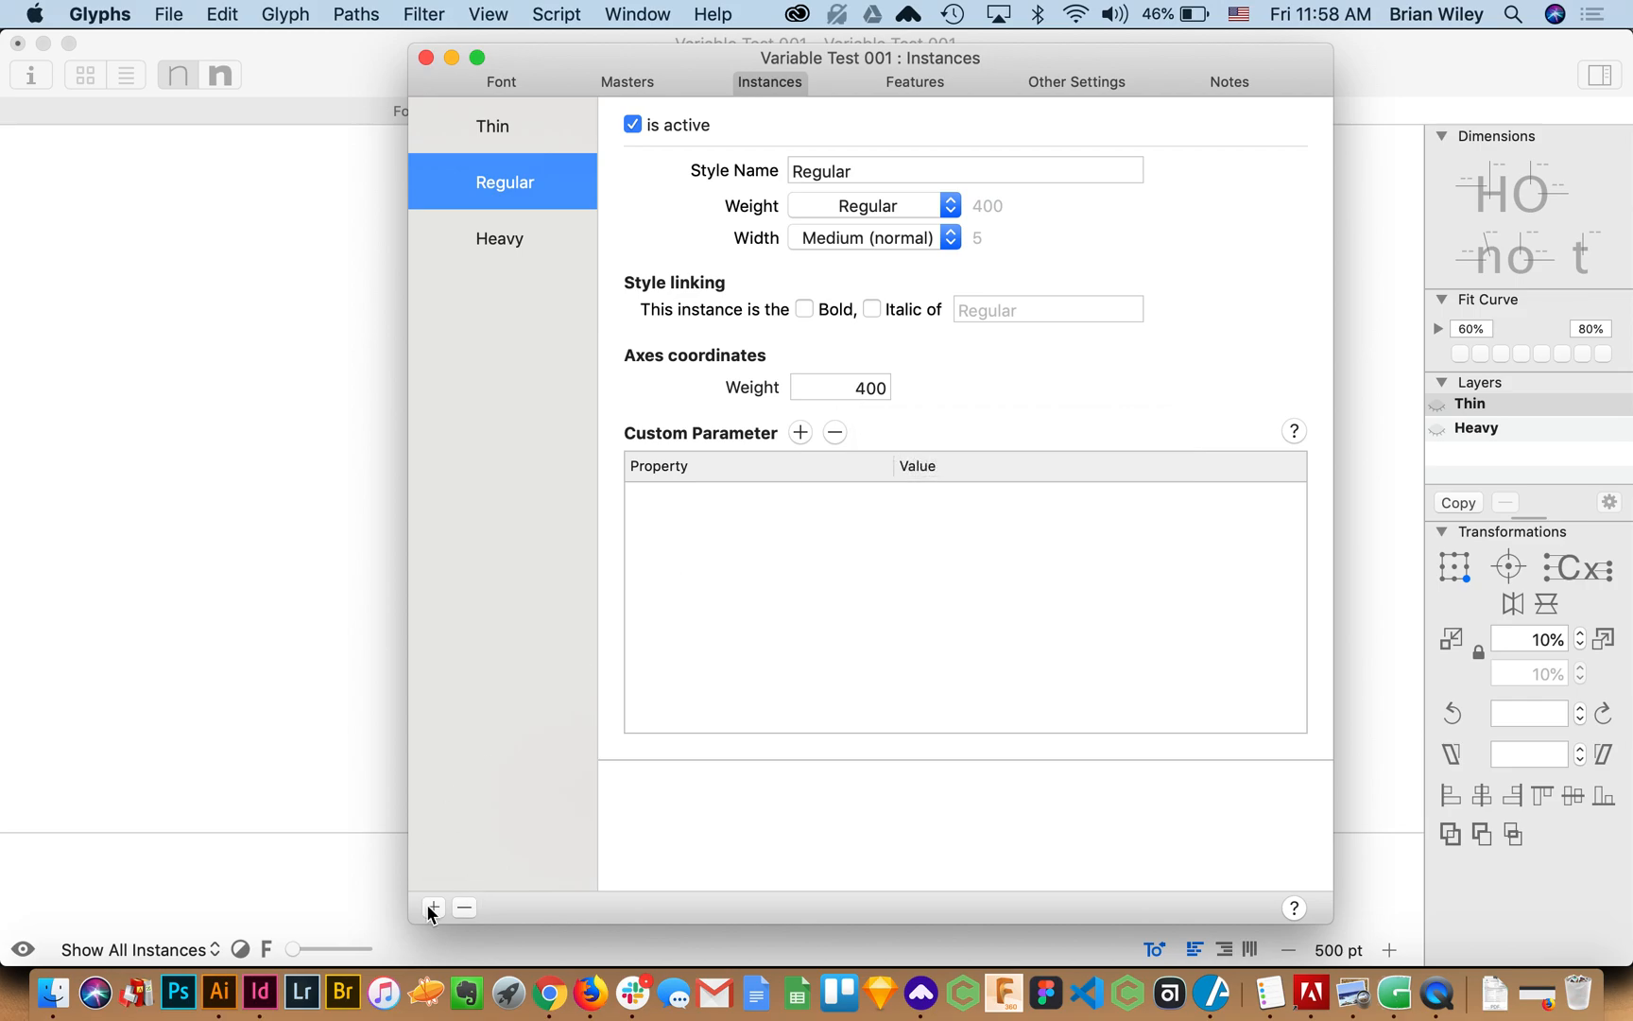
click(856, 387)
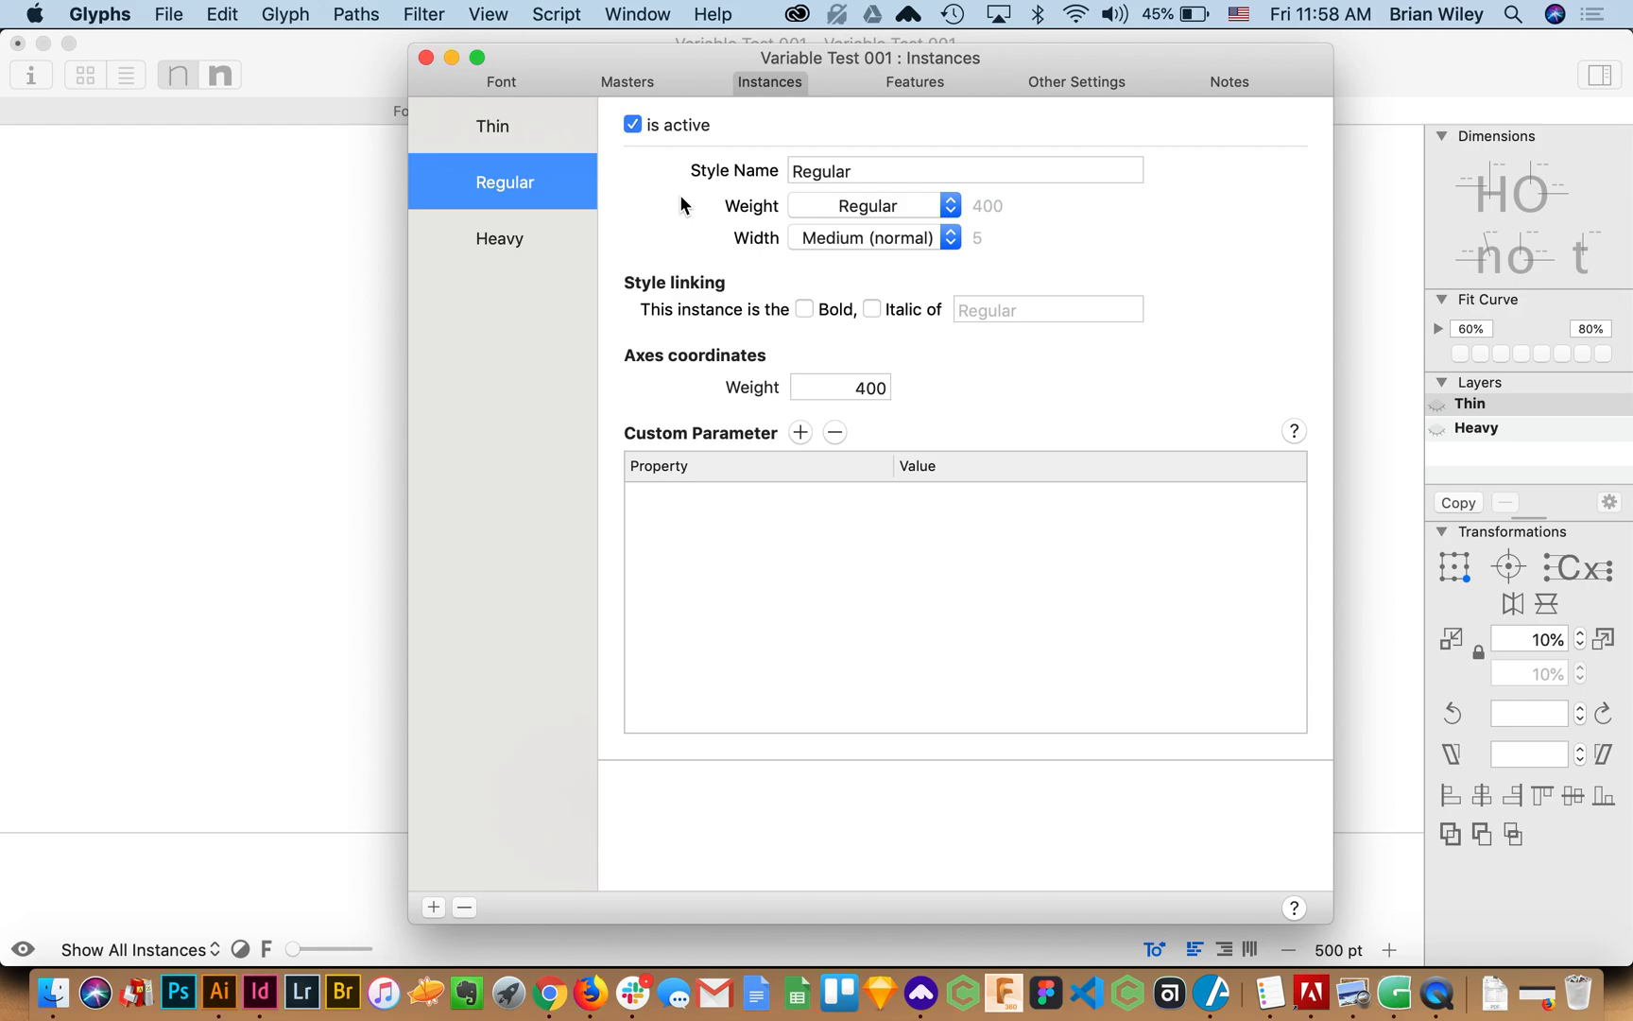
mouse_move(495, 129)
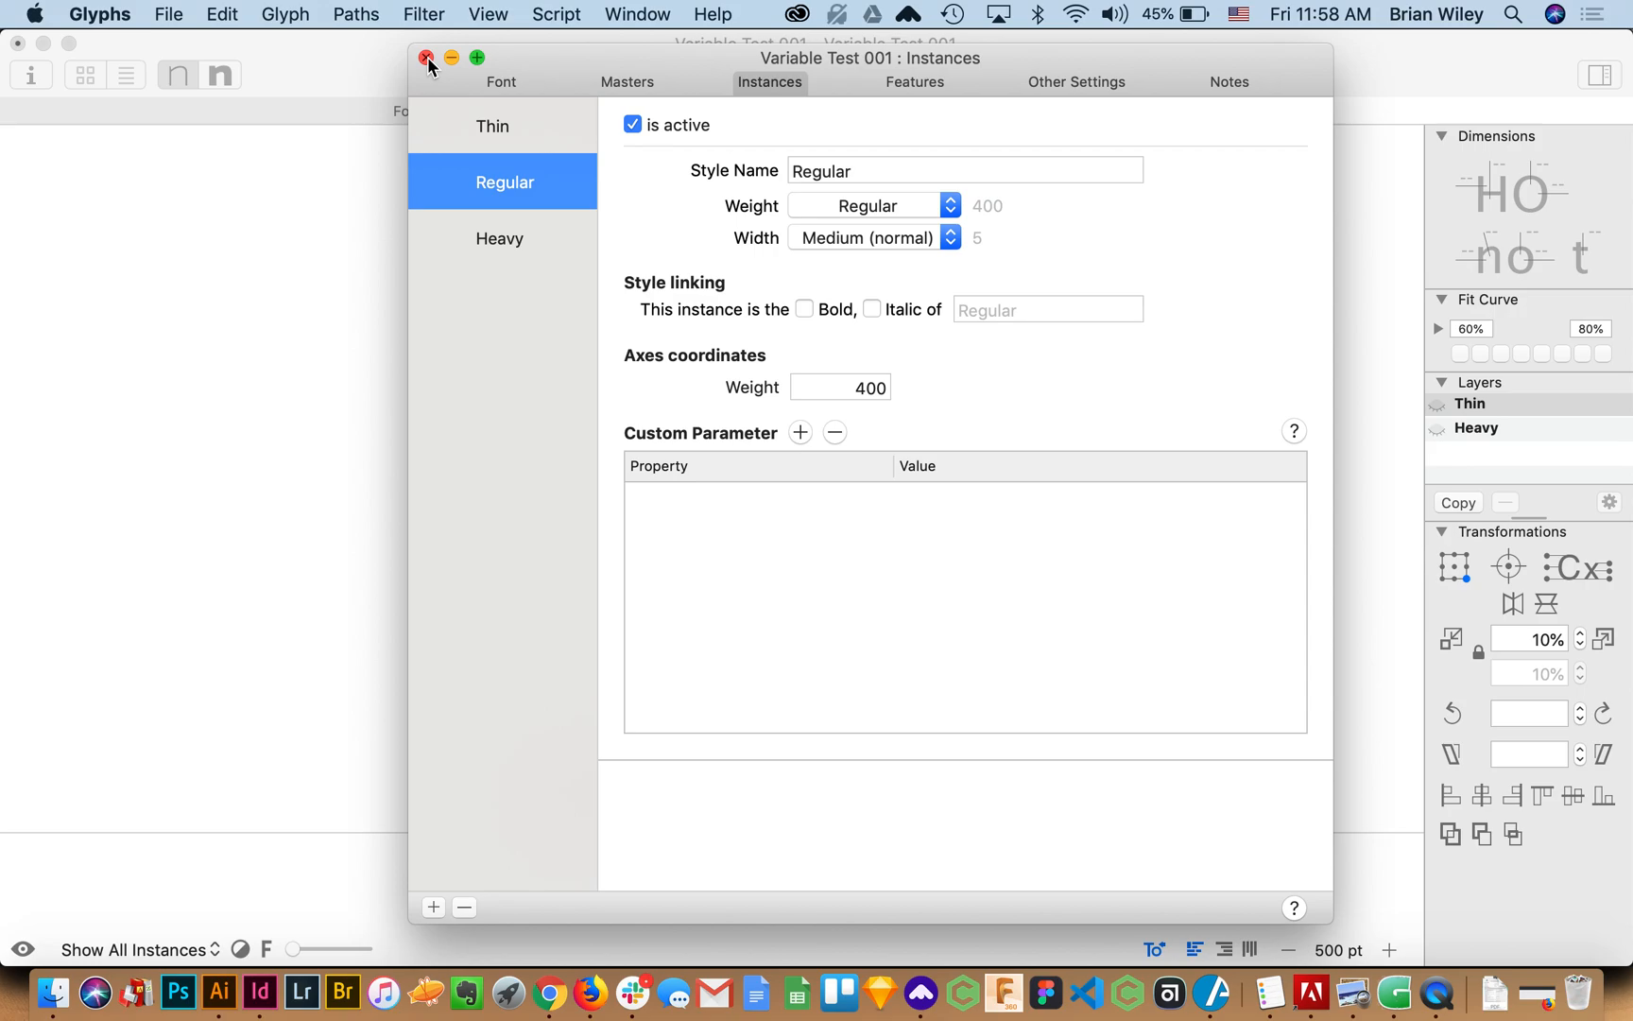
click(422, 59)
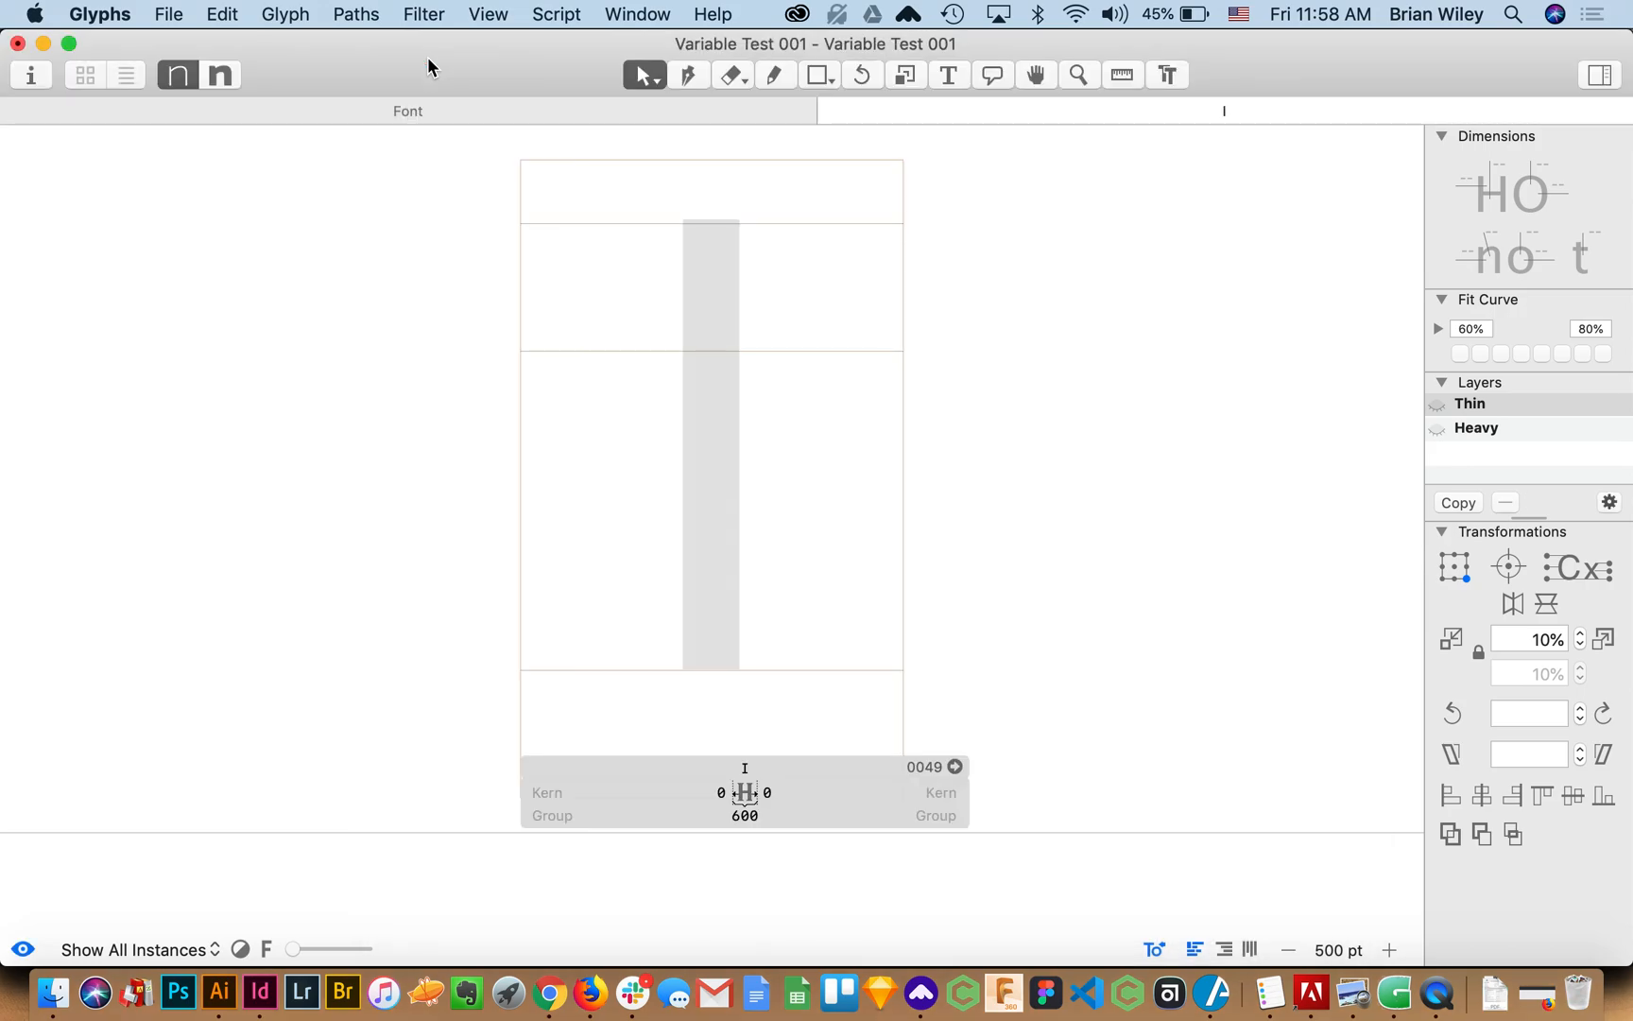
mouse_move(461, 819)
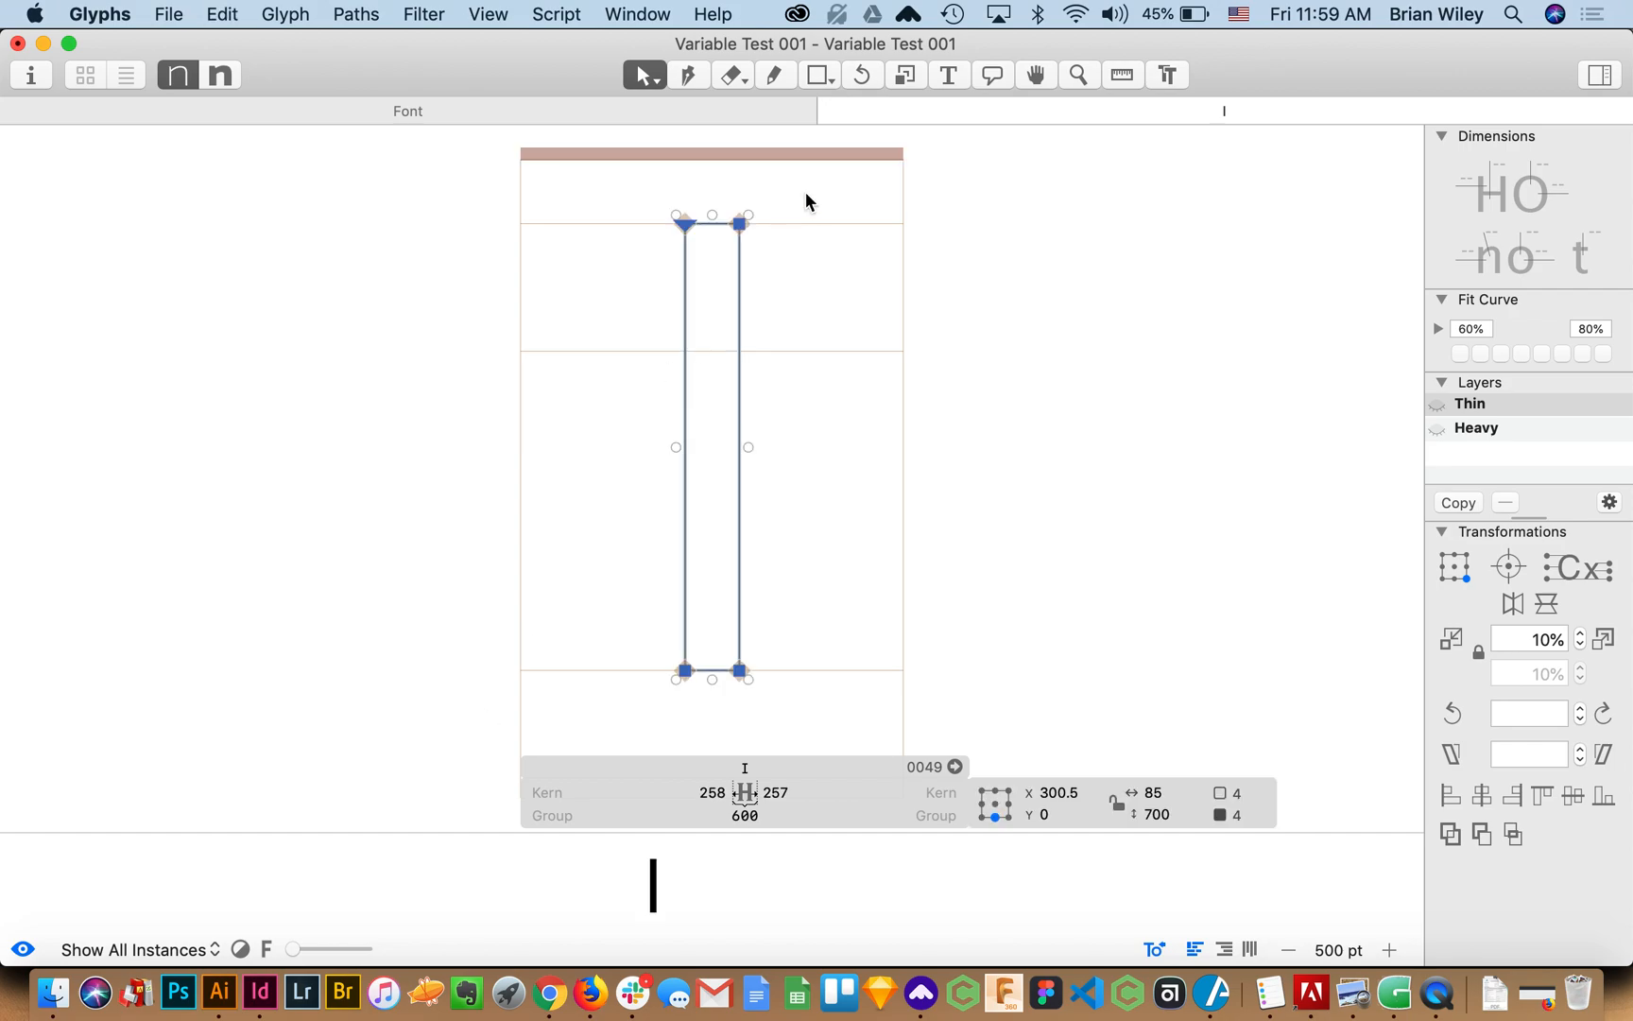
mouse_move(930, 382)
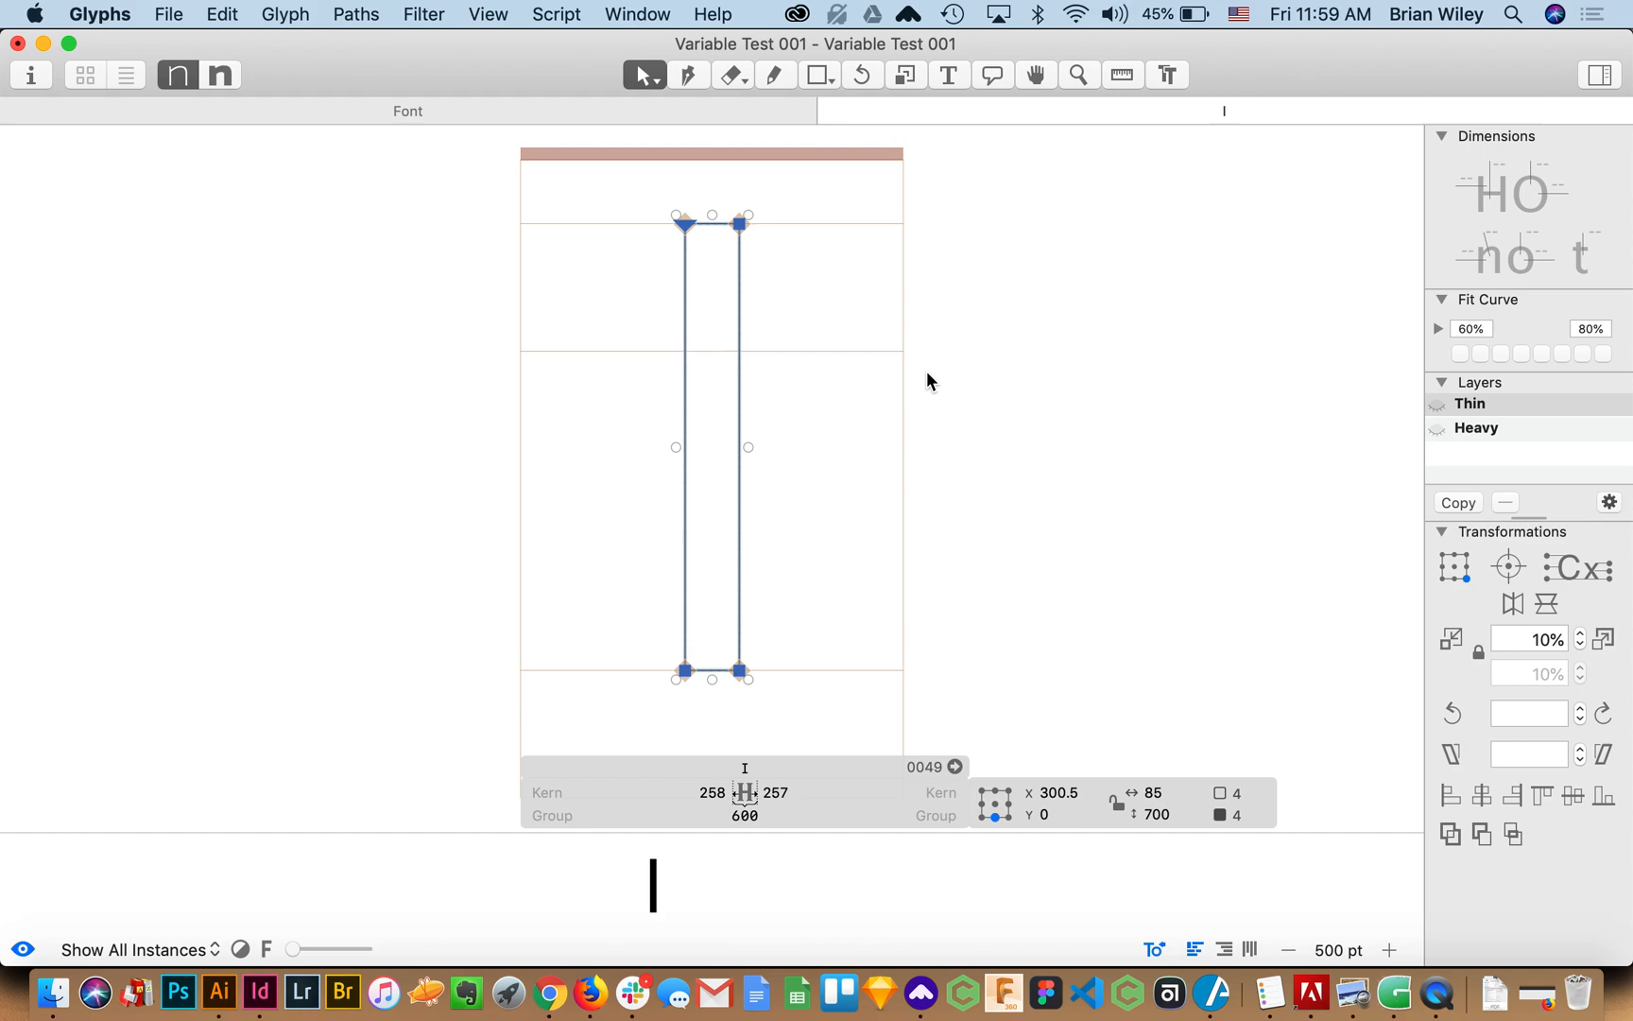
mouse_move(943, 451)
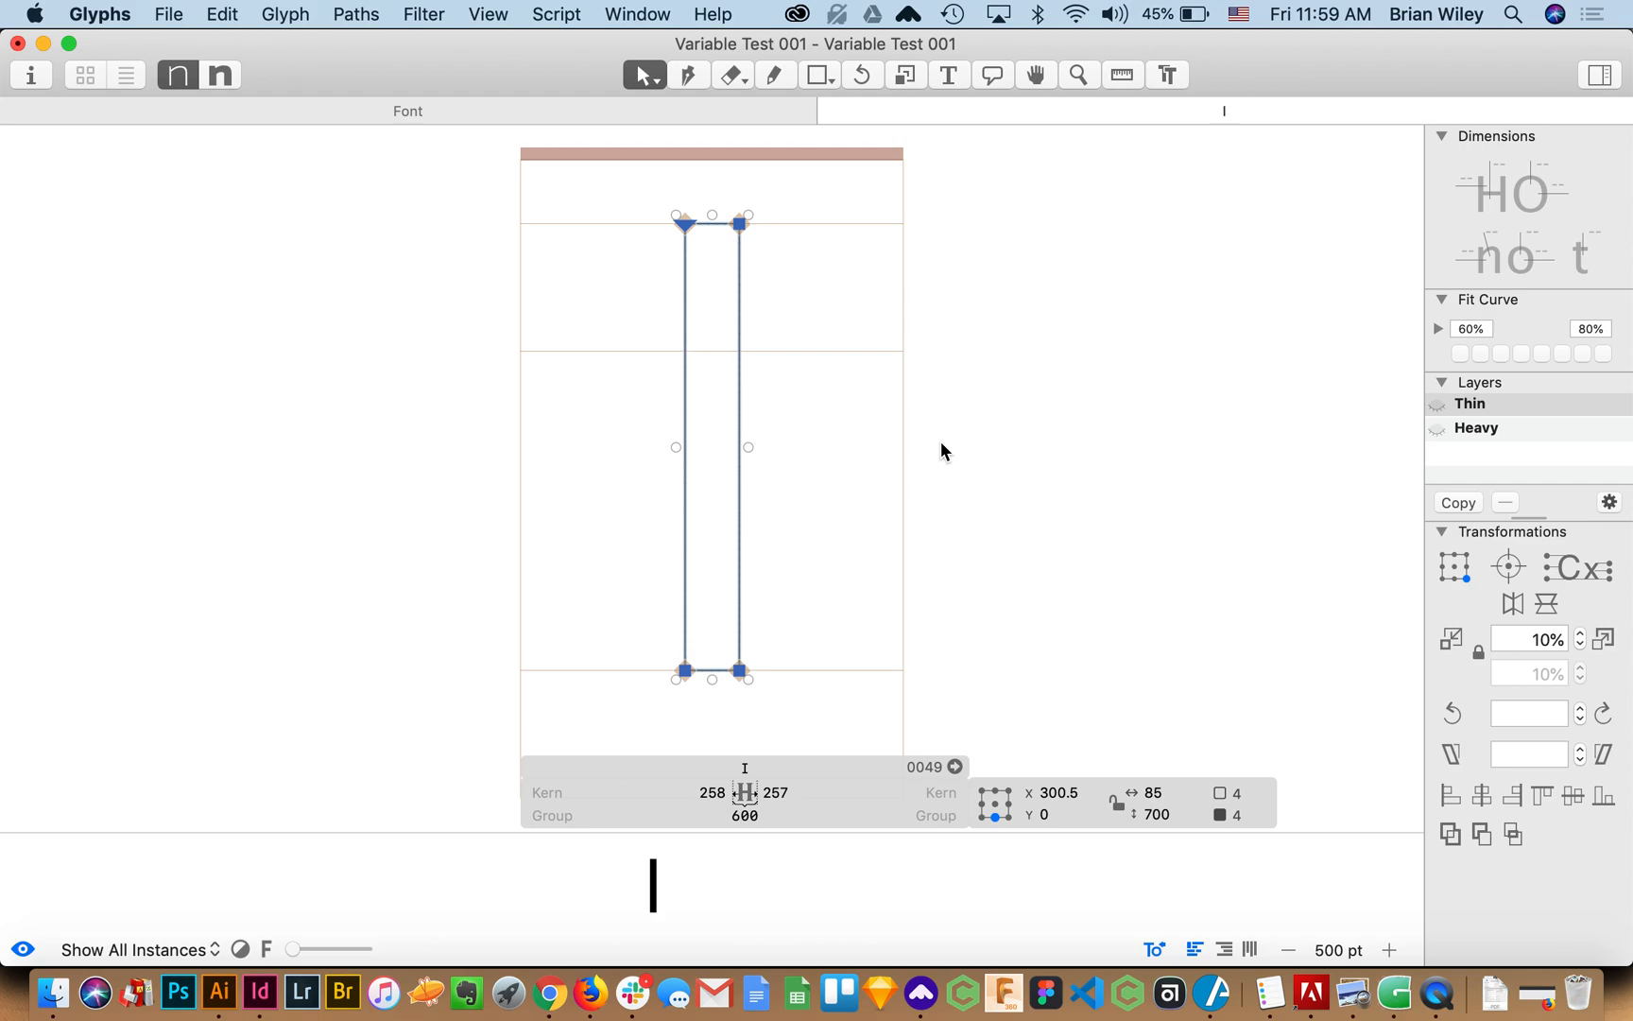
mouse_move(620, 263)
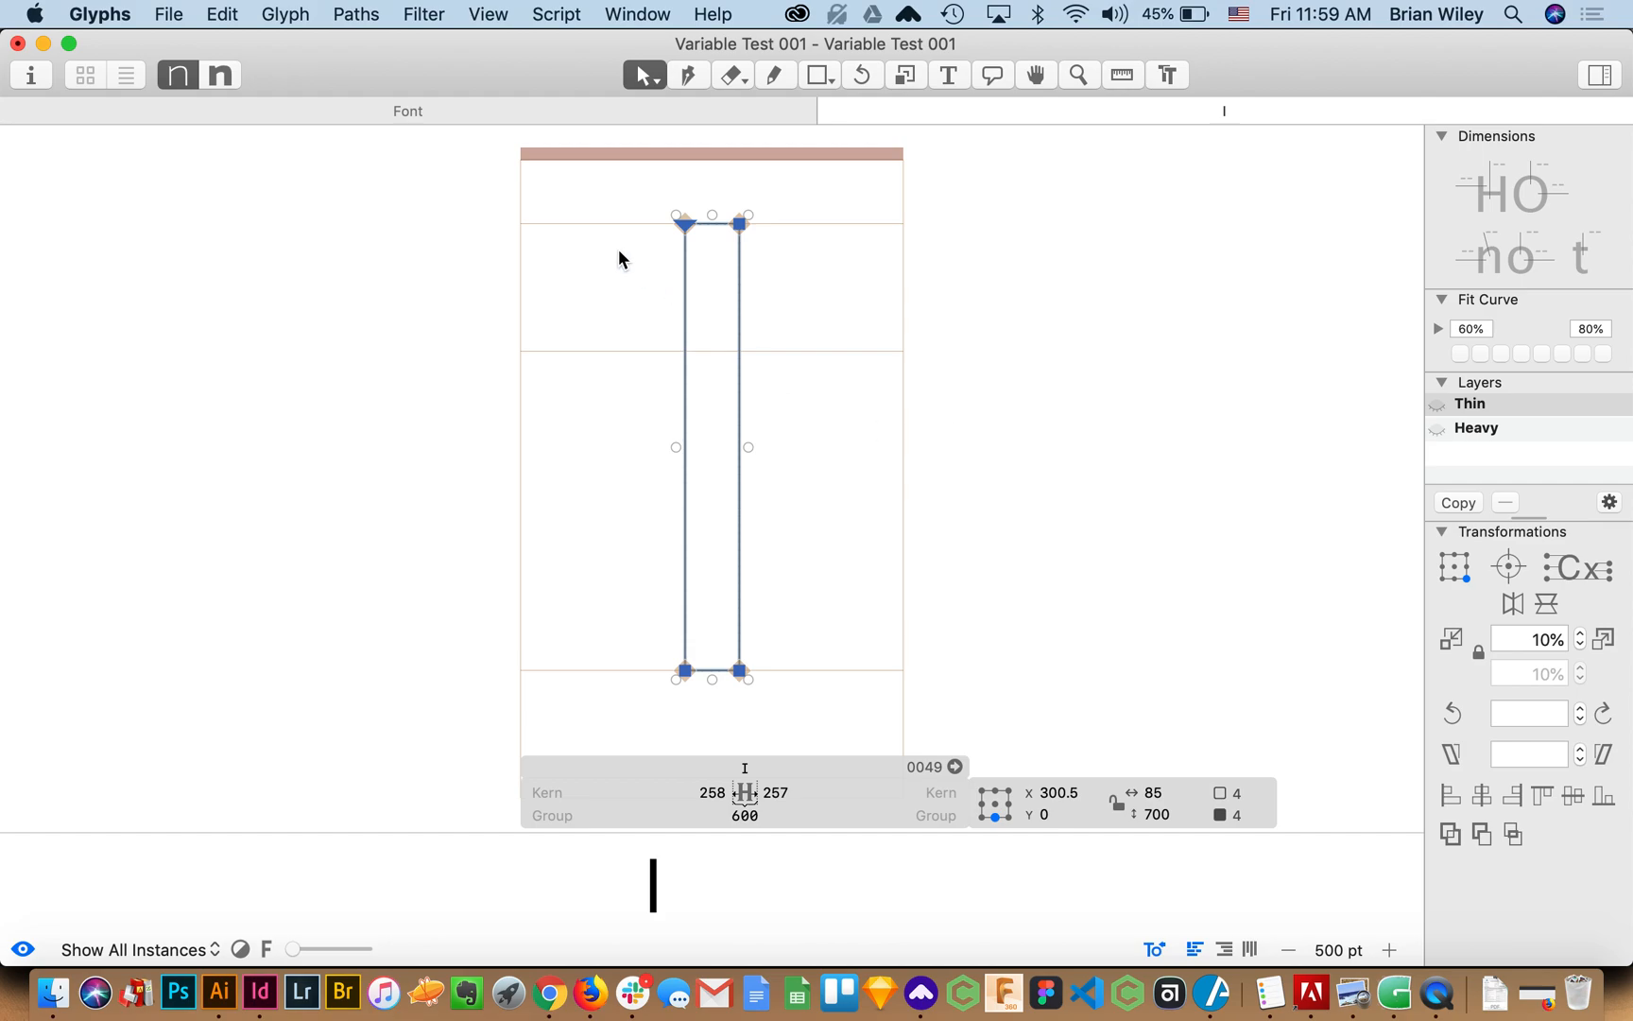
mouse_move(892, 170)
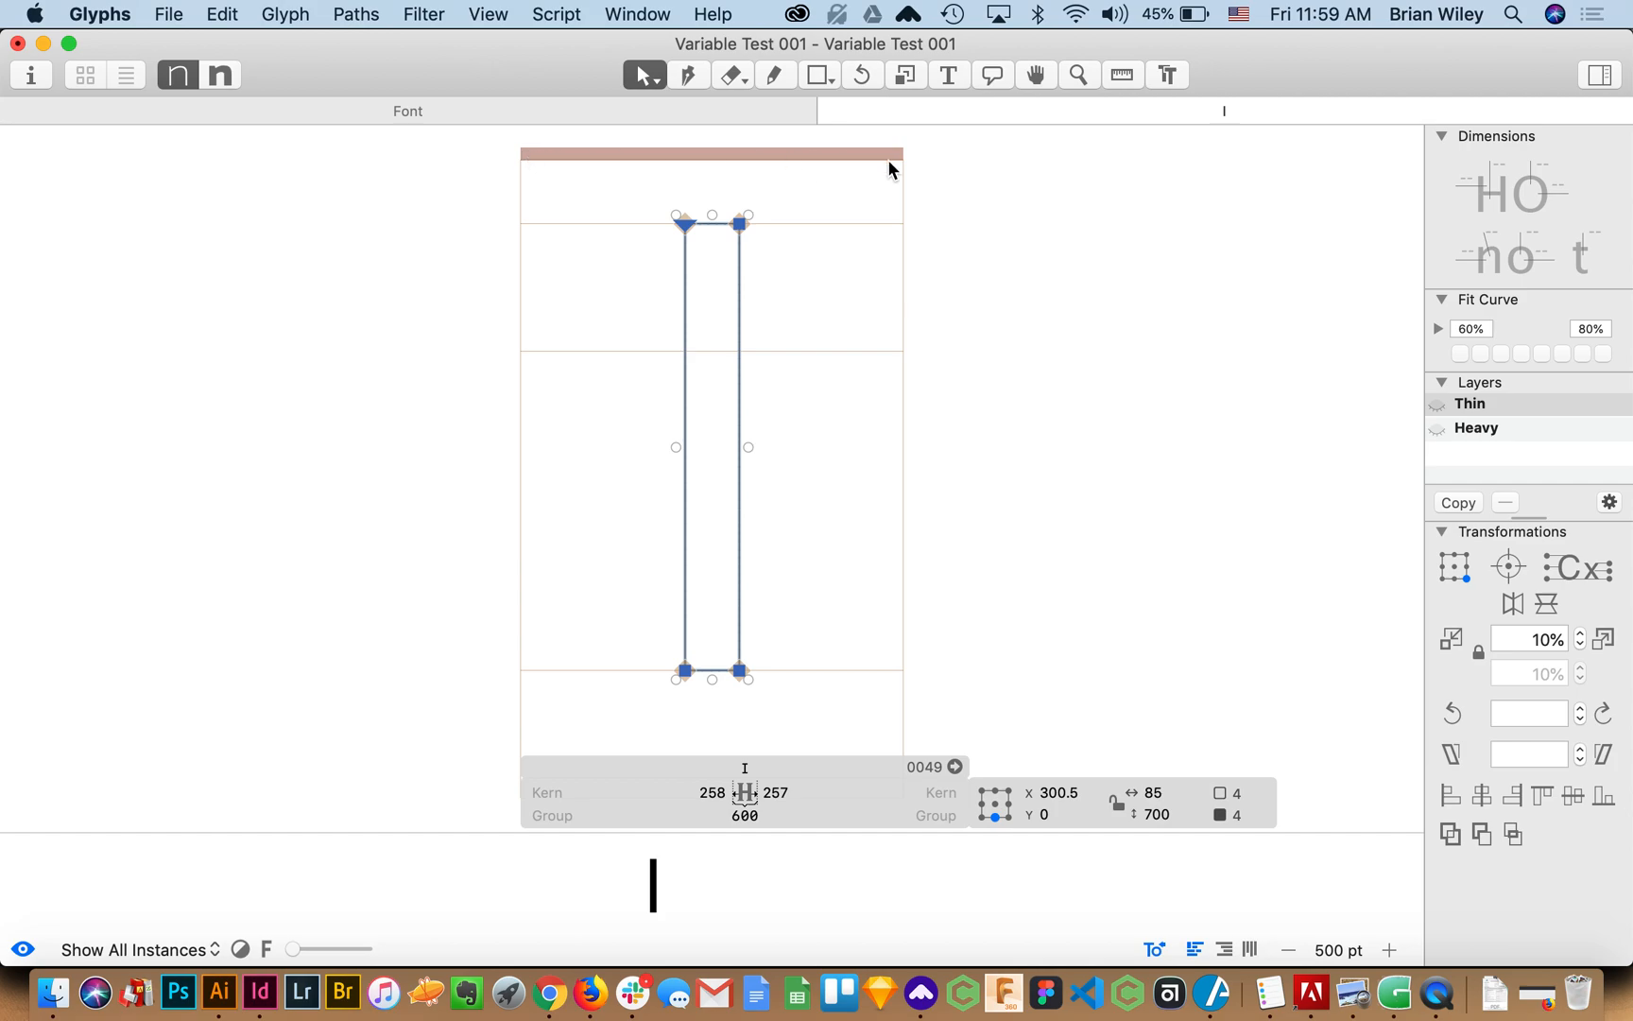
mouse_move(636, 197)
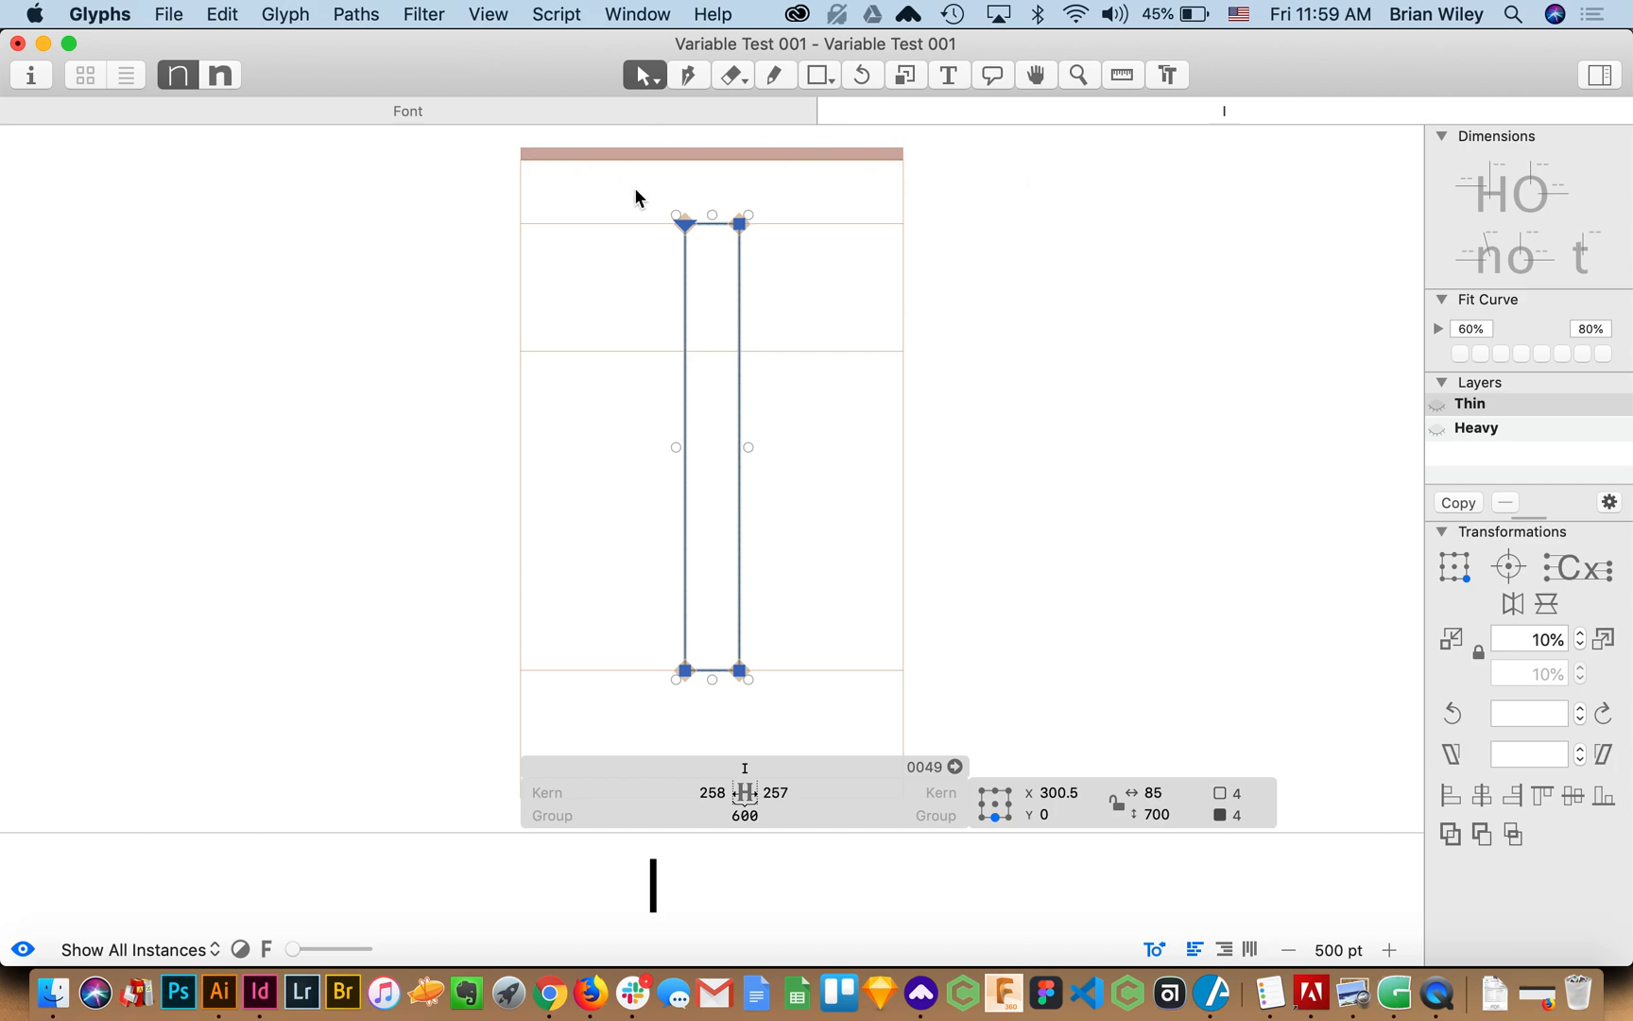
mouse_move(373, 84)
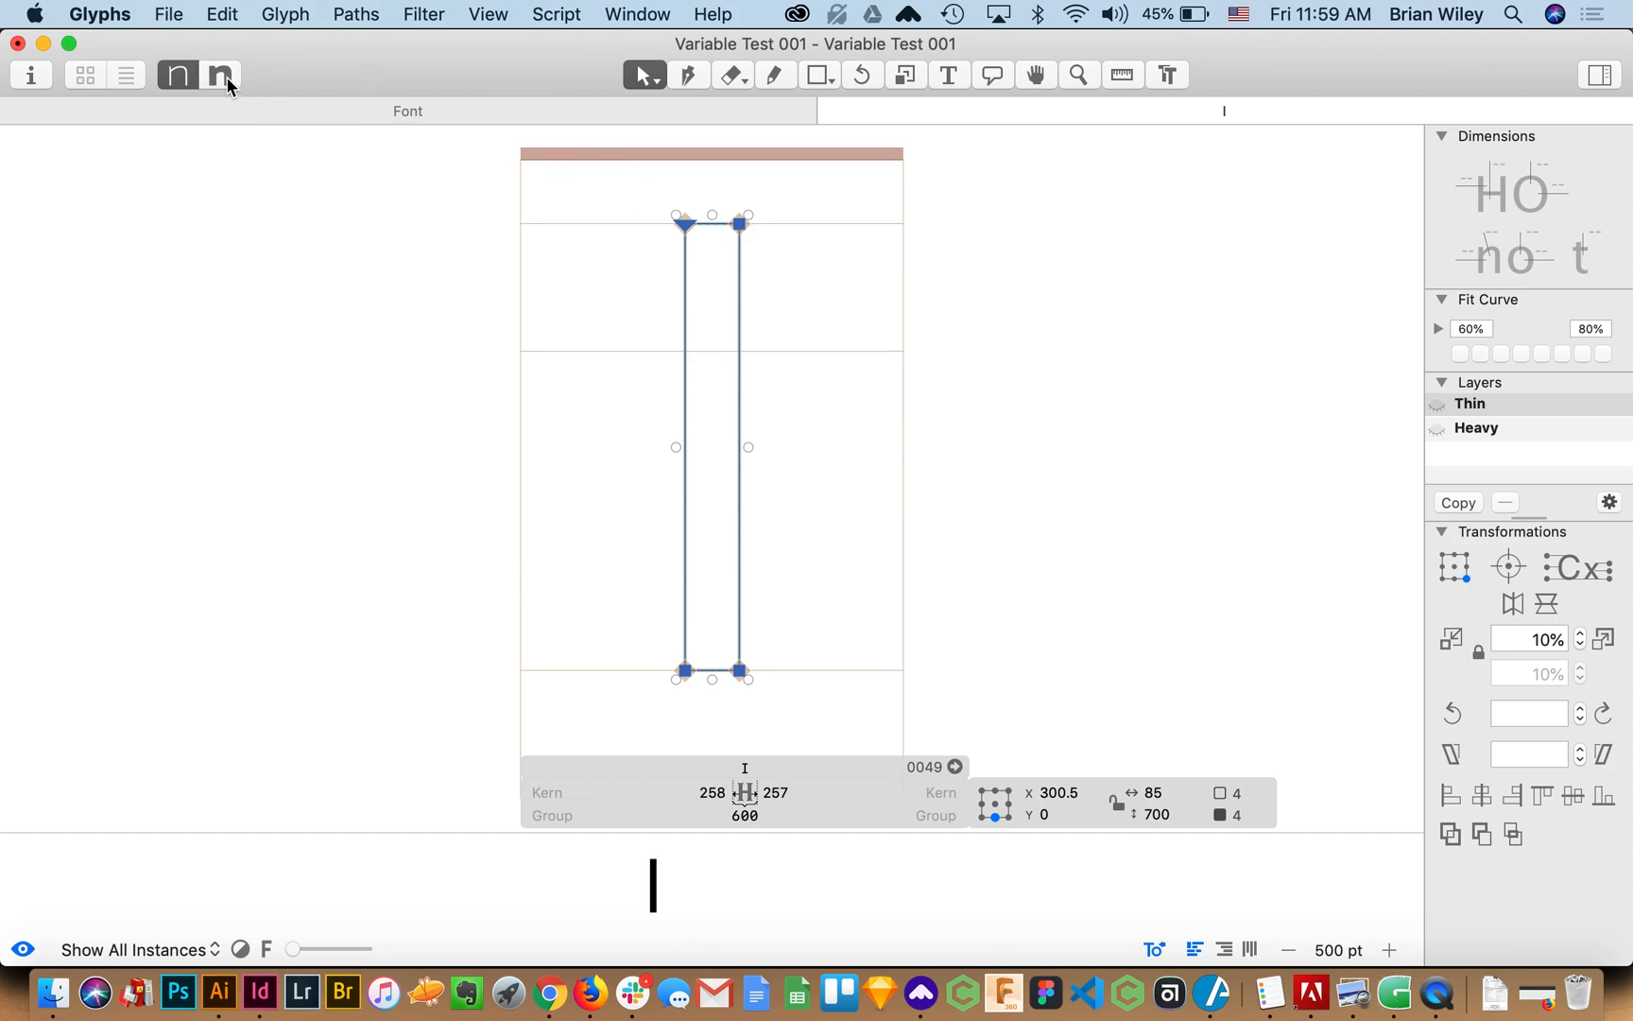
click(1478, 429)
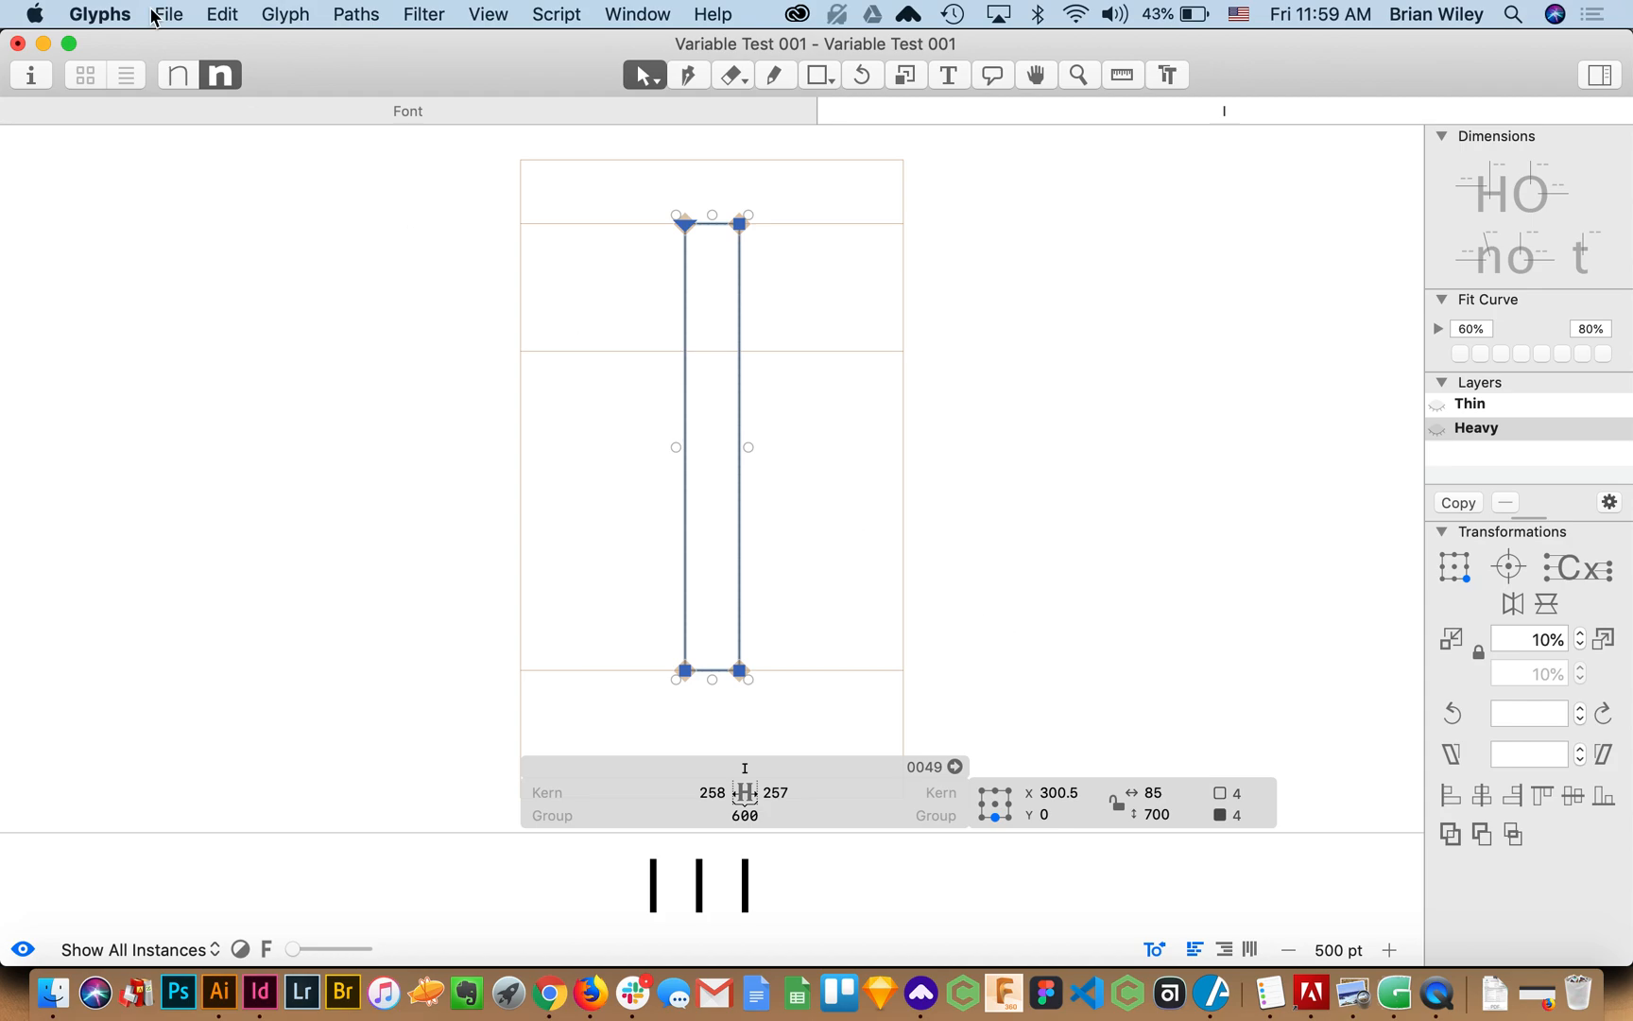
mouse_move(363, 185)
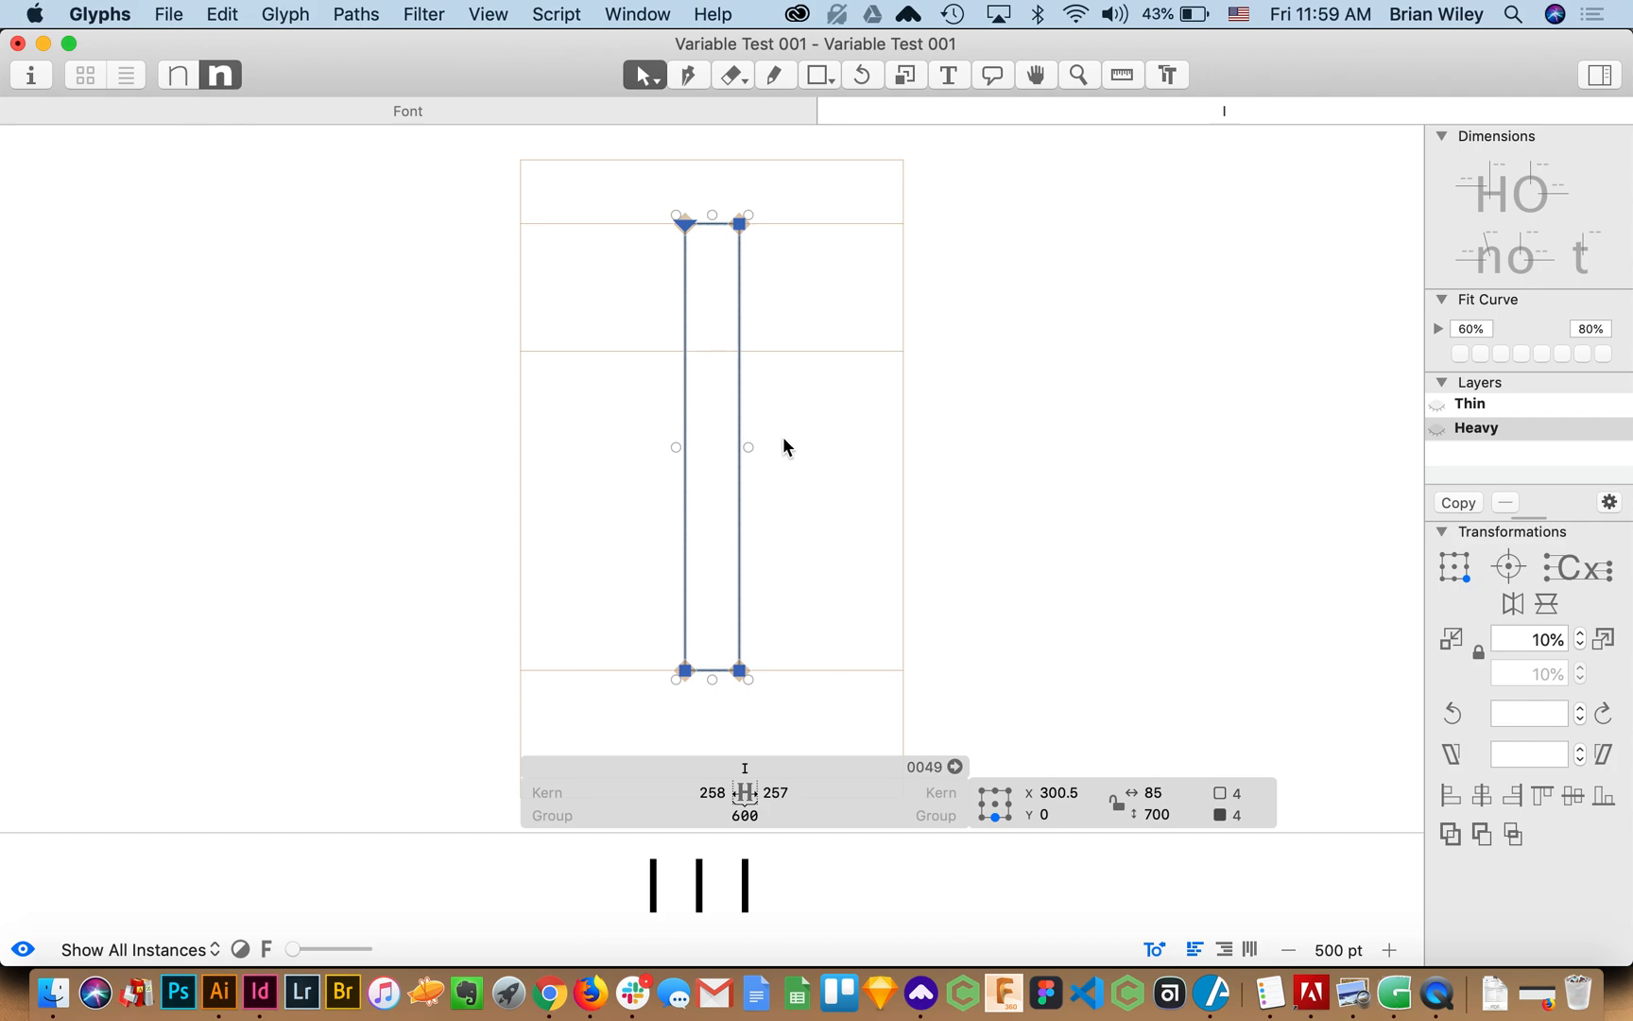
click(690, 75)
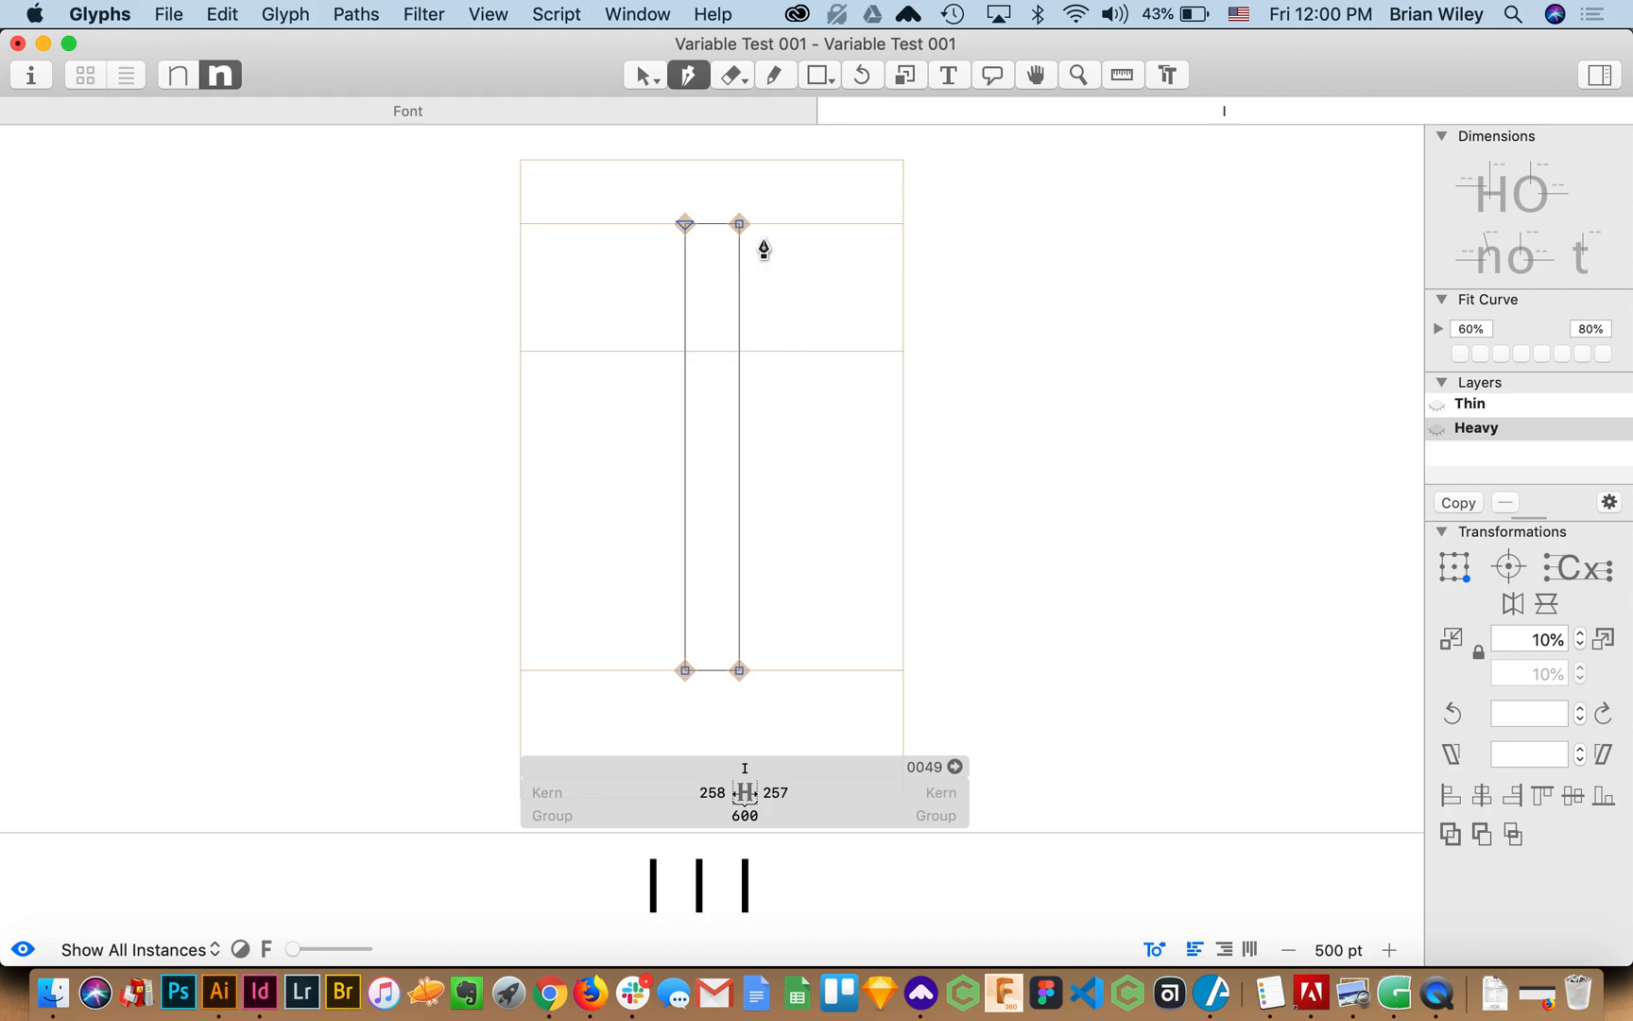
mouse_move(756, 764)
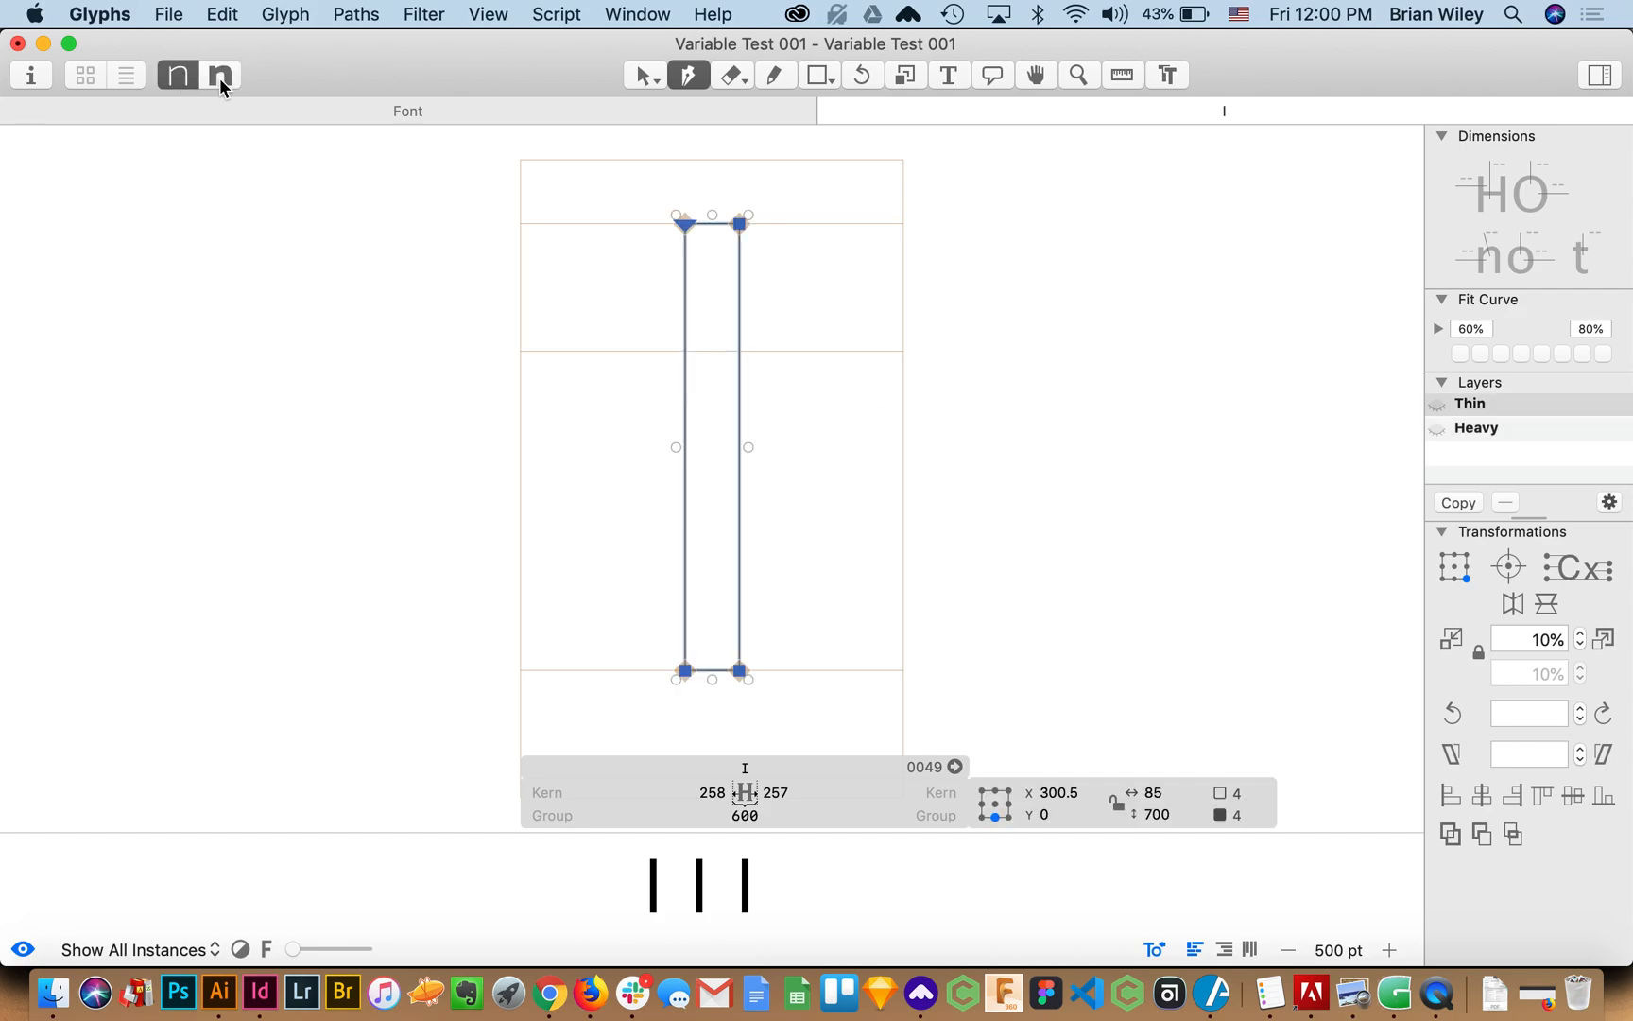
mouse_move(221, 87)
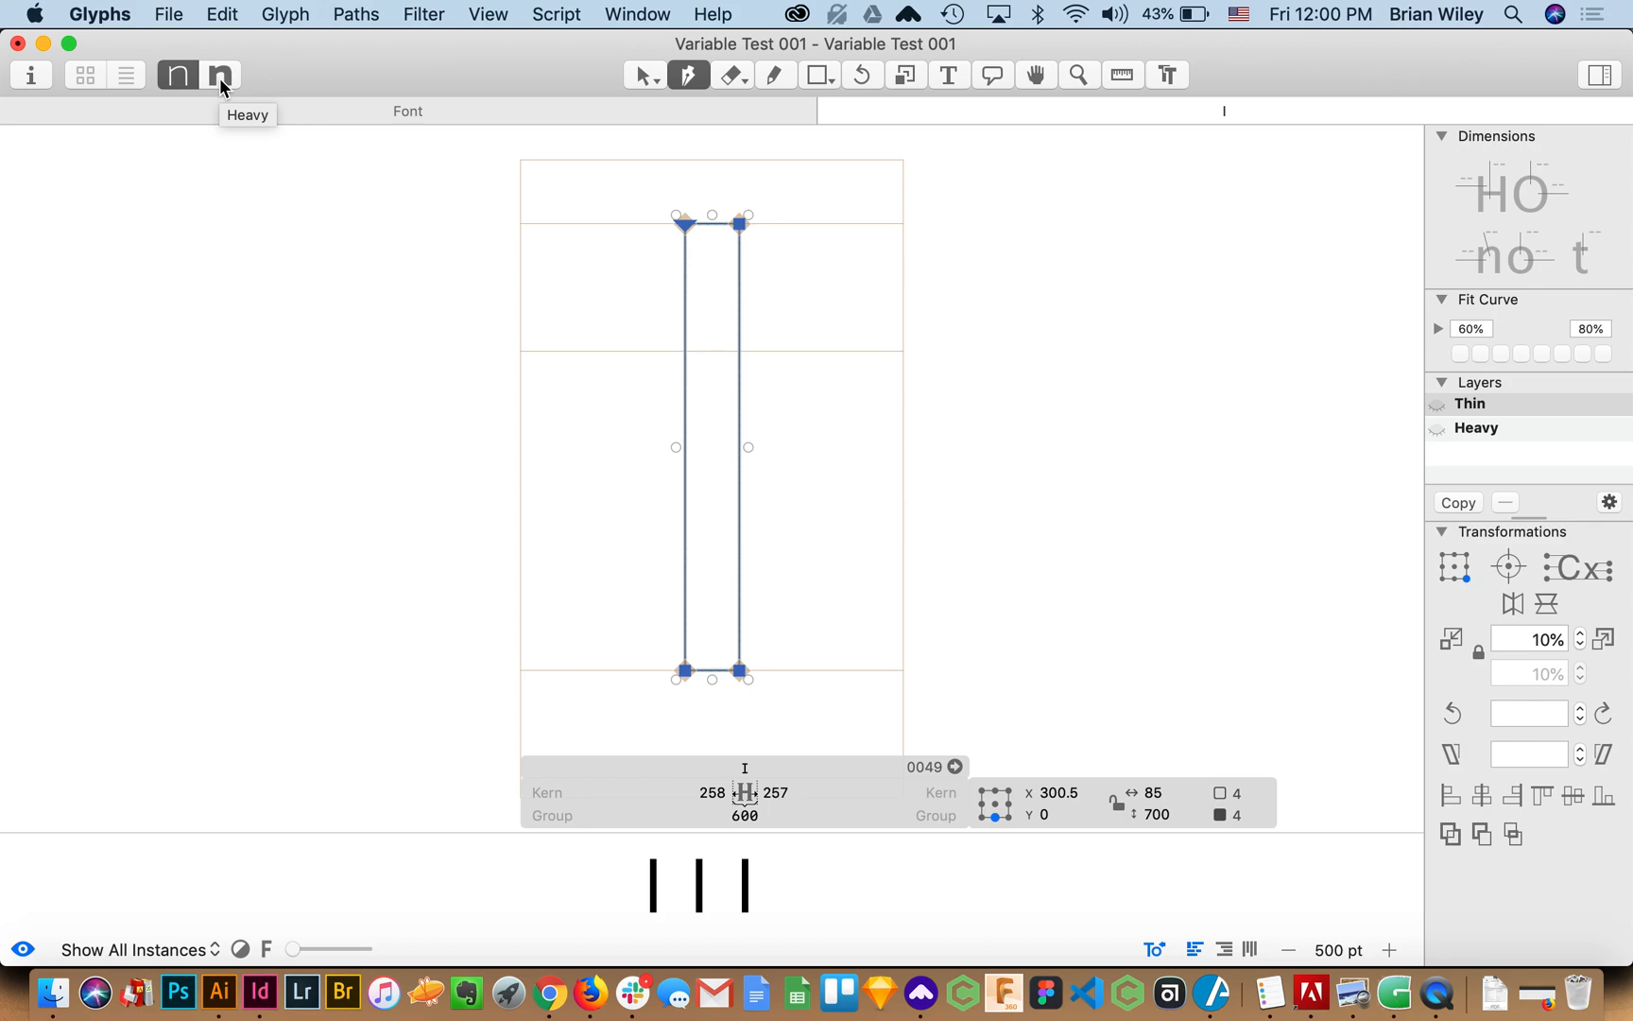
mouse_move(1017, 522)
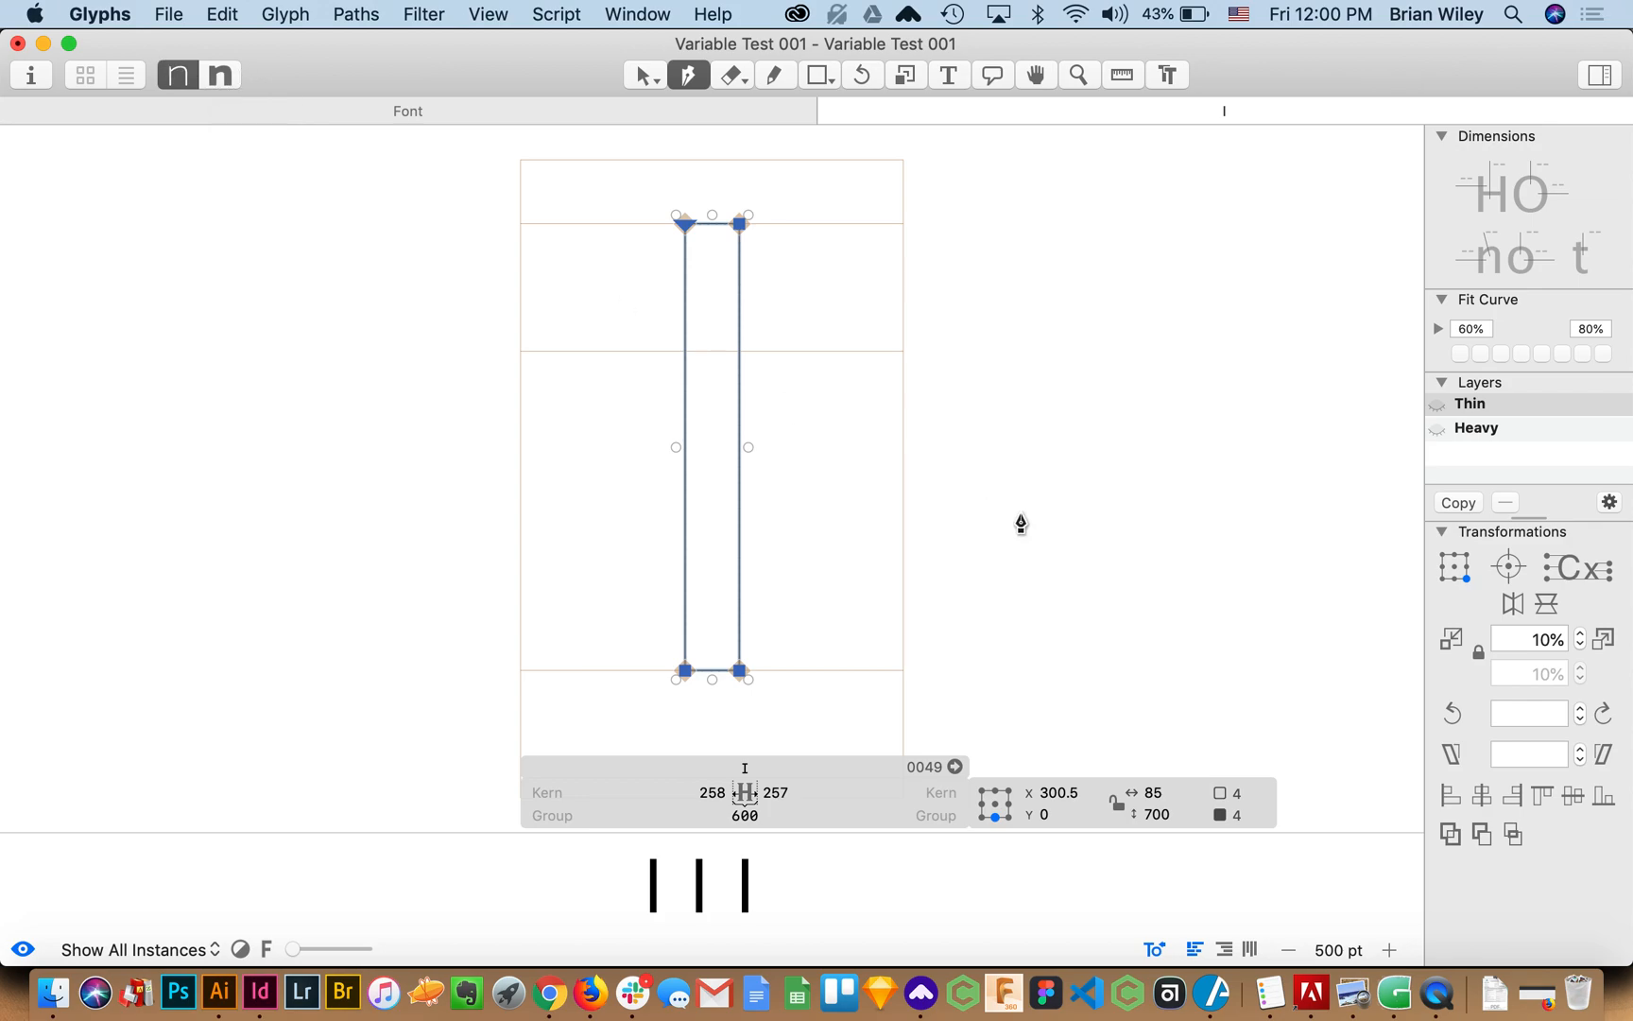
Enter width 601 then 609 for the Heavy I and adjust its left sidebearing
click(1169, 793)
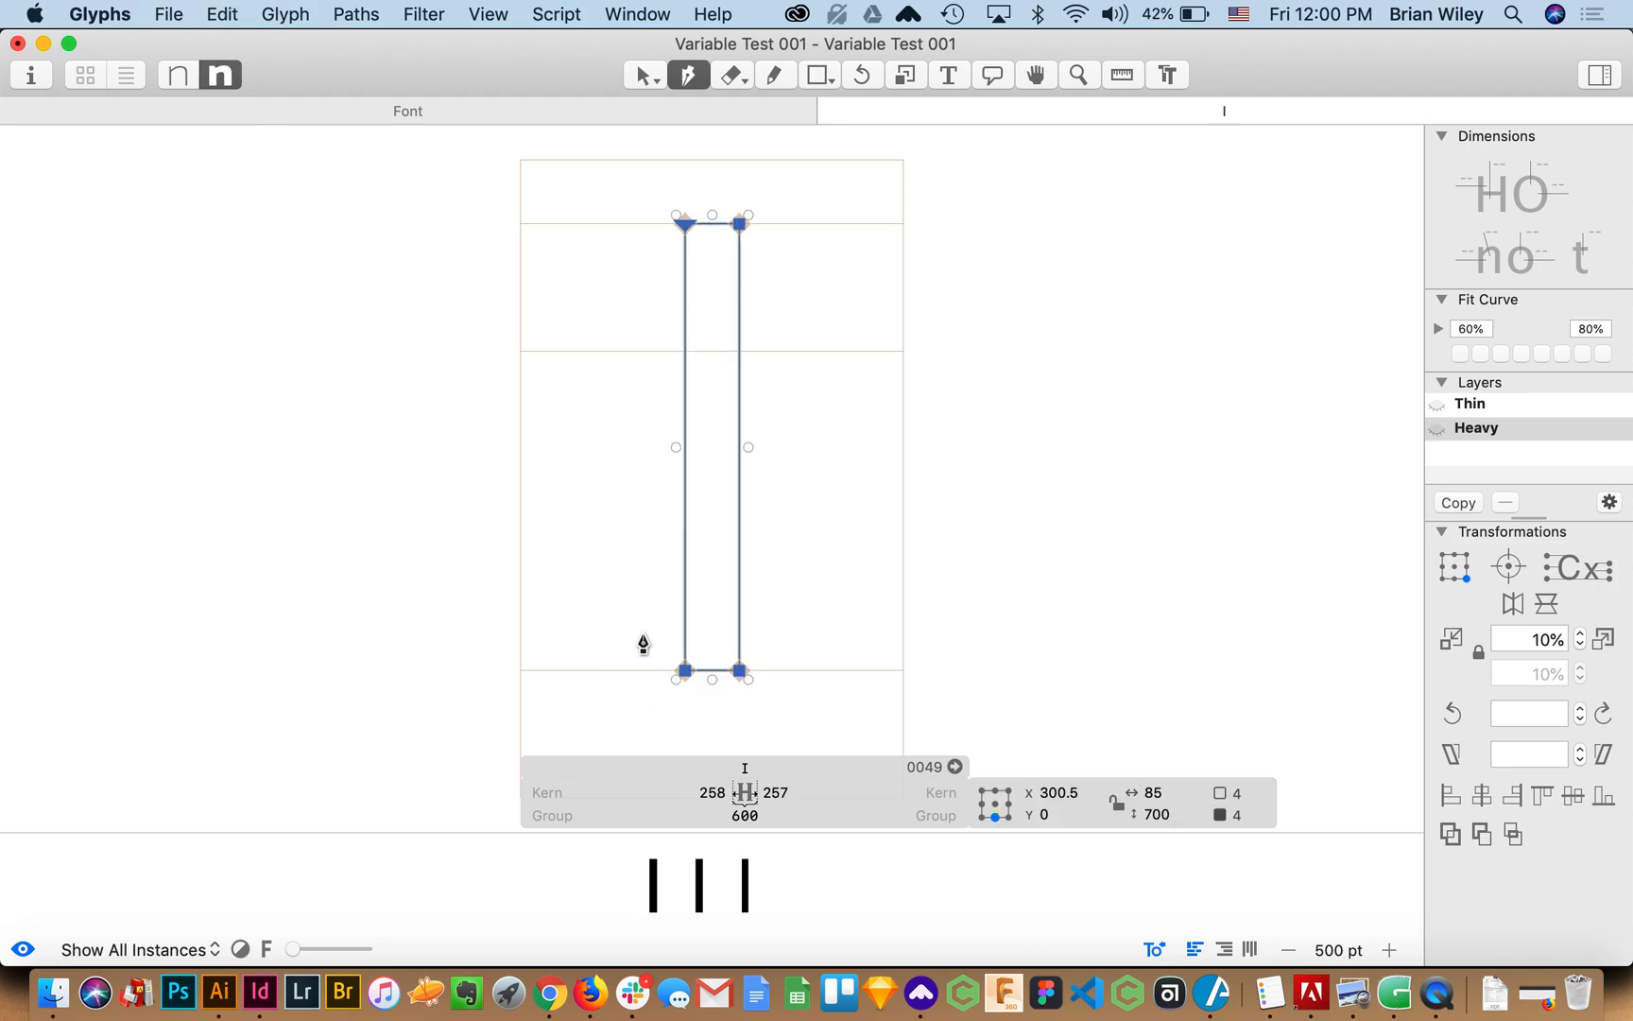
click(1168, 794)
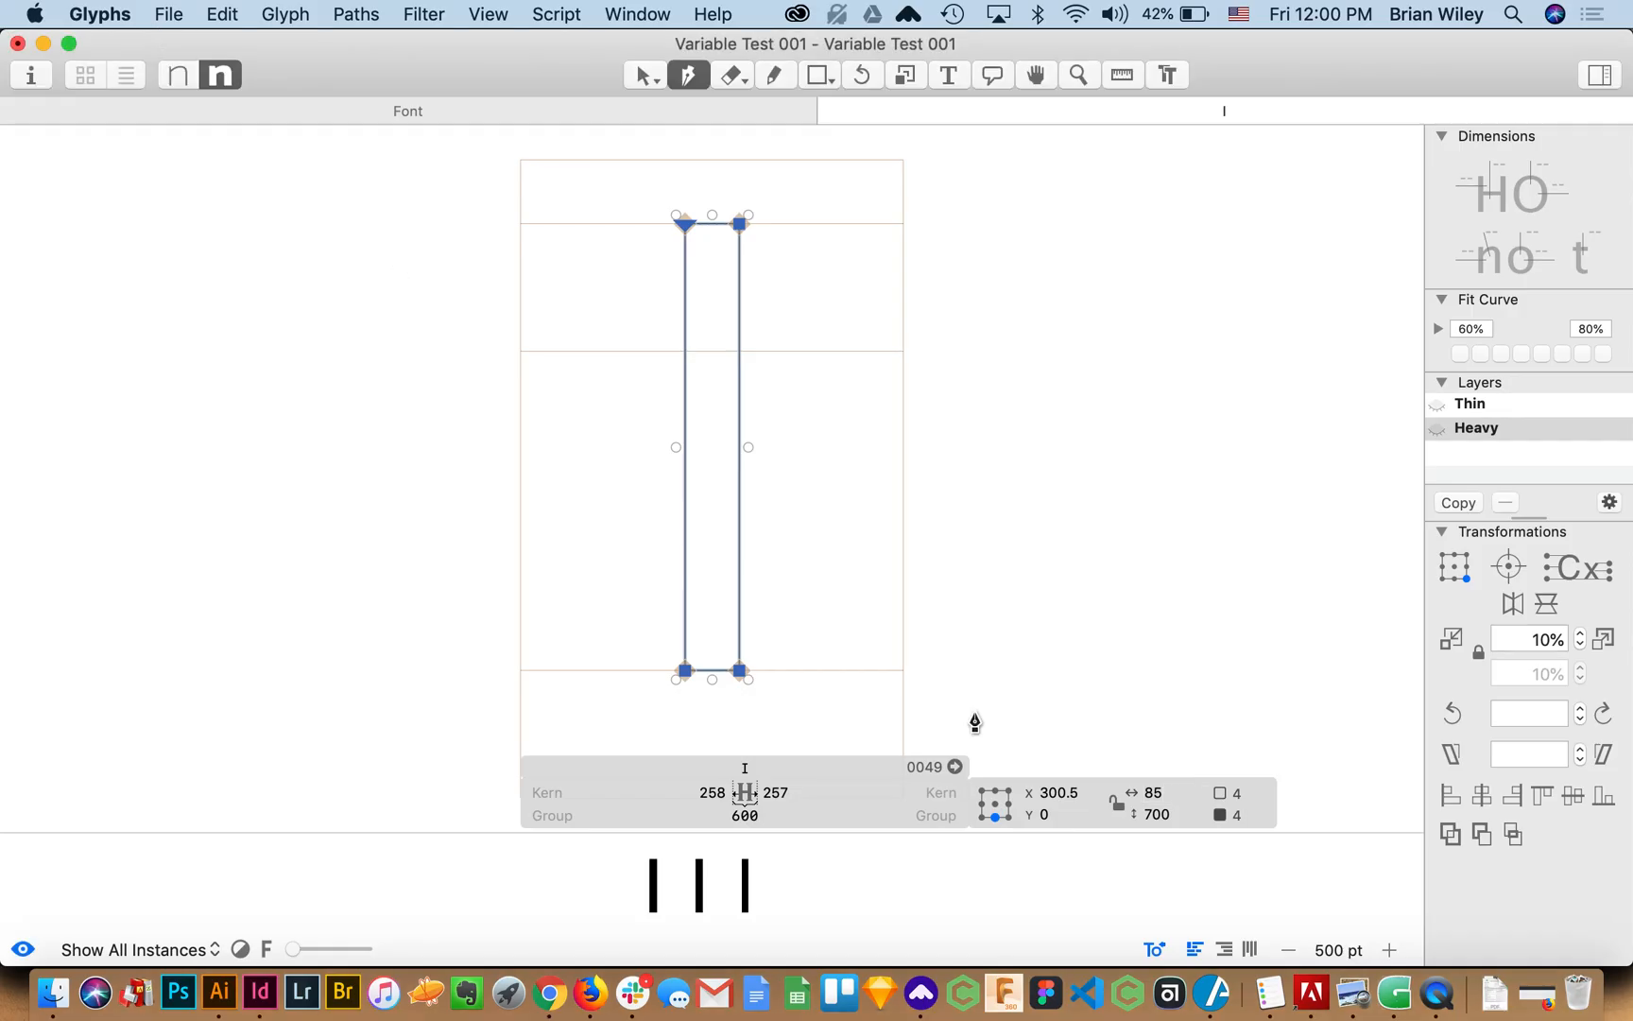
click(1174, 794)
text(901)
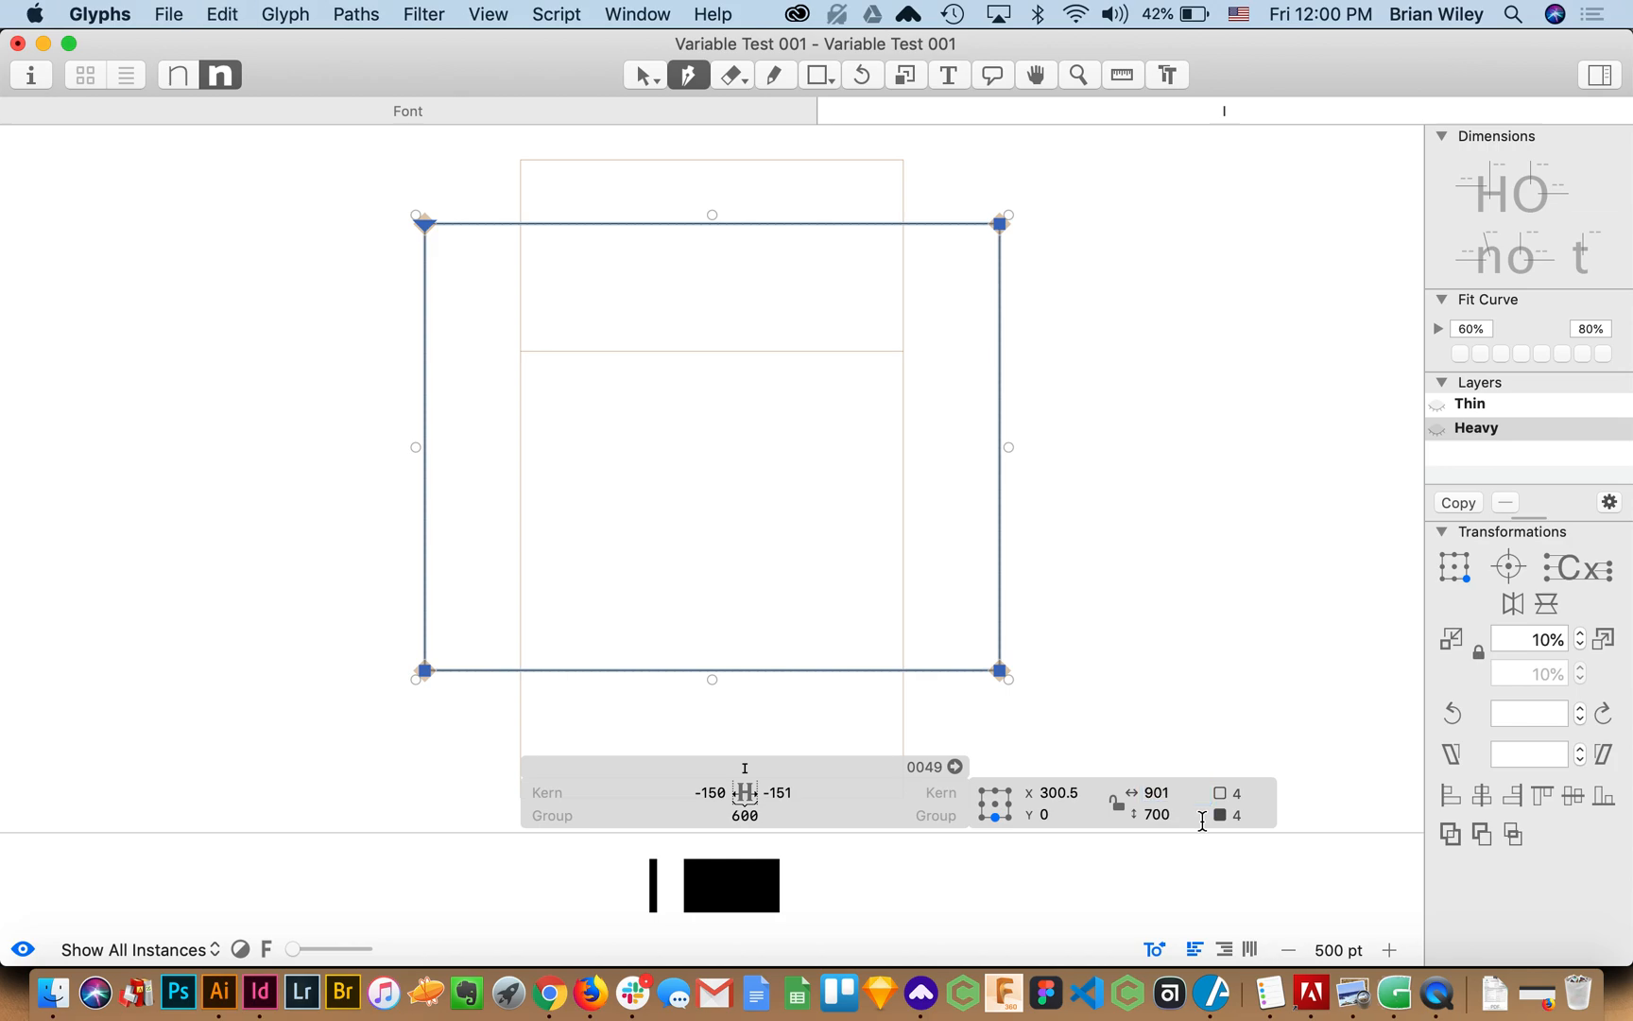
click(1157, 794)
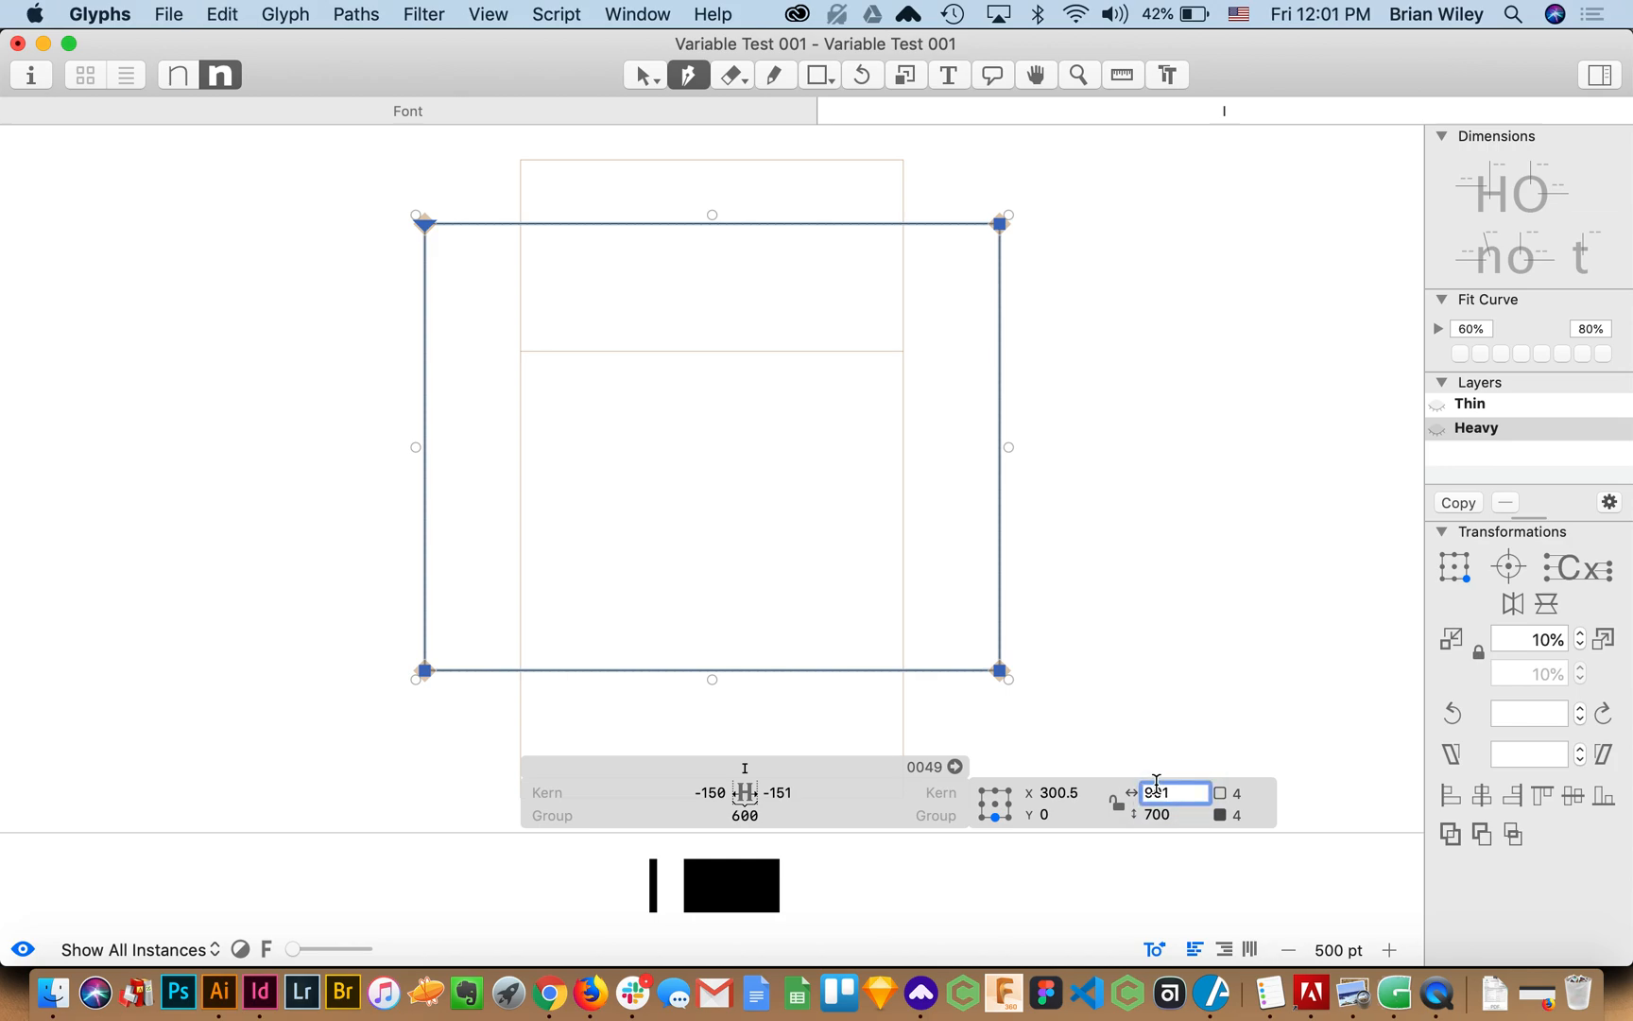
text(601)
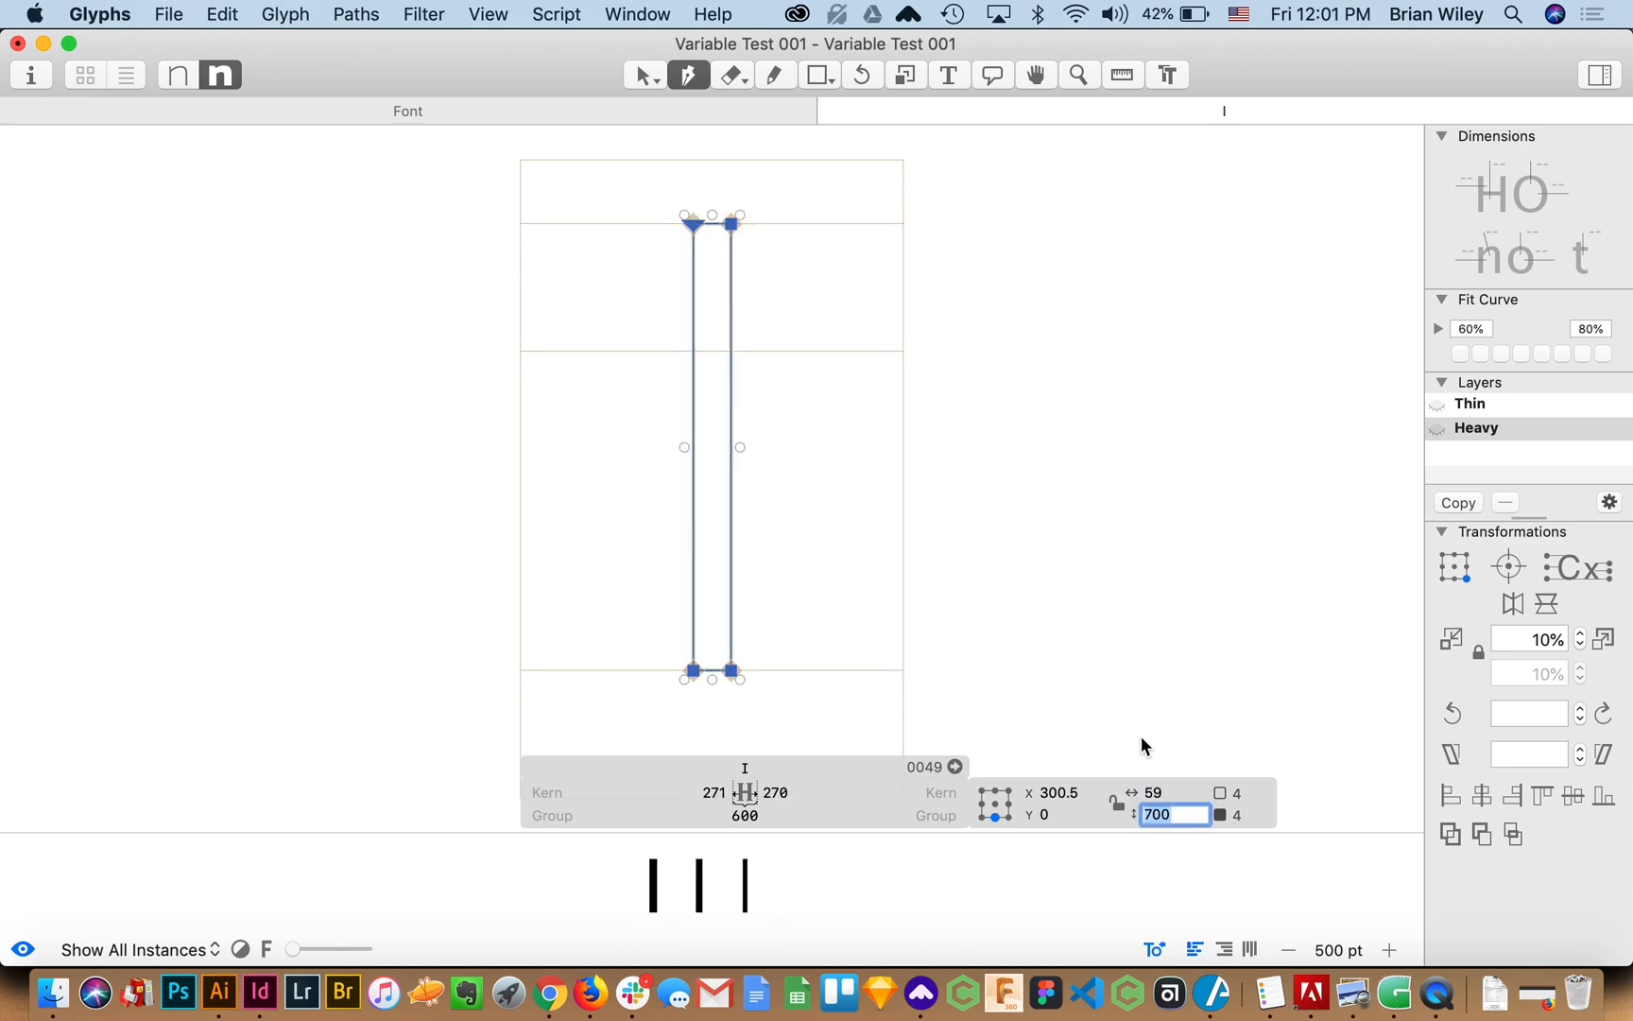
click(1176, 793)
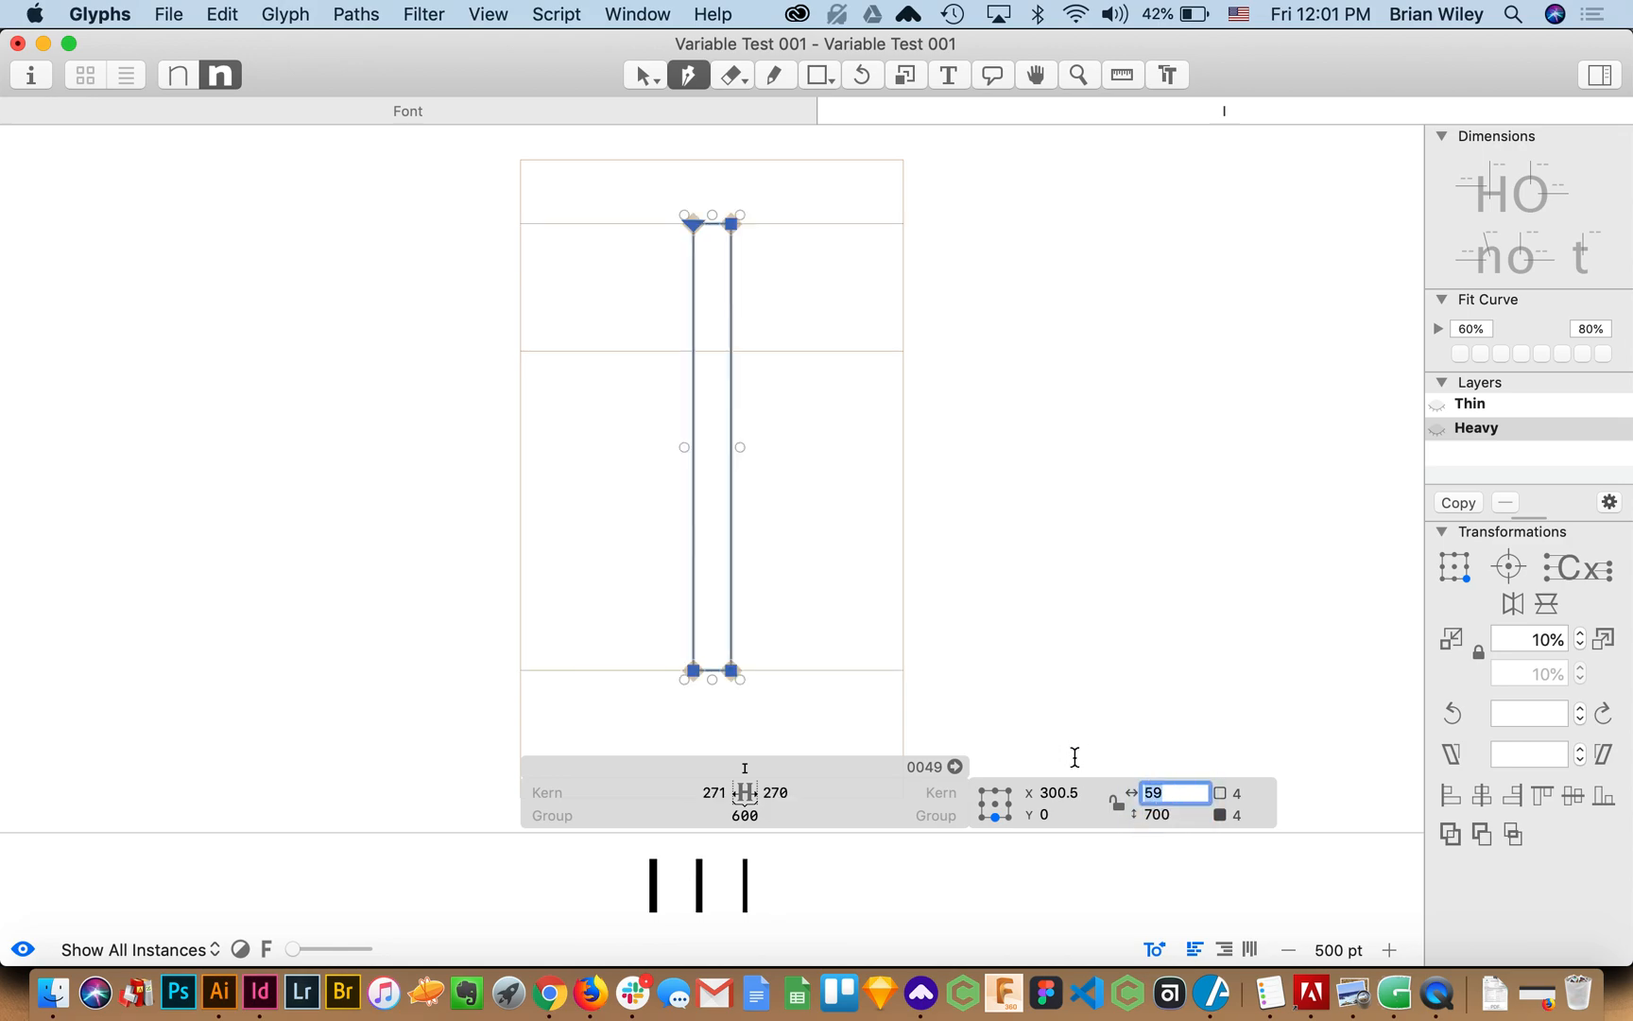
text(609)
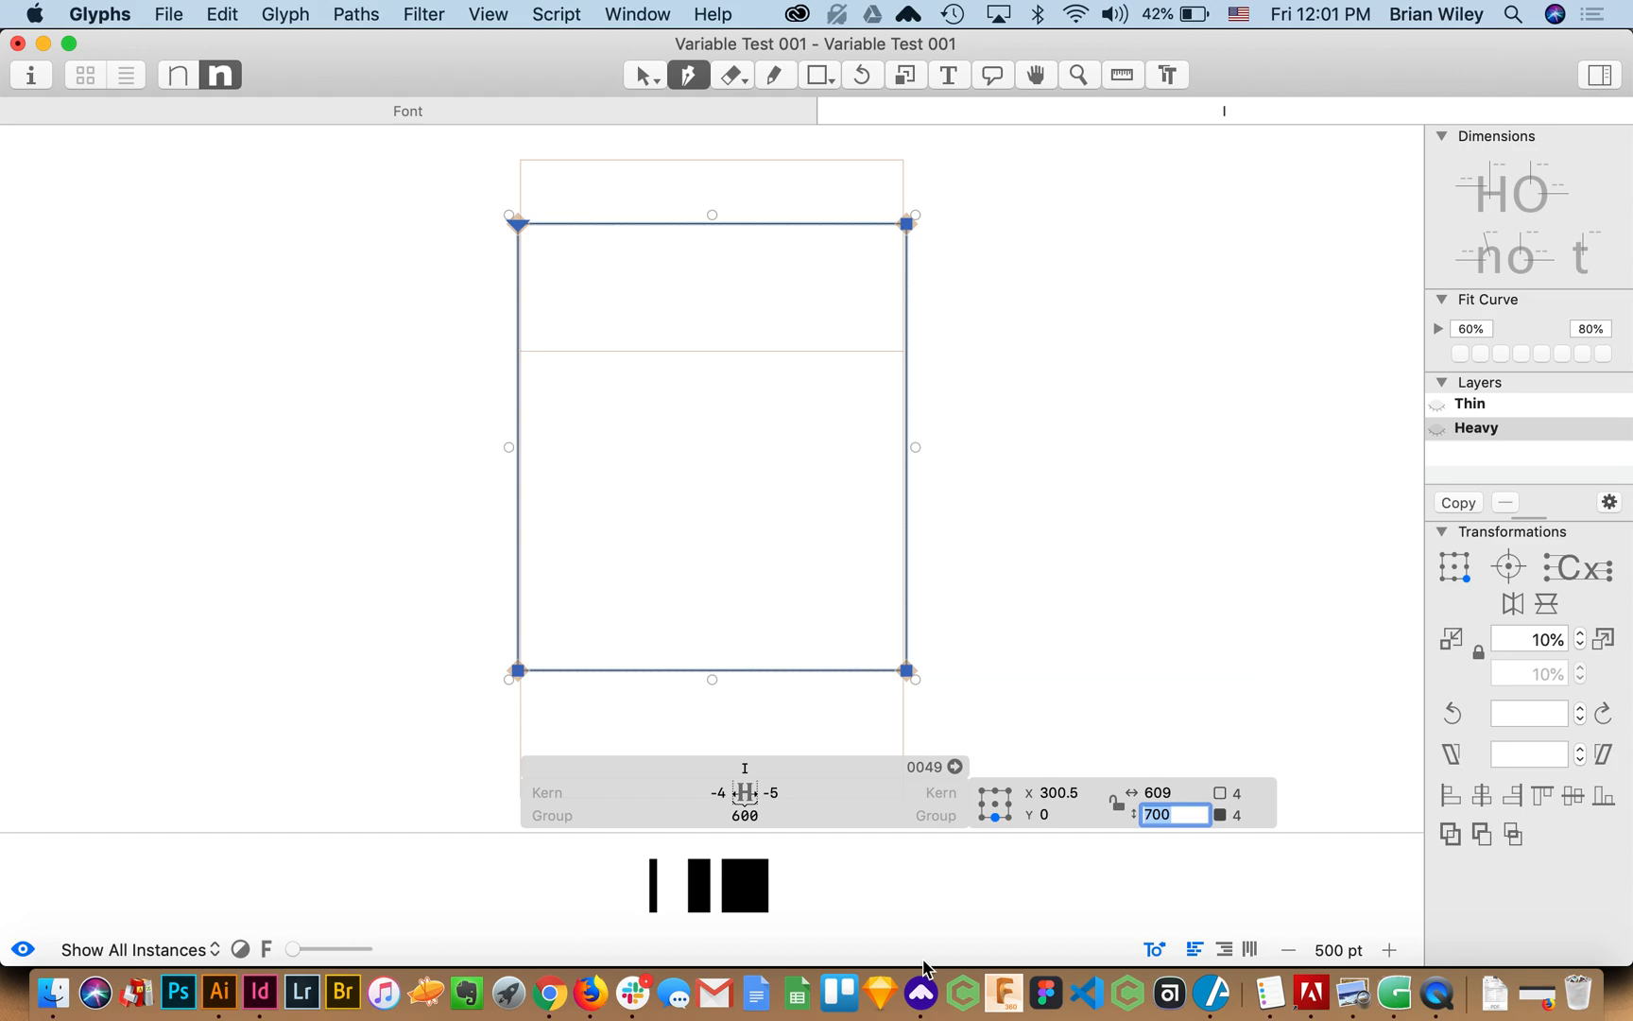
mouse_move(1180, 792)
text(601)
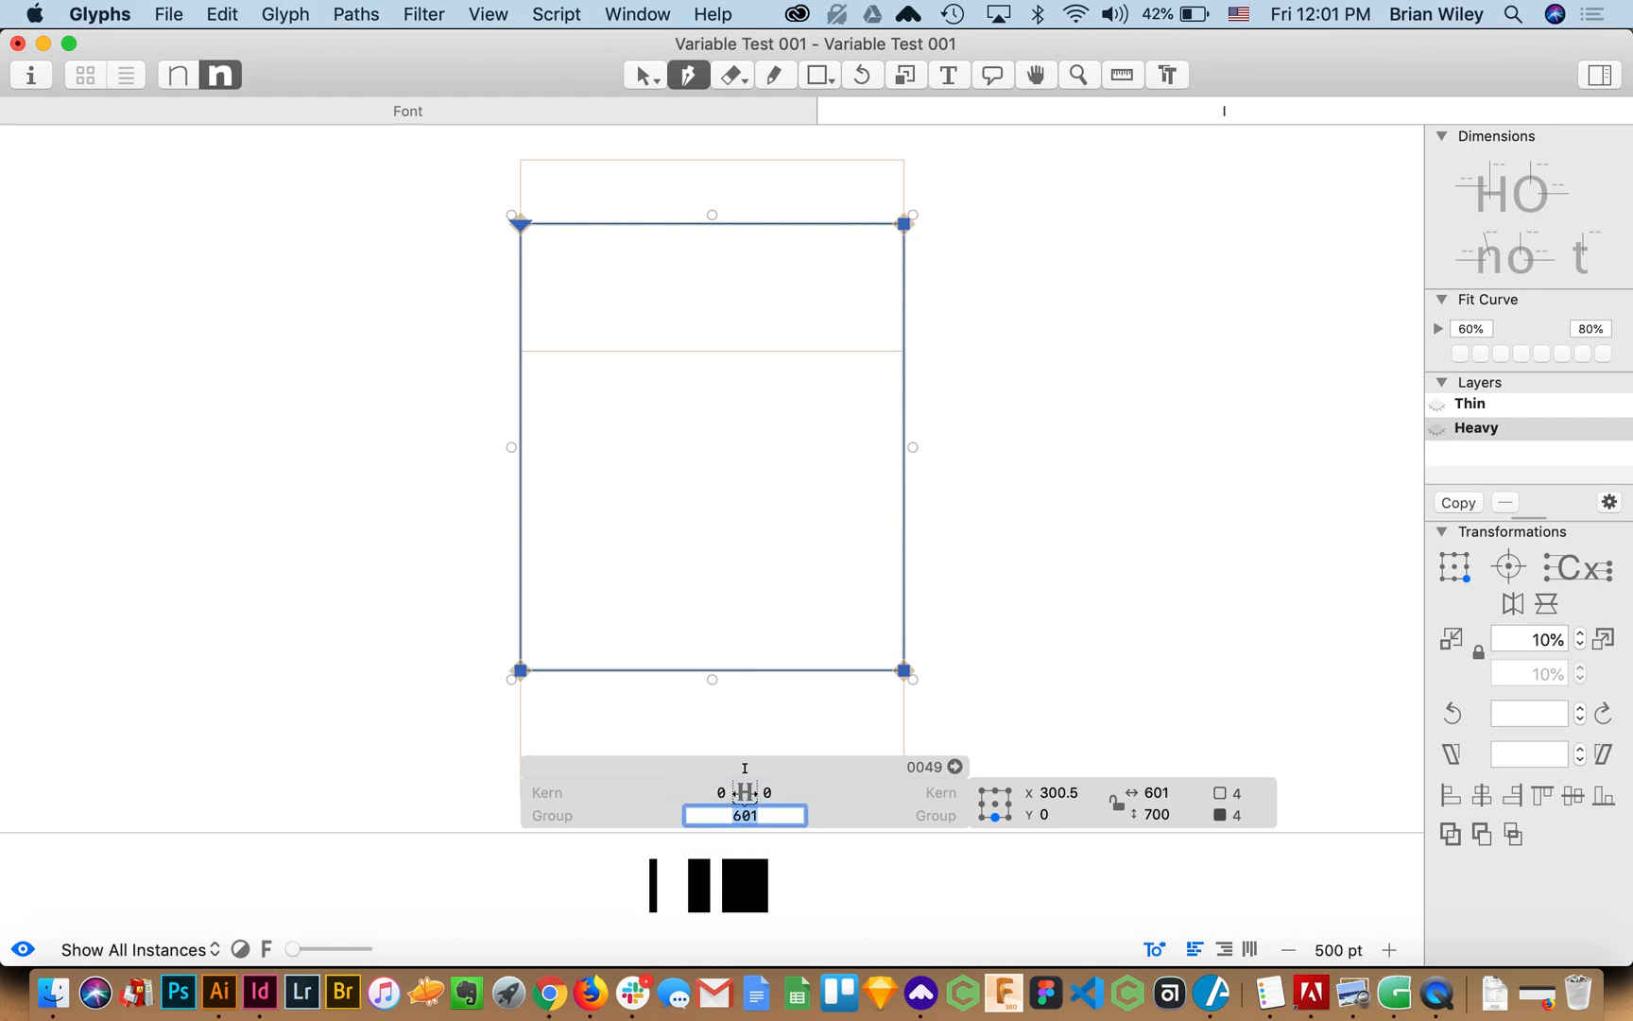
key(backspace)
text(0)
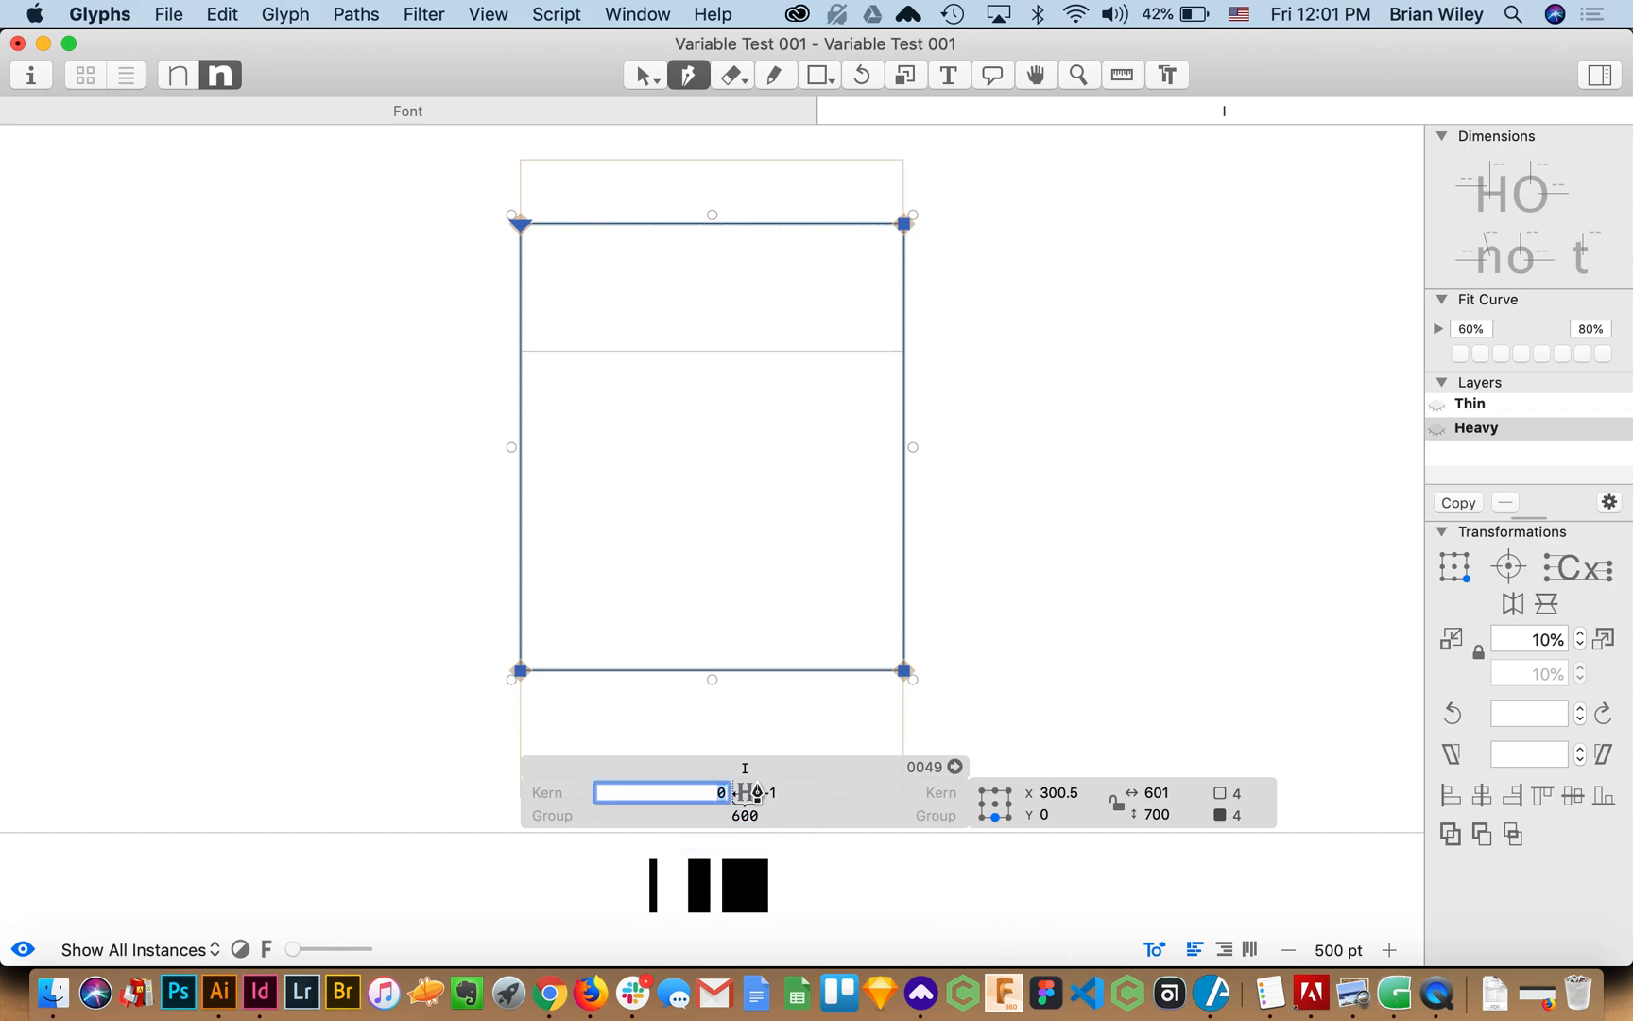
click(826, 792)
text(599)
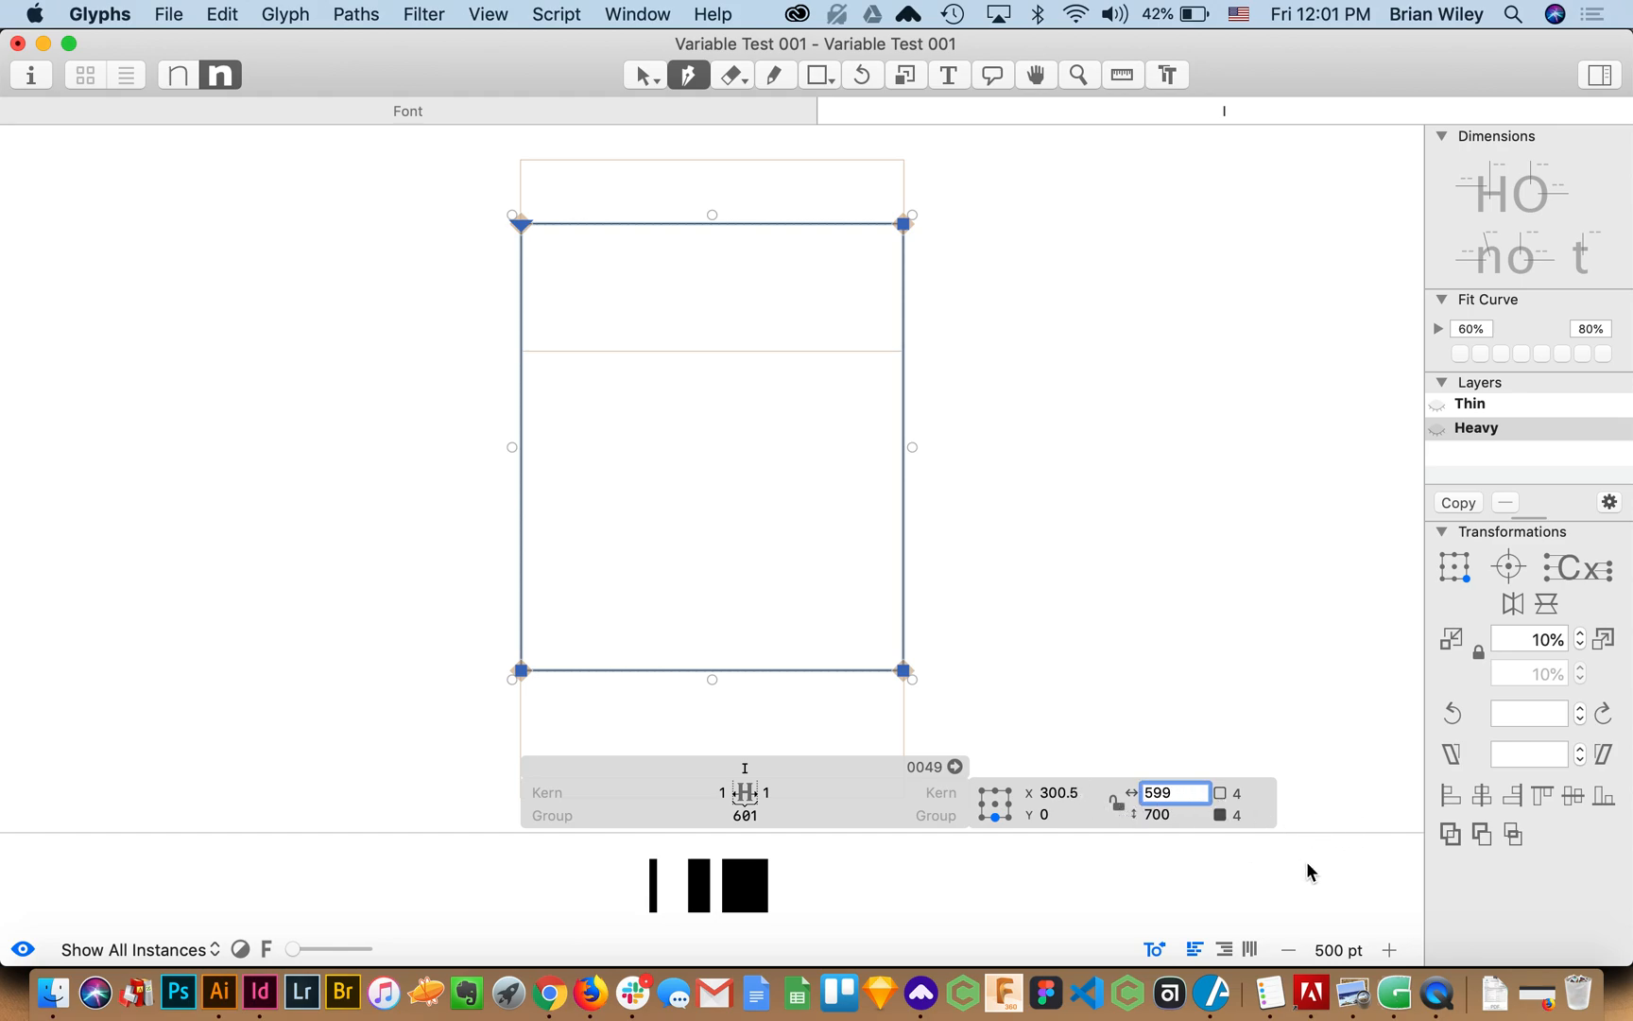
mouse_move(140, 118)
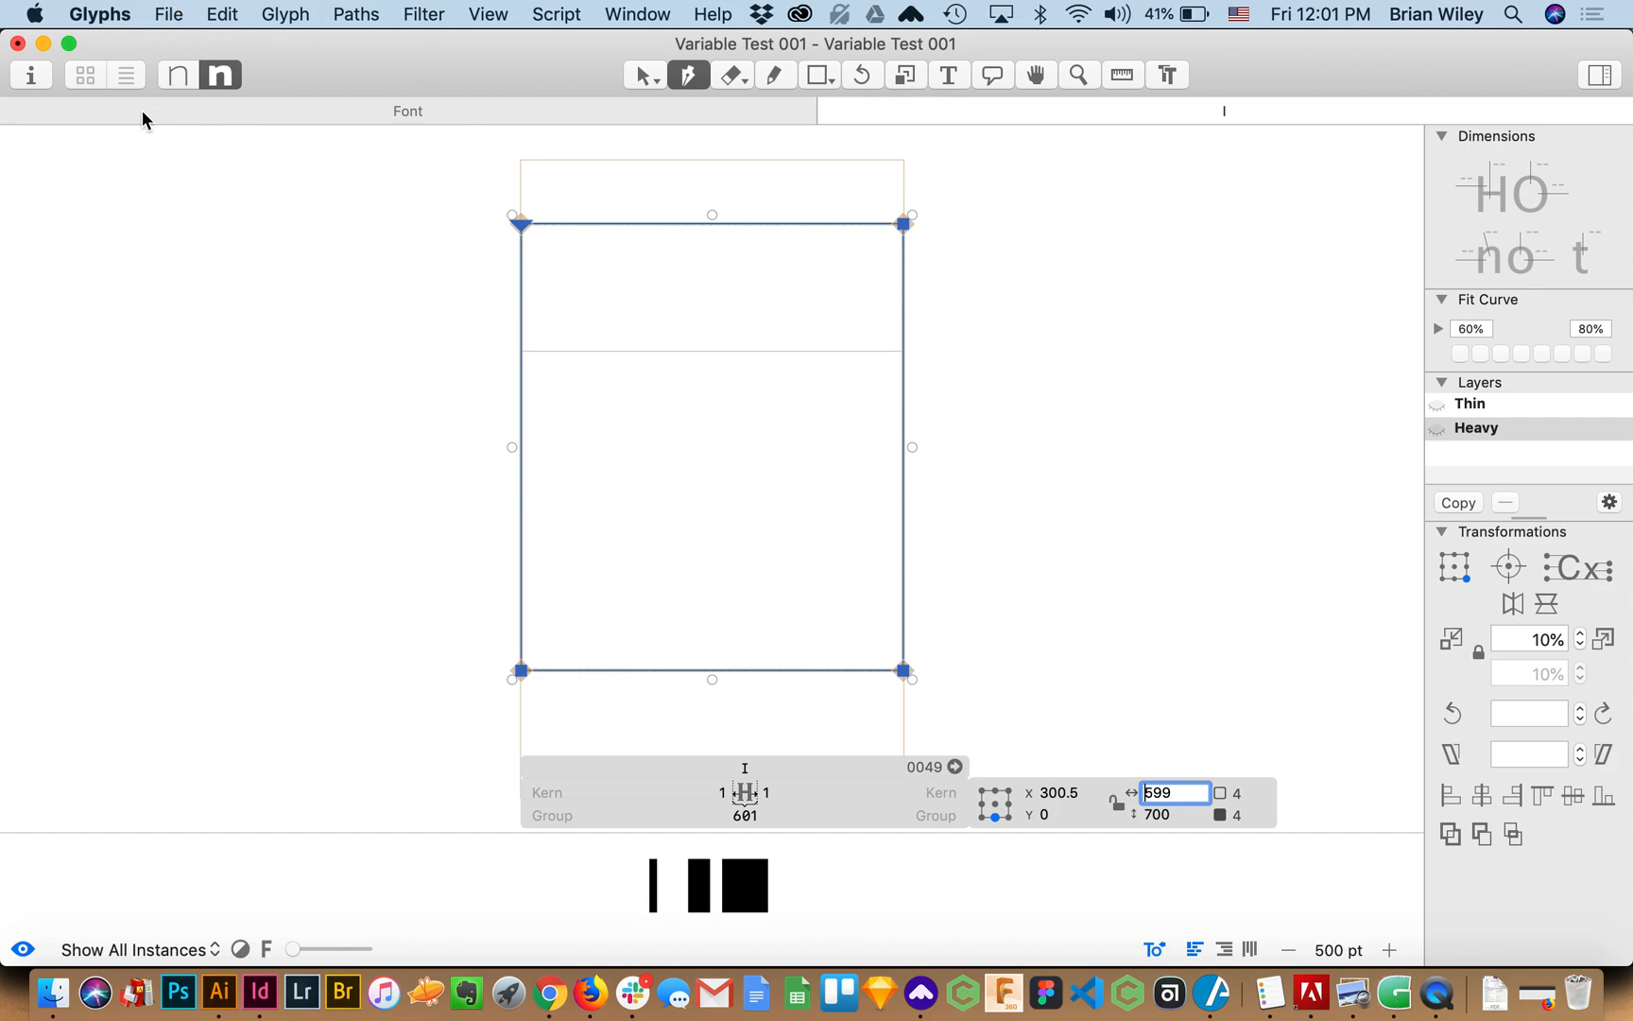
Make the Thin master of I active, showing its 100-unit stem
click(176, 75)
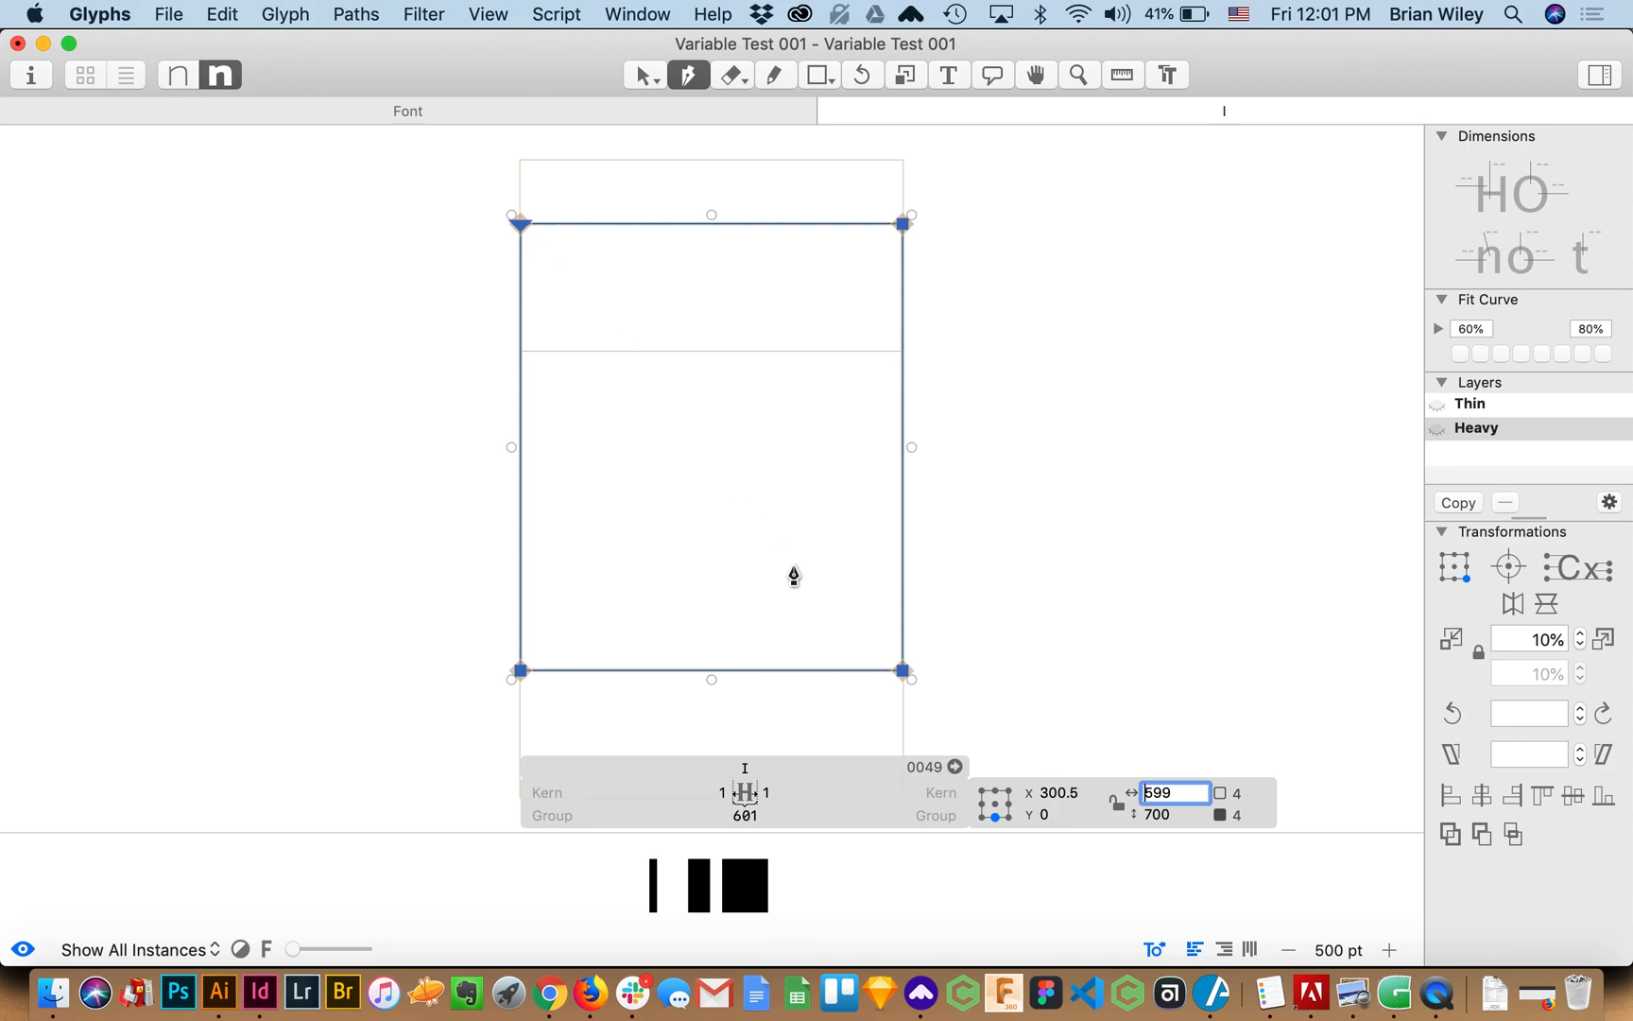
click(172, 76)
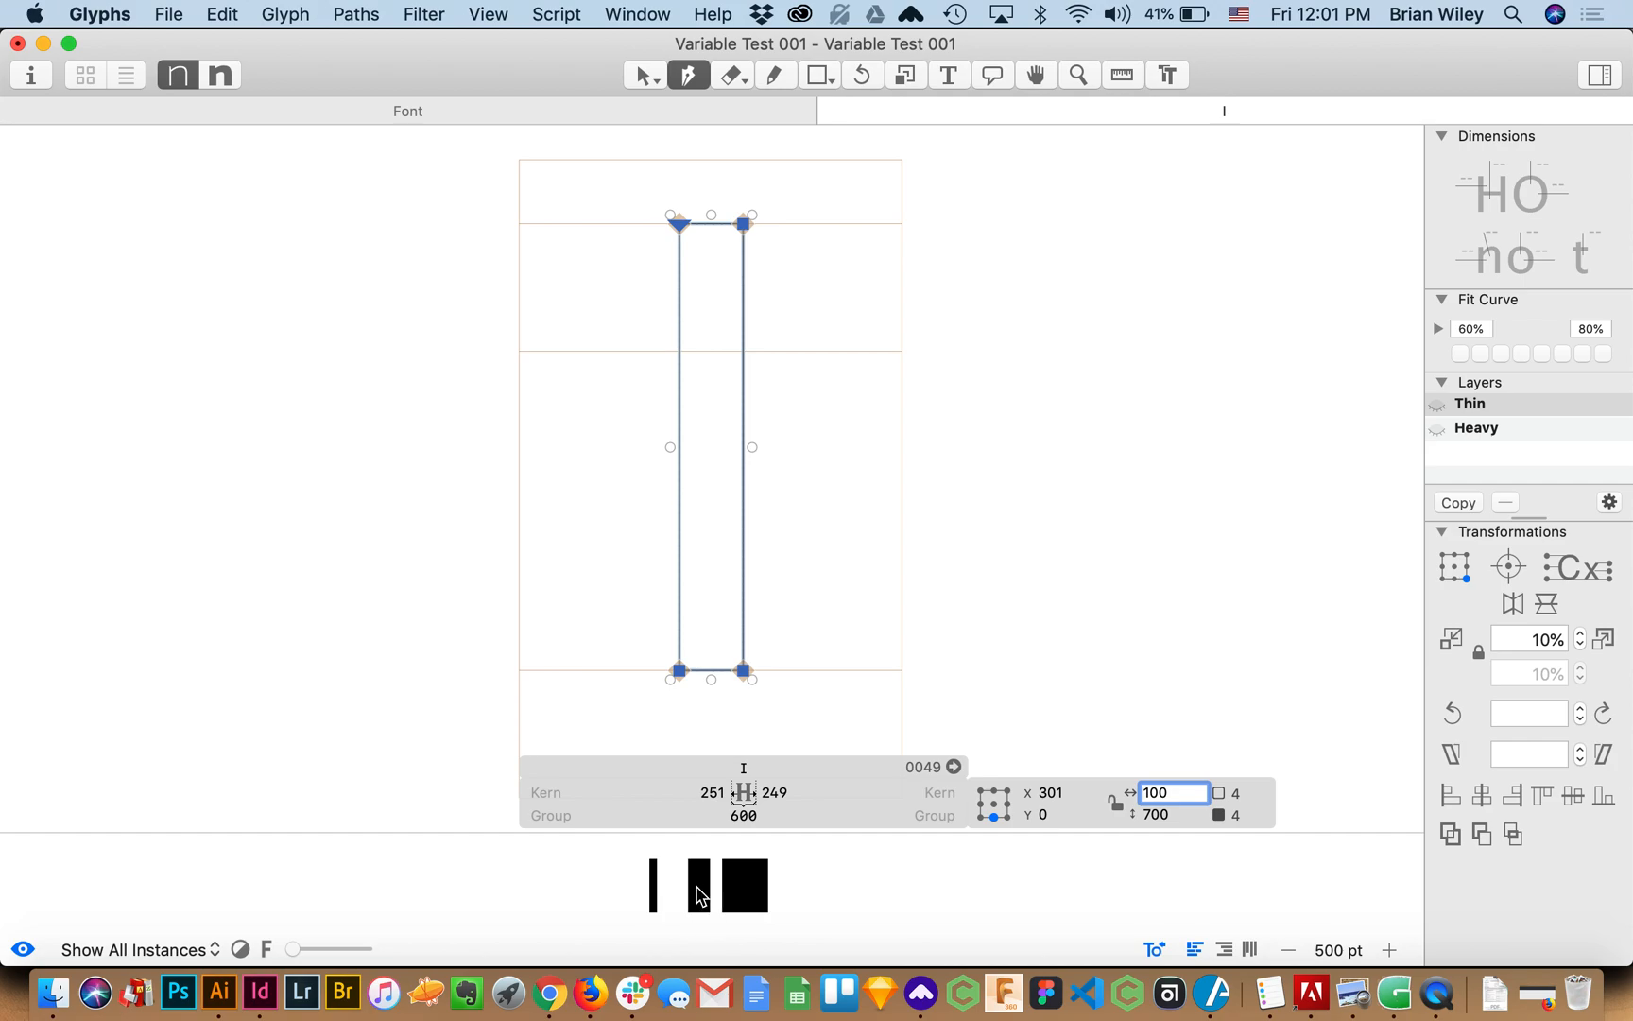
mouse_move(291, 922)
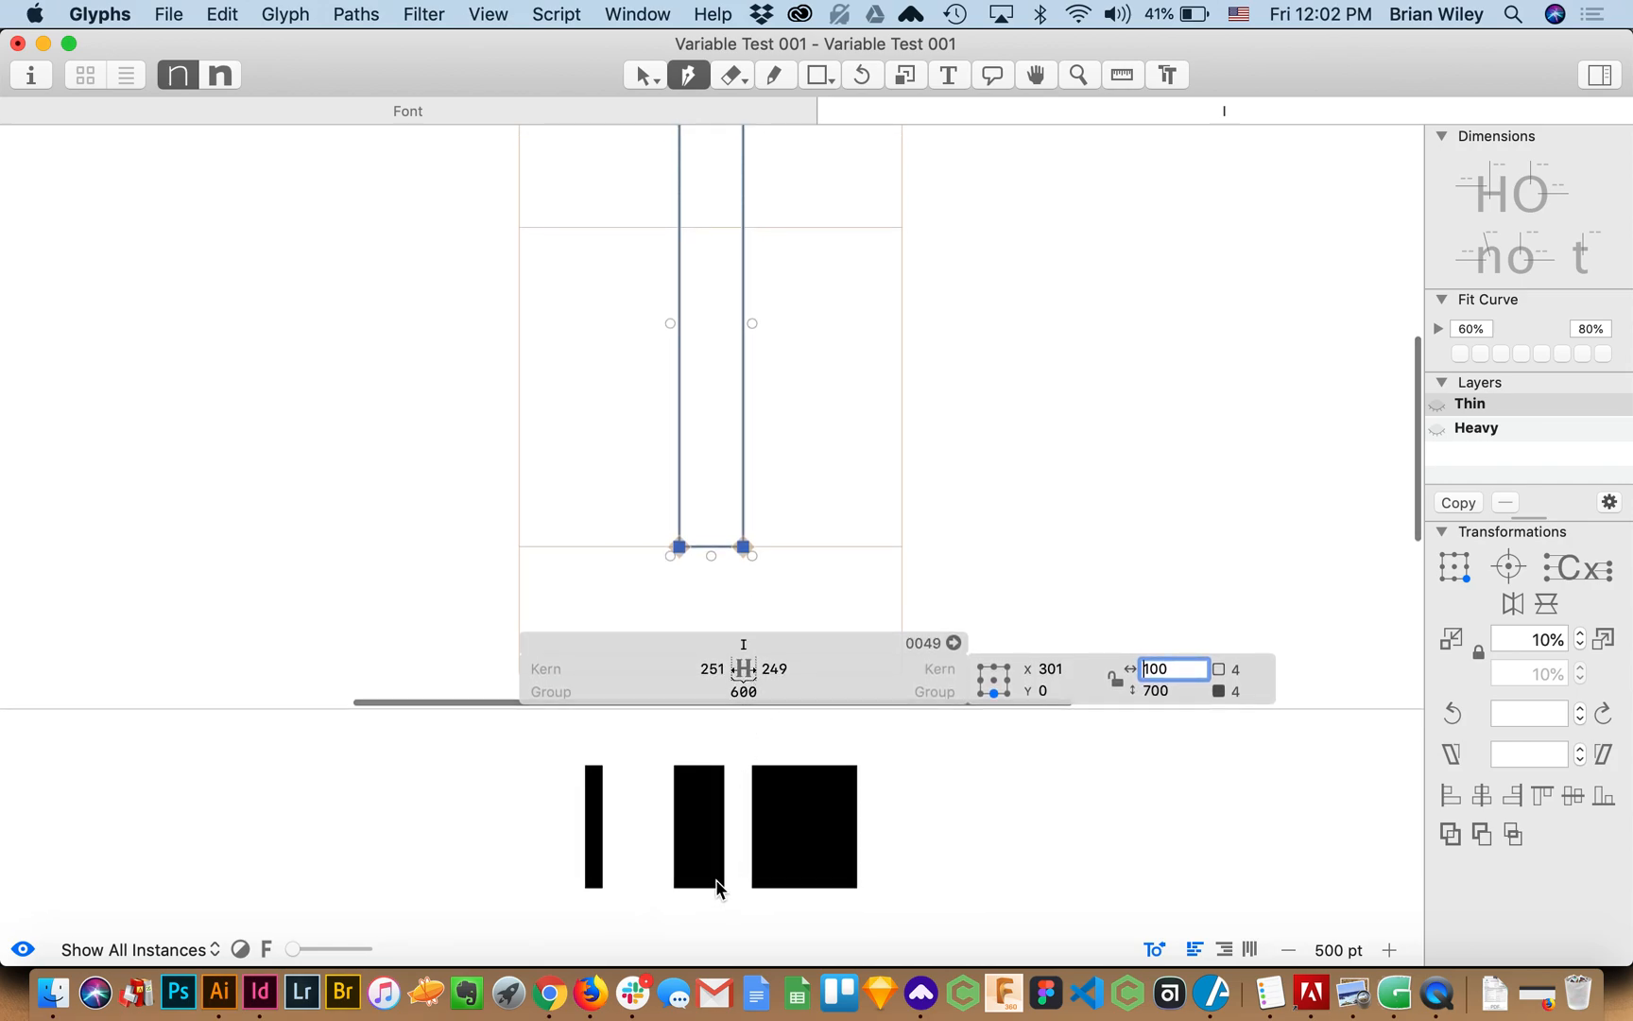
mouse_move(750, 888)
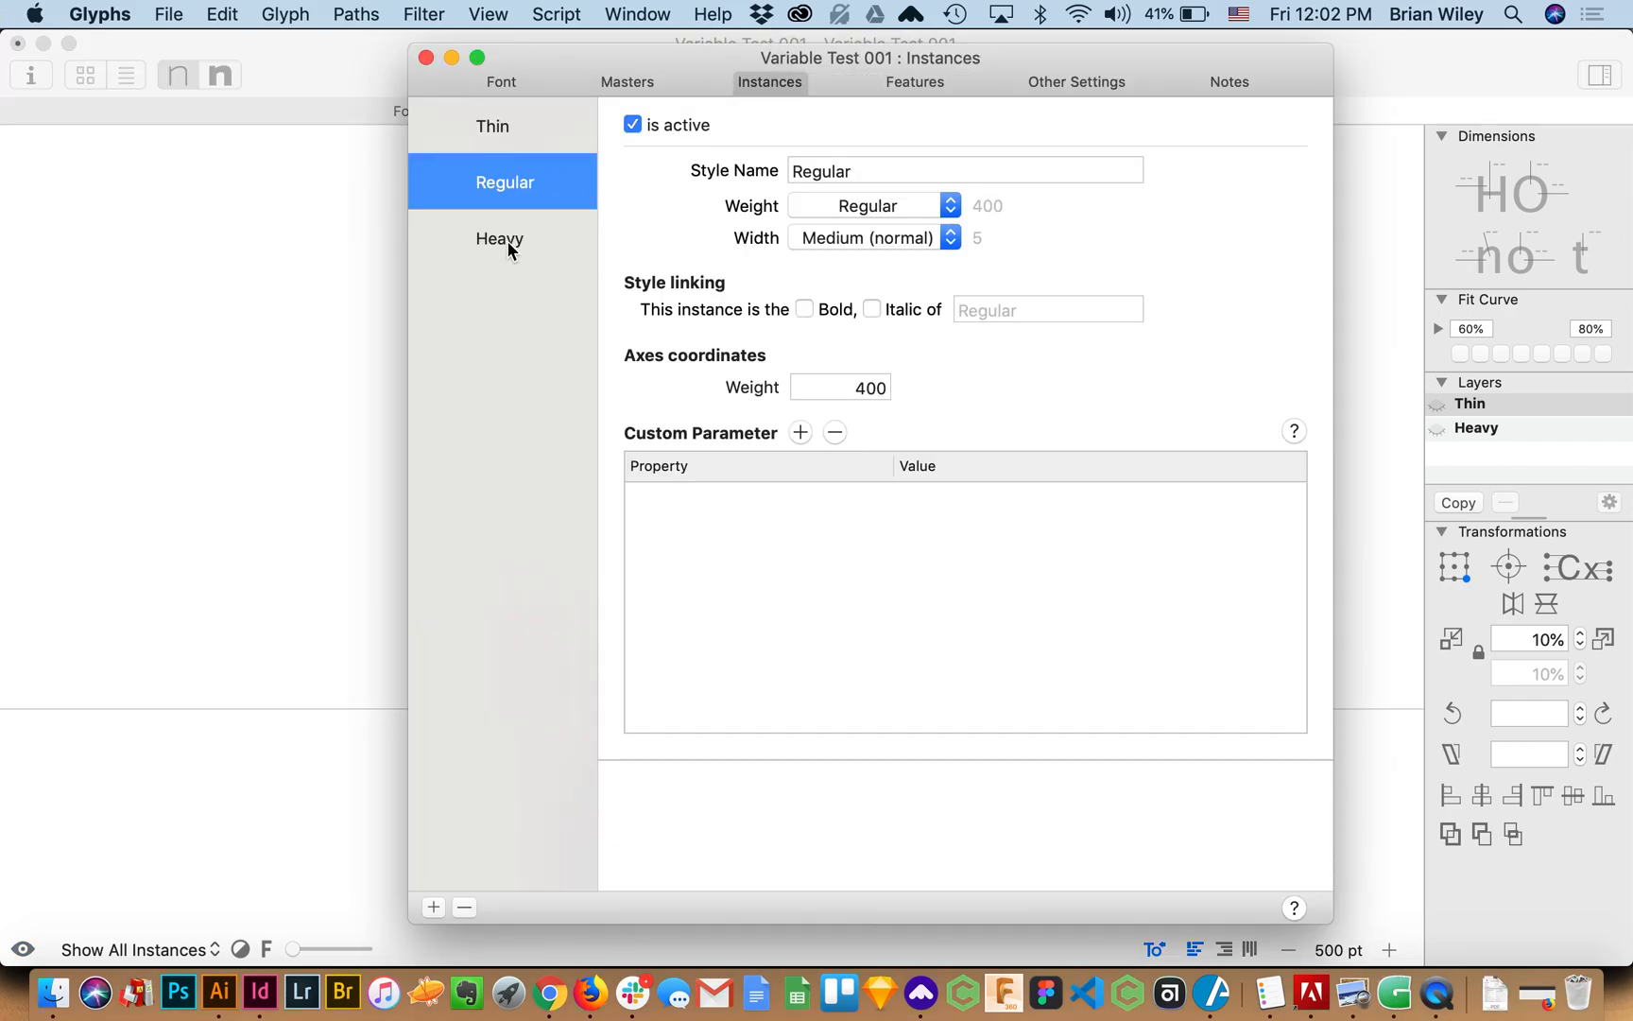
mouse_move(515, 184)
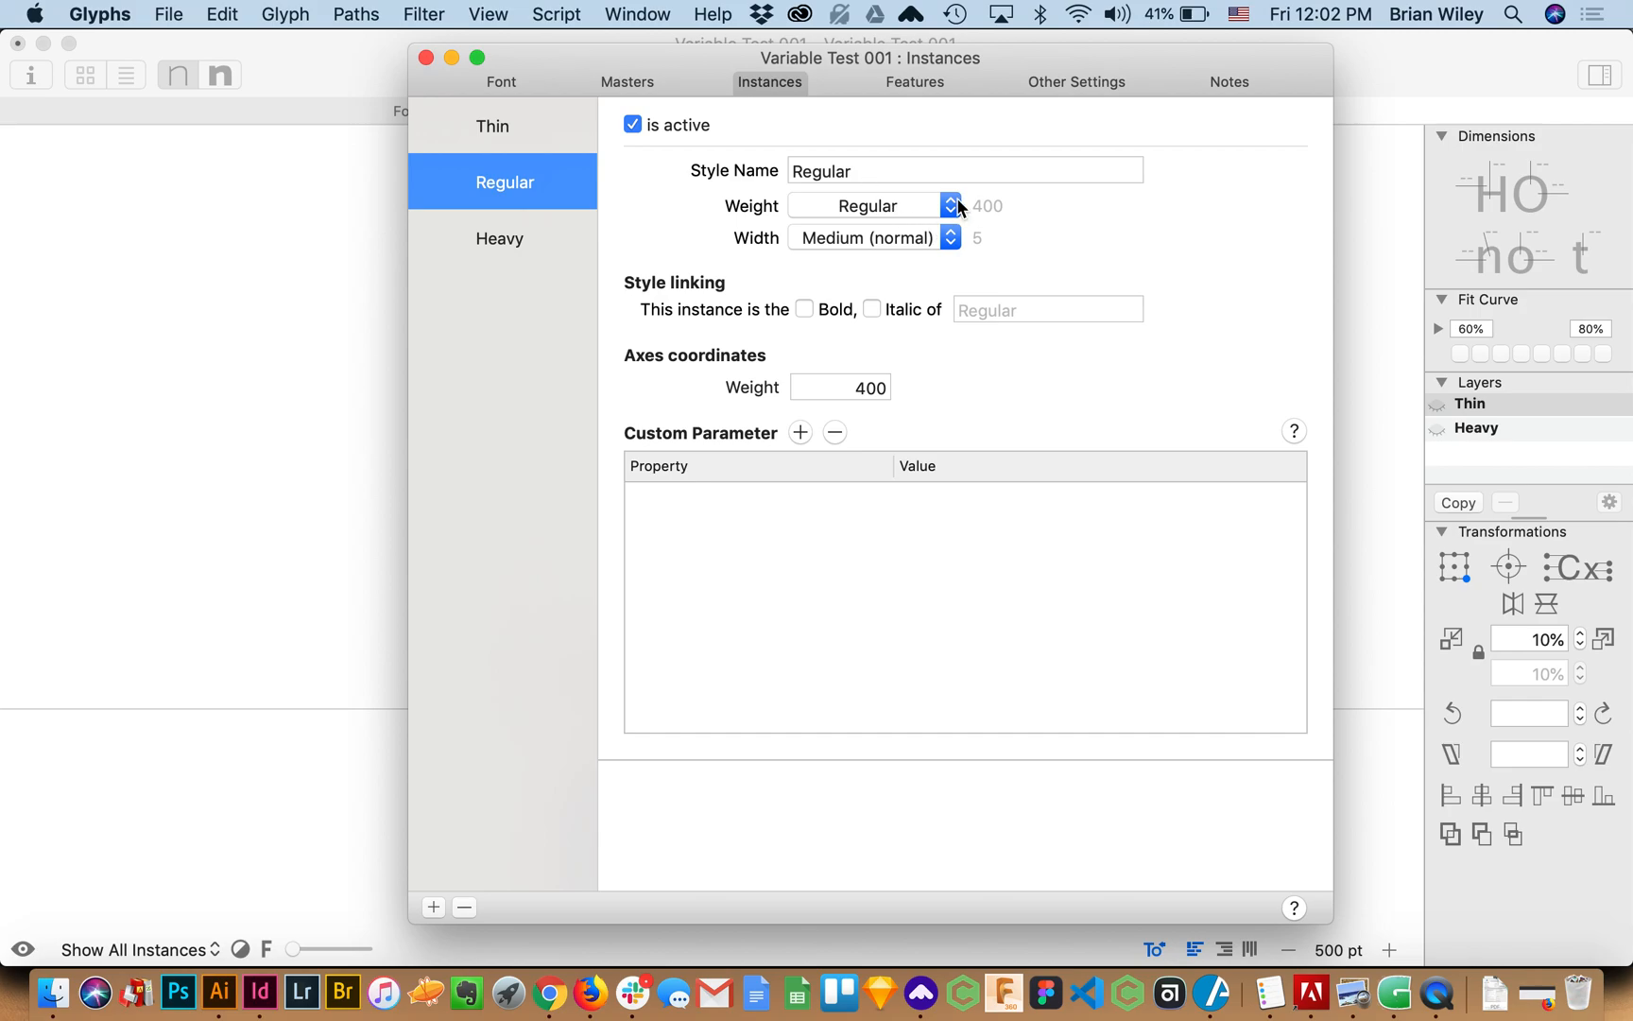
Set the Regular instance's weight class to Light and its style name to 'Light'
click(951, 206)
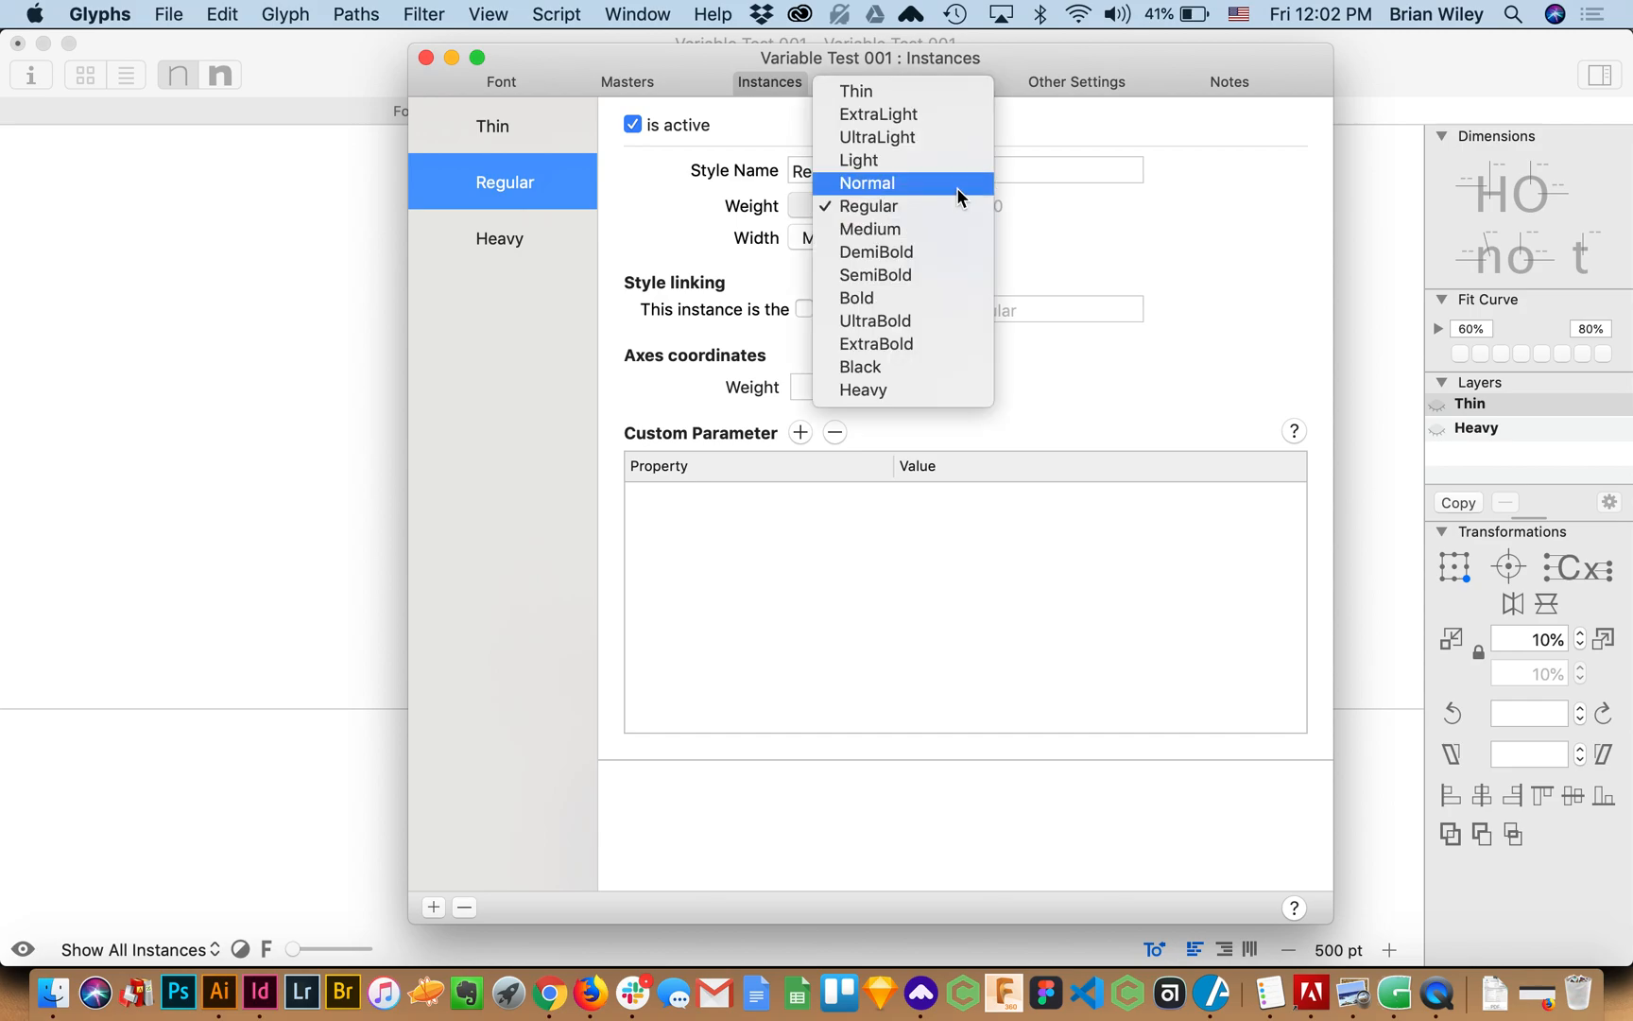
click(867, 206)
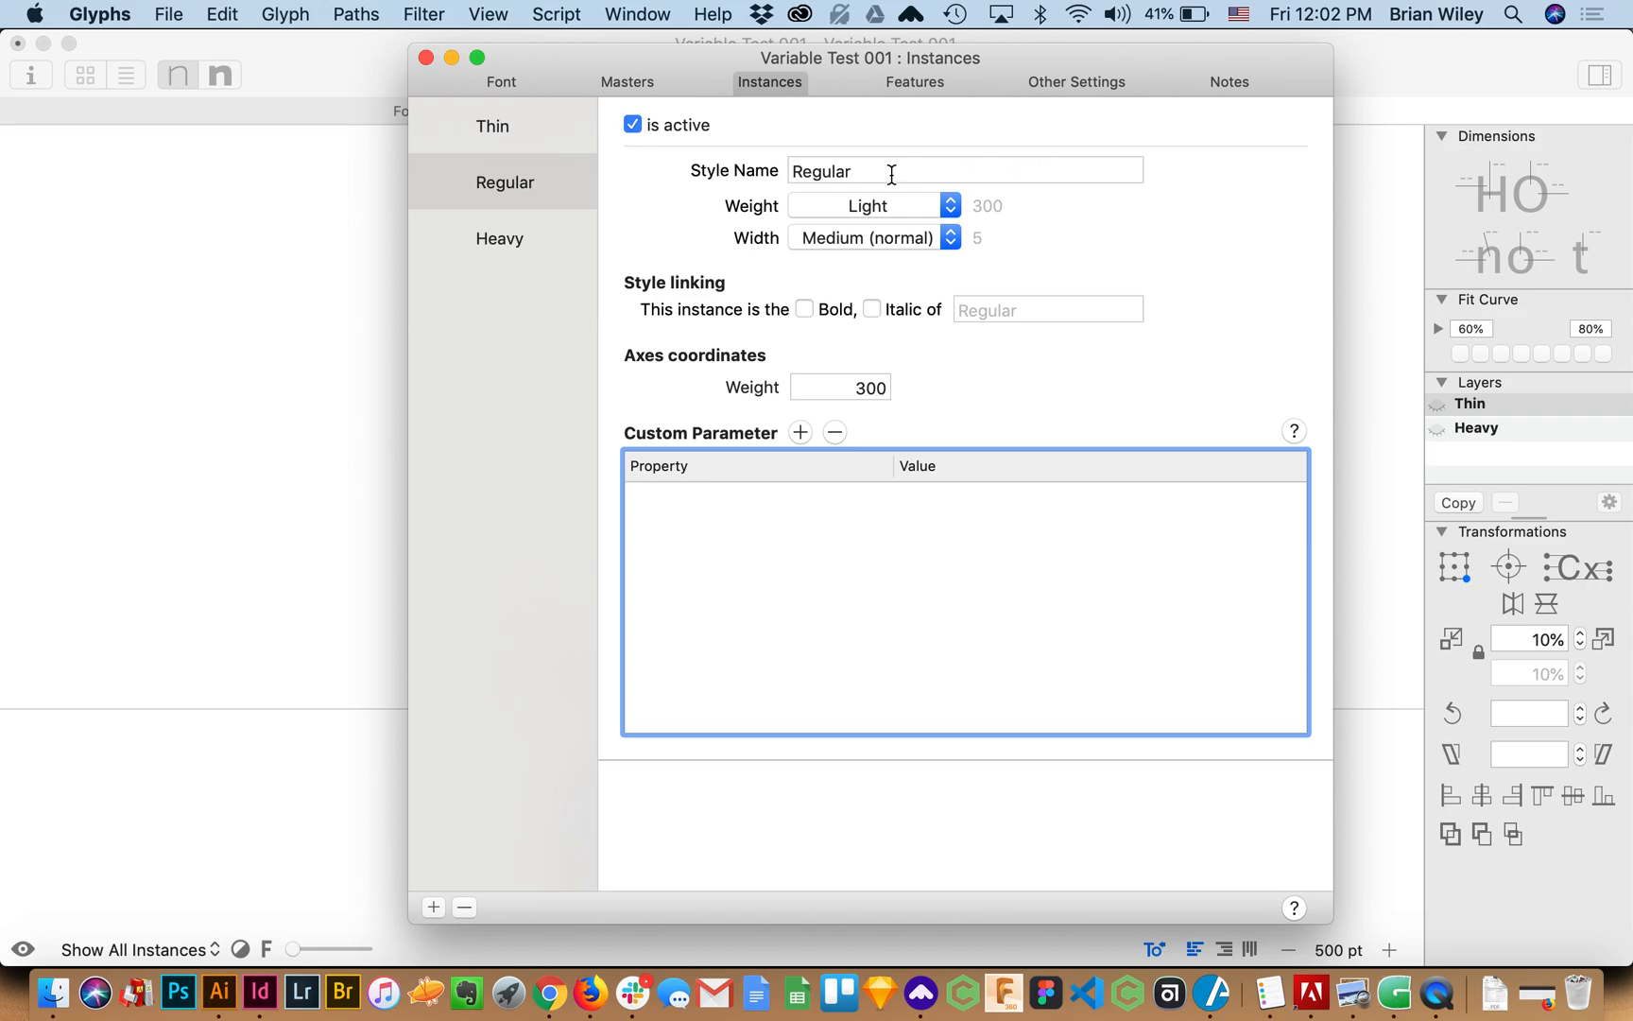
text(Light)
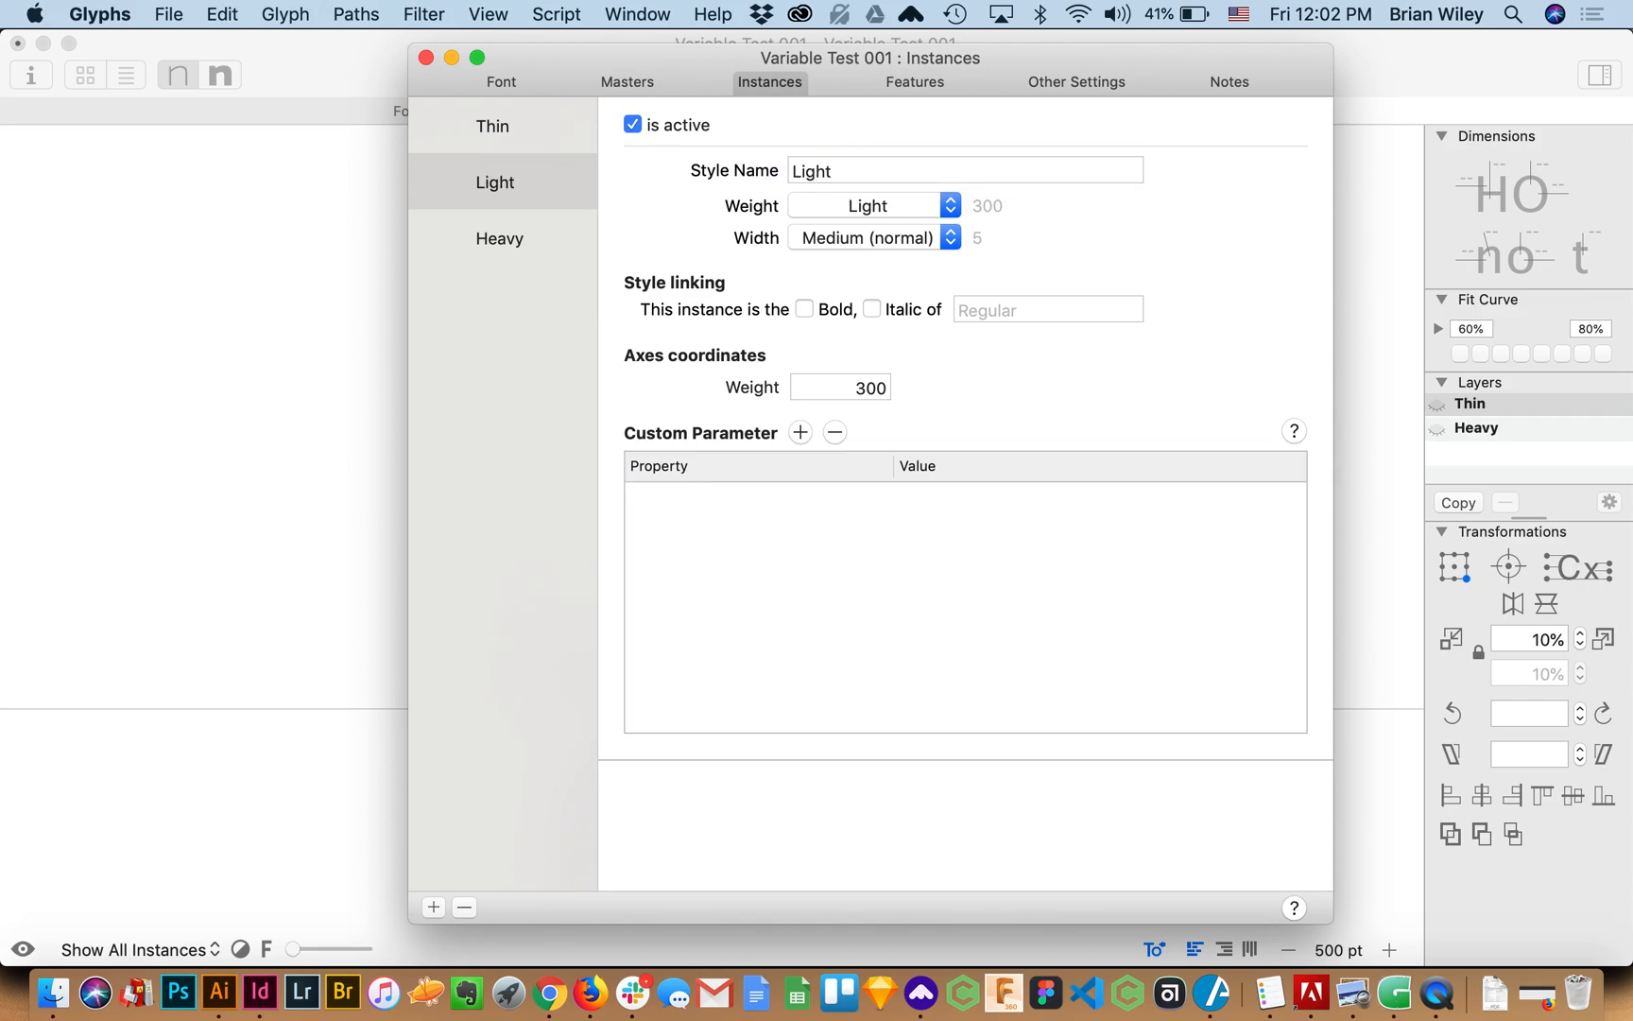
click(433, 907)
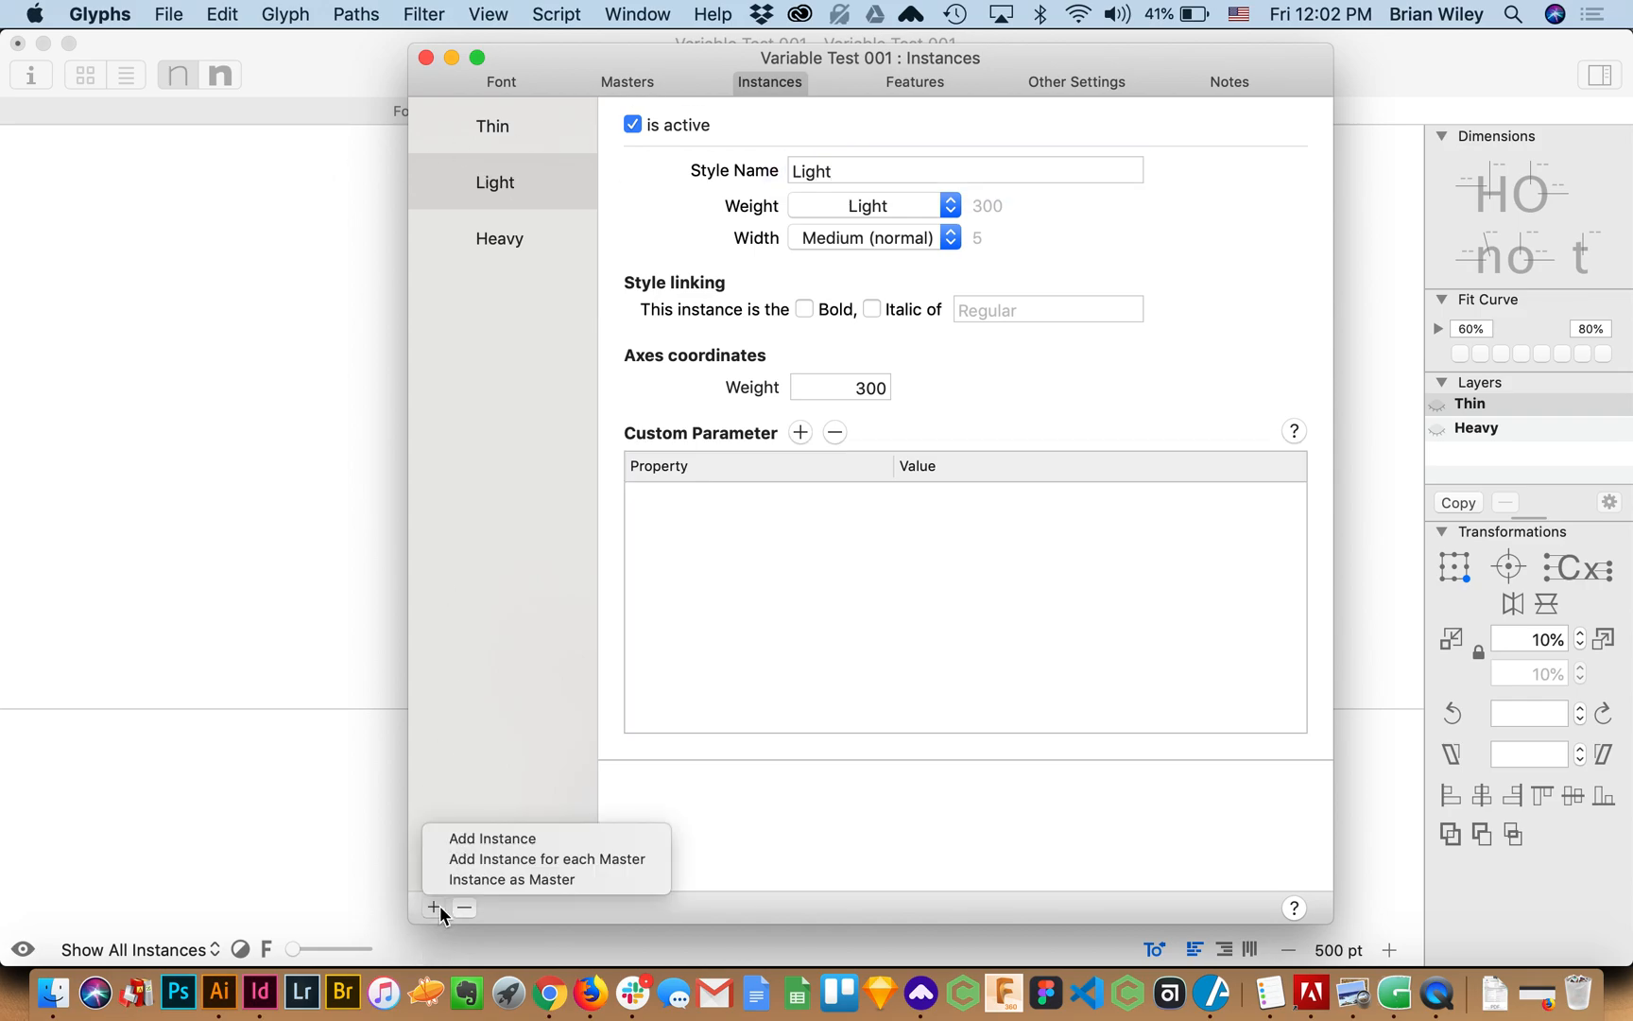
Add a new instance named 'SemiBold' with weight class SemiBold and coordinate 600
click(492, 839)
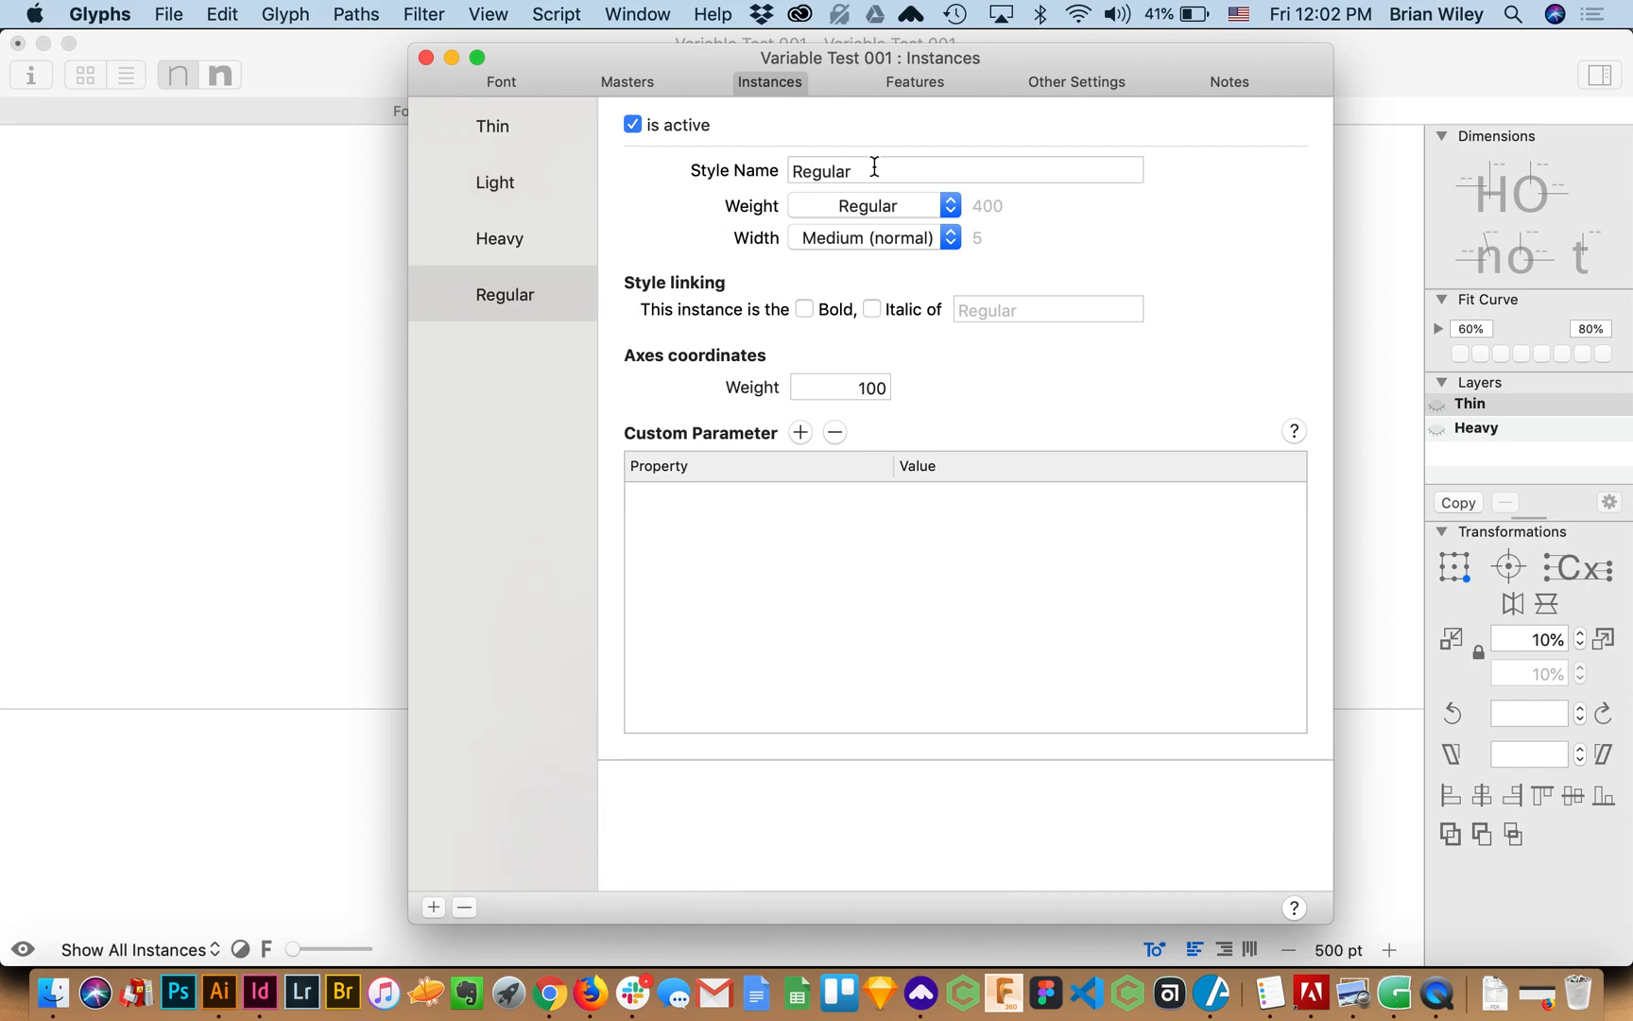
click(505, 238)
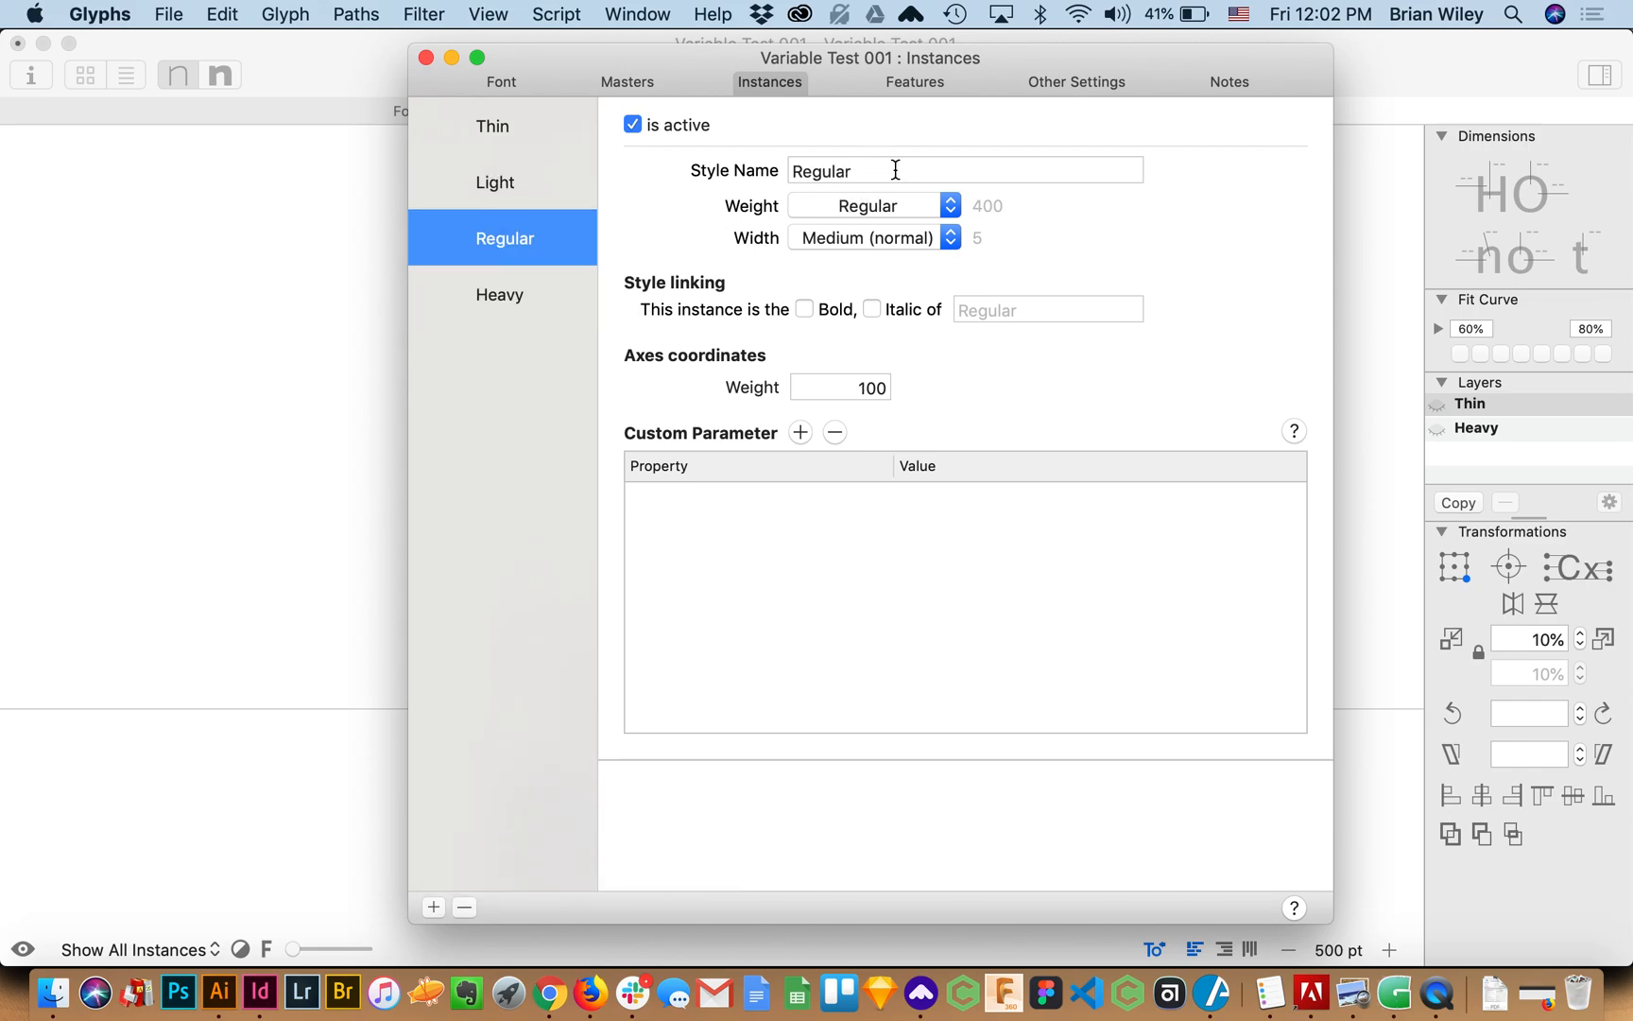
click(862, 204)
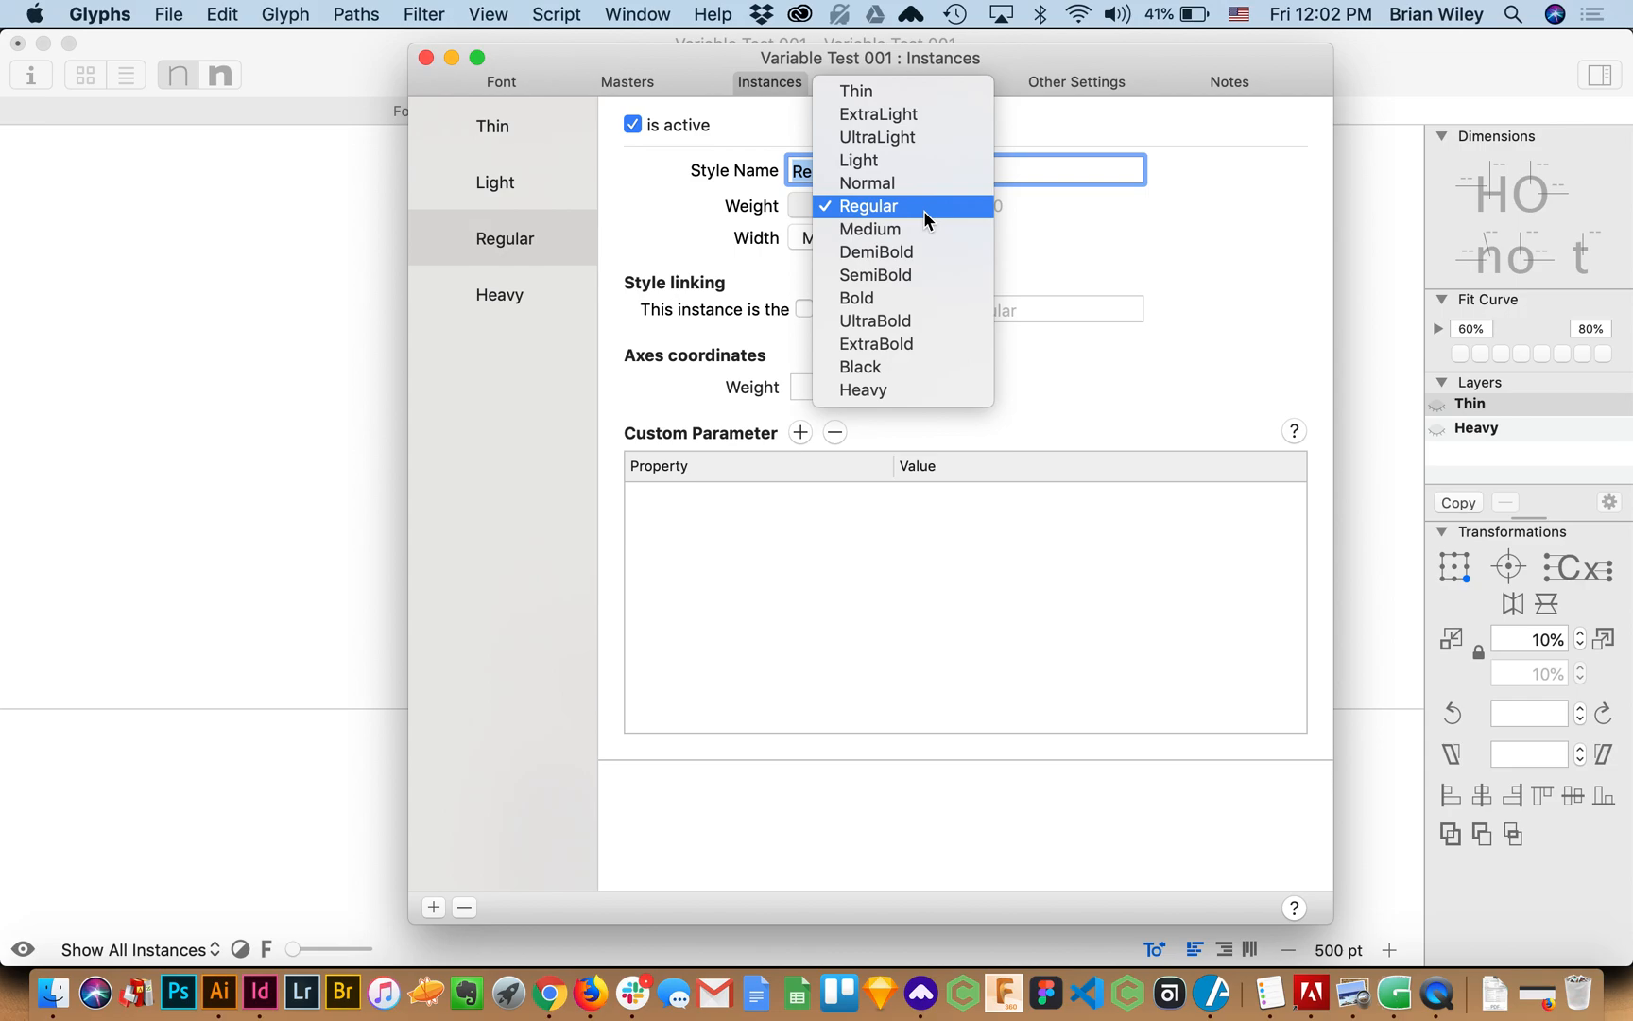
mouse_move(894, 276)
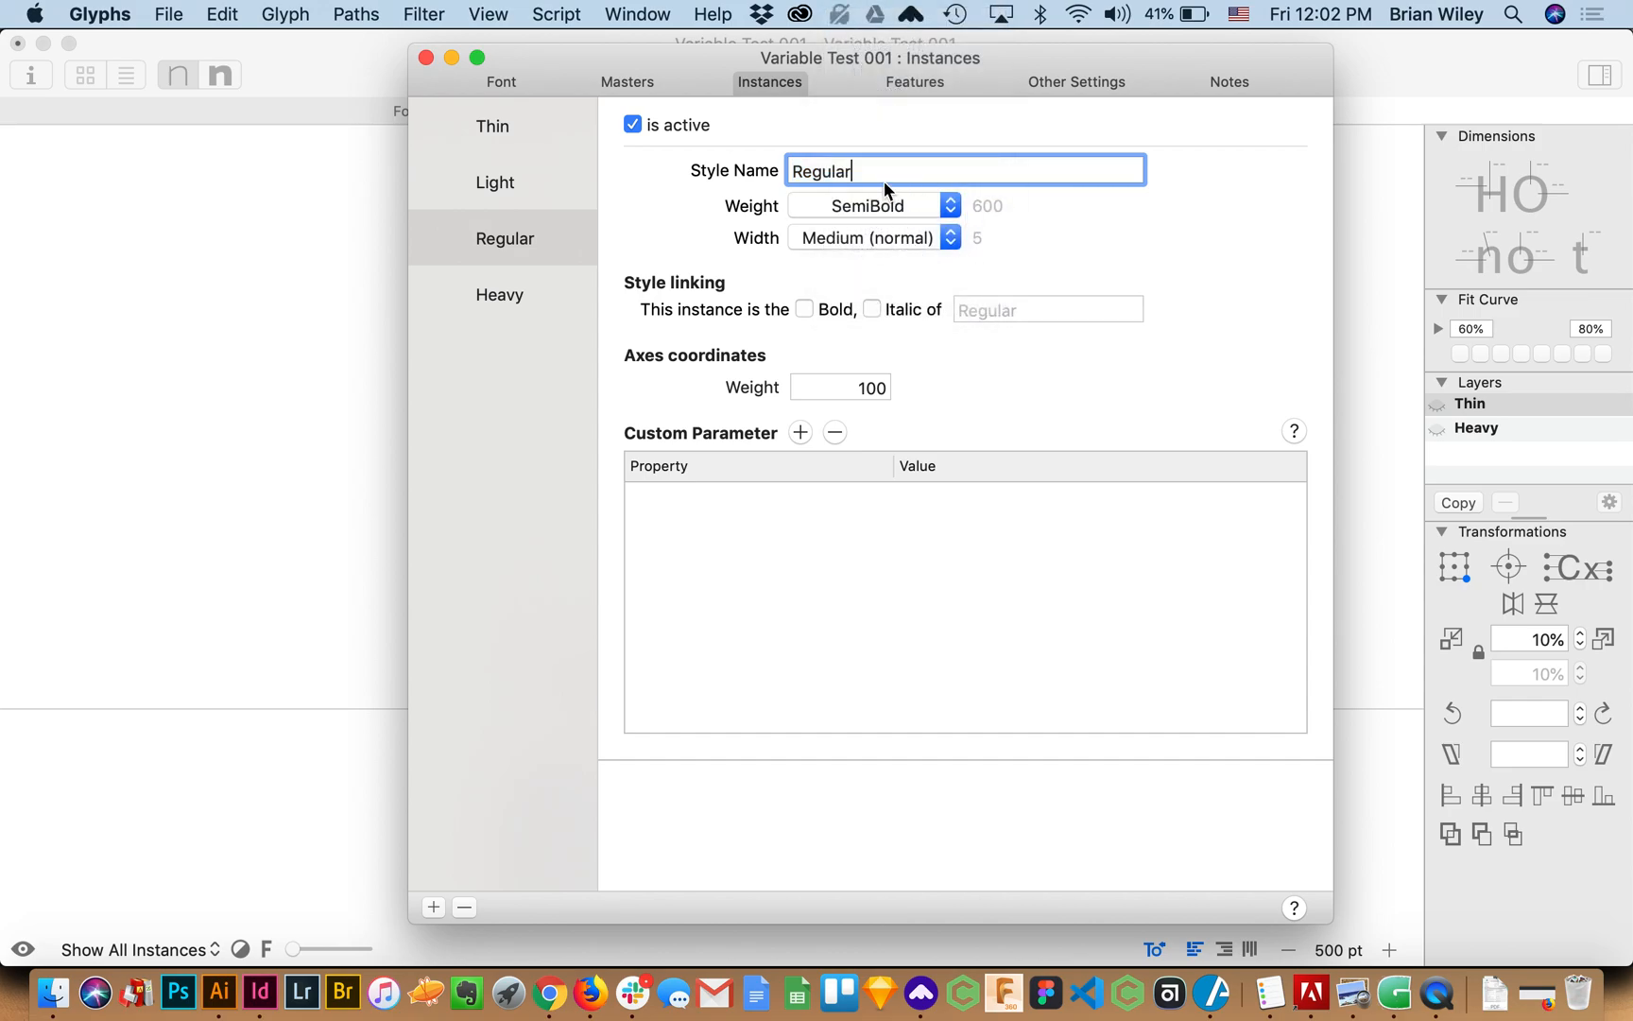
text(S)
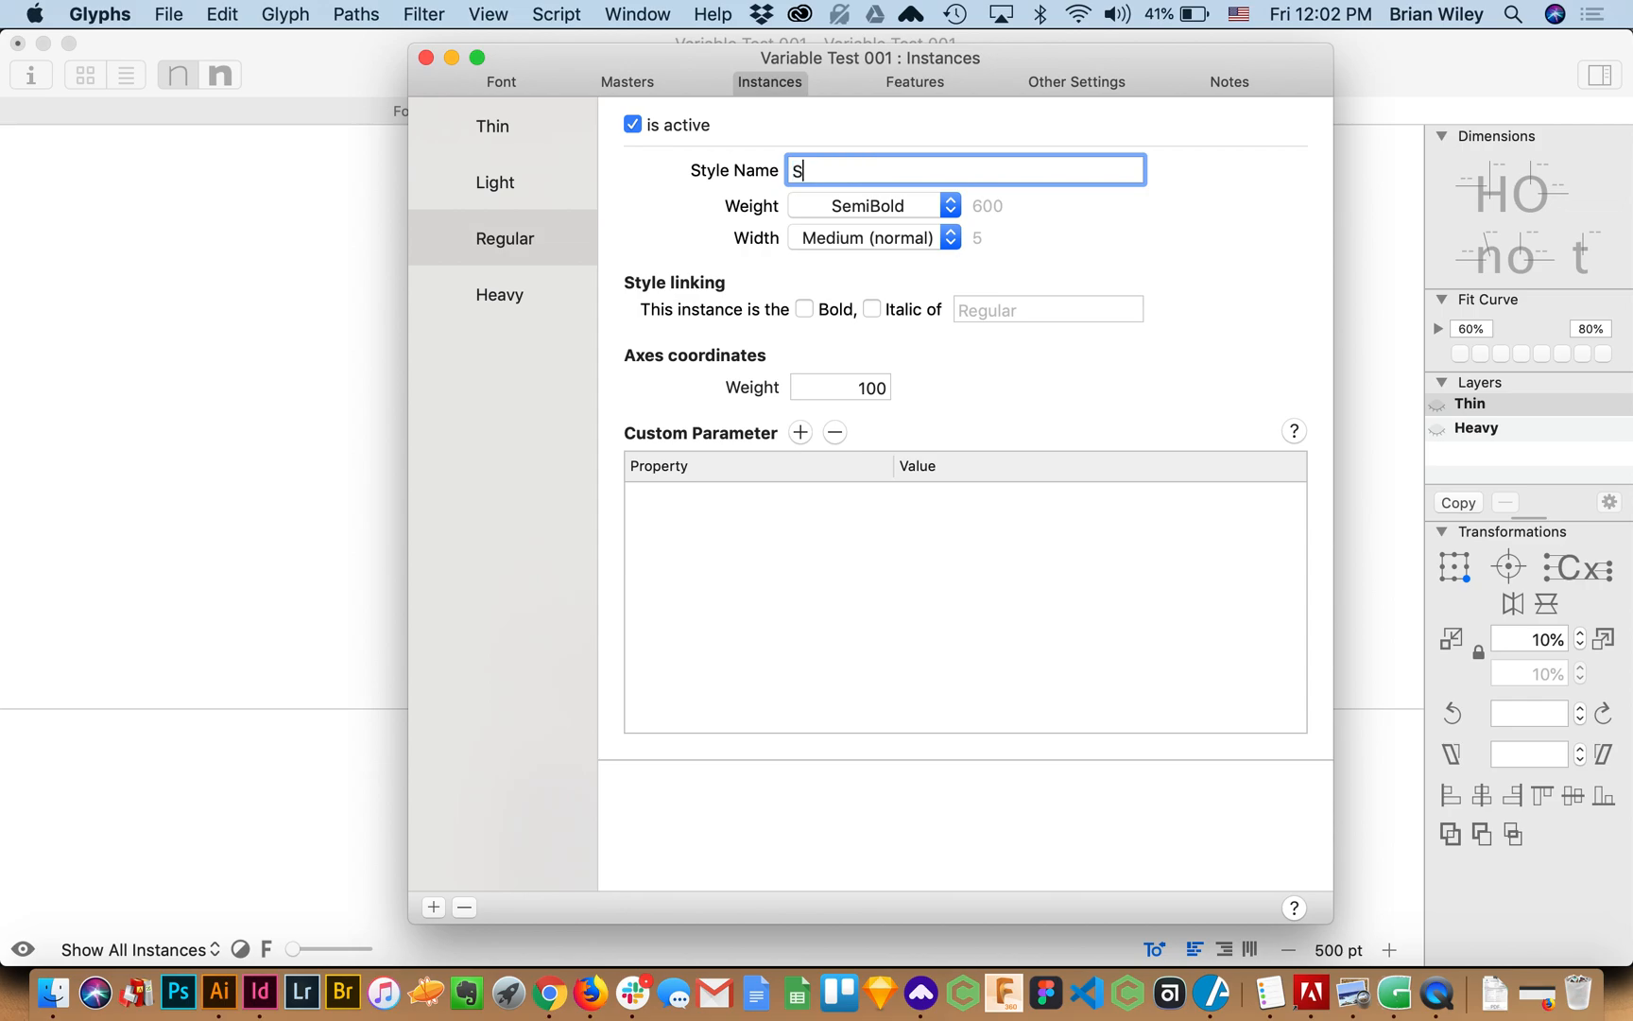
text(emiBold)
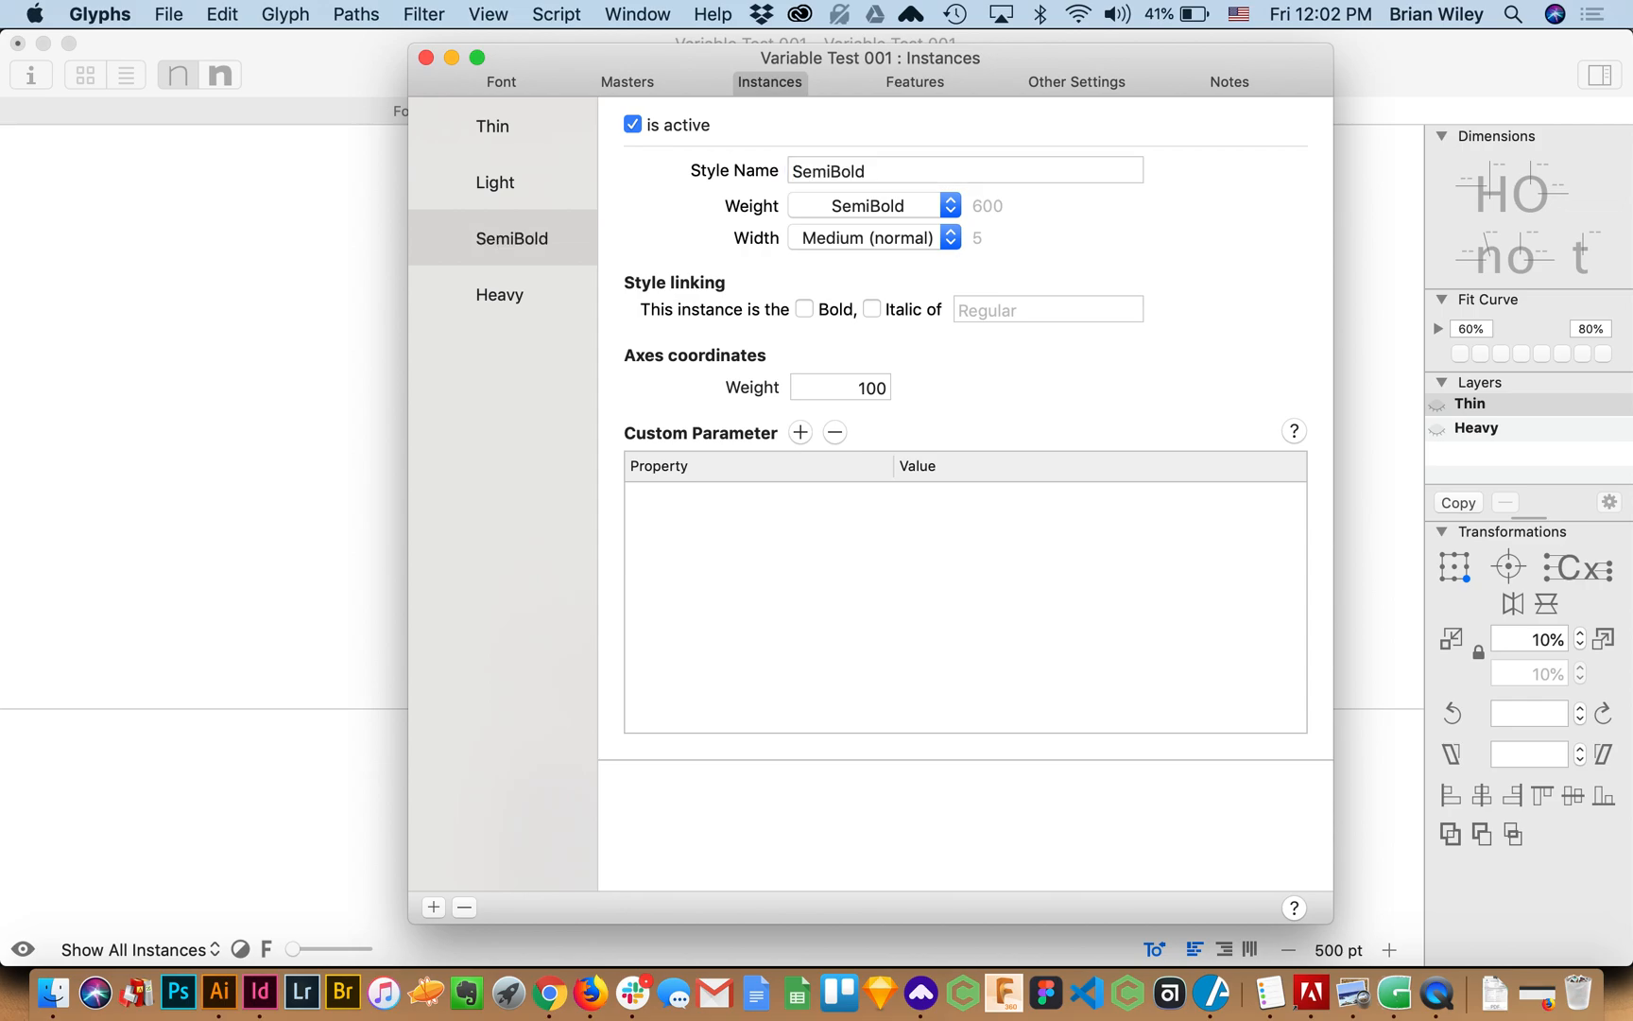
click(839, 387)
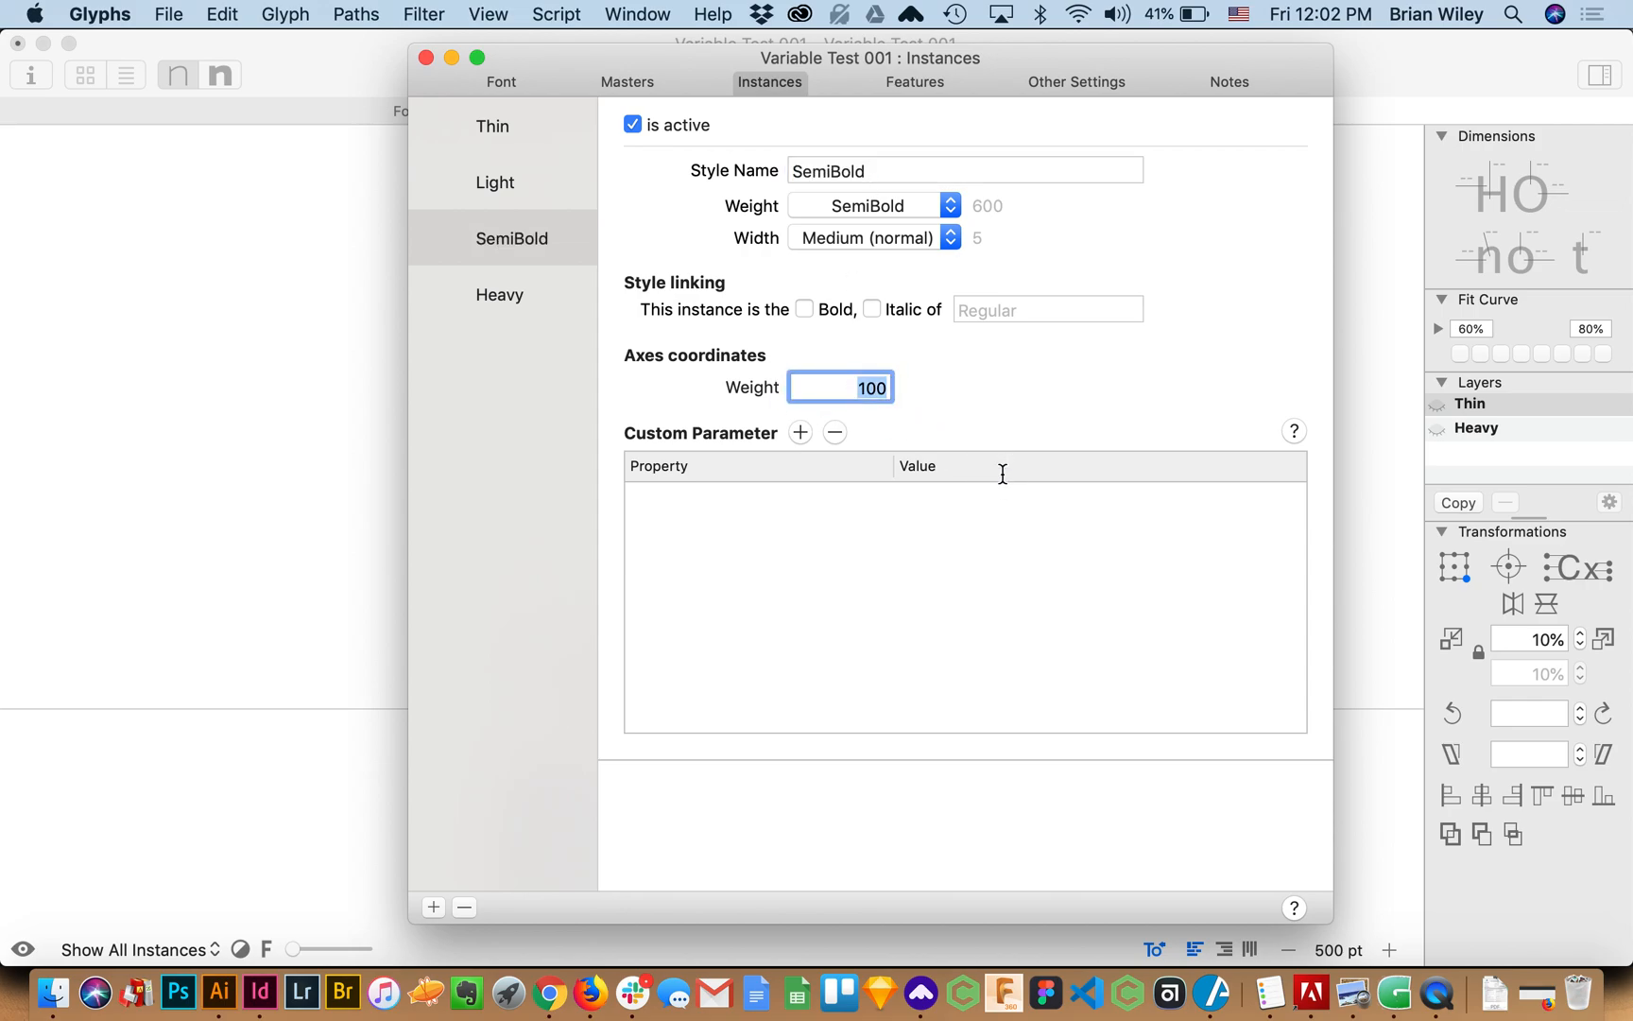
Review the Light, Thin, Heavy and SemiBold instance settings
click(495, 181)
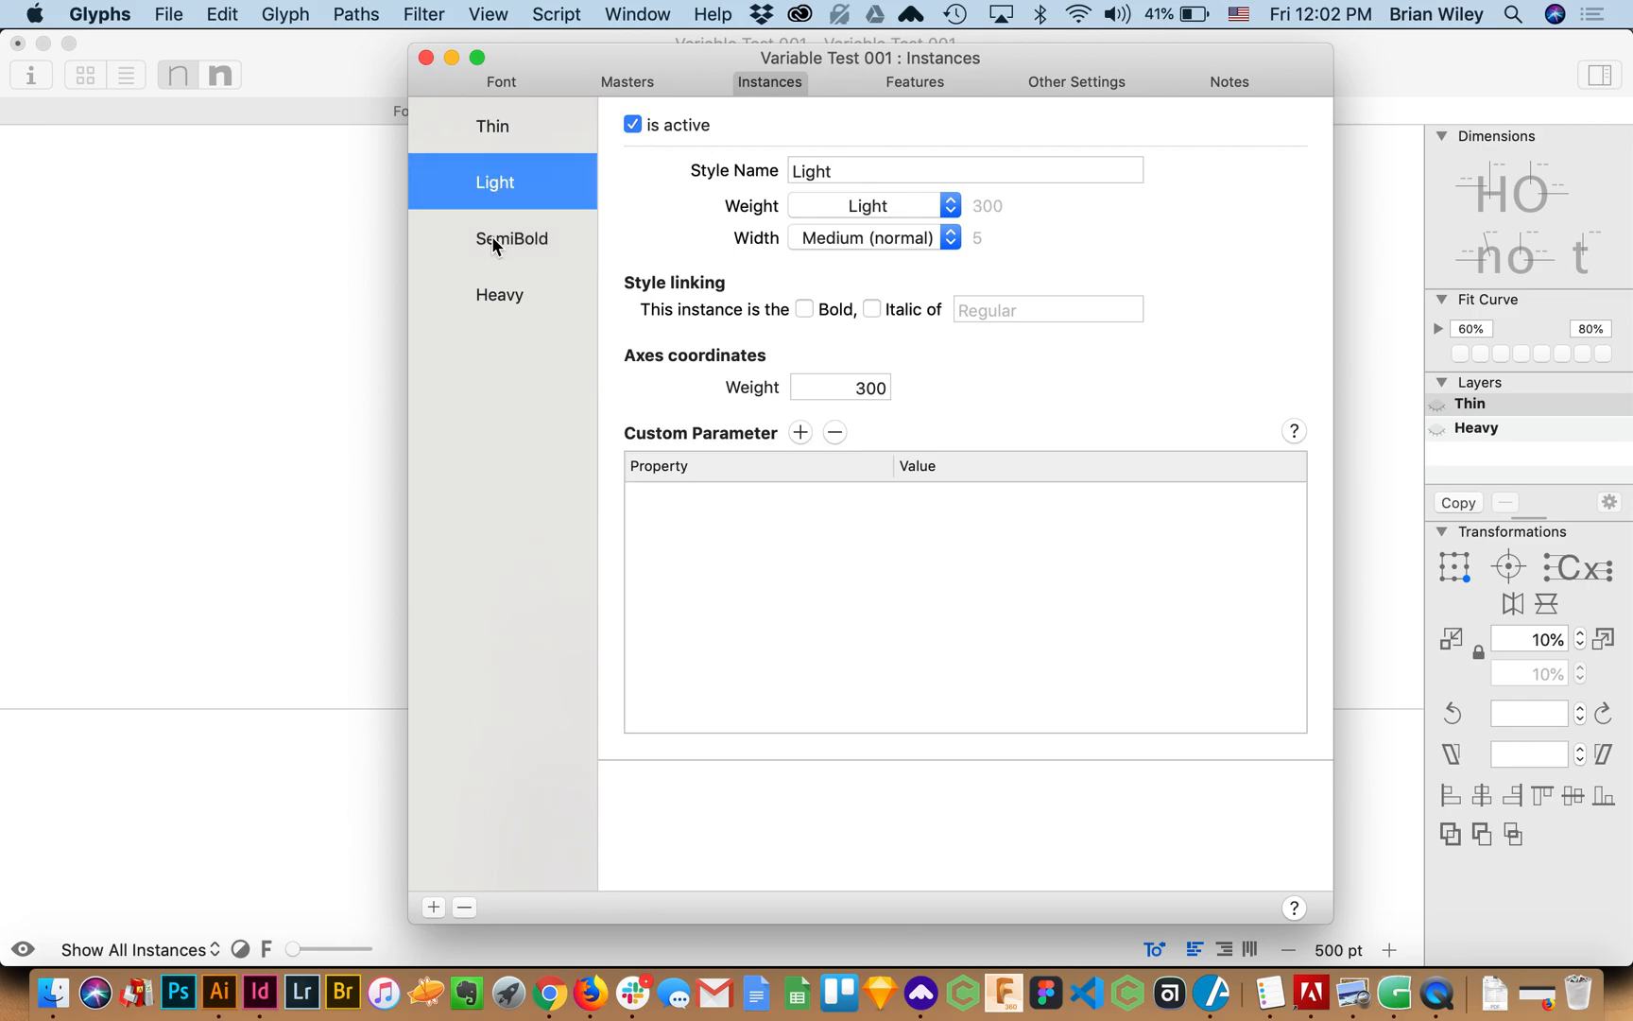
click(491, 124)
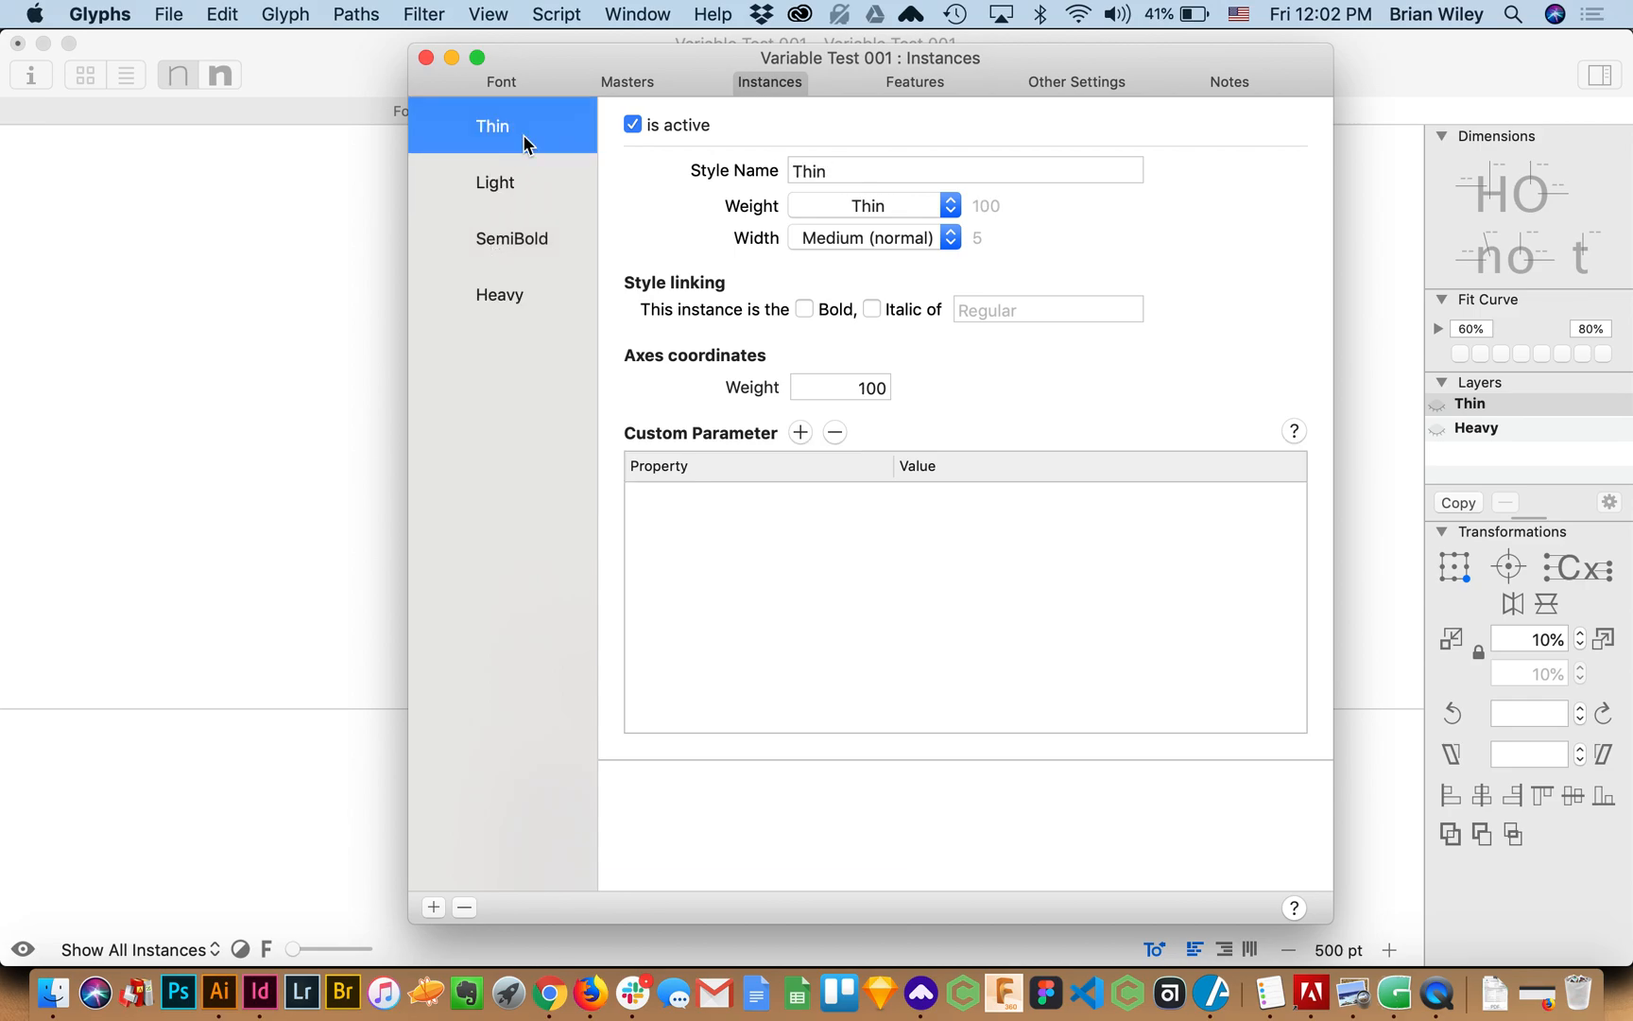
click(501, 295)
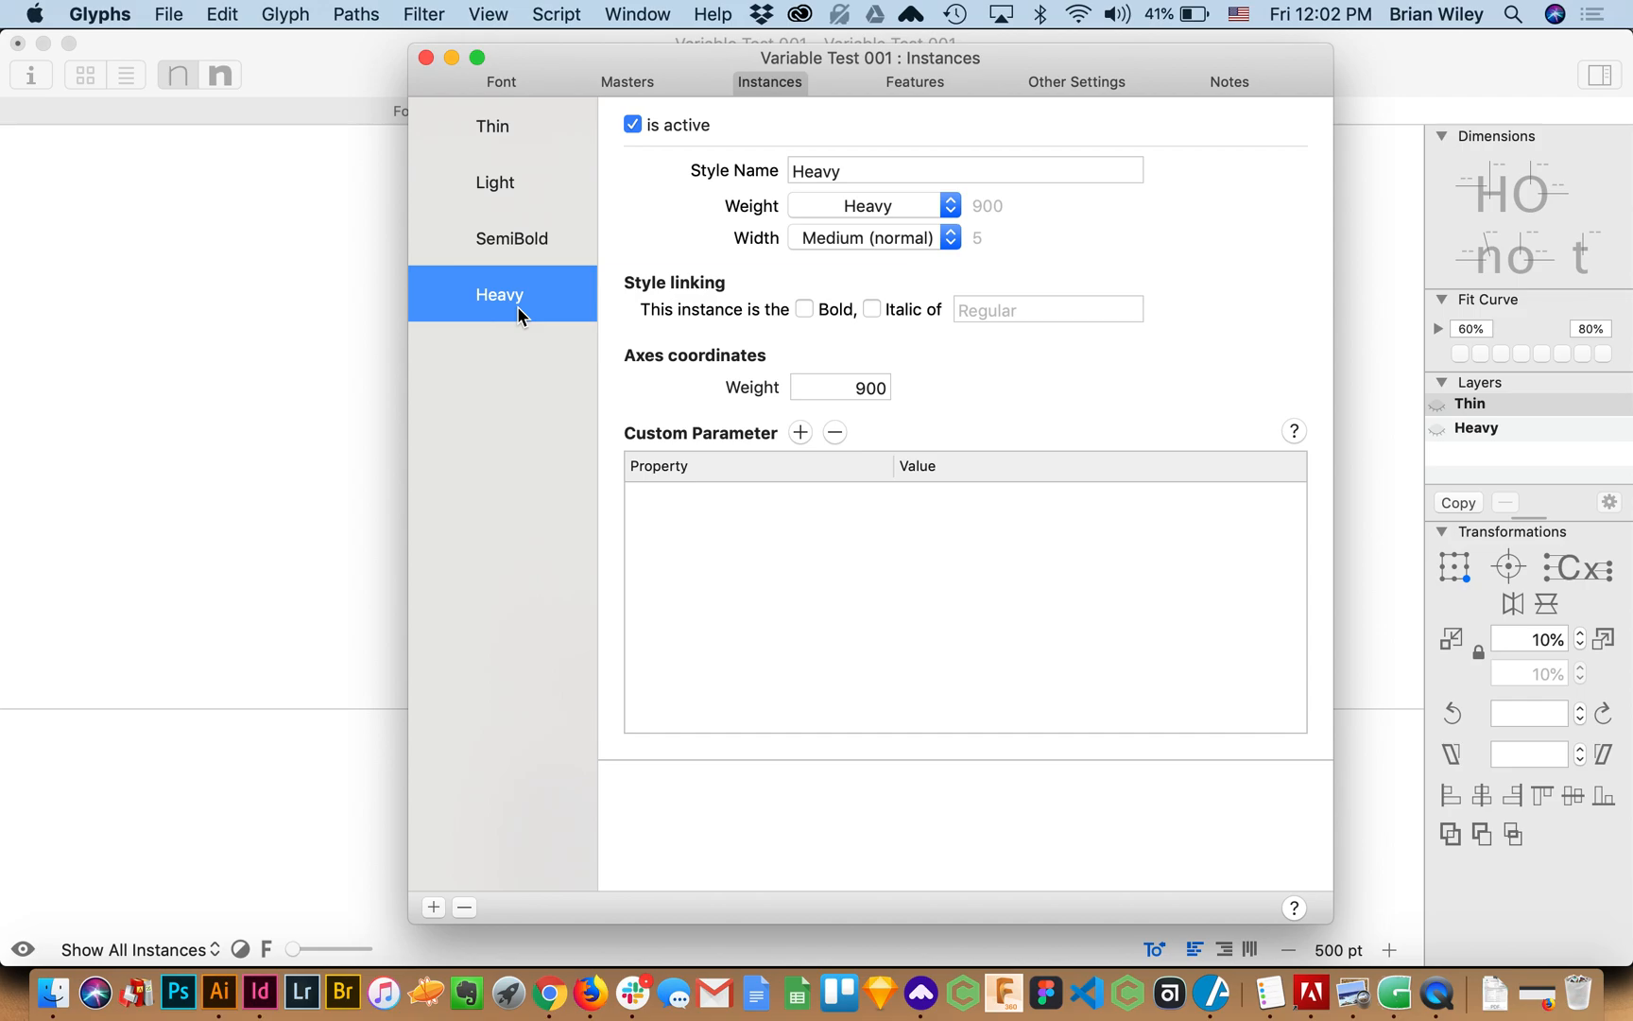
click(510, 238)
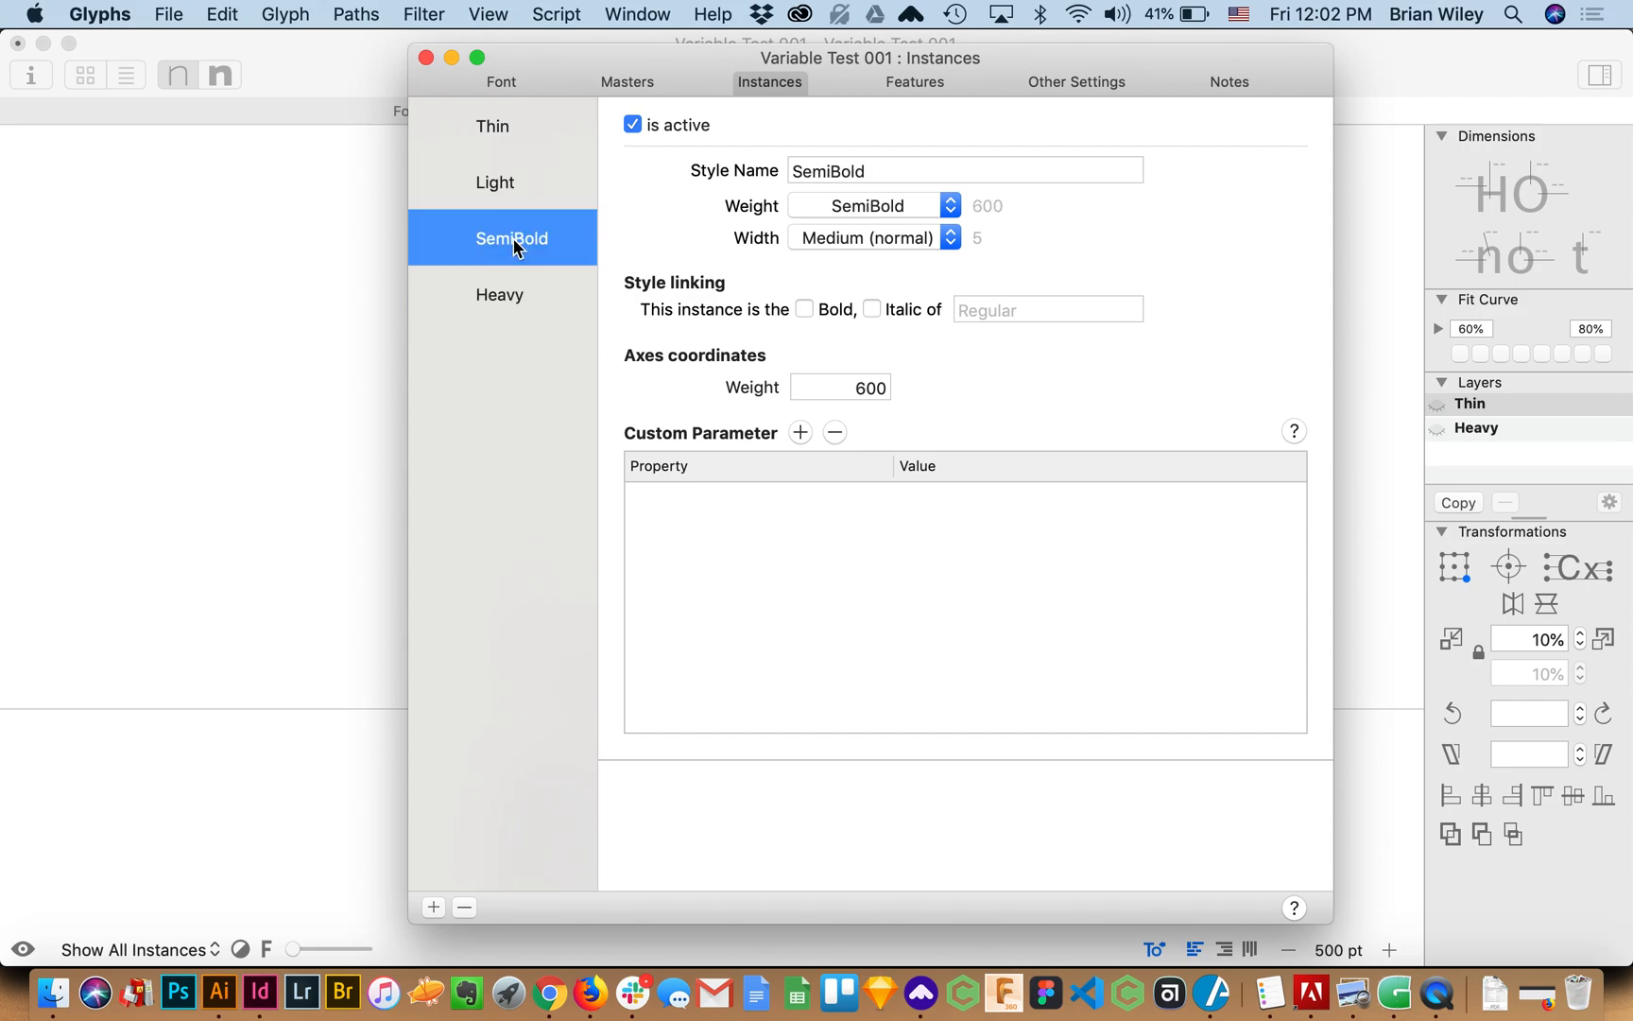
mouse_move(453, 28)
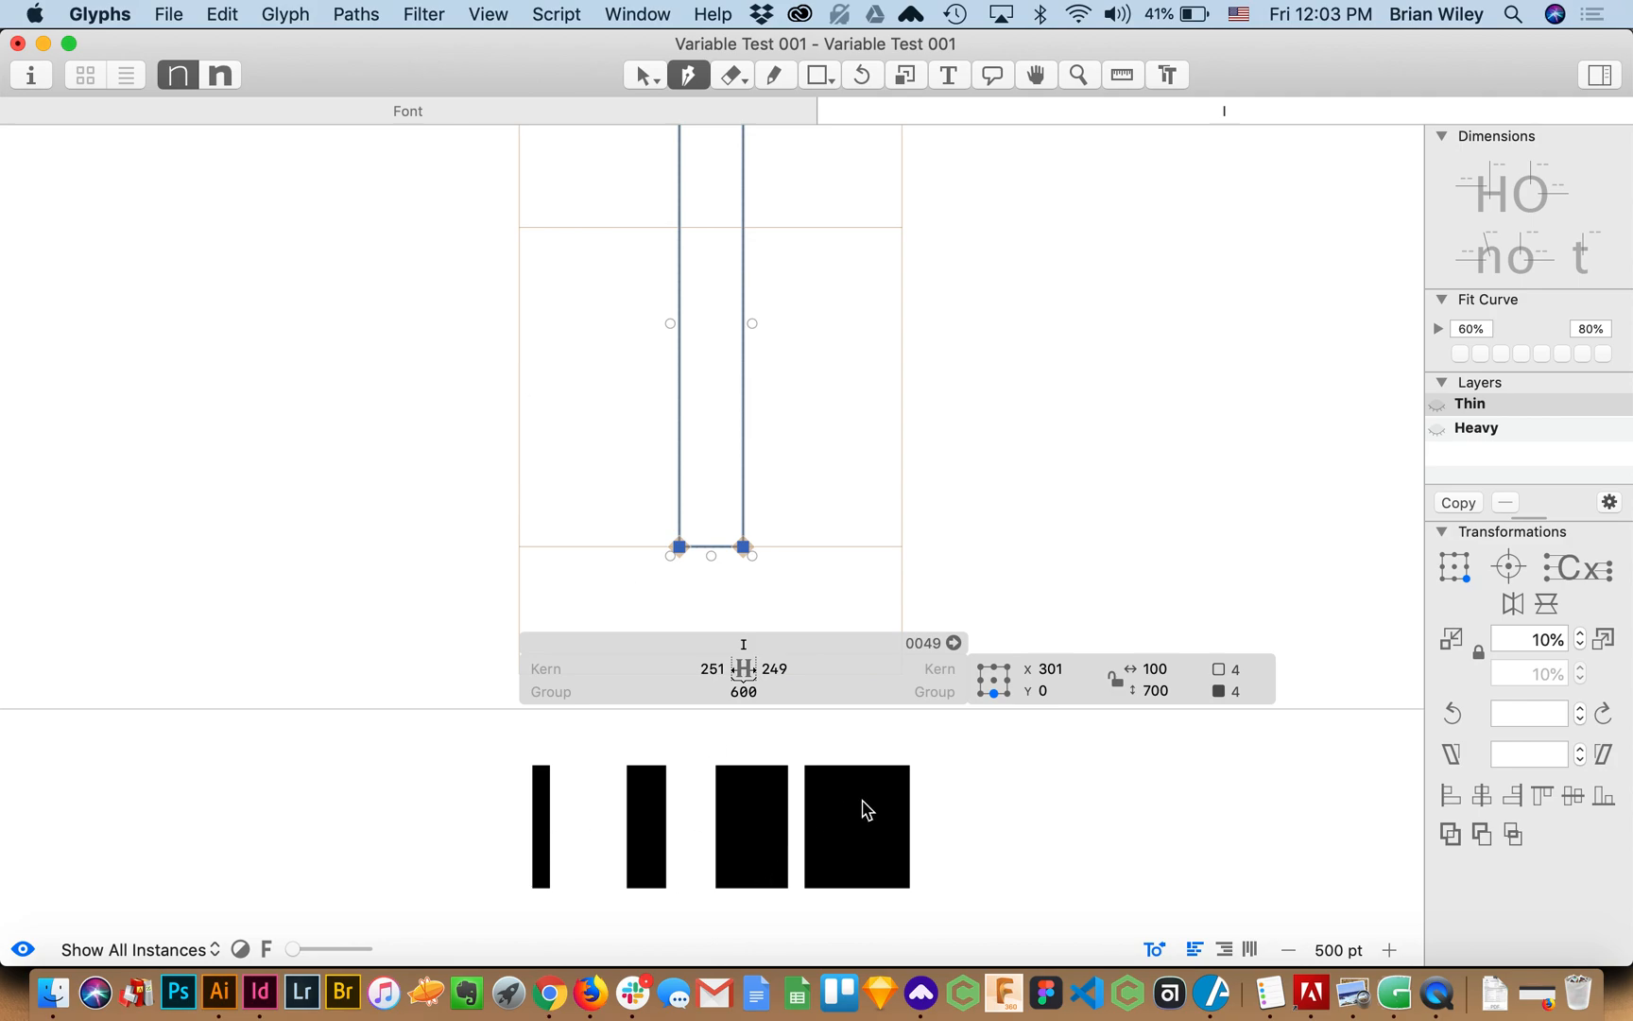
mouse_move(436, 805)
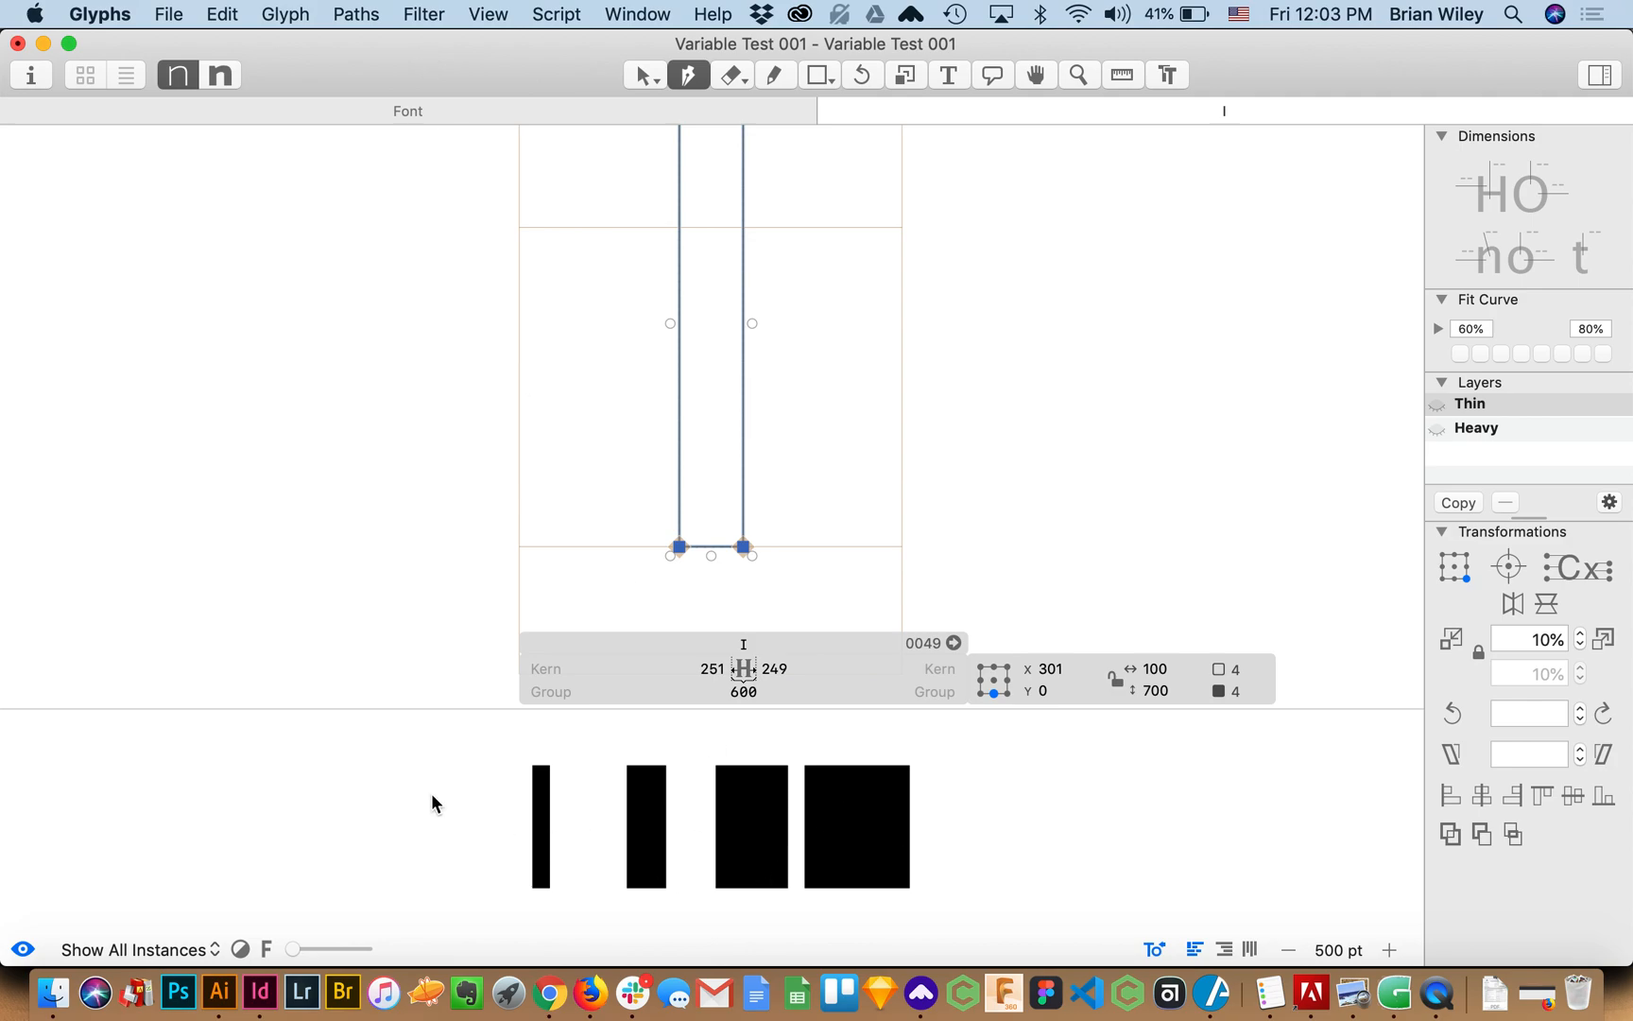
mouse_move(905, 901)
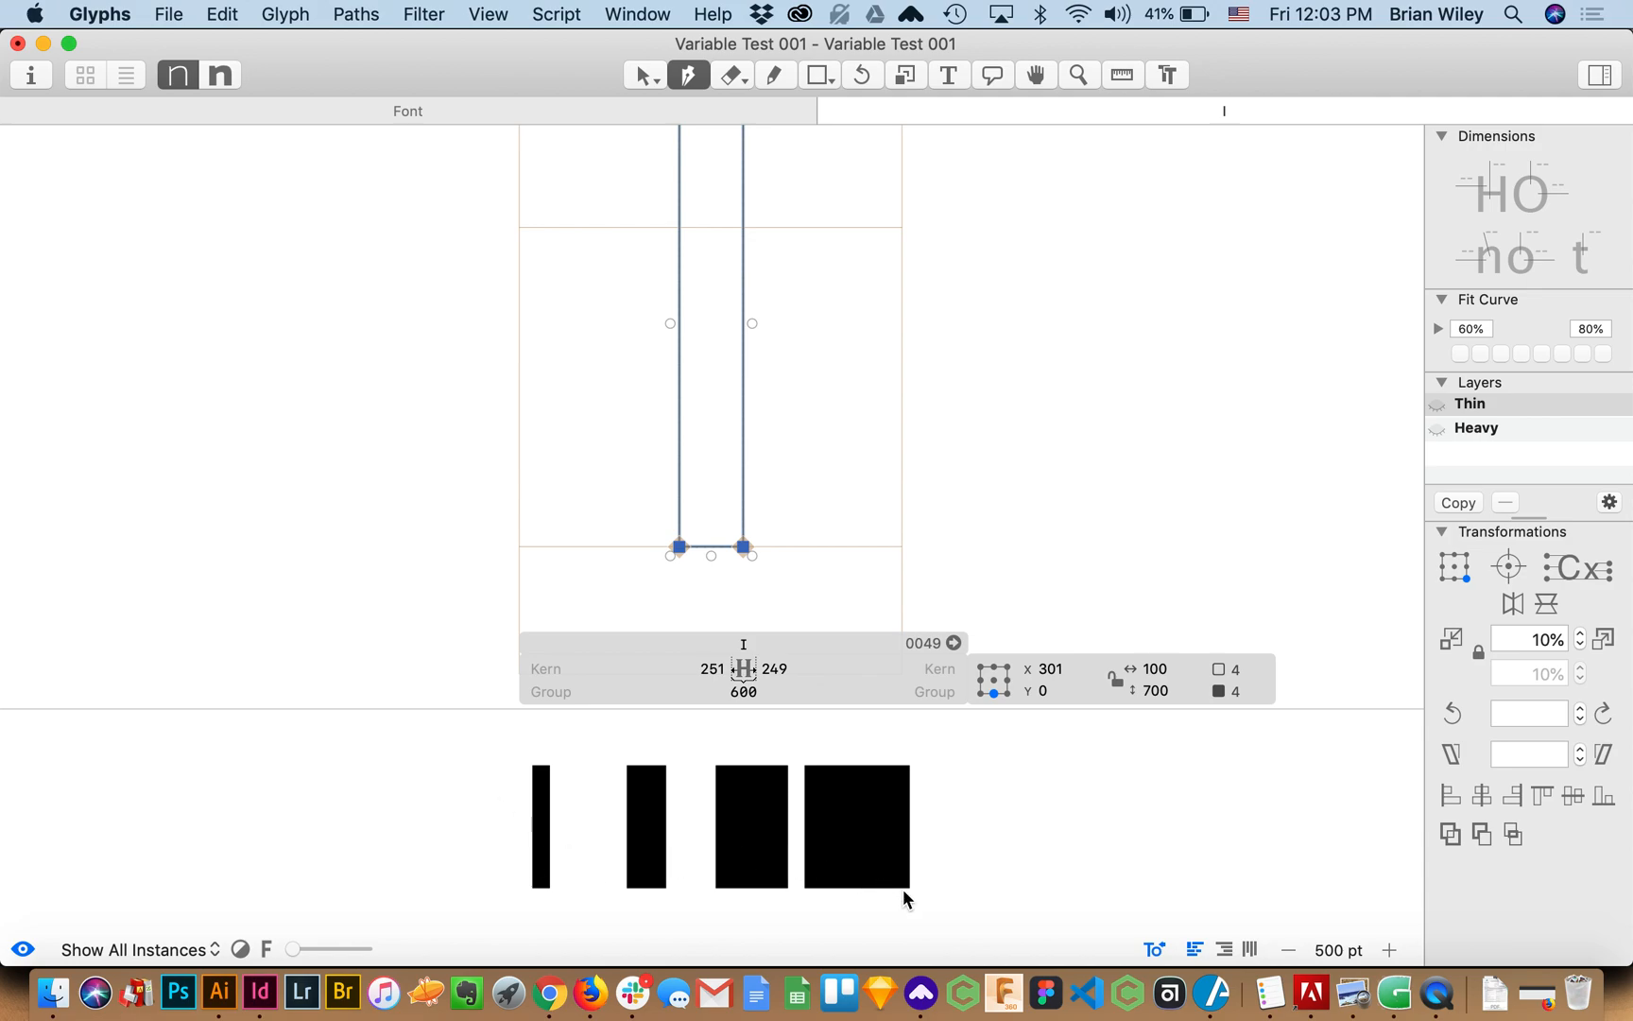
mouse_move(622, 840)
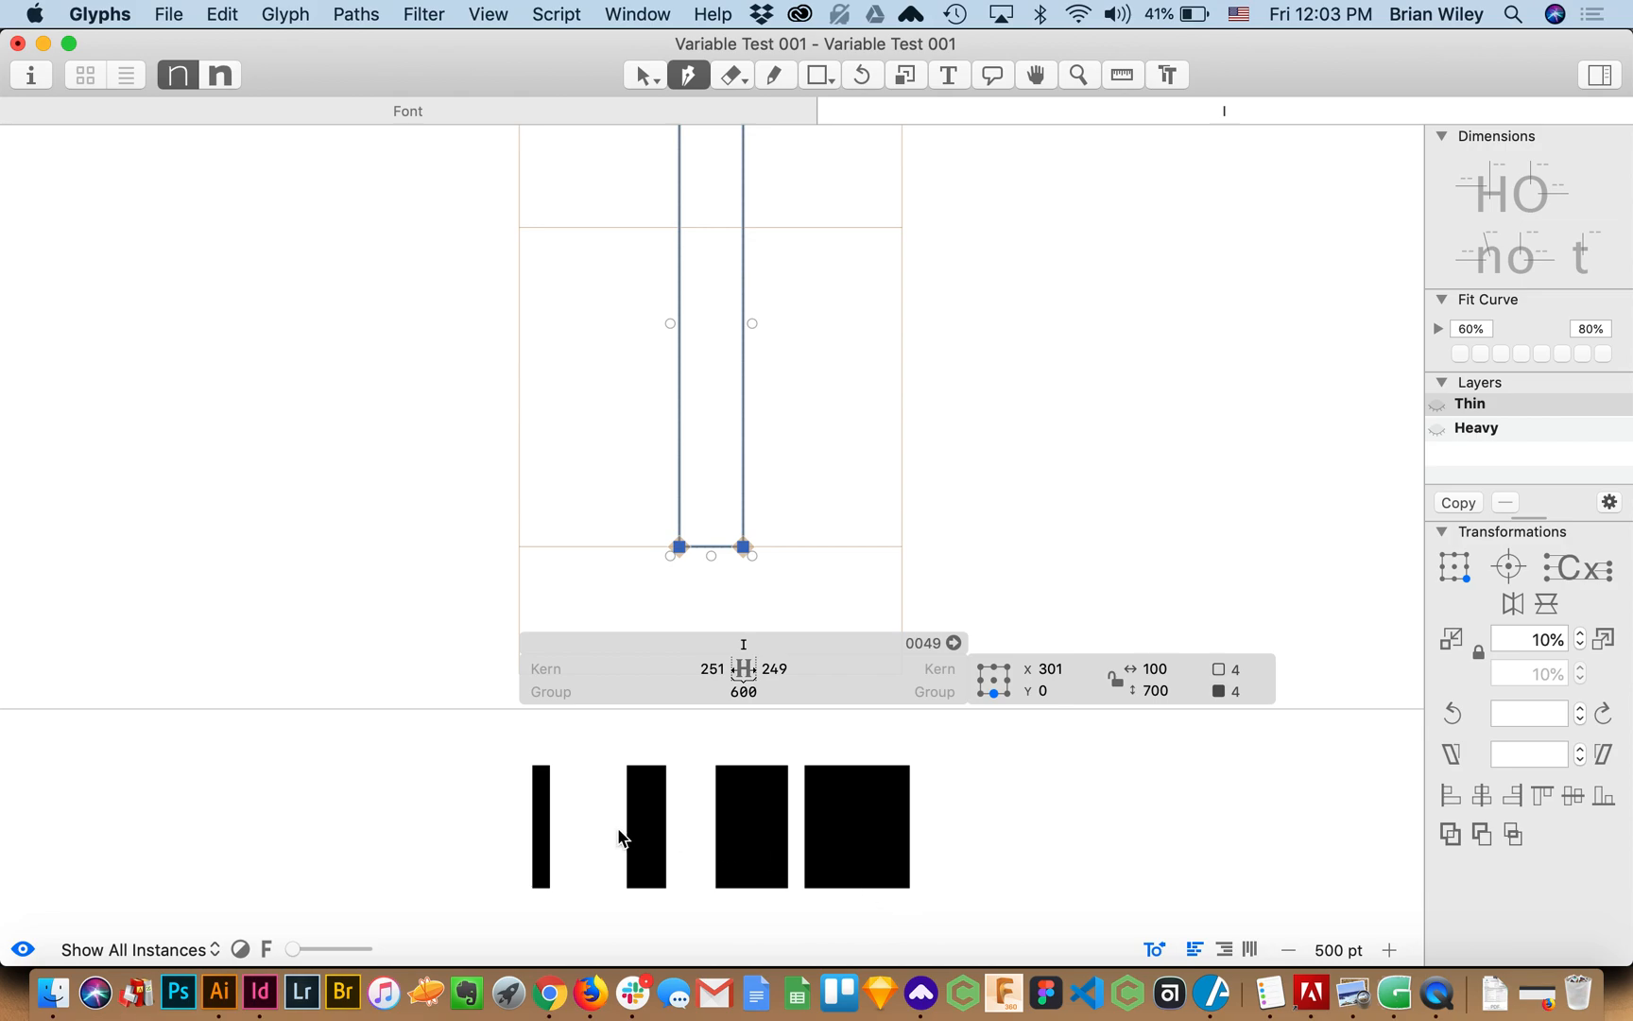
mouse_move(579, 869)
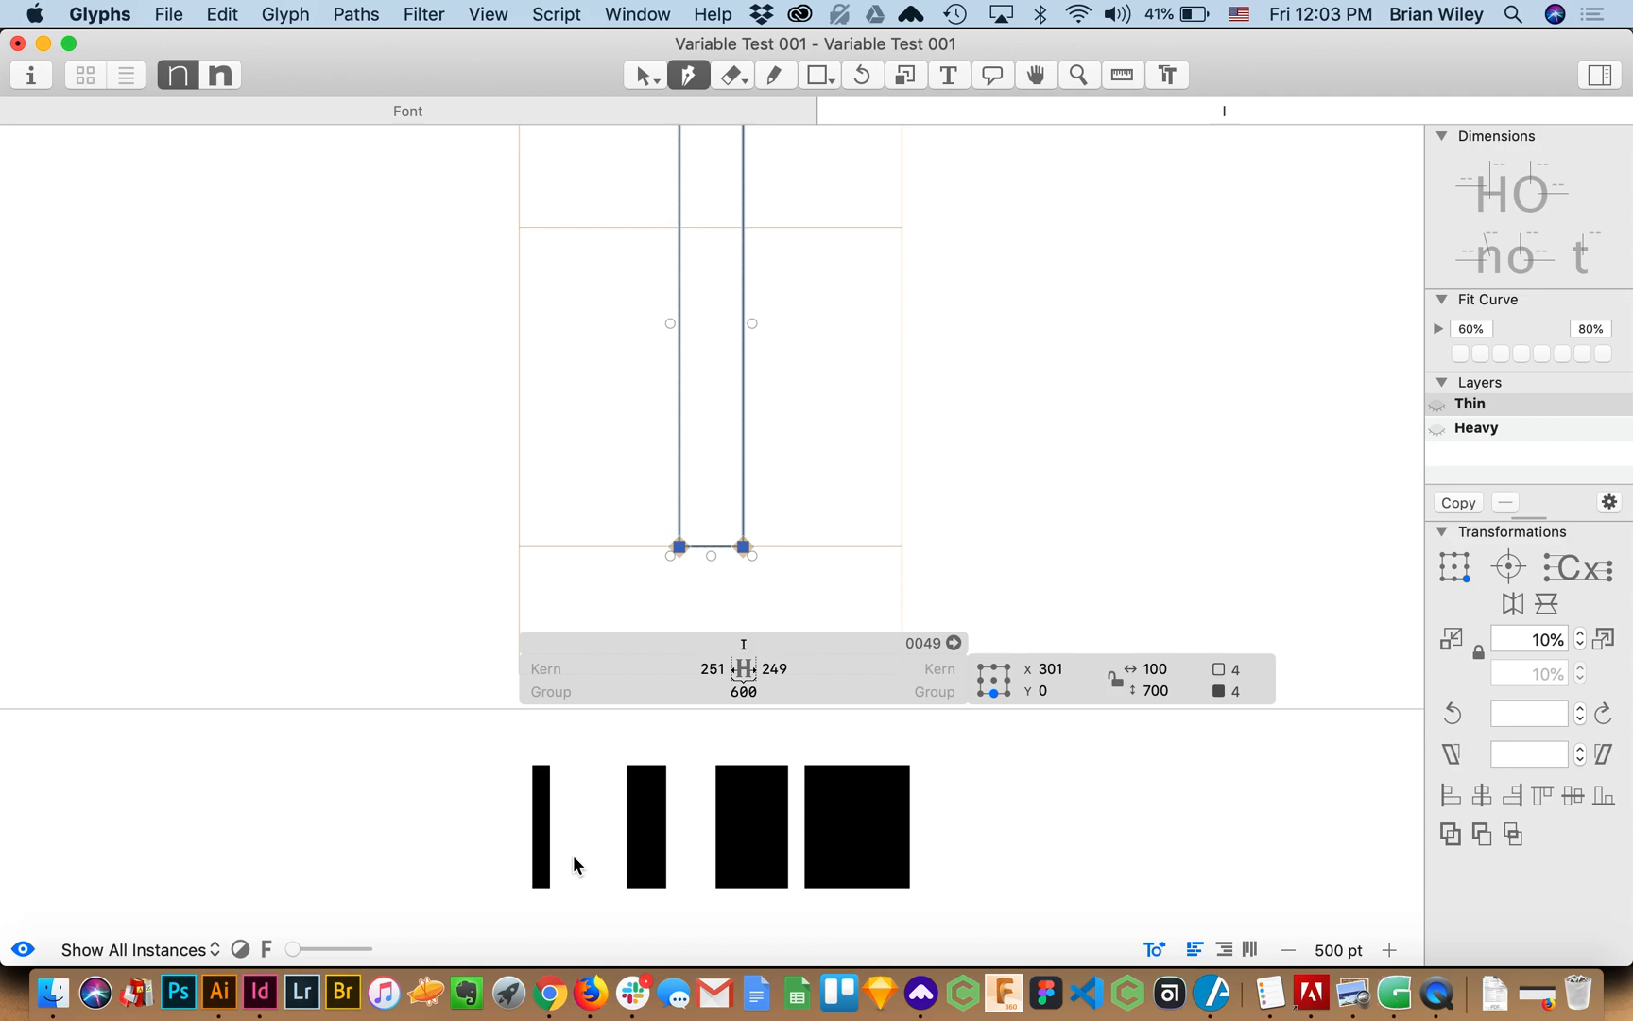
mouse_move(955, 429)
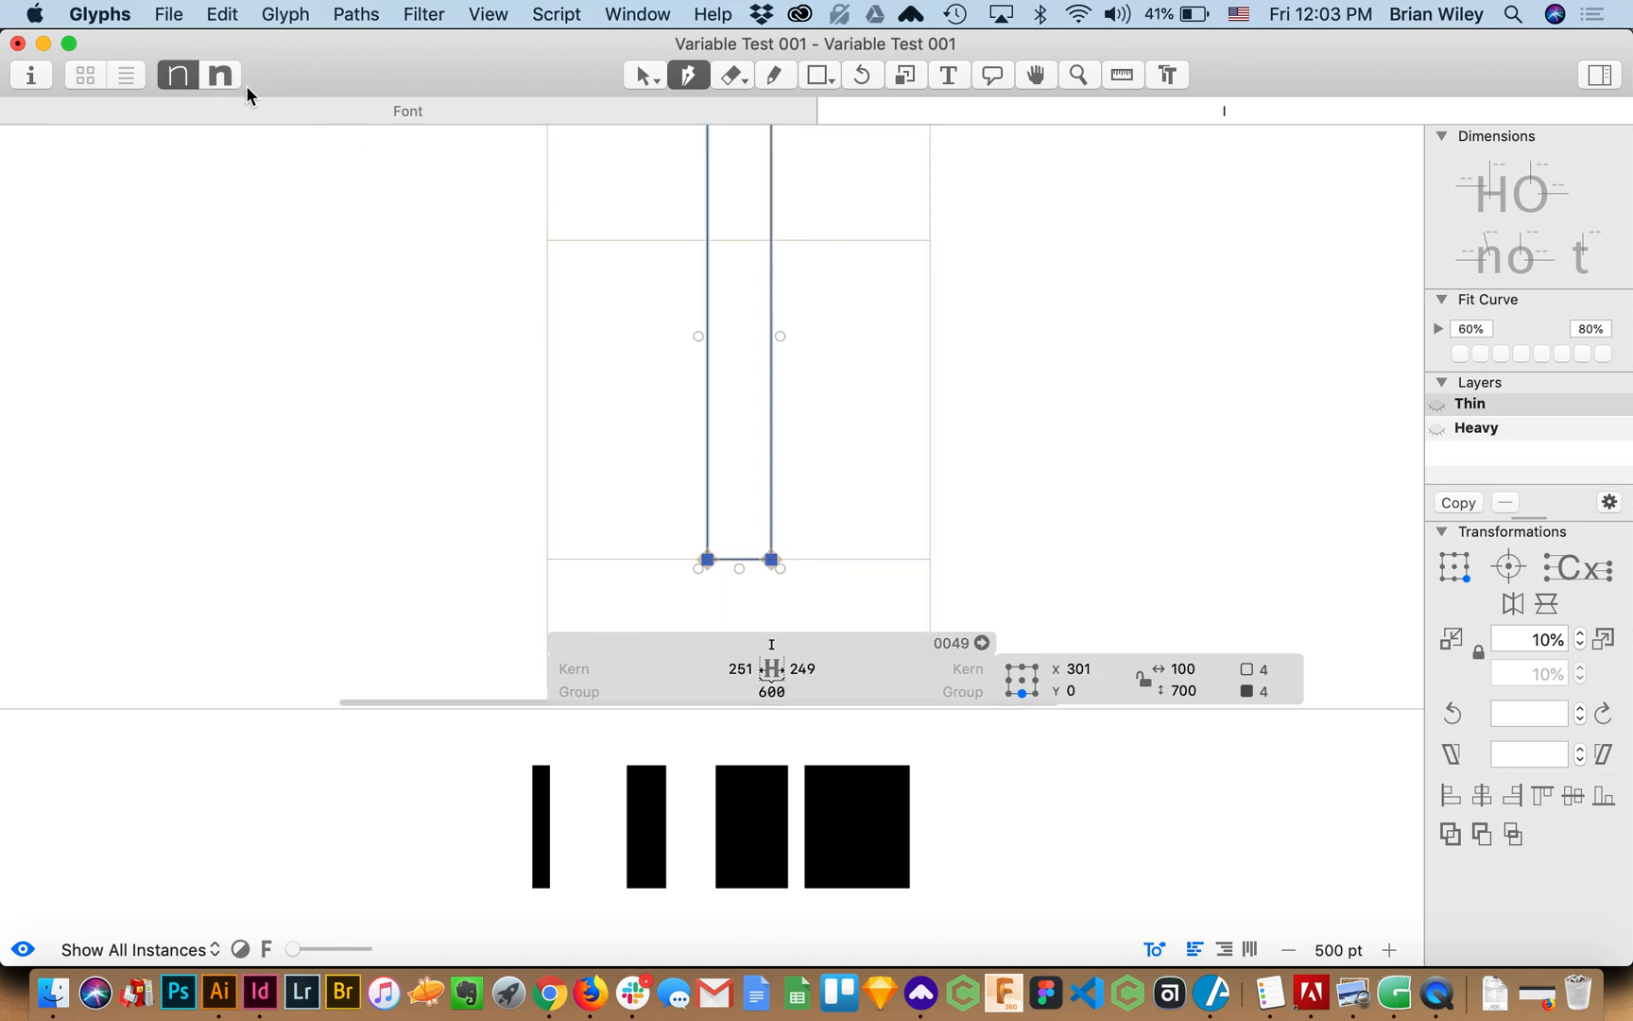
Save Variable Test 001 to the Desktop and start the font export
click(219, 75)
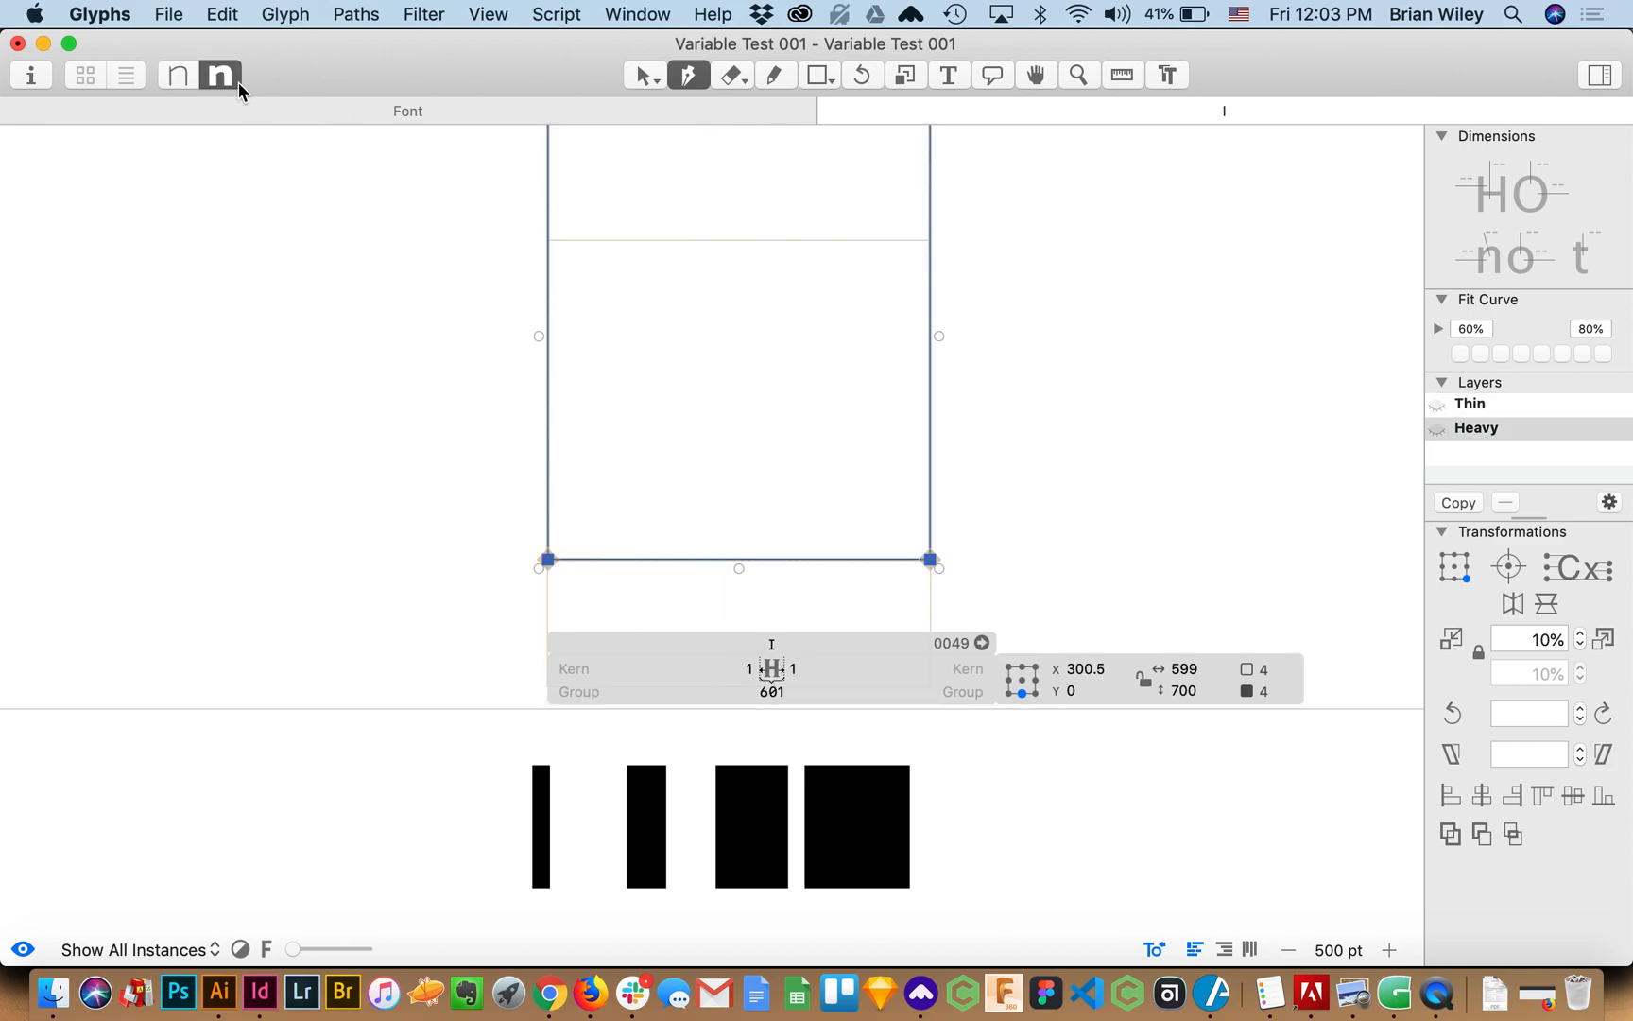
mouse_move(182, 15)
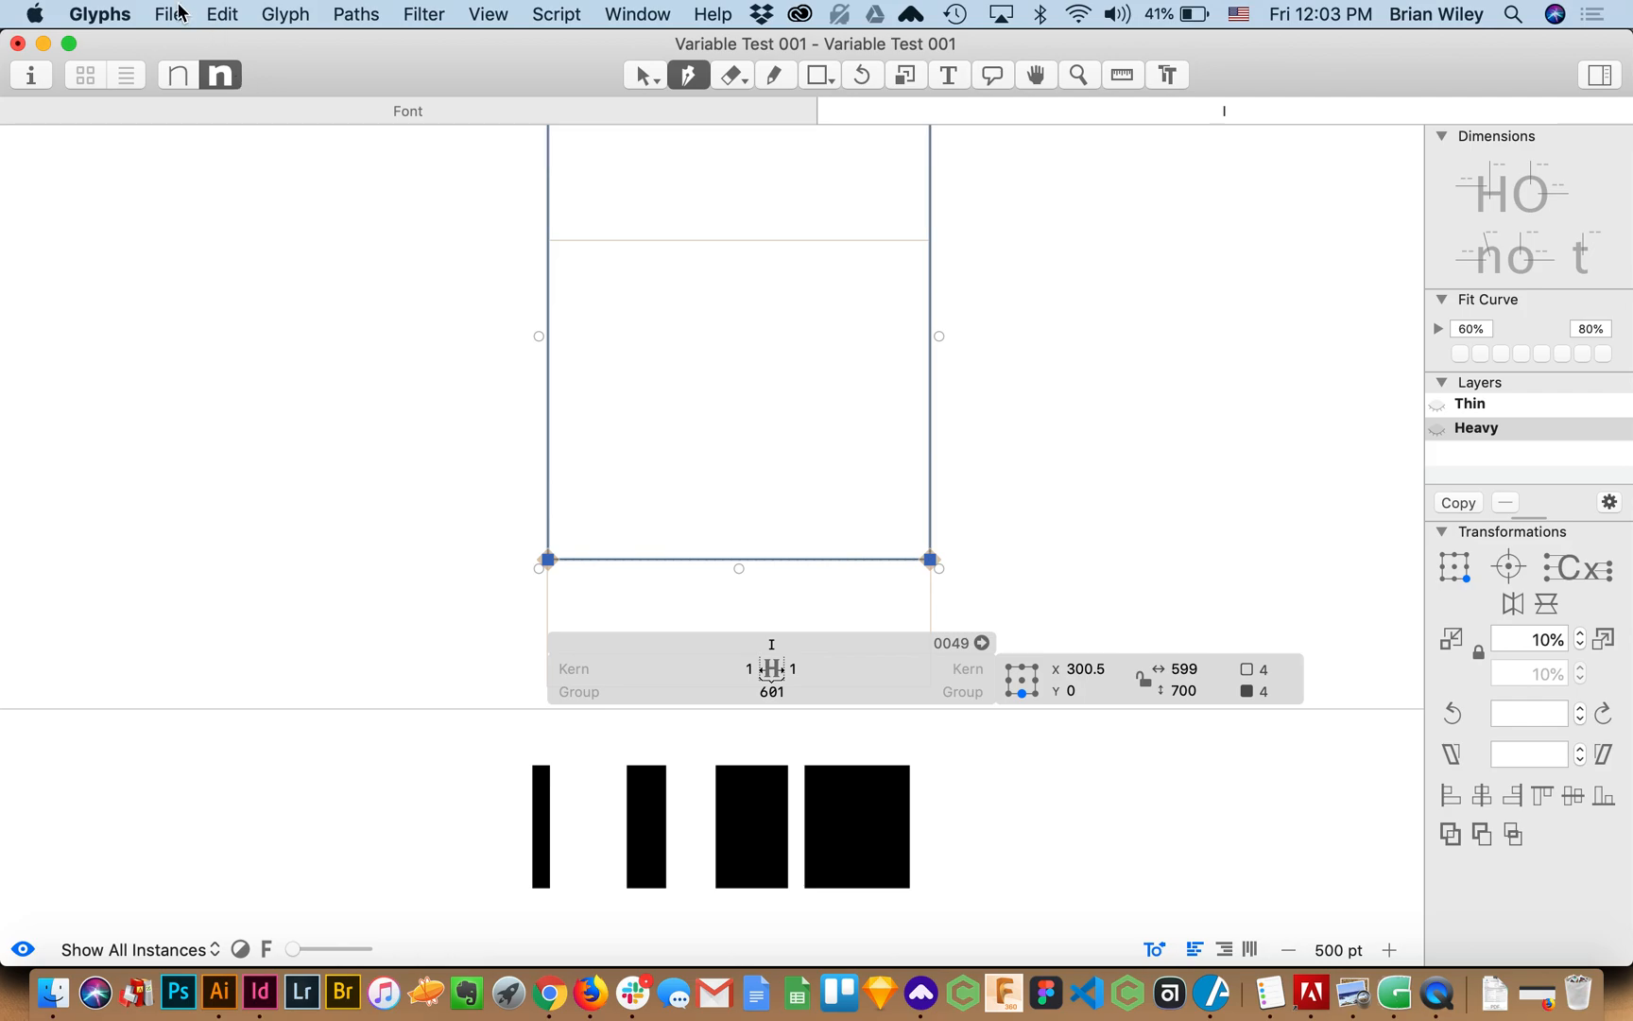
click(170, 15)
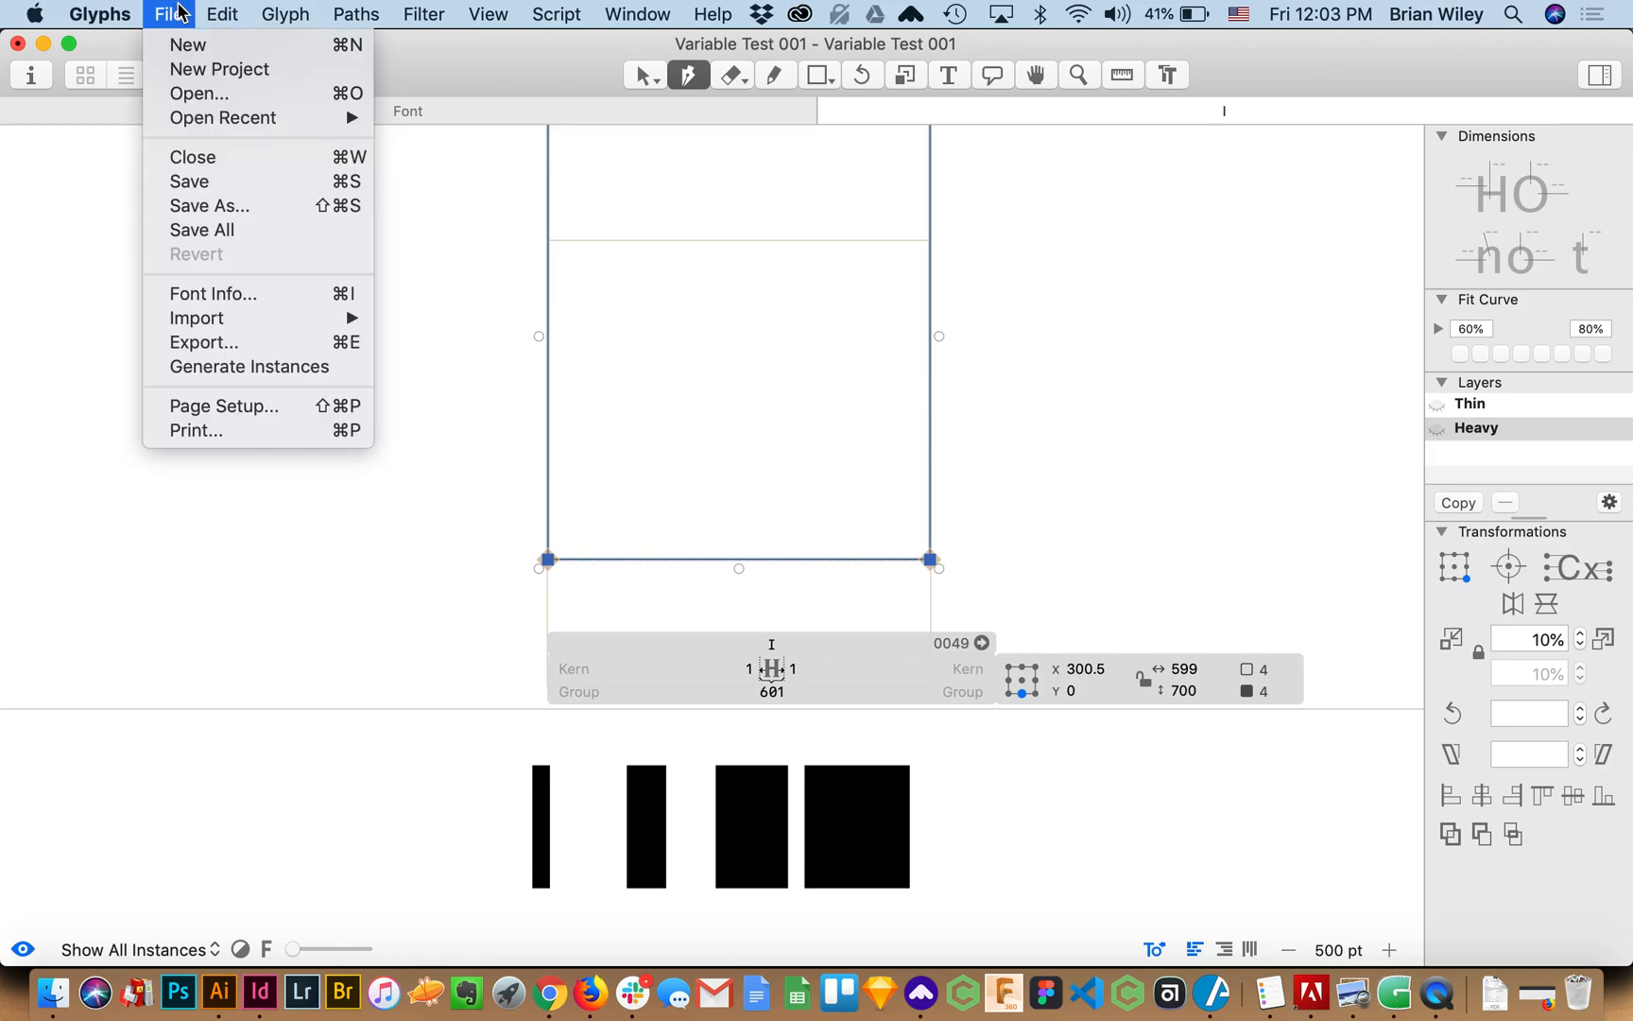
mouse_move(222, 183)
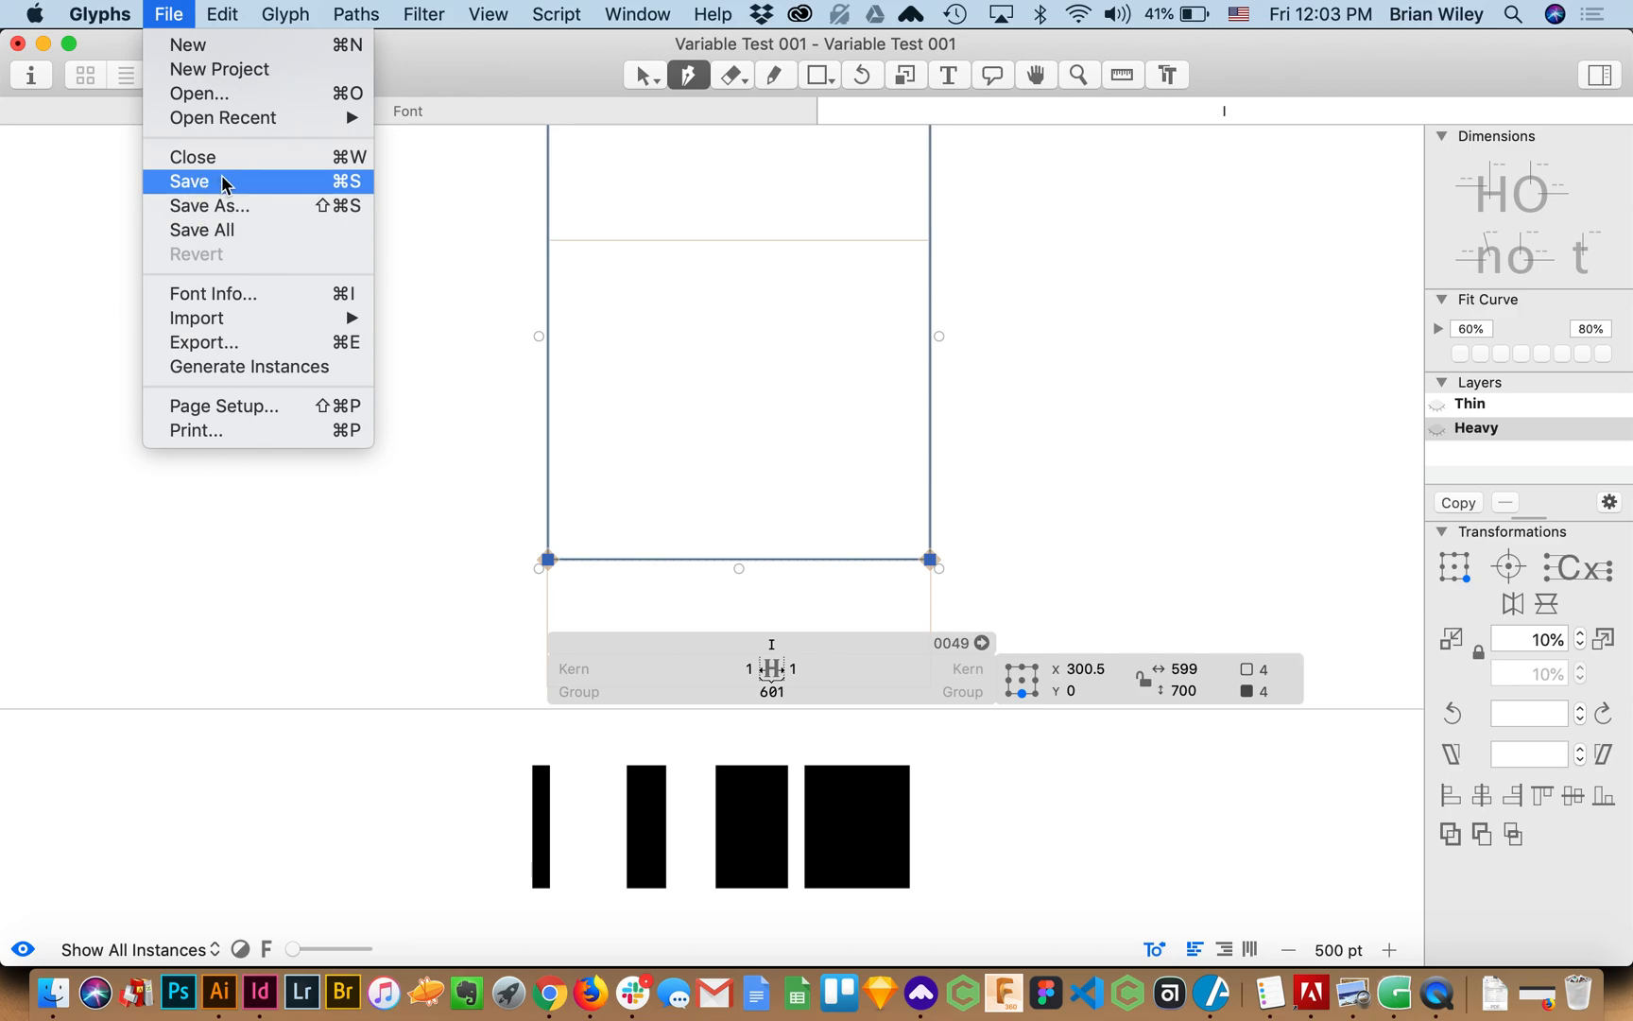
click(189, 182)
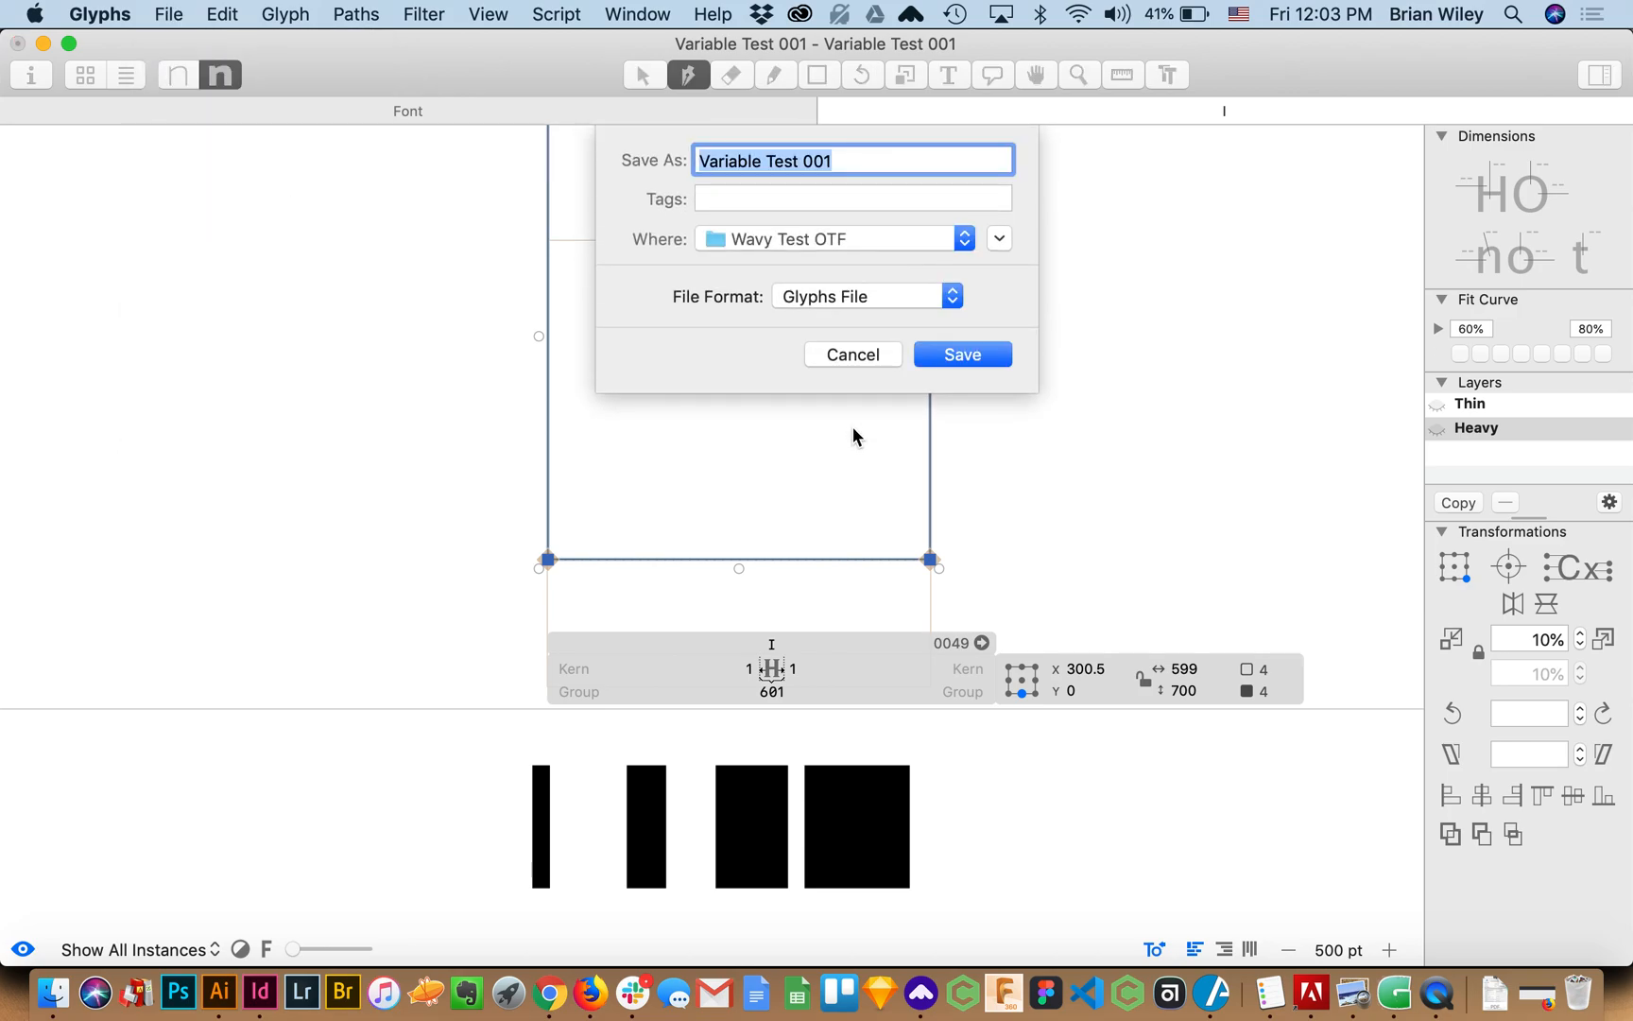
click(964, 238)
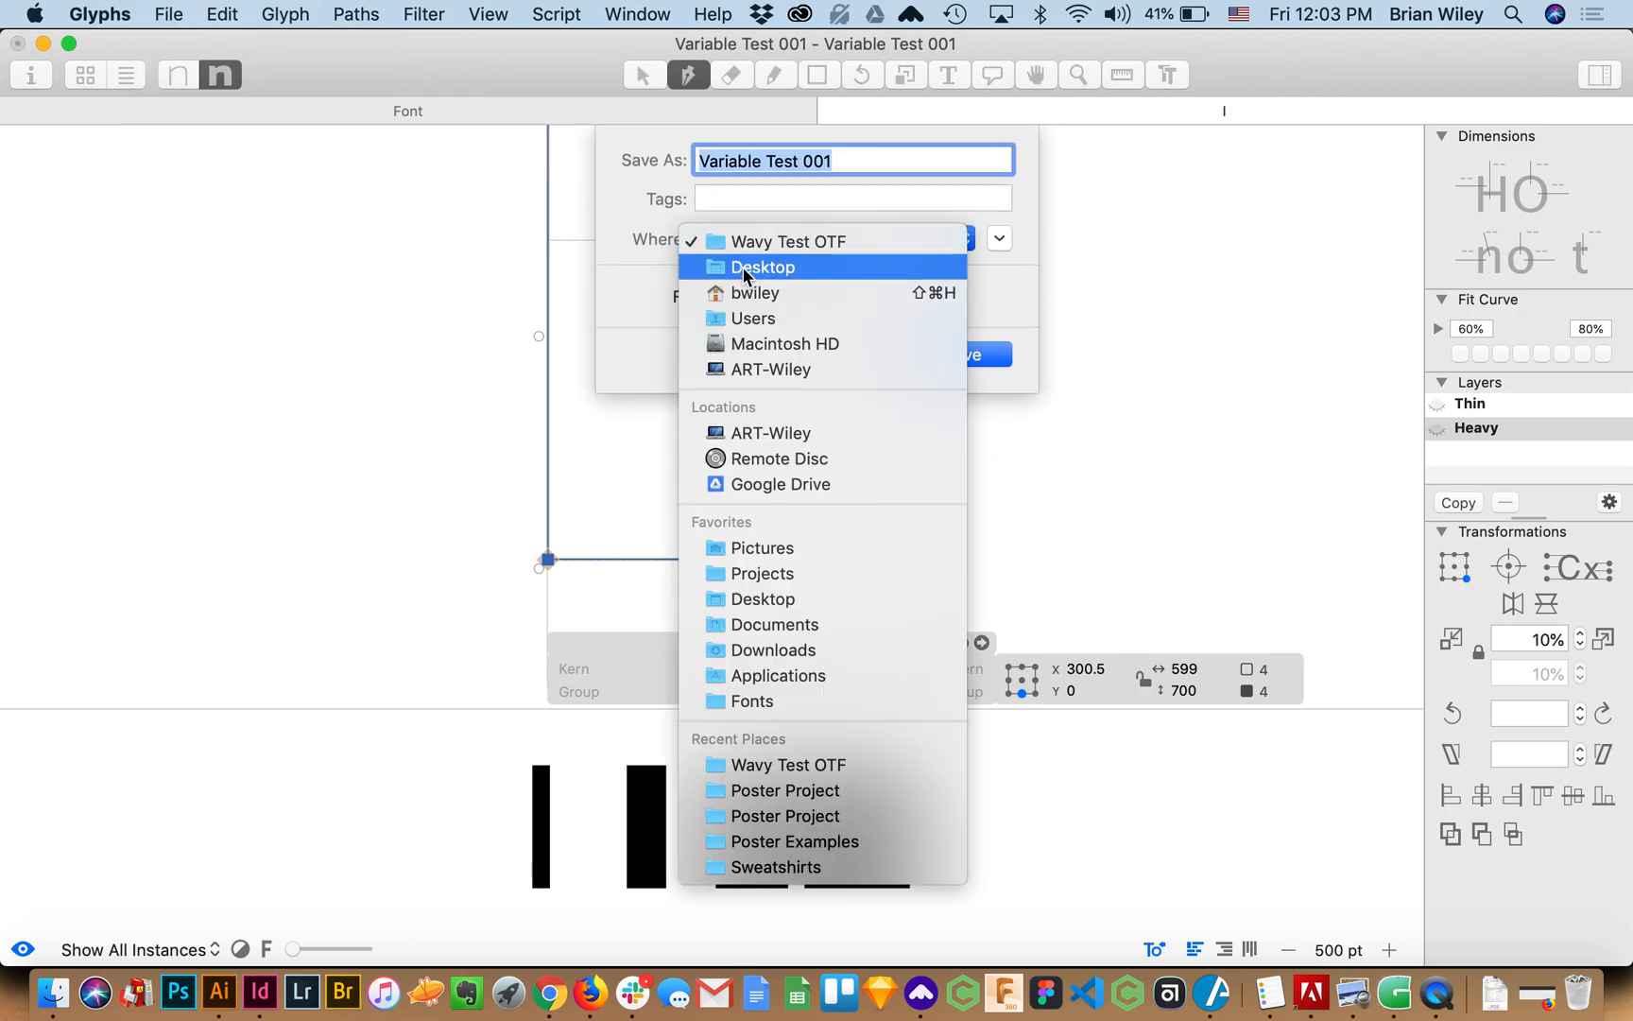
click(764, 268)
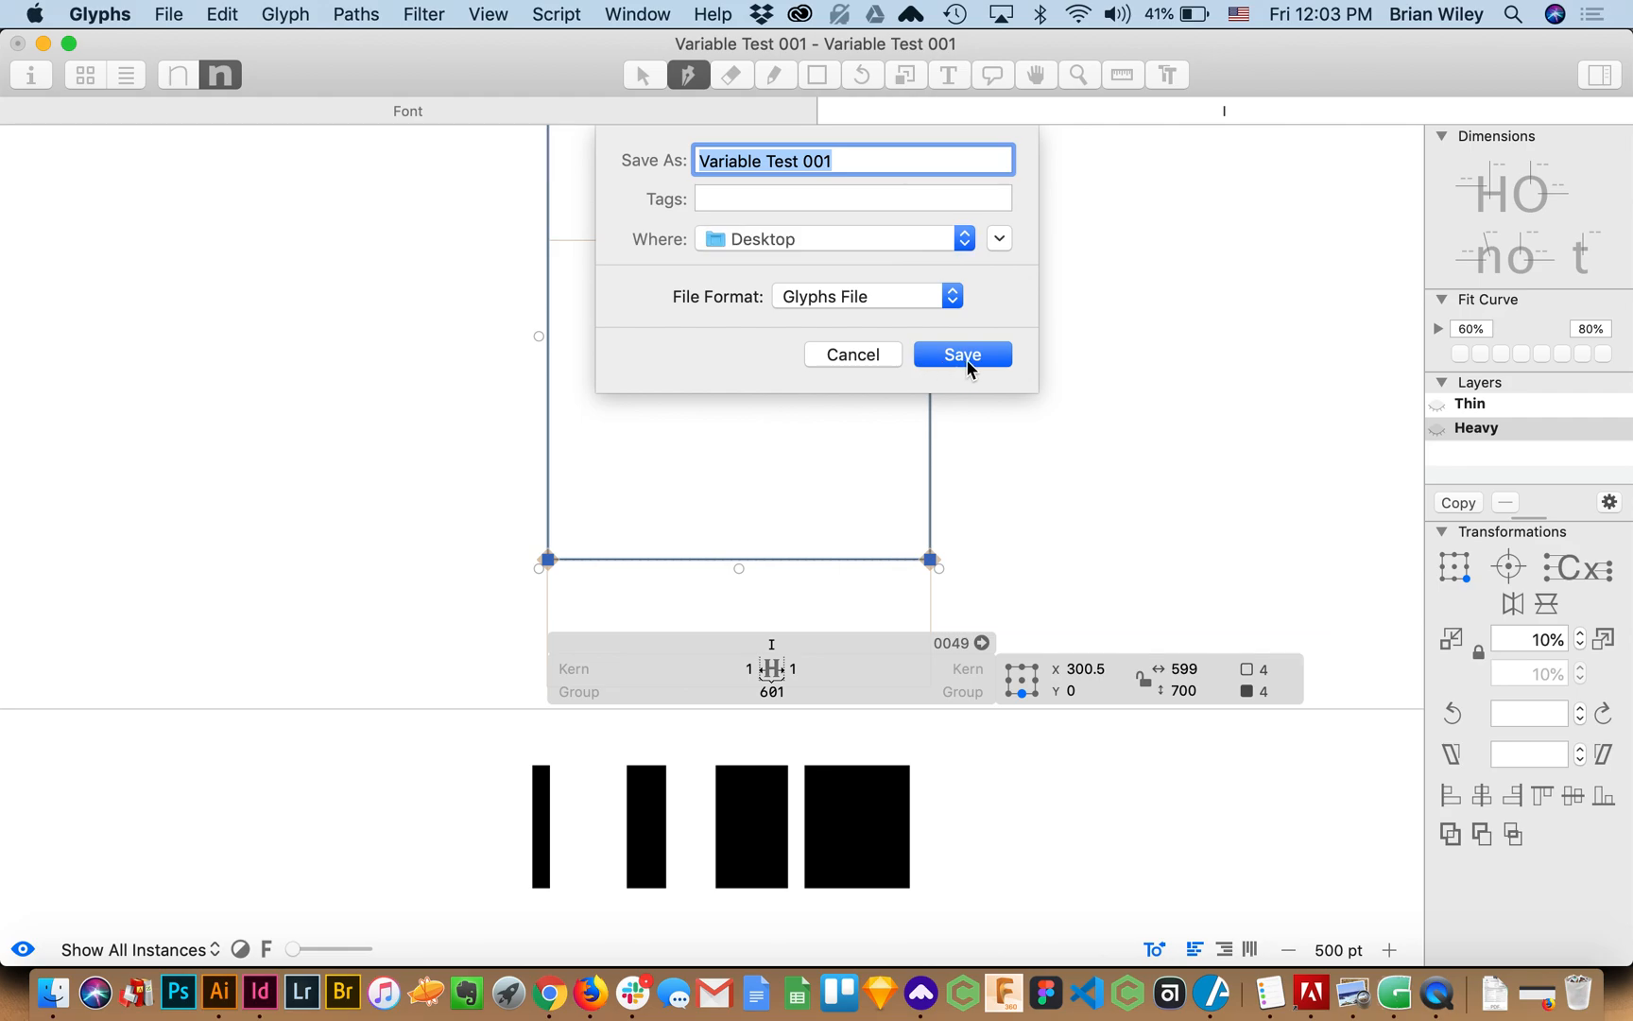
click(166, 15)
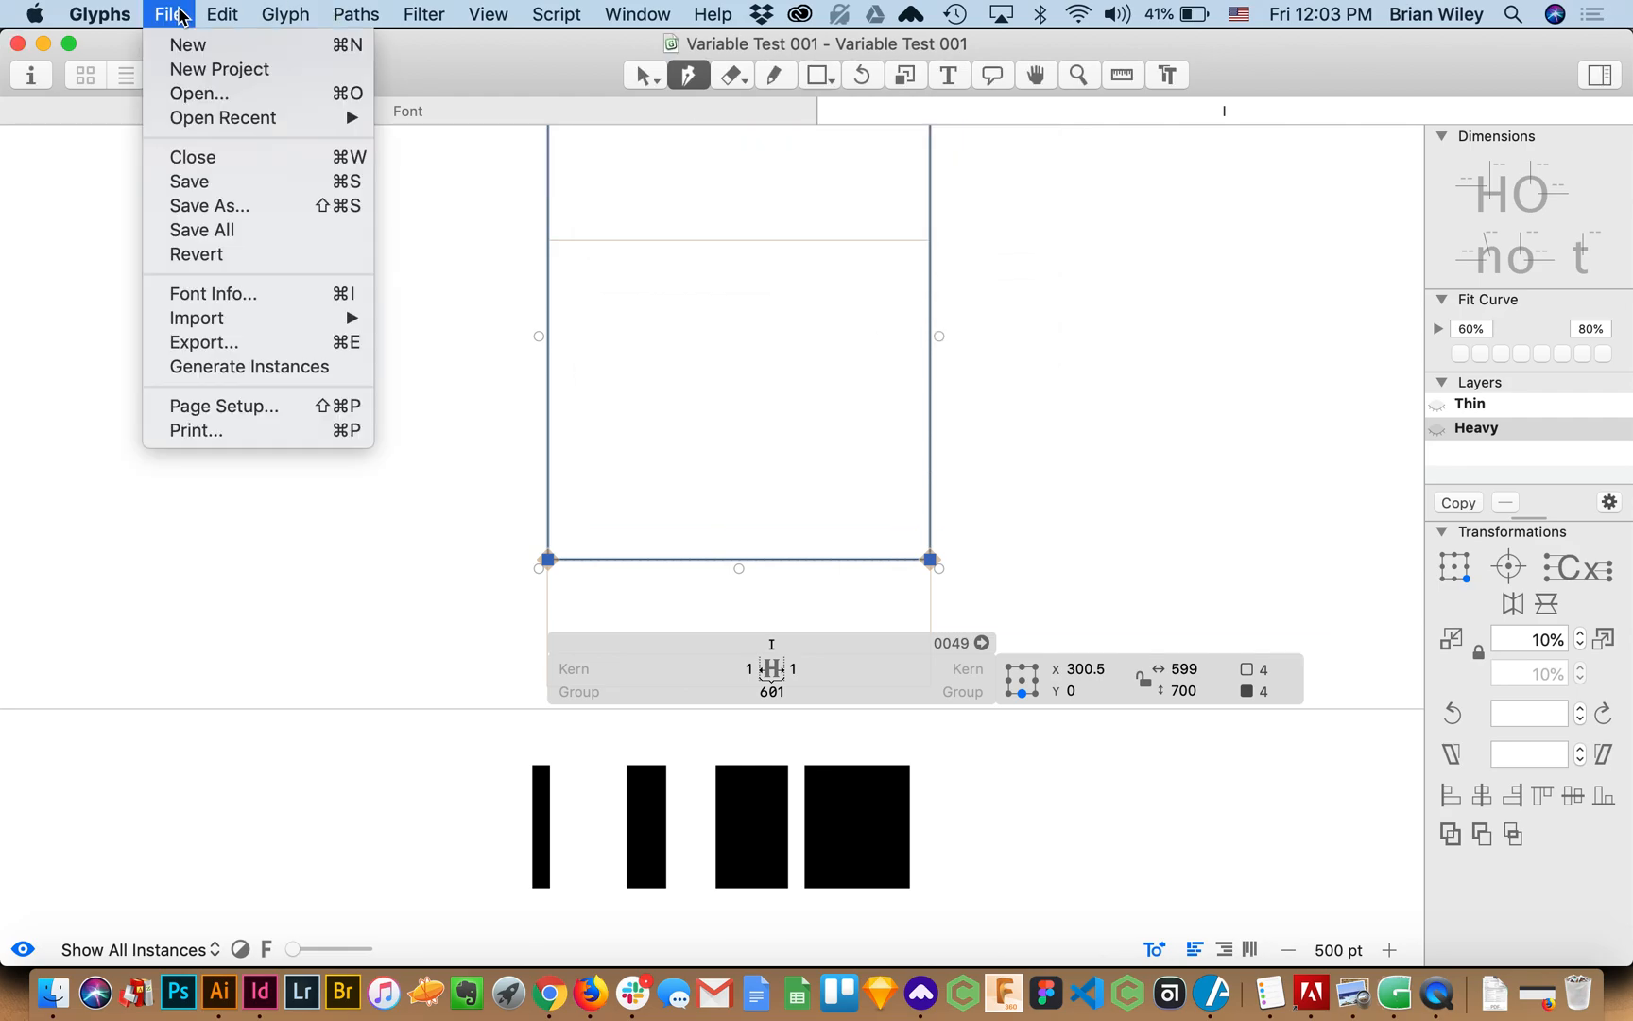
click(204, 342)
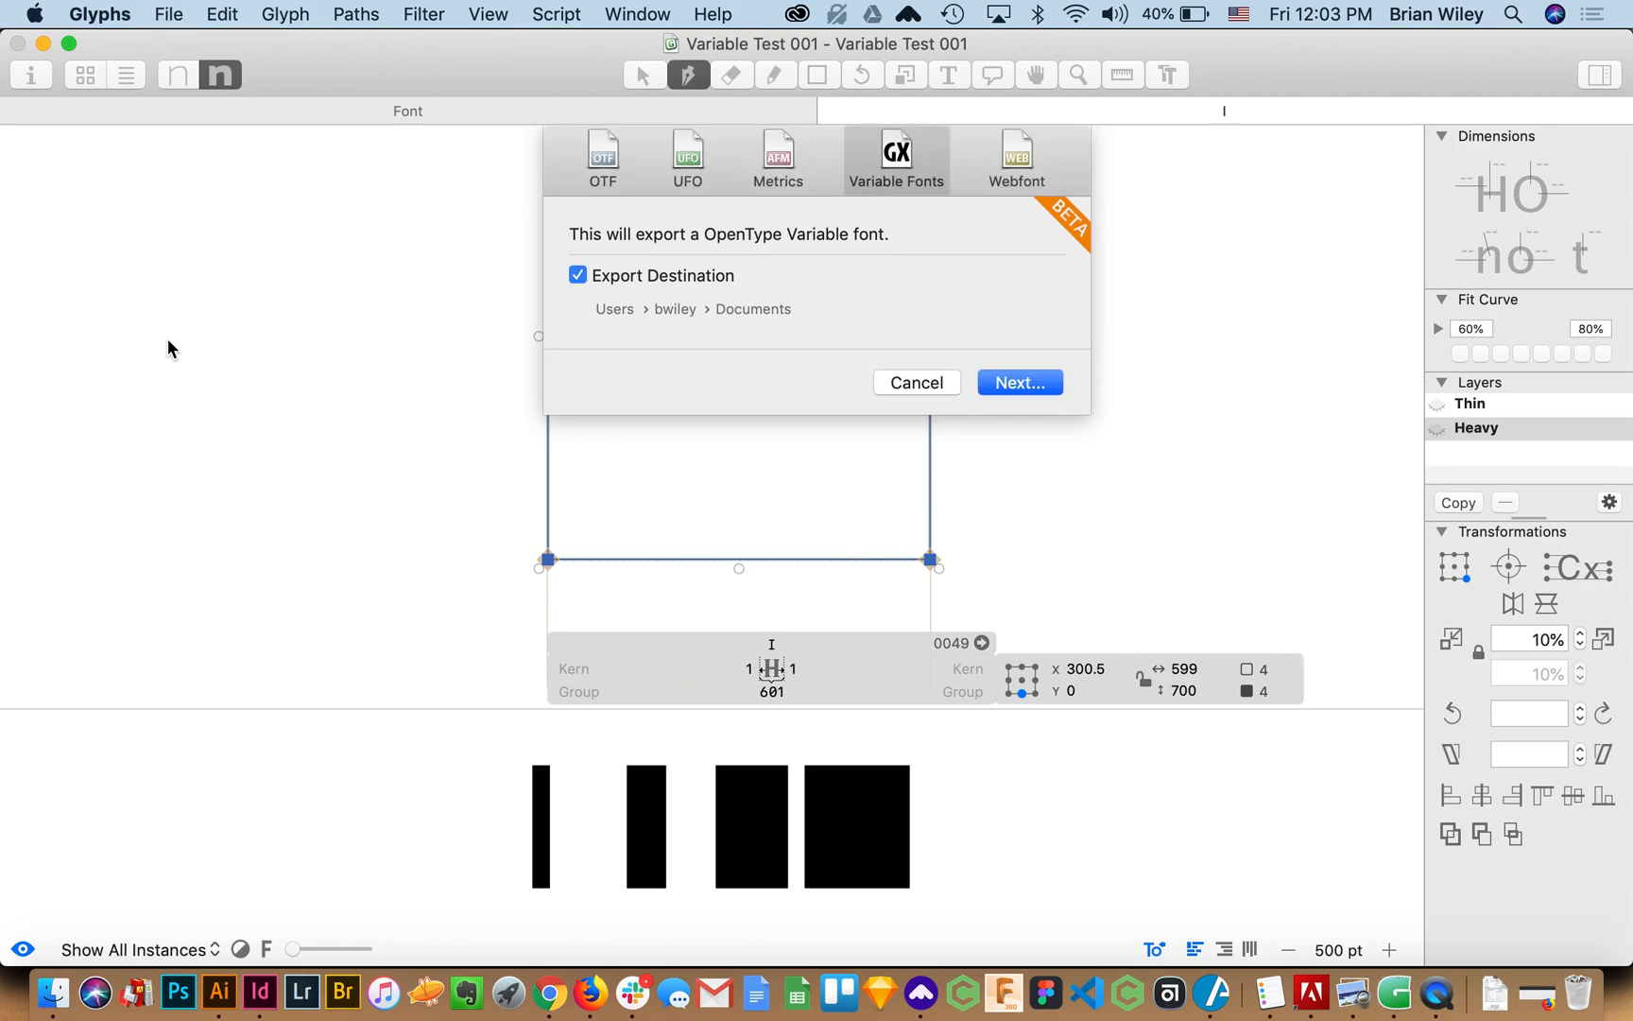
mouse_move(964, 440)
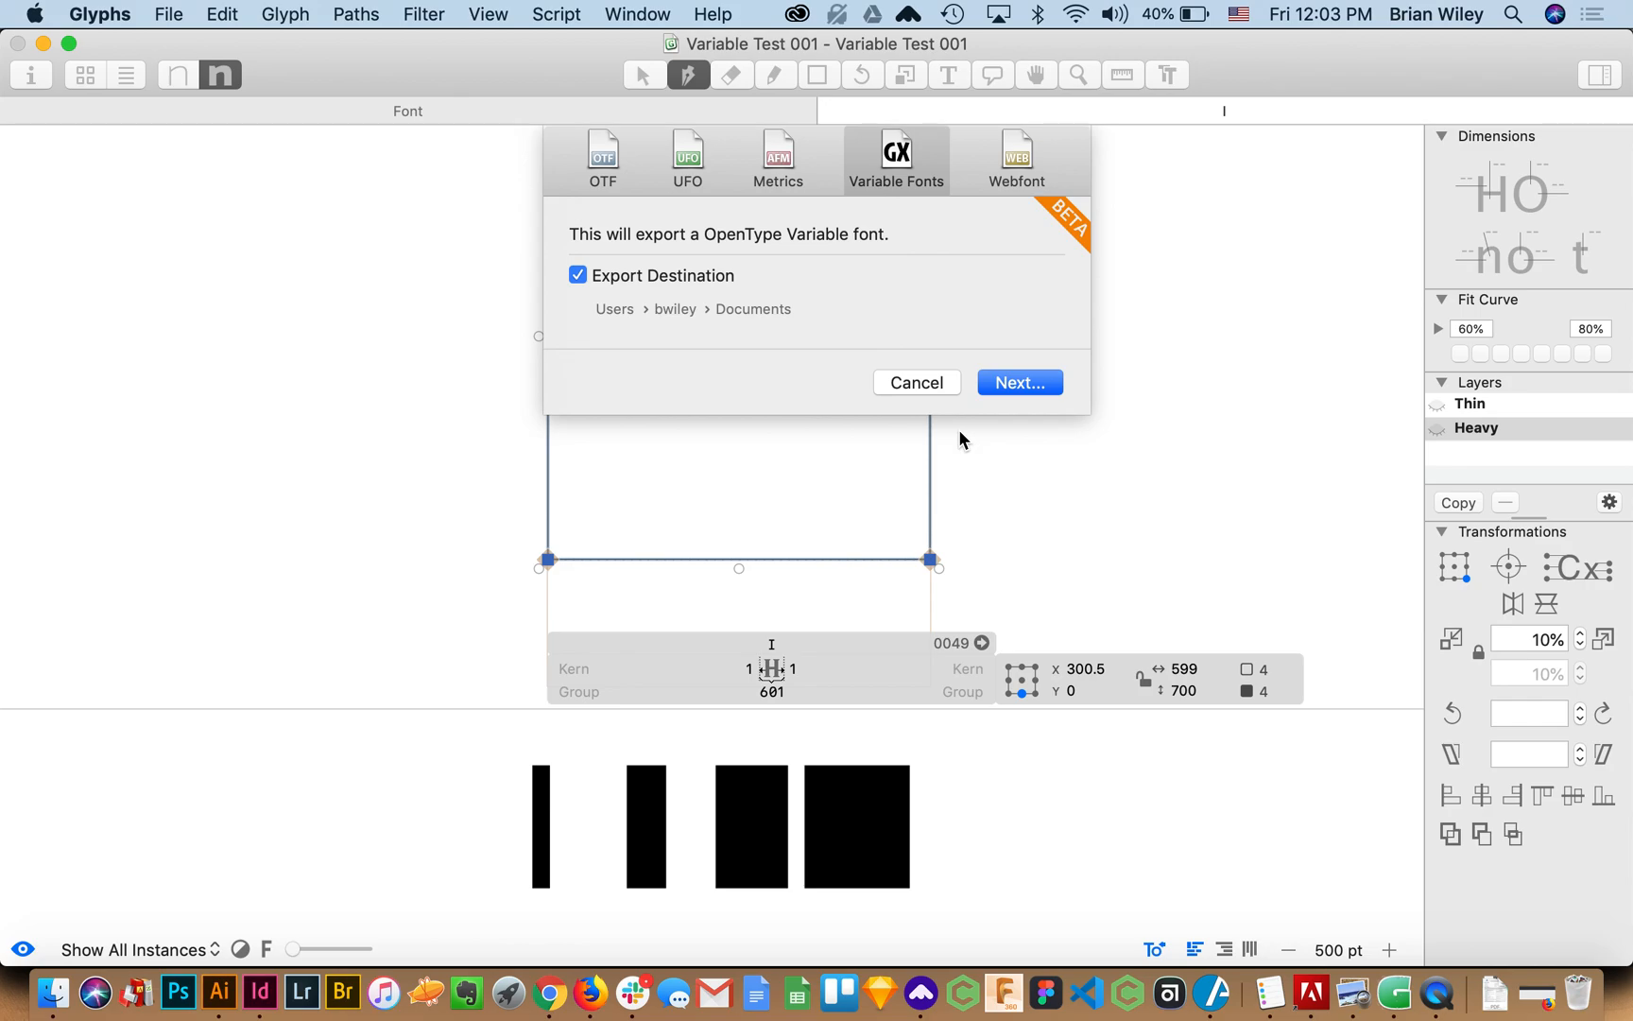
mouse_move(991, 189)
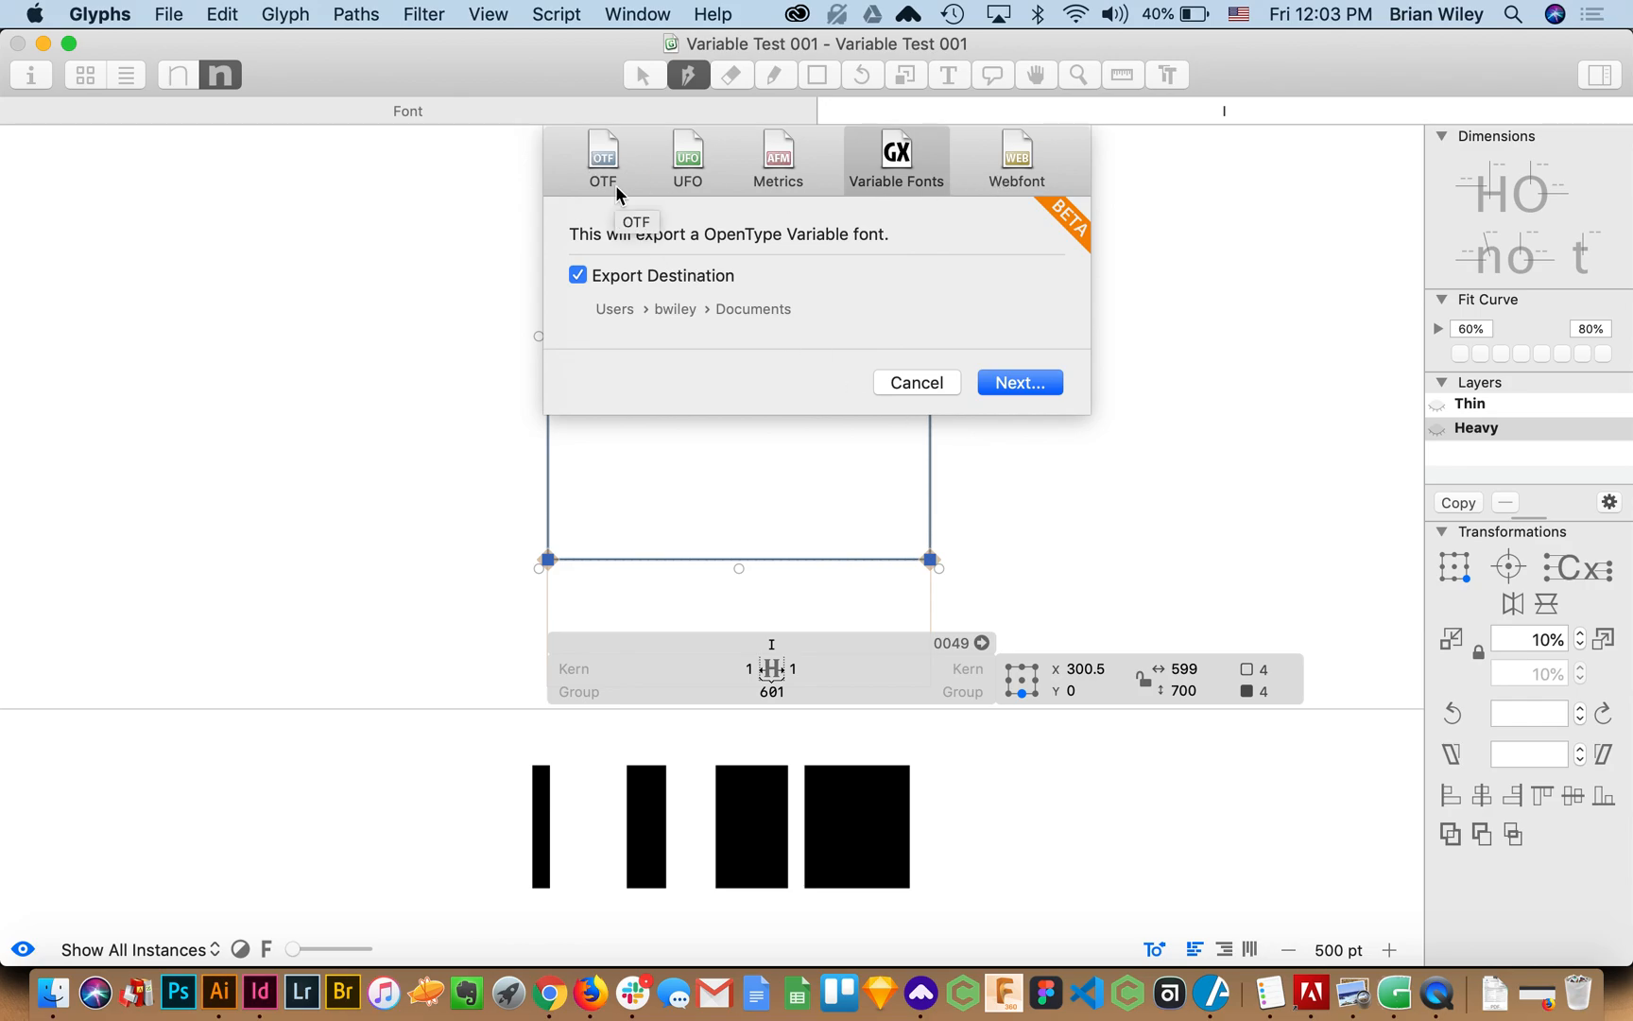
mouse_move(915, 174)
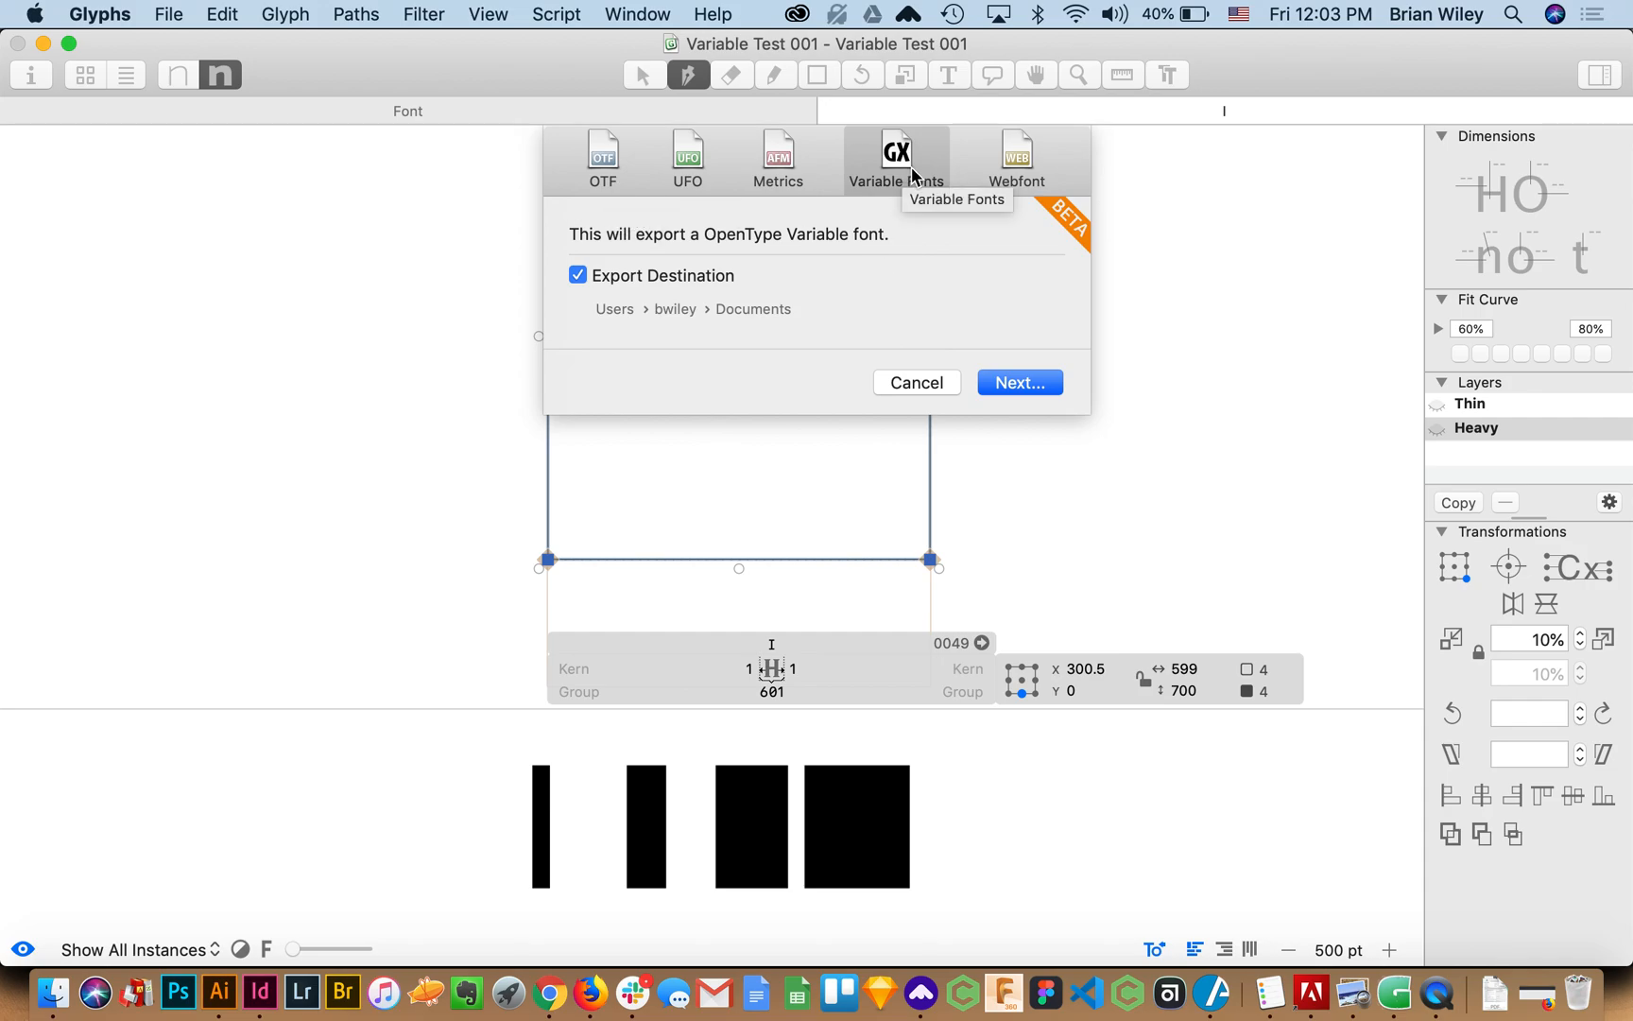
mouse_move(938, 189)
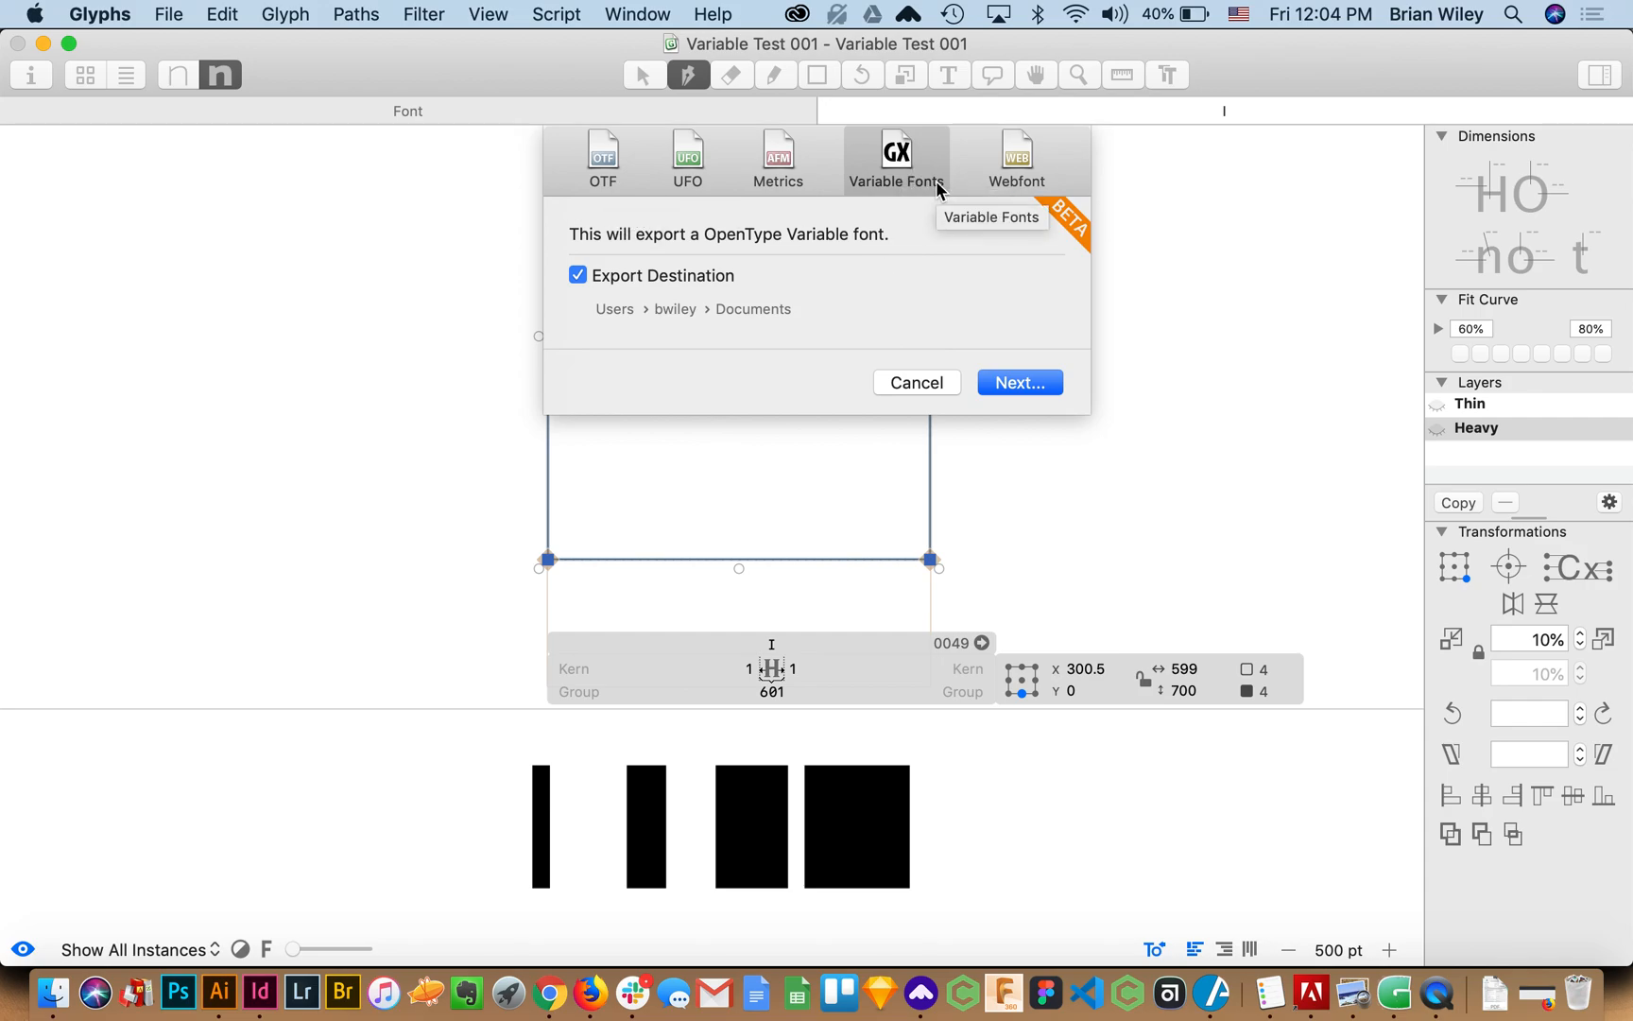
mouse_move(696, 310)
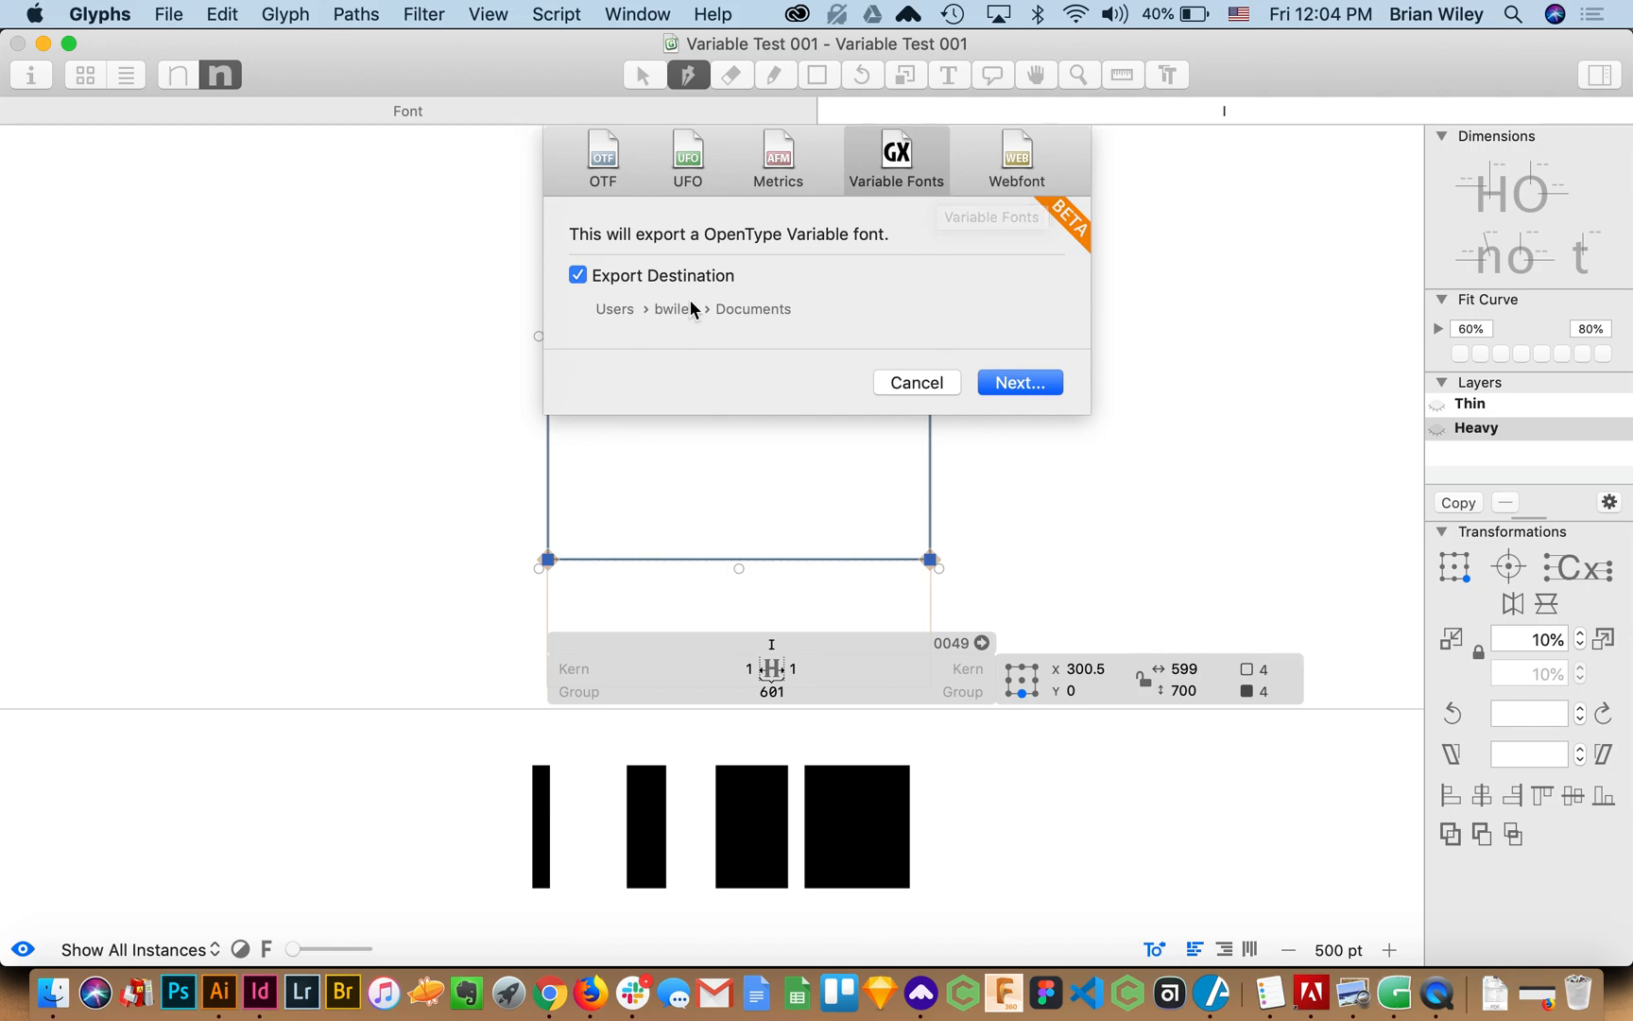
Set the Desktop as the variable font export destination
click(694, 310)
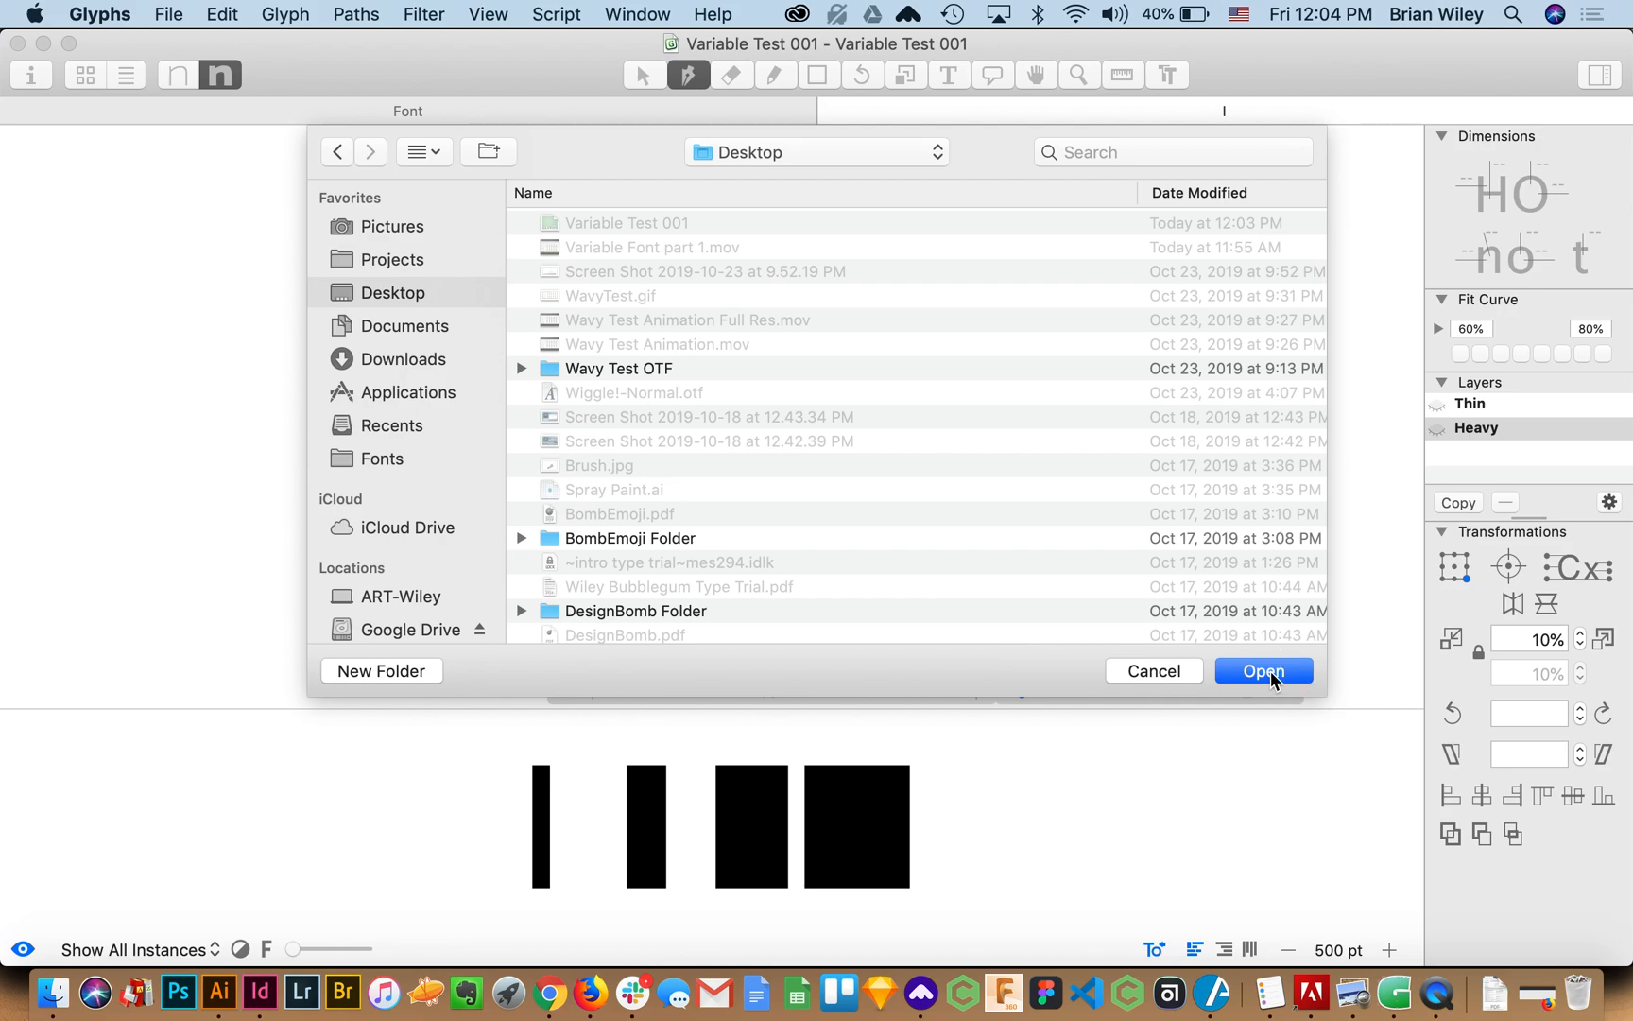
click(1264, 671)
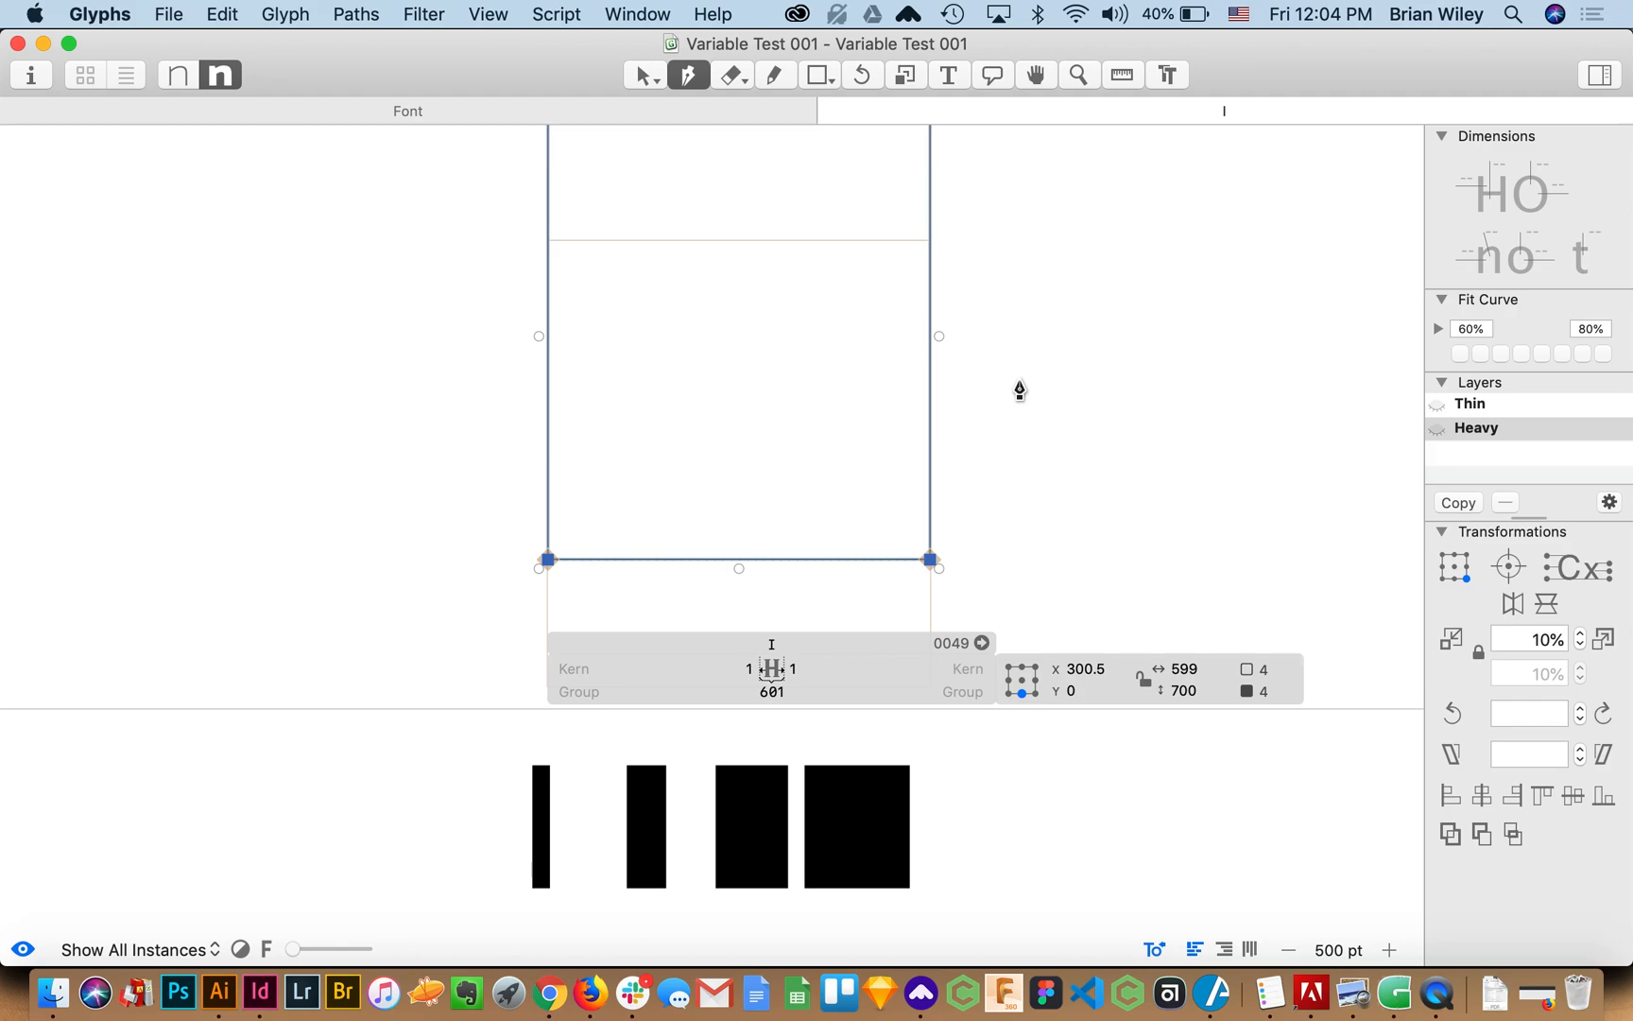
mouse_move(55, 994)
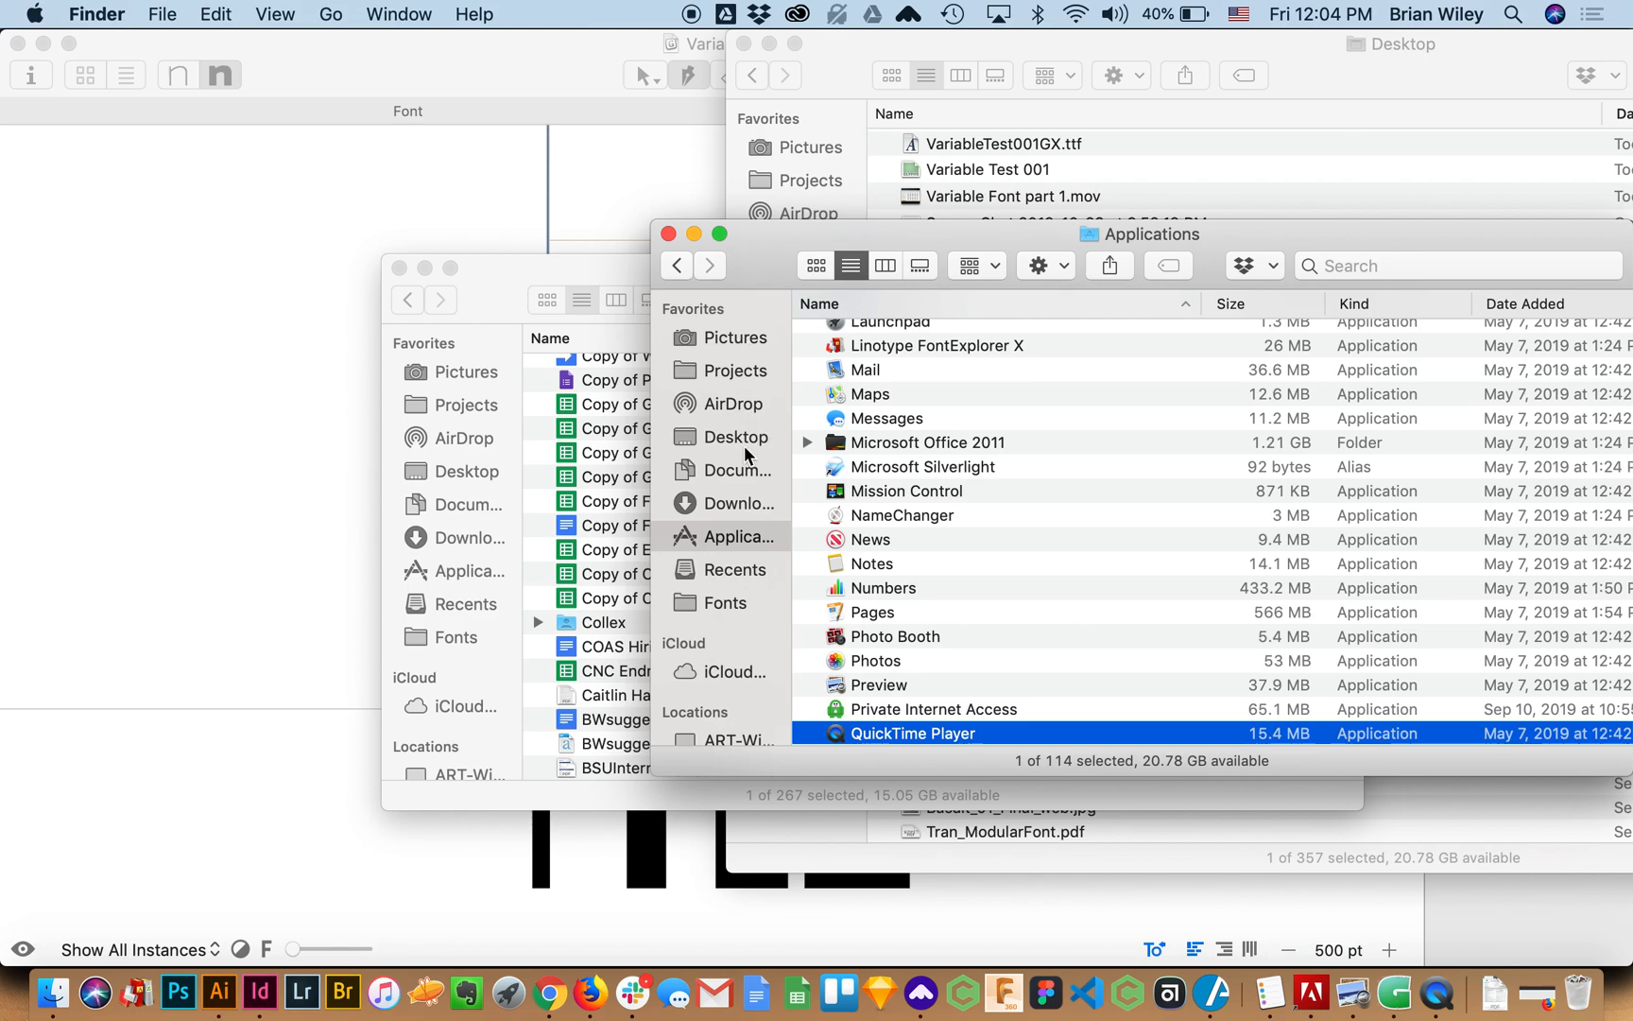
Show the Desktop in Finder with the exported VariableTest001GX.ttf
click(739, 437)
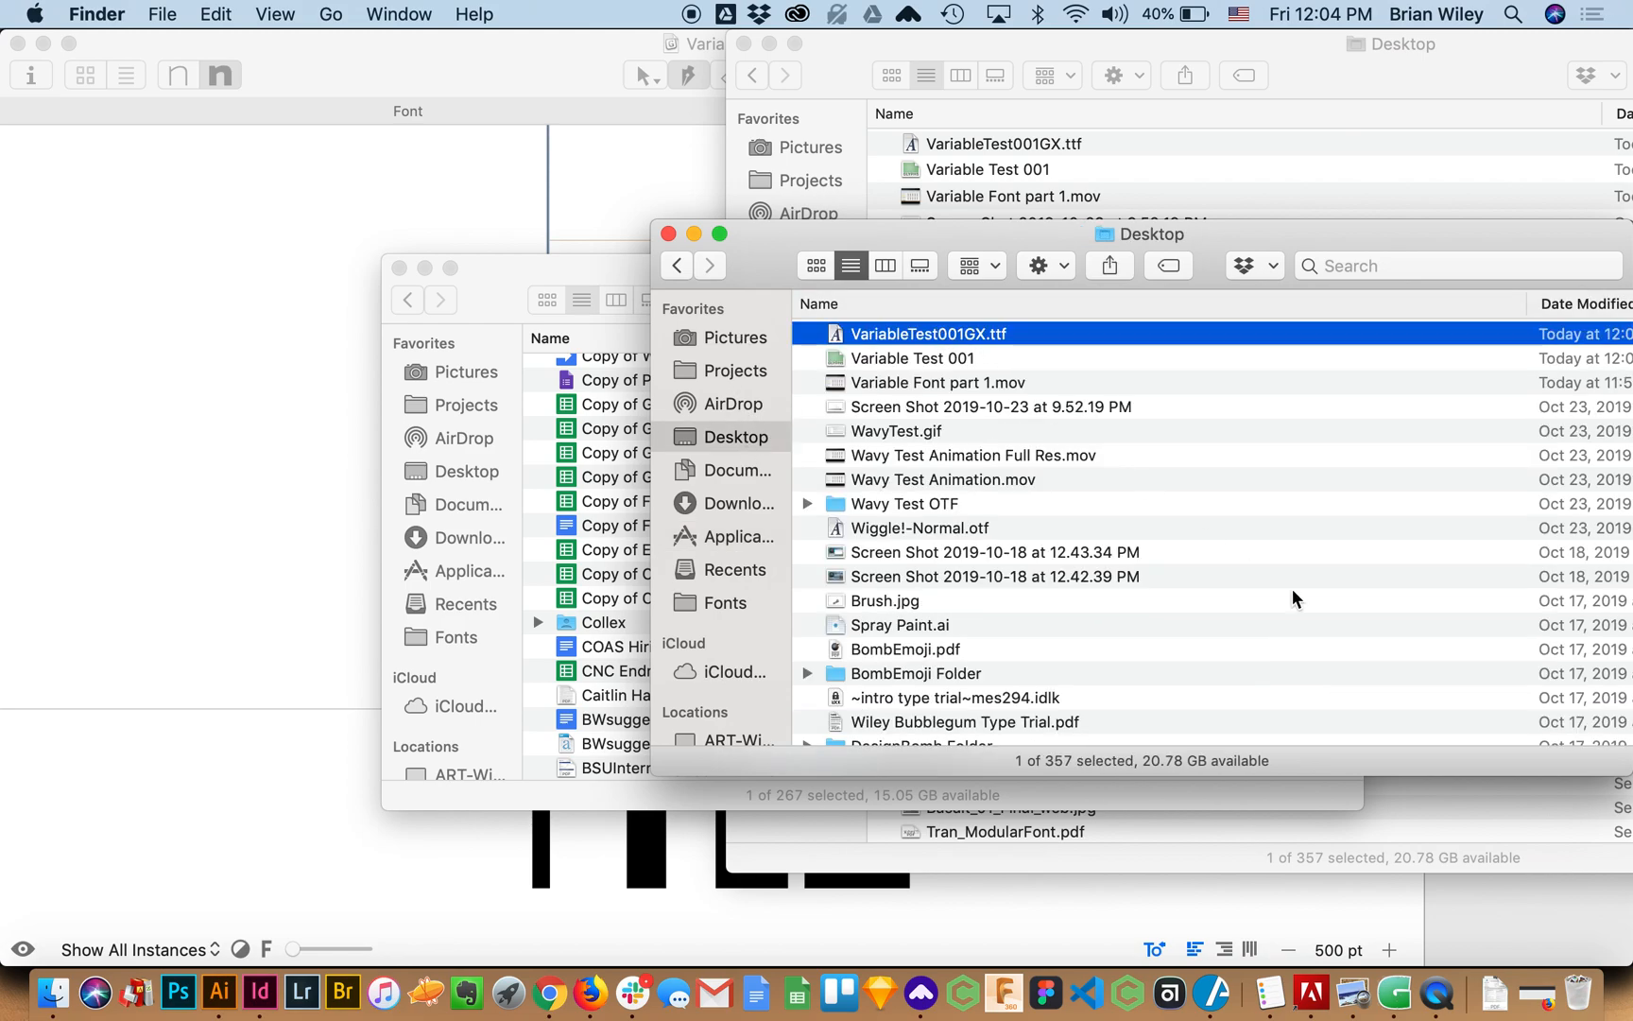
mouse_move(992, 355)
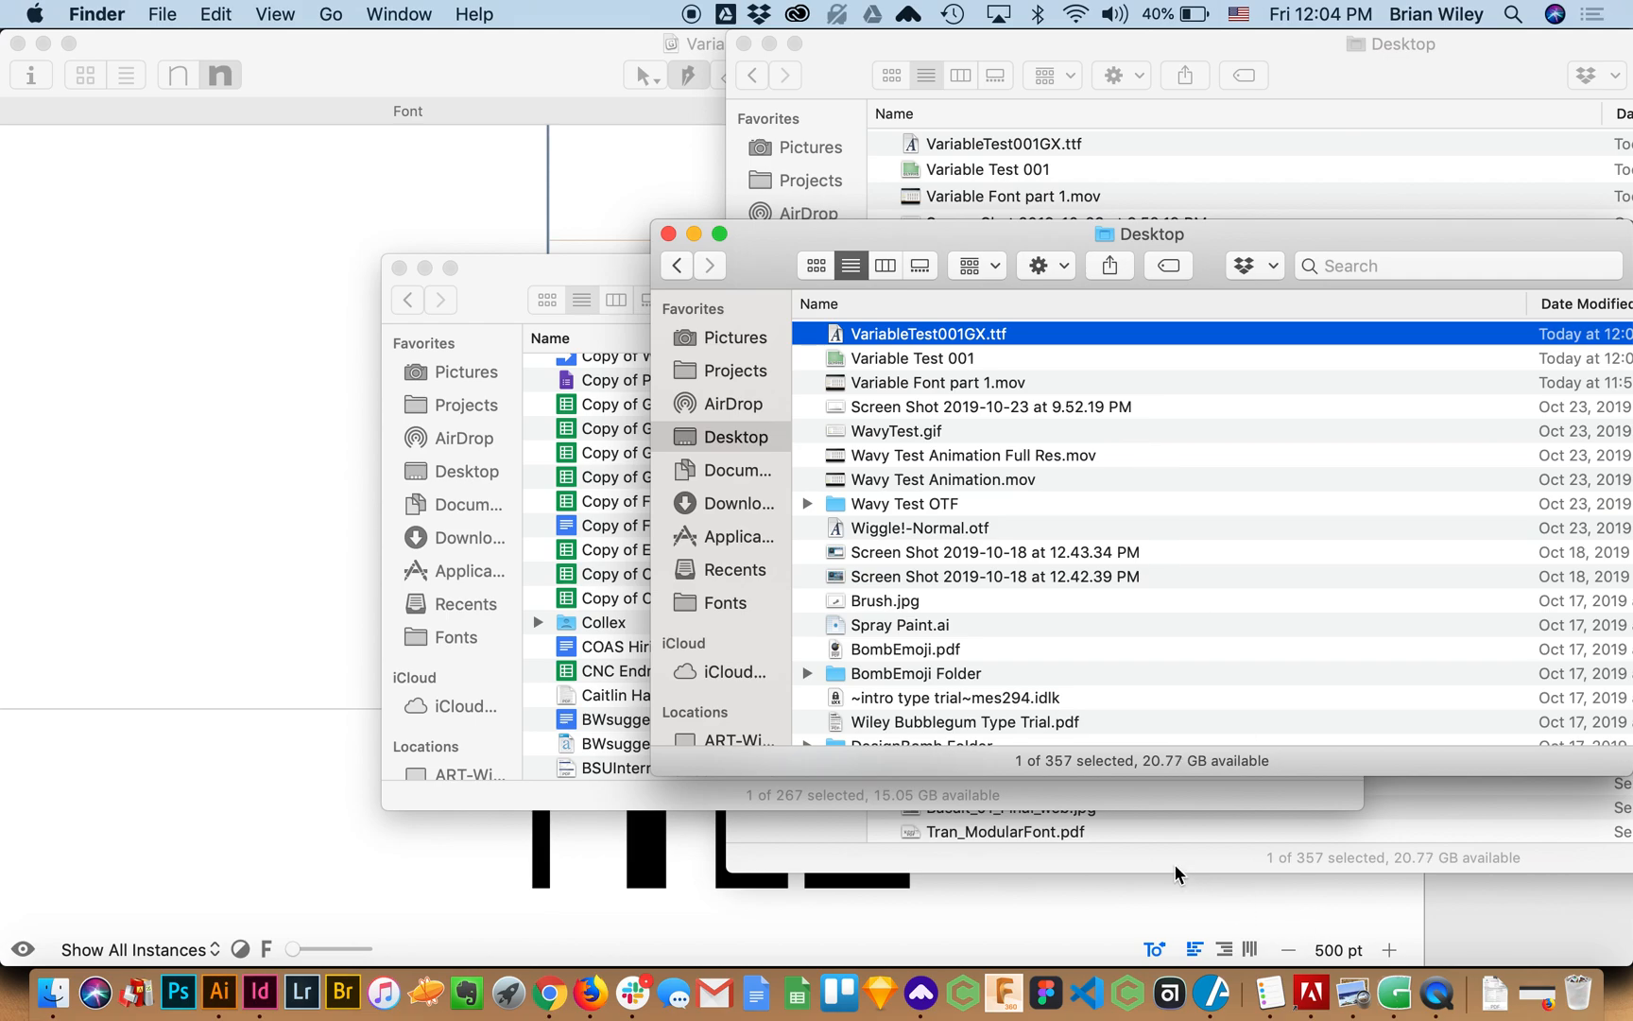
mouse_move(734, 758)
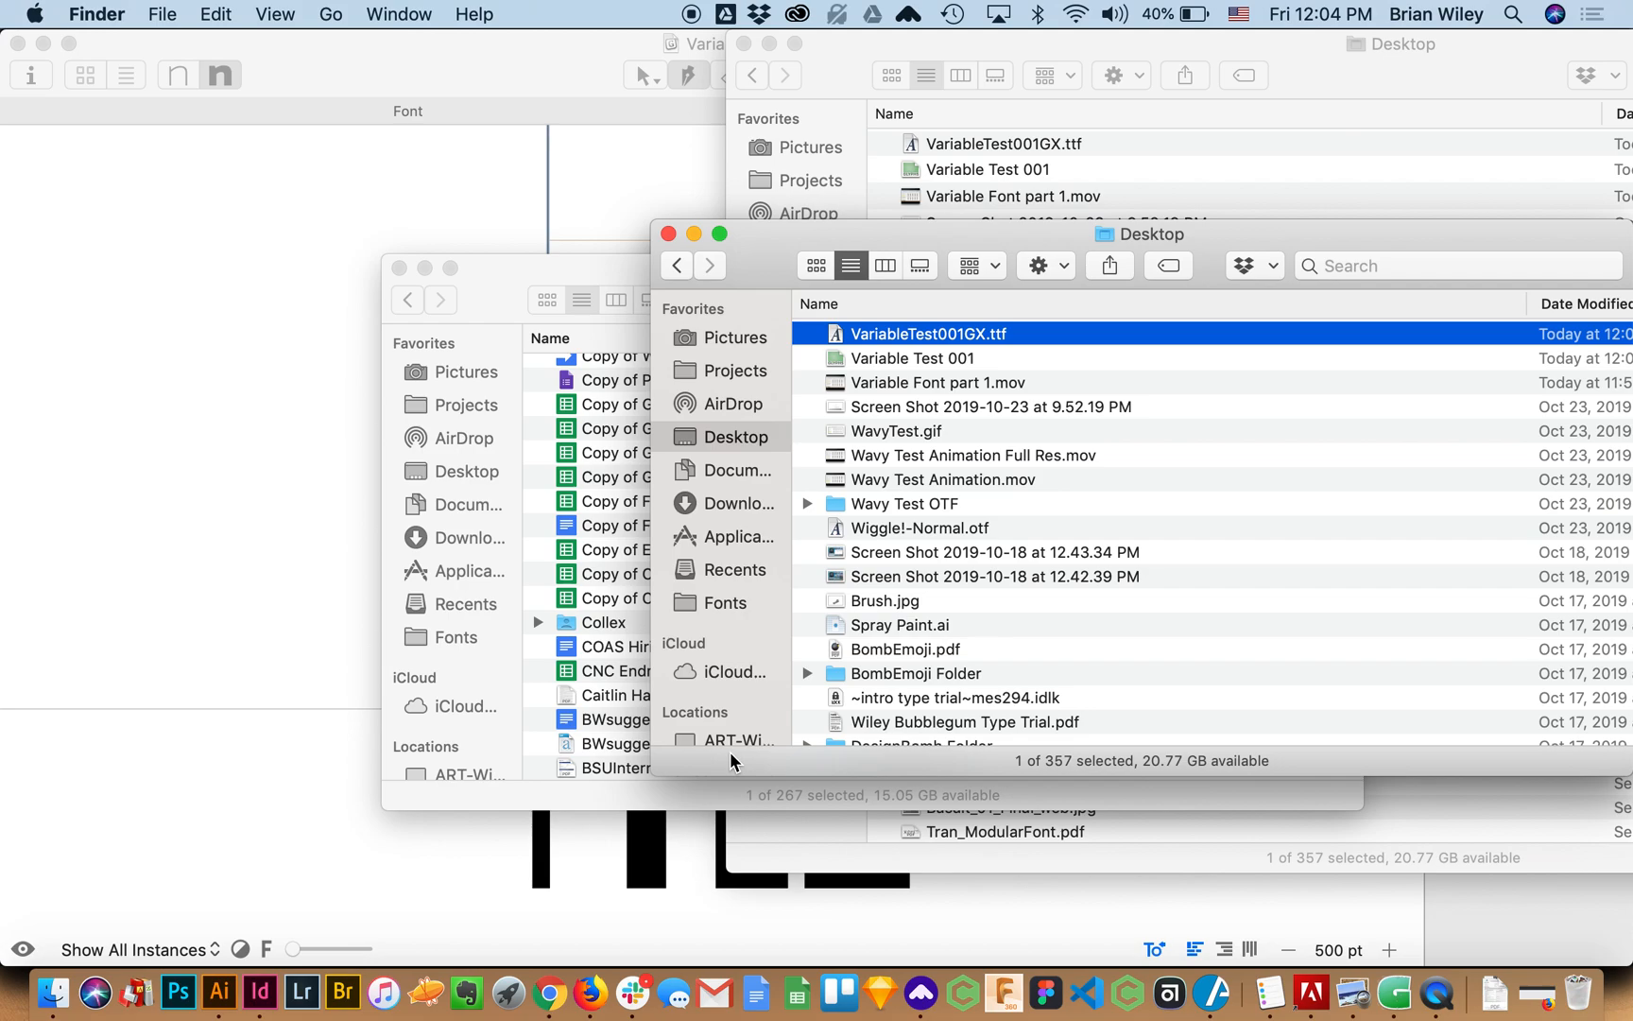
mouse_move(1001, 1006)
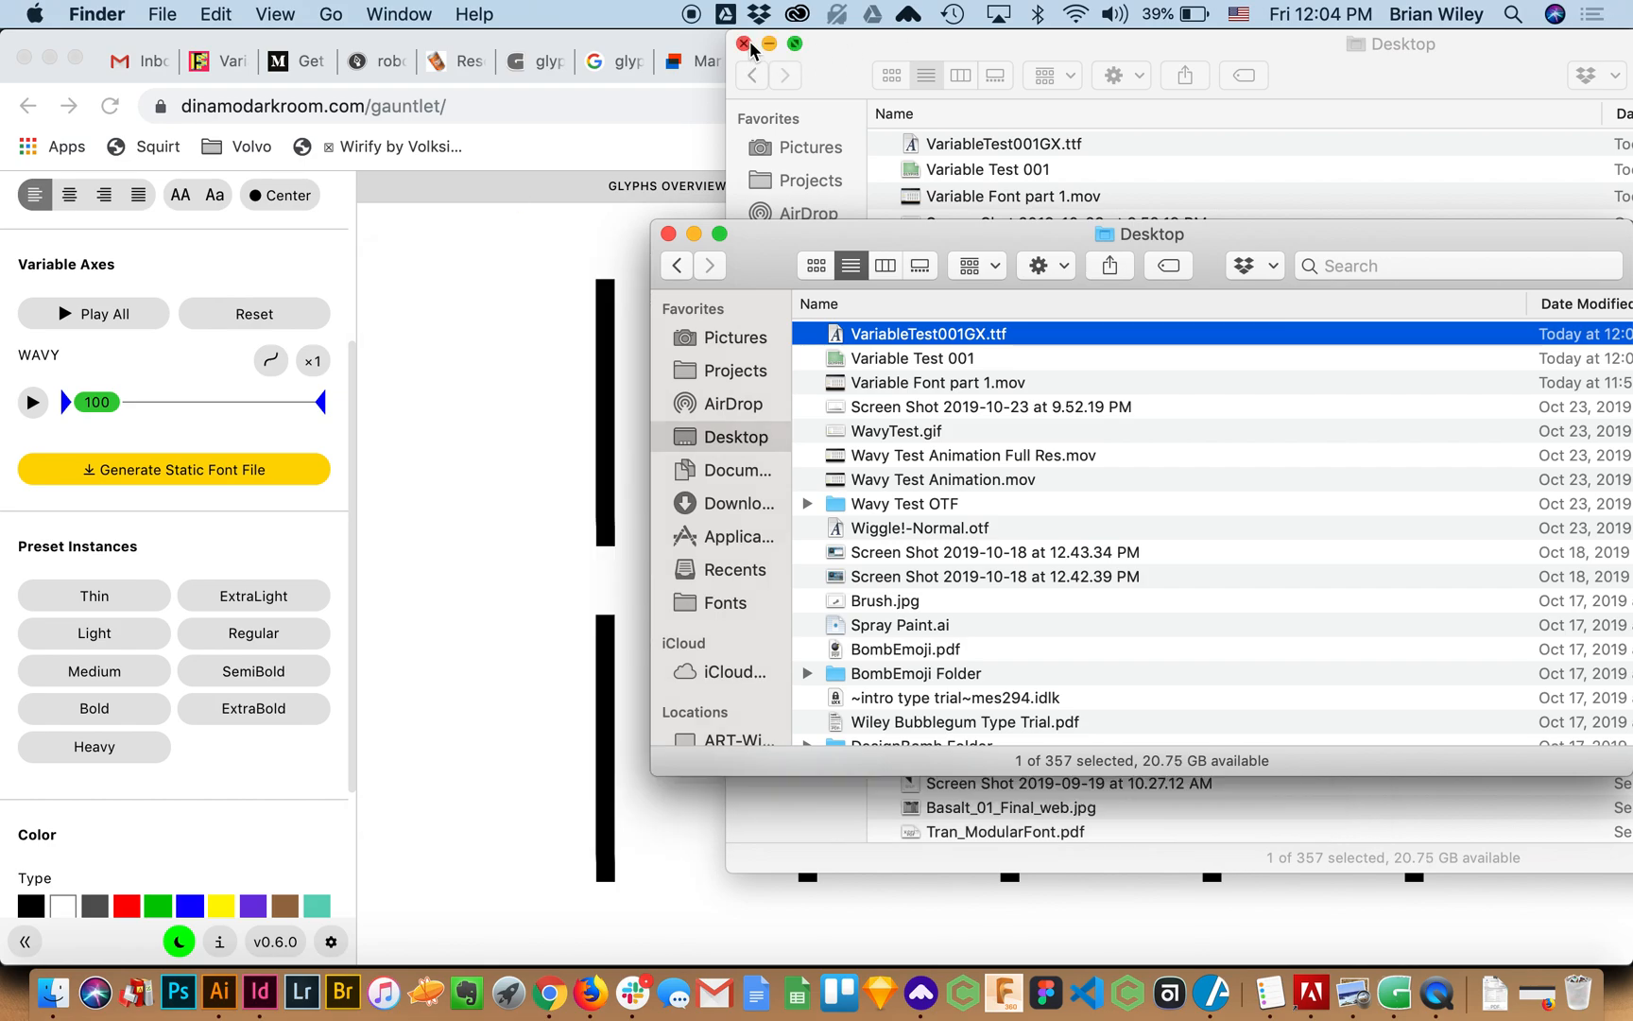
Drop VariableTest001GX.ttf into Gauntlet and sweep Weight up to 846 and back to 100
drag(927, 333, 563, 514)
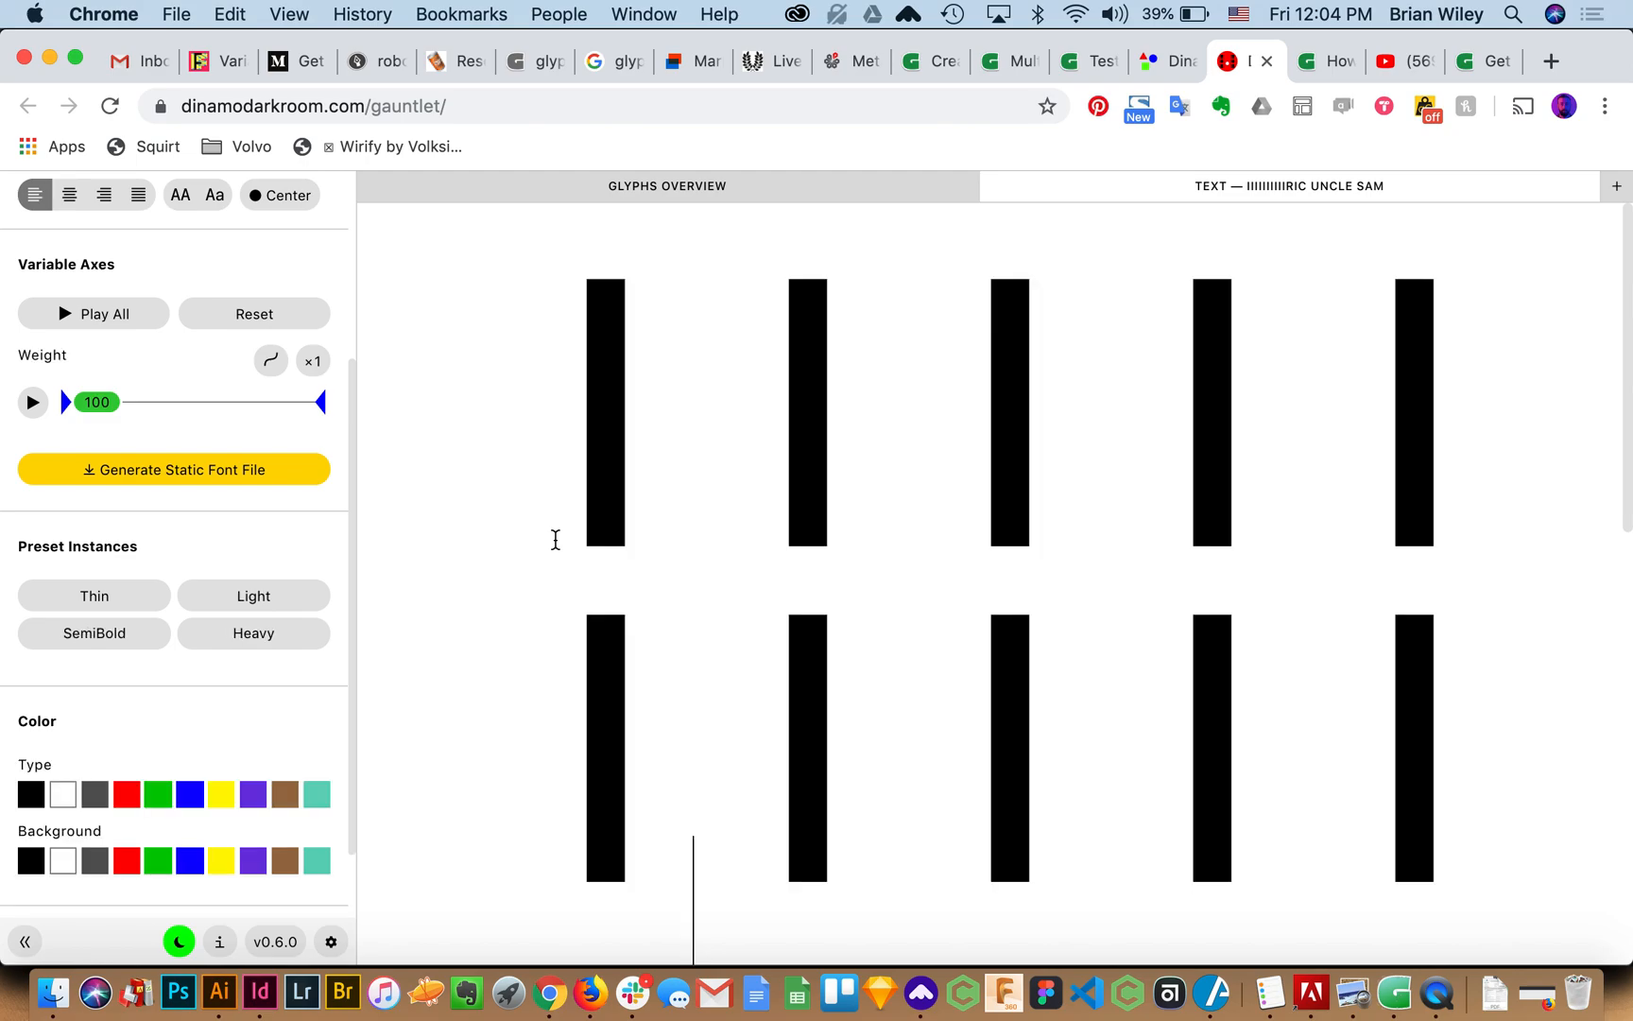
mouse_move(1283, 834)
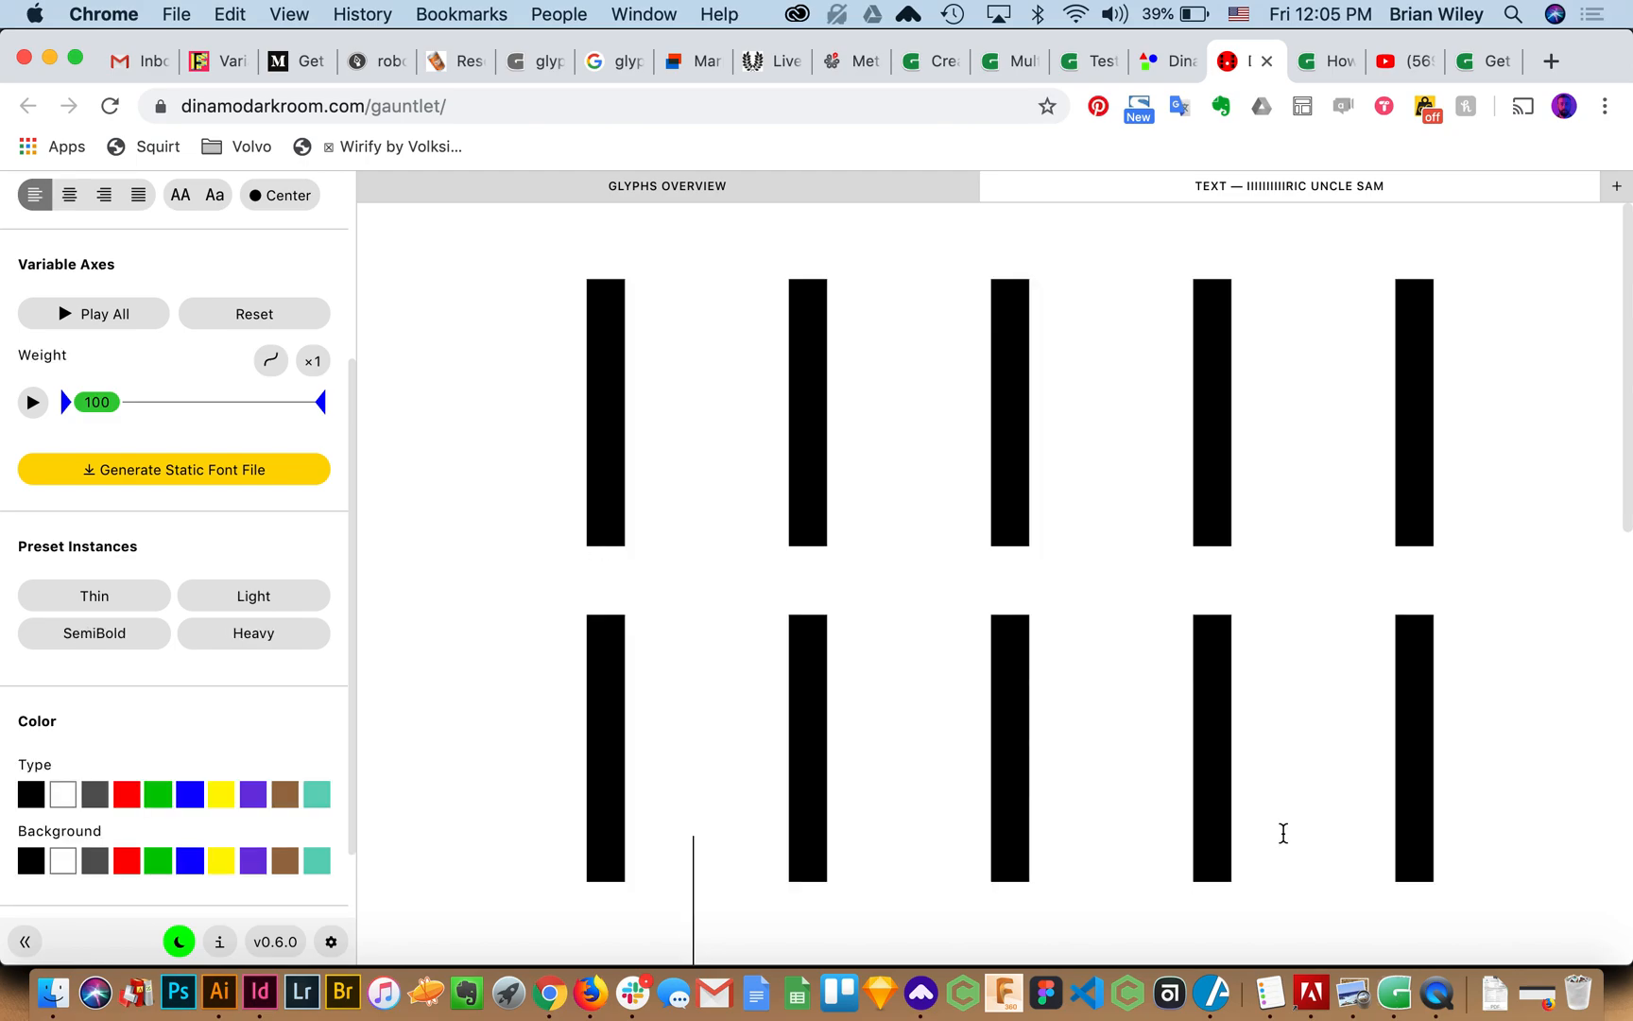
mouse_move(1066, 768)
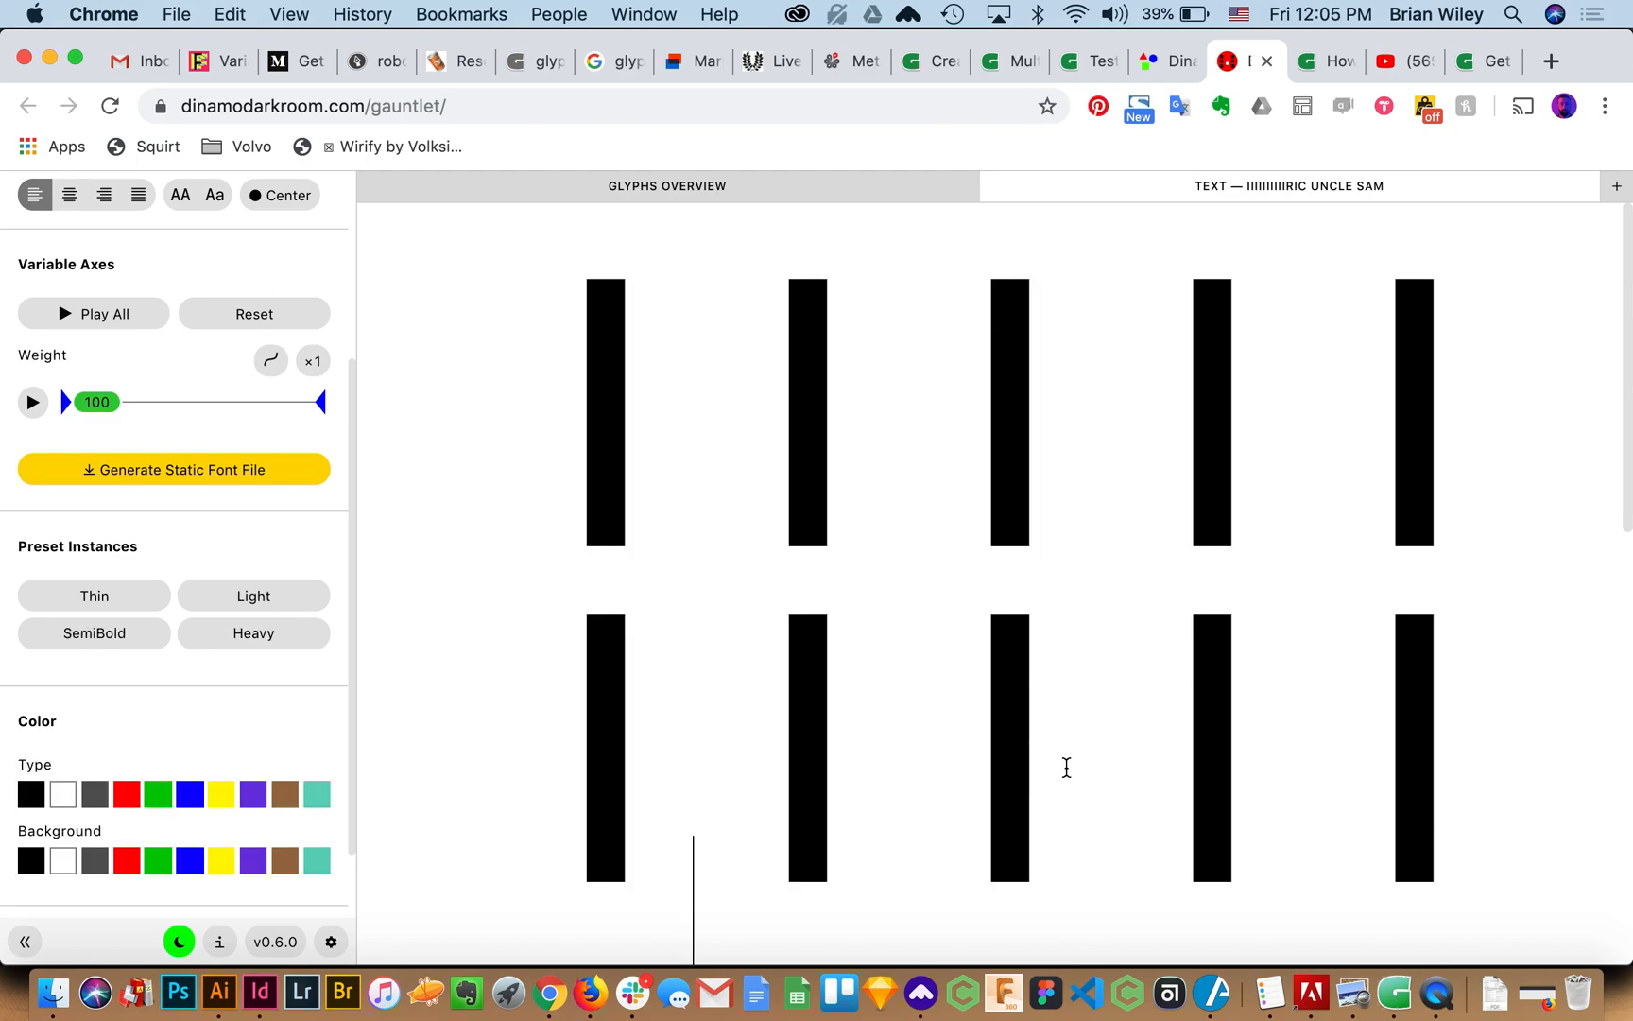
mouse_move(1437, 779)
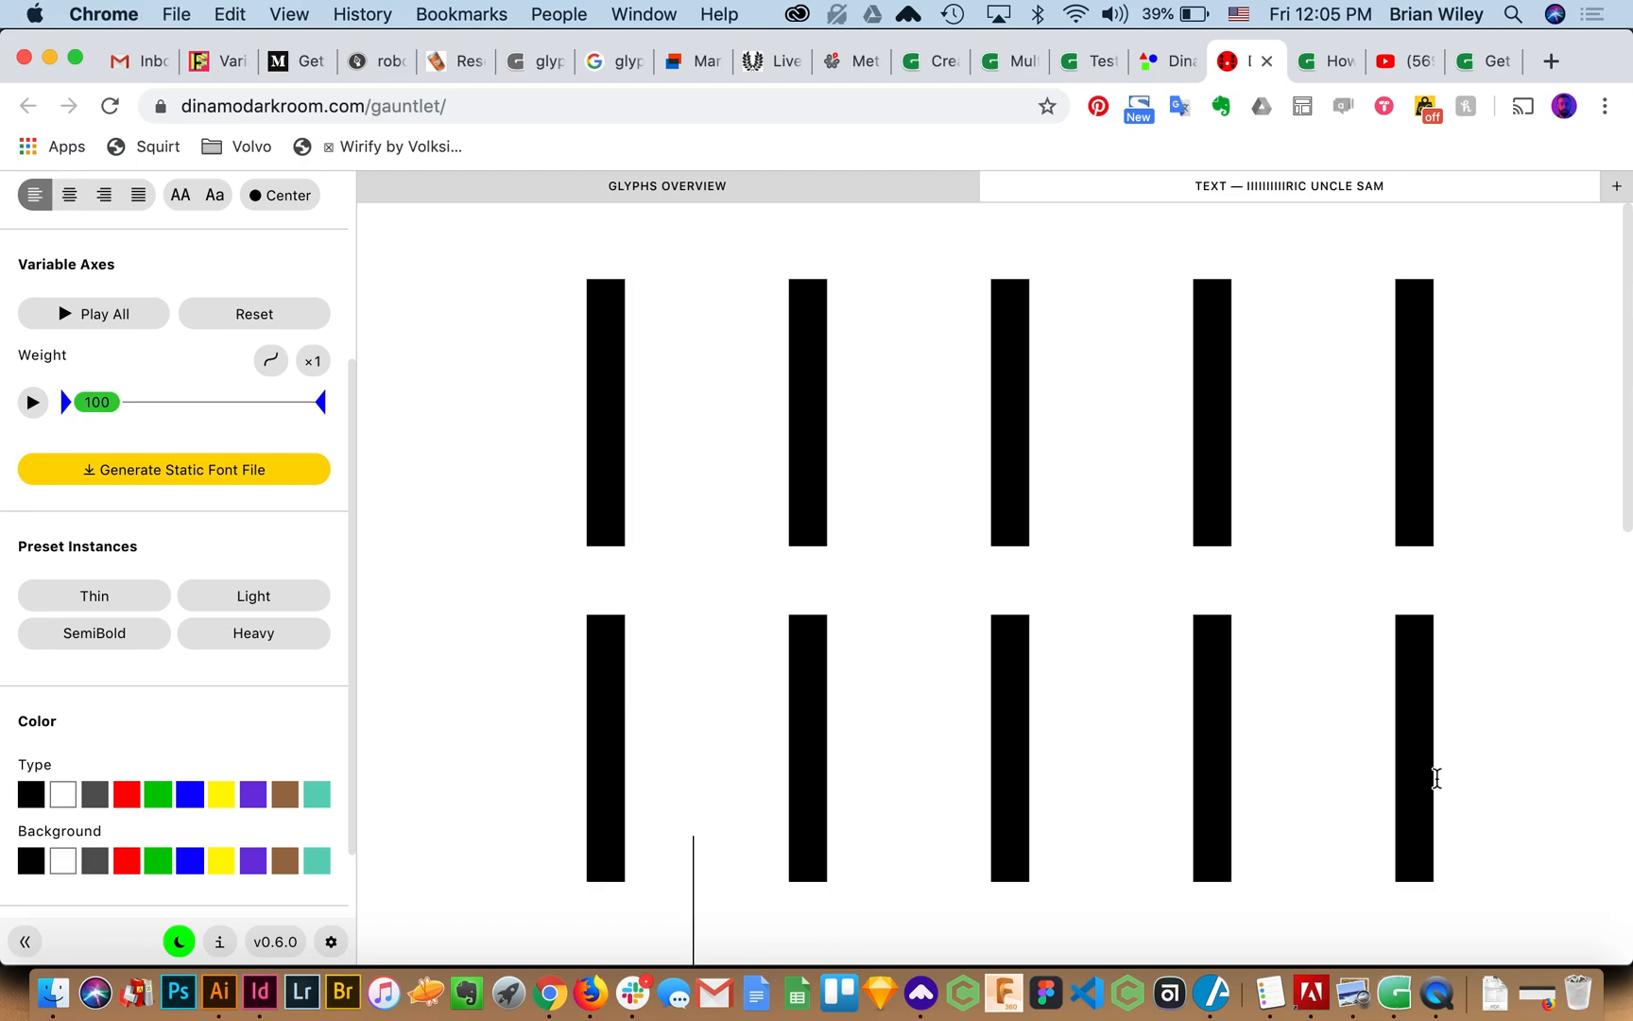
mouse_move(440, 378)
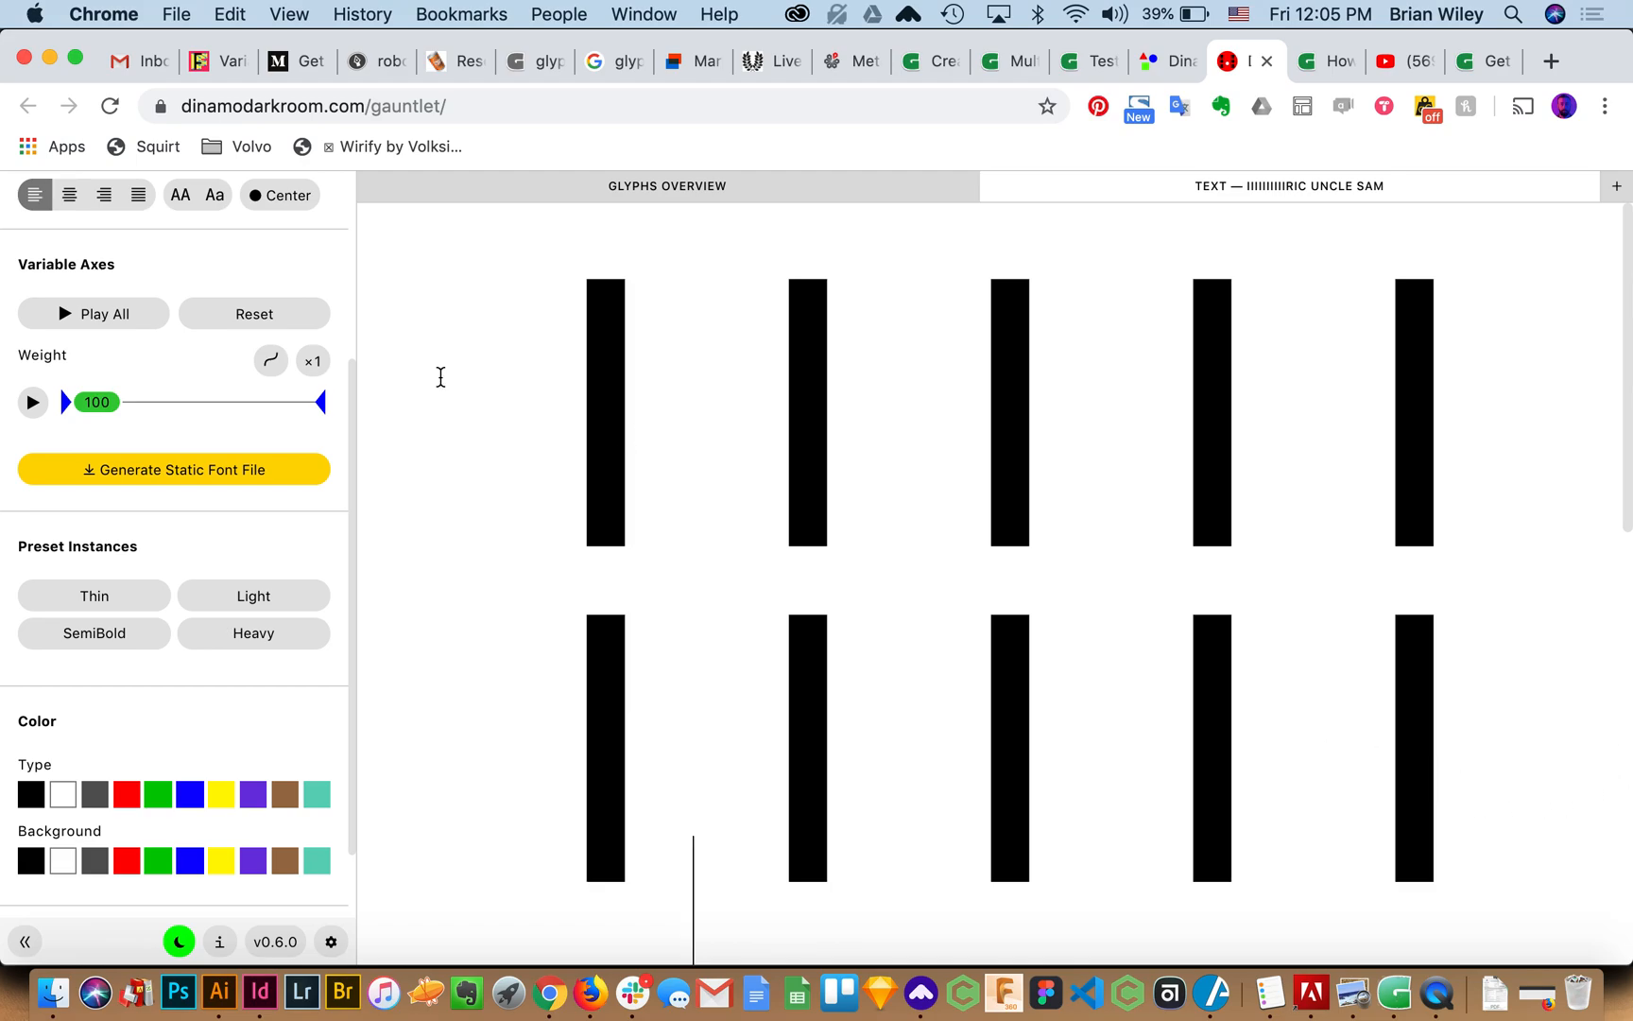
mouse_move(95, 414)
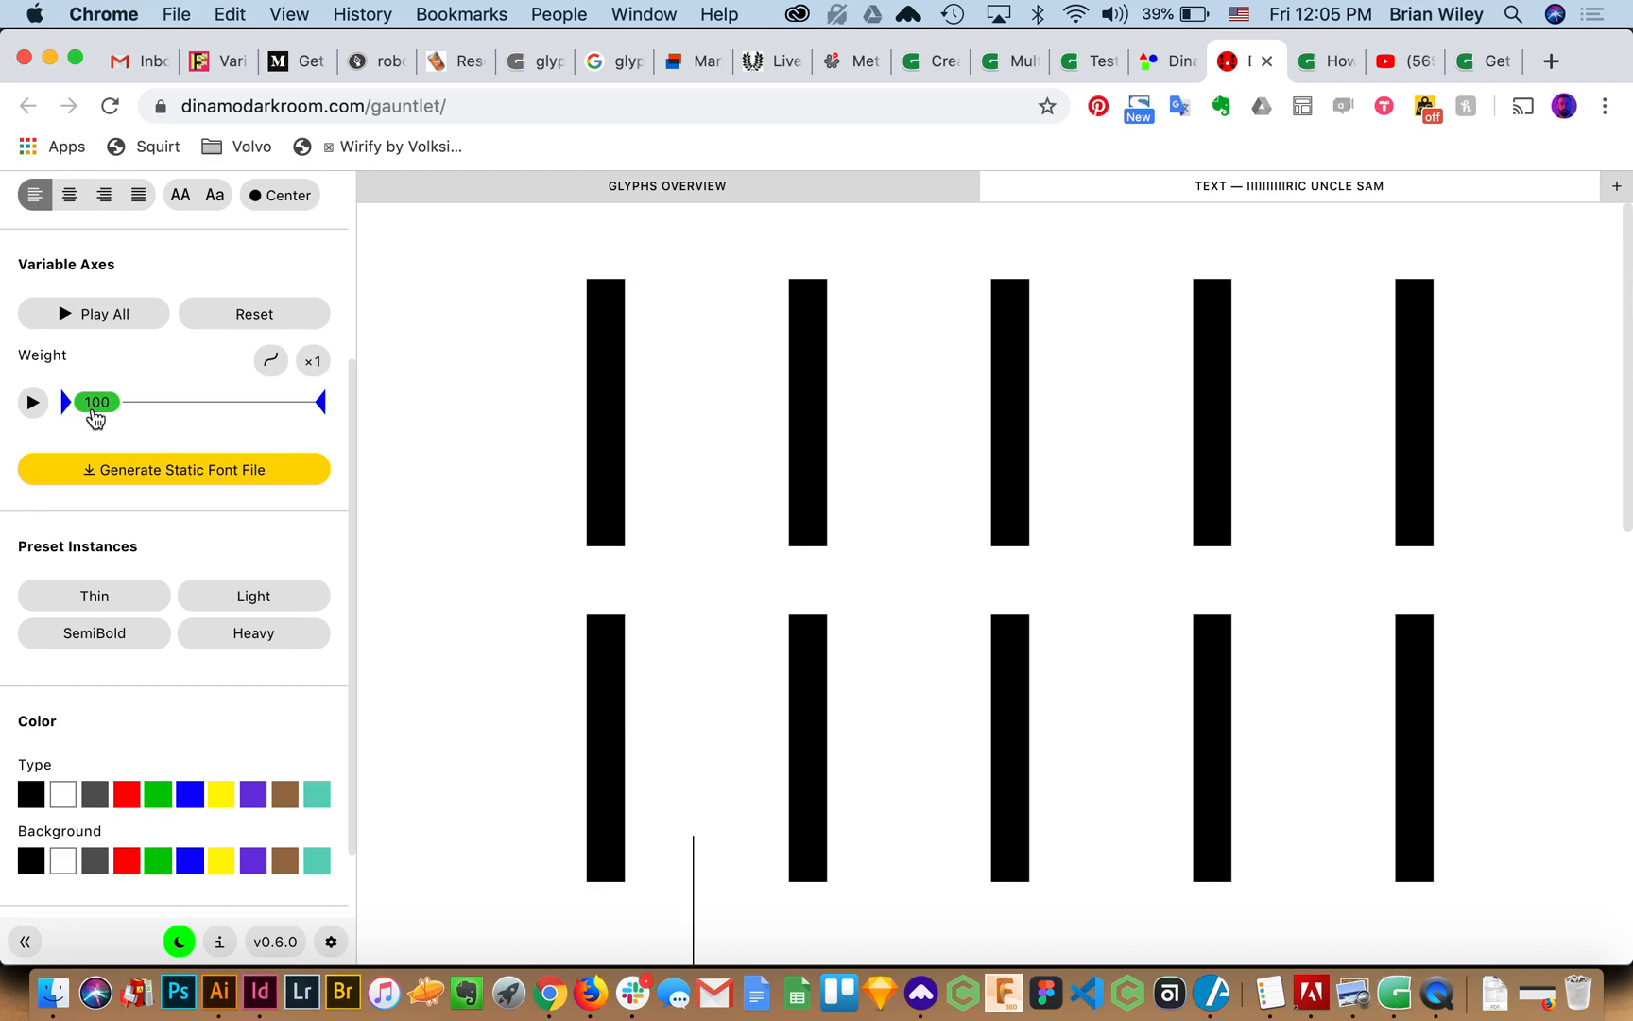
mouse_move(110, 421)
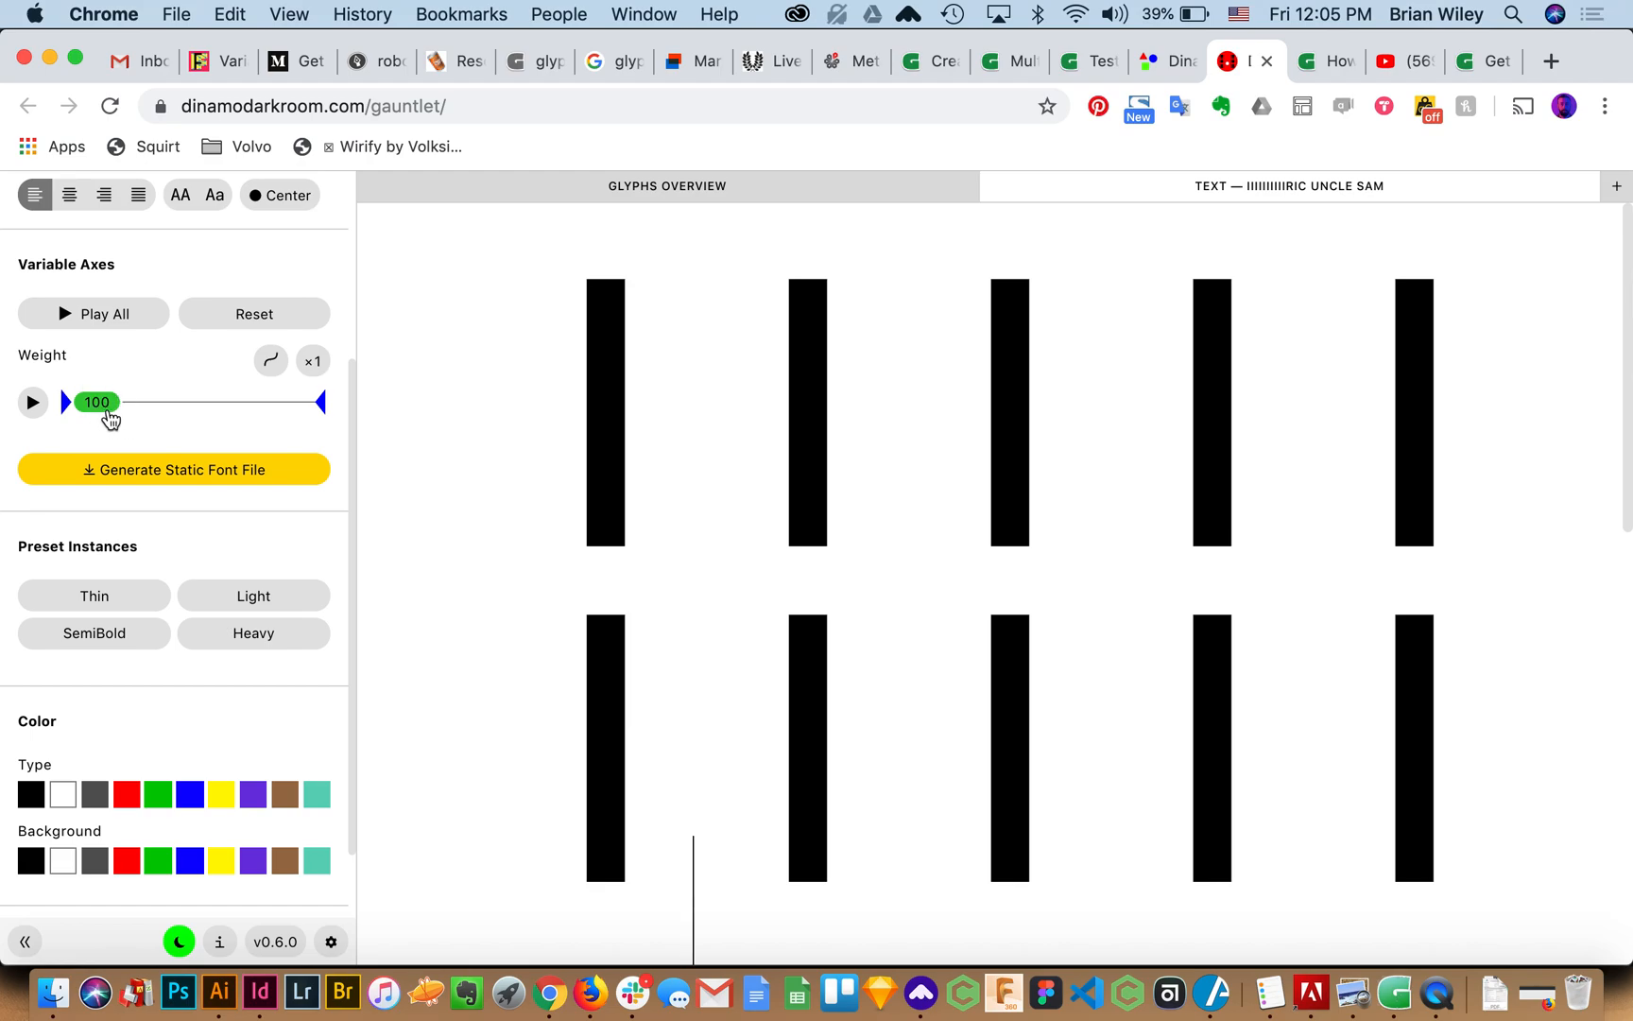
mouse_move(96, 414)
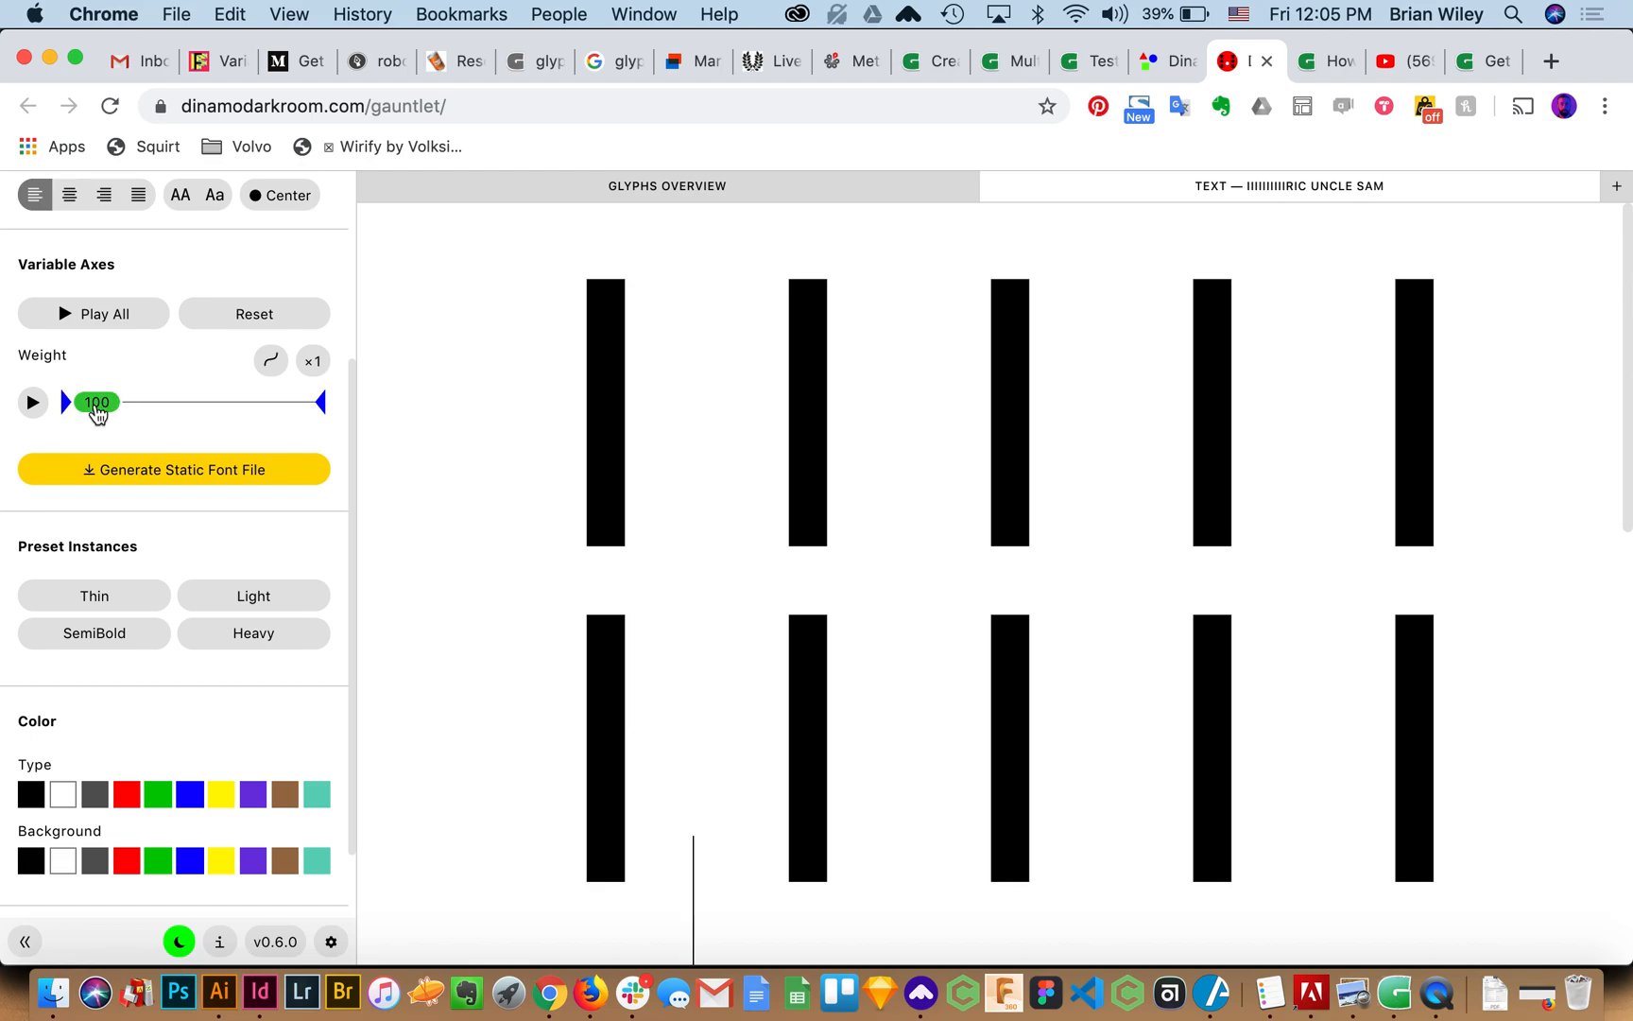
drag(97, 403, 158, 402)
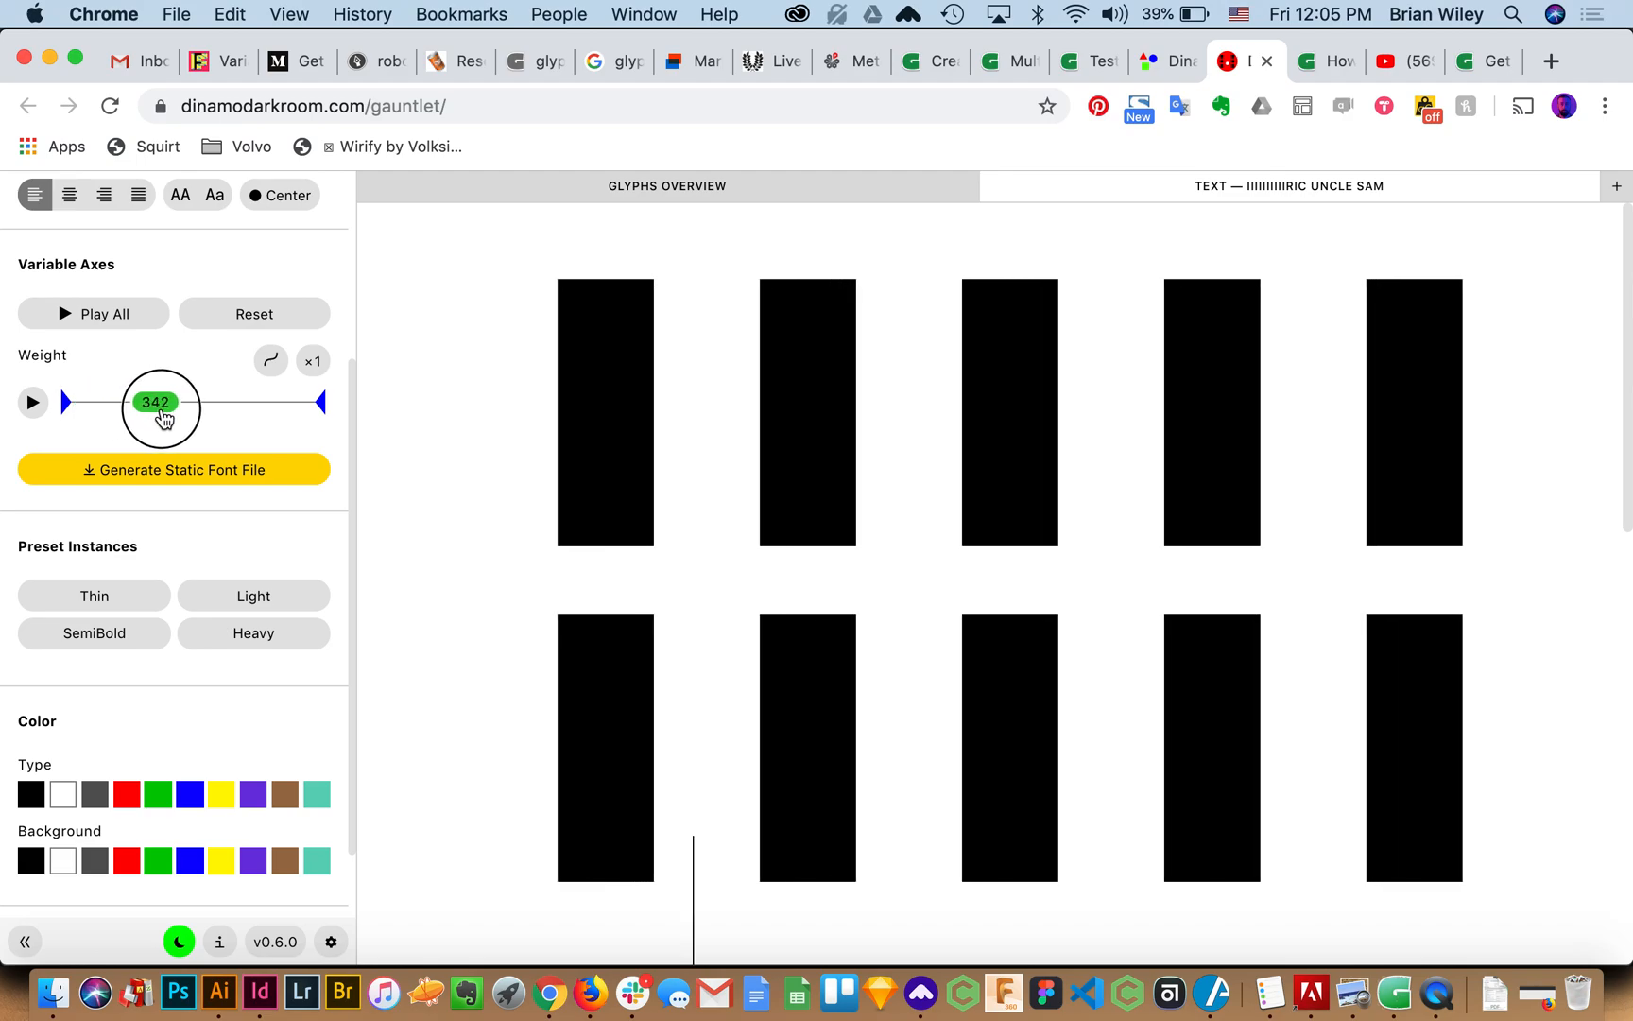
drag(157, 403, 276, 402)
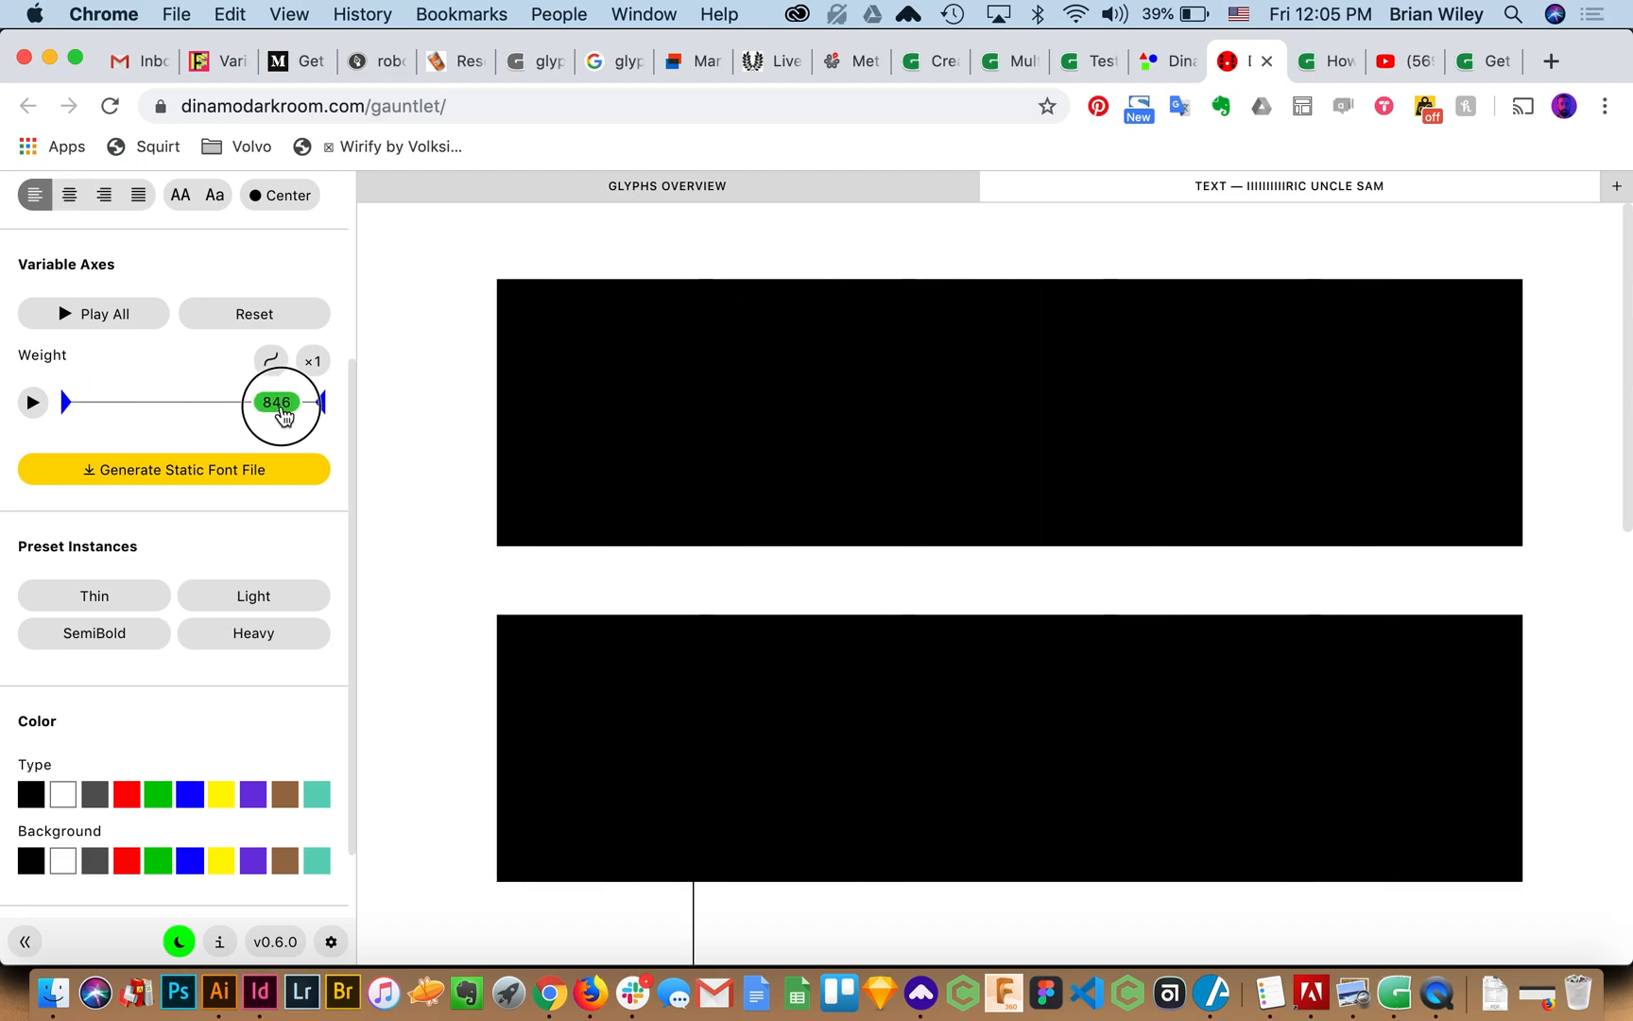
drag(276, 402, 191, 403)
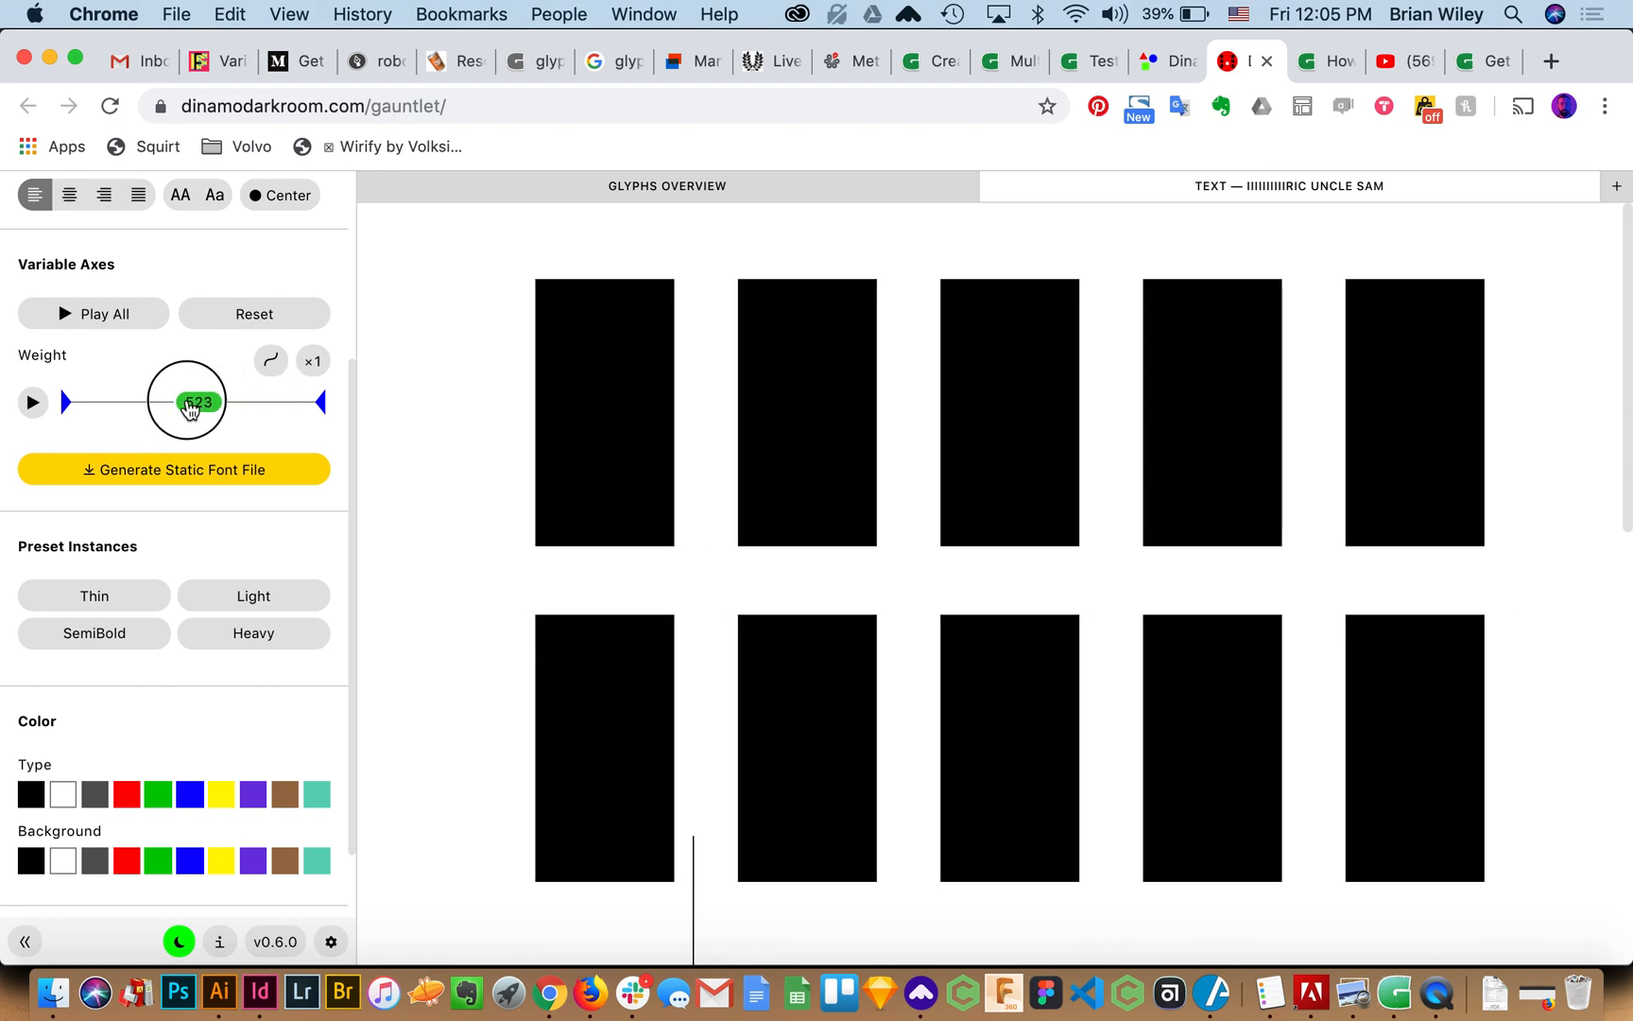
drag(191, 403, 250, 403)
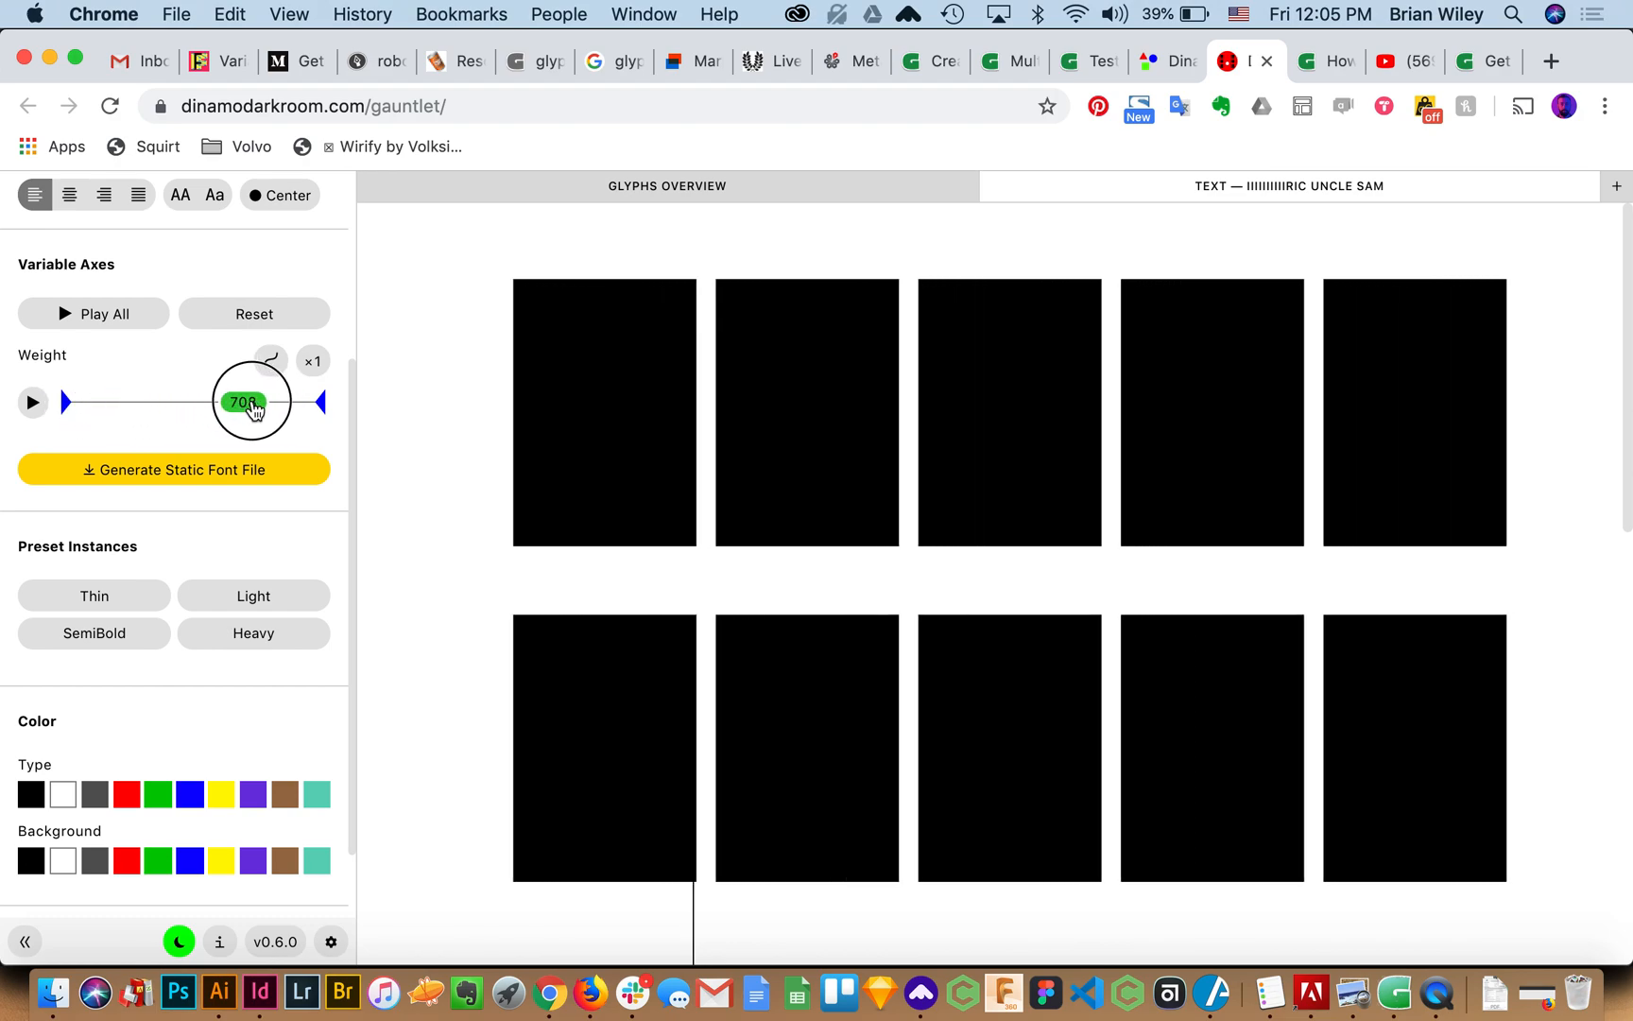
drag(250, 402, 64, 402)
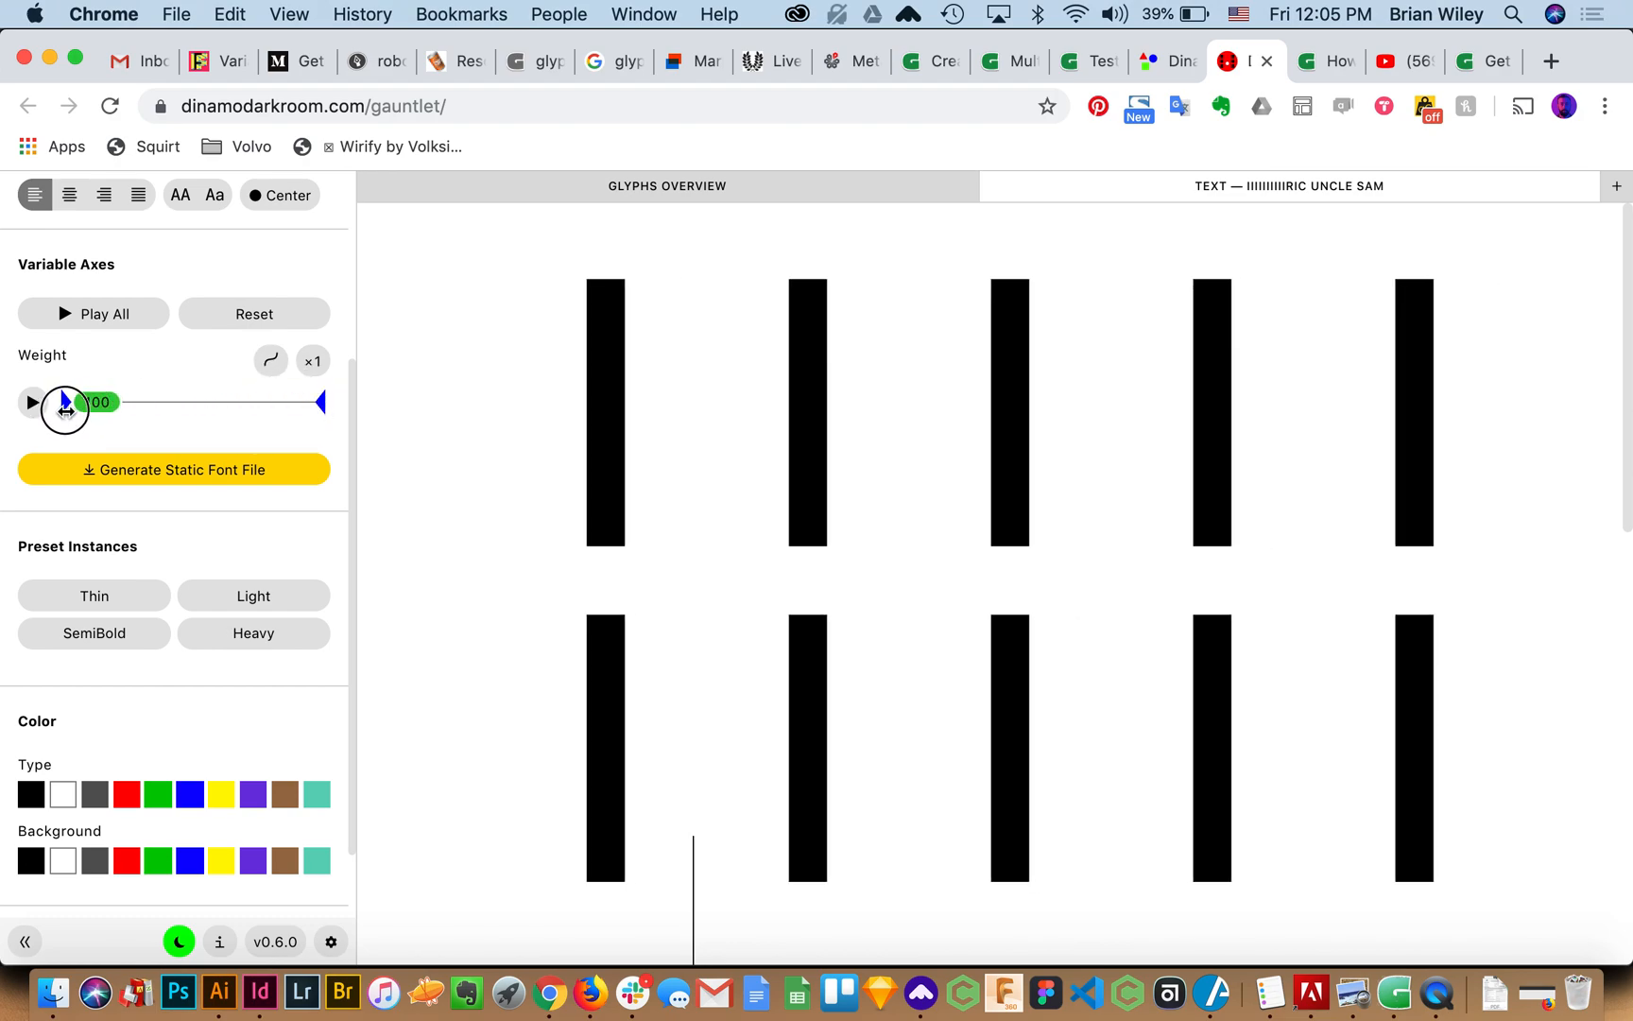
drag(64, 402, 109, 403)
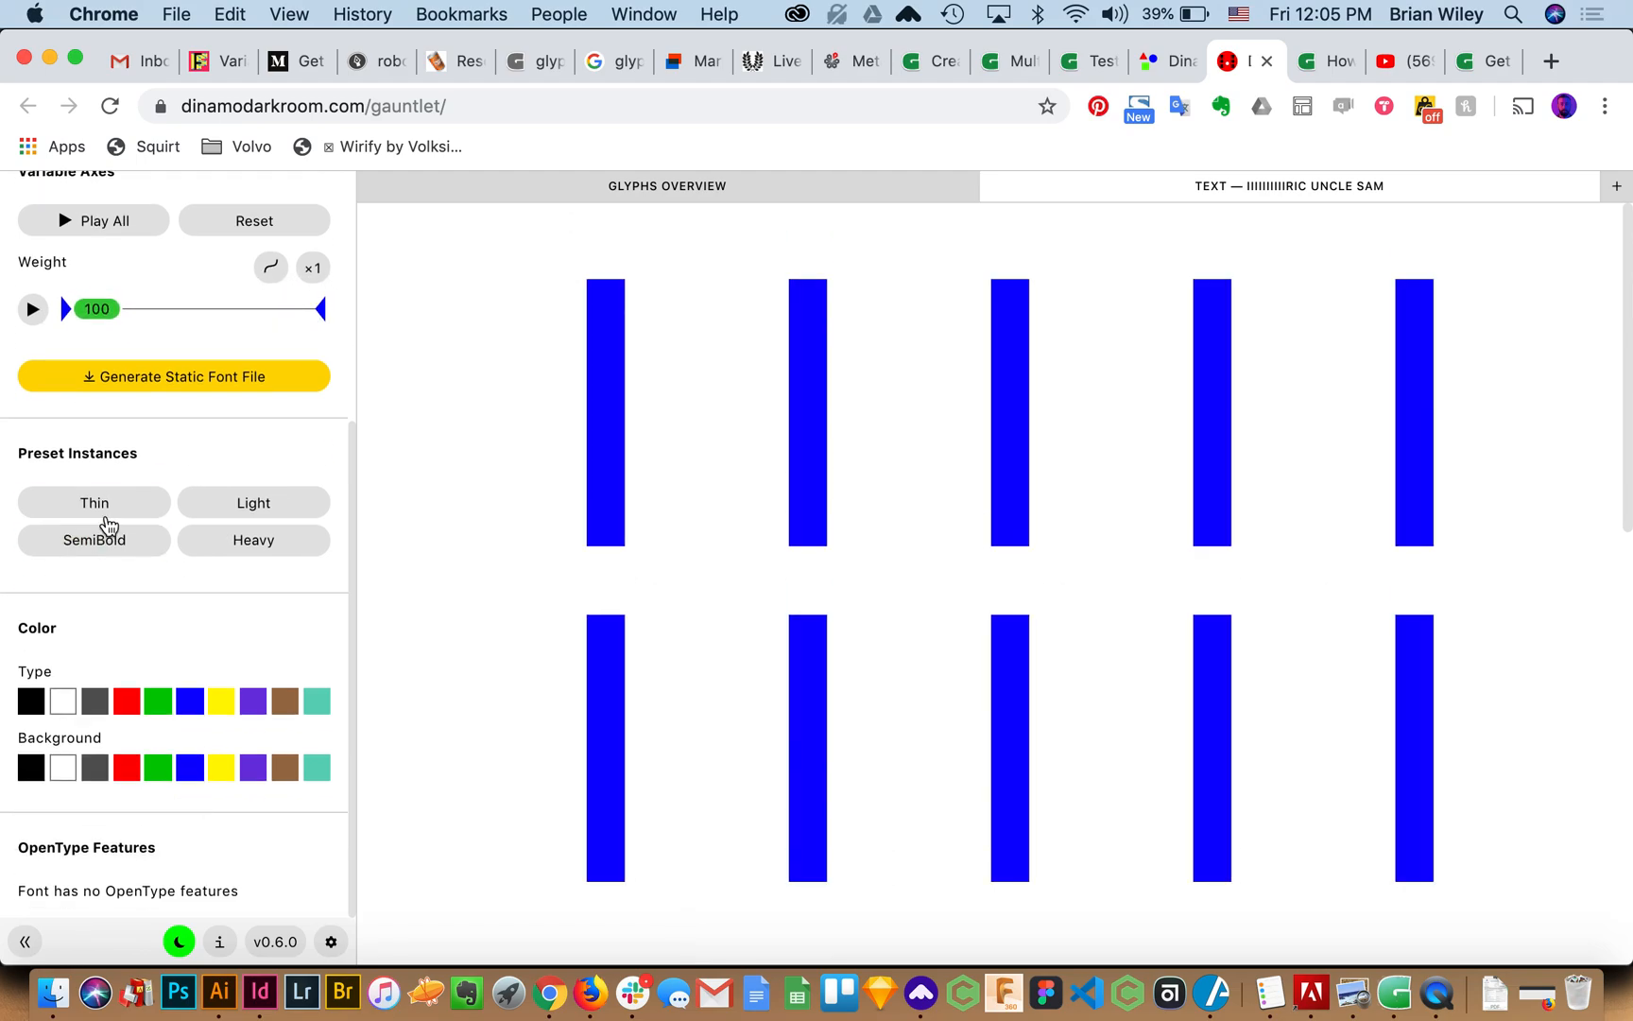
Step through the Thin, SemiBold, Heavy and Light preset instances, ending on Heavy at 900
click(95, 502)
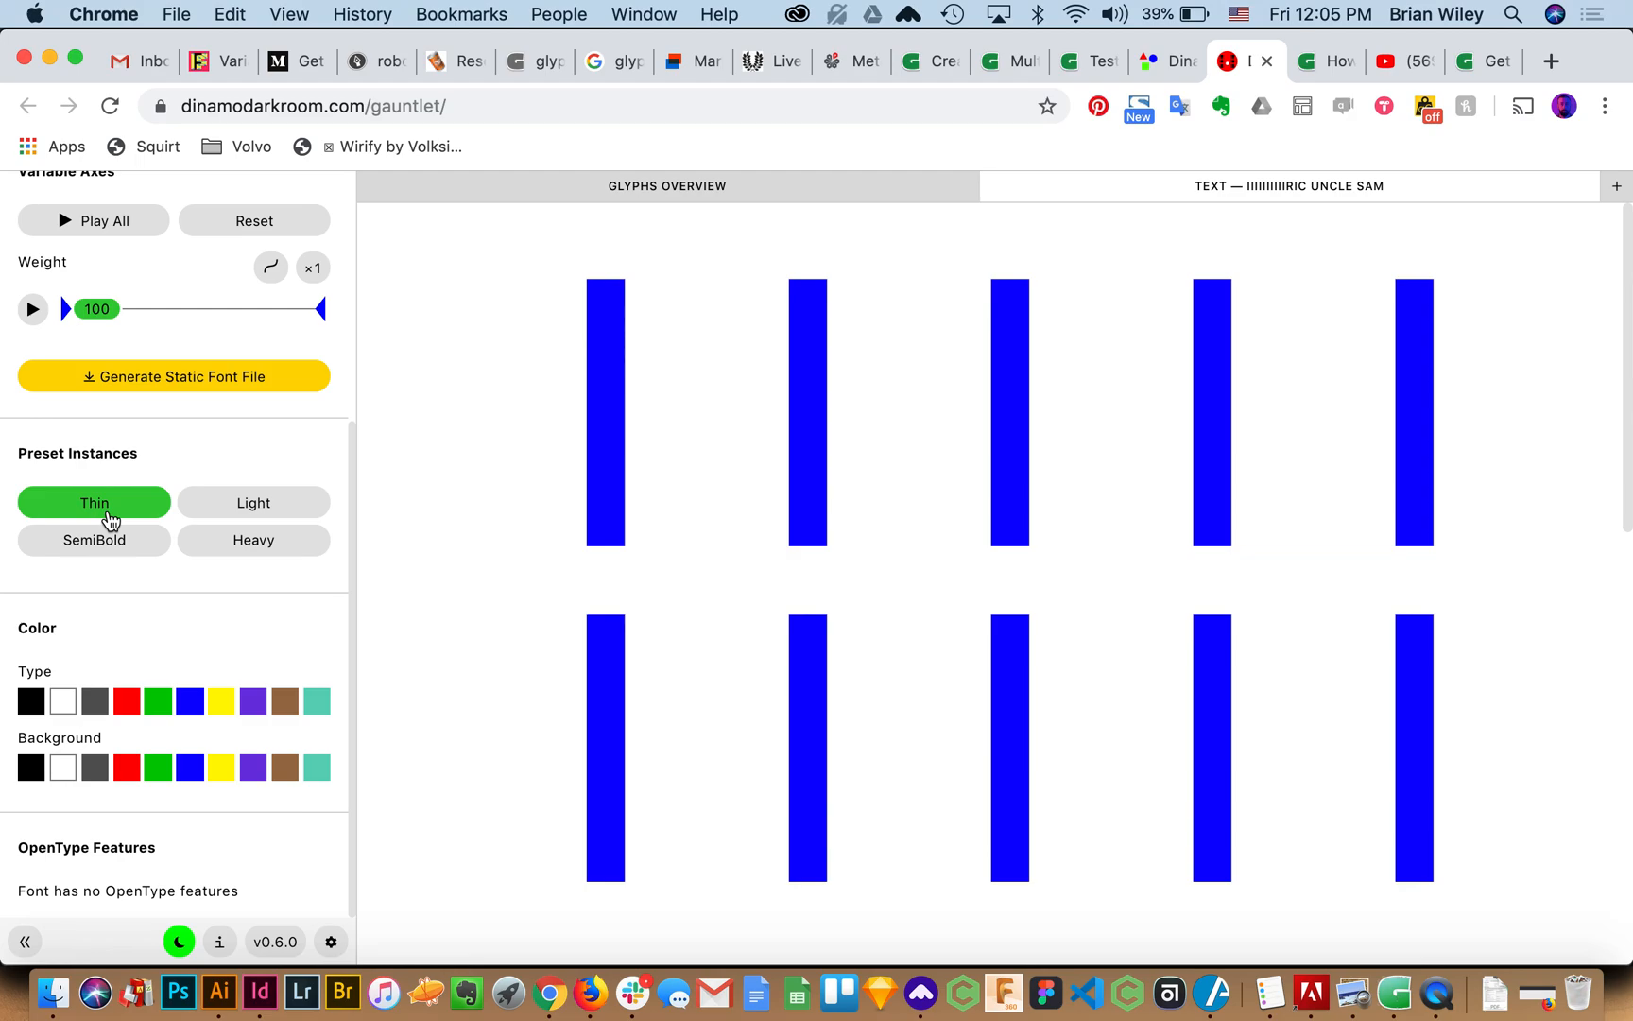
click(95, 541)
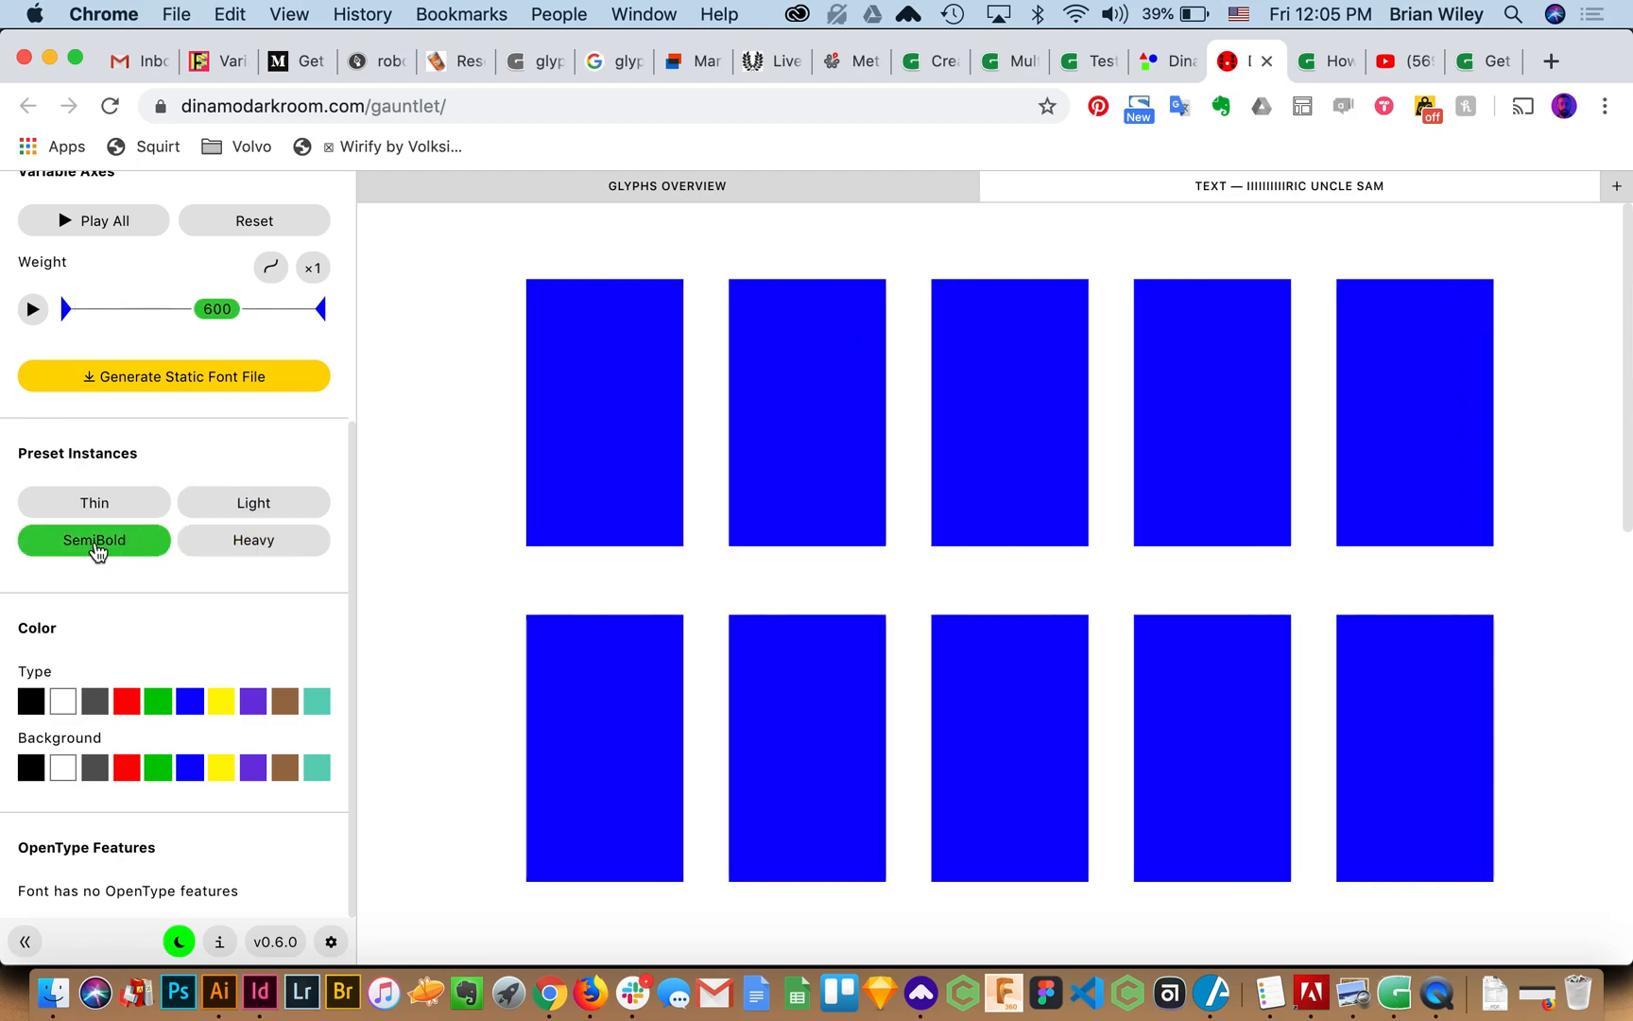
click(95, 503)
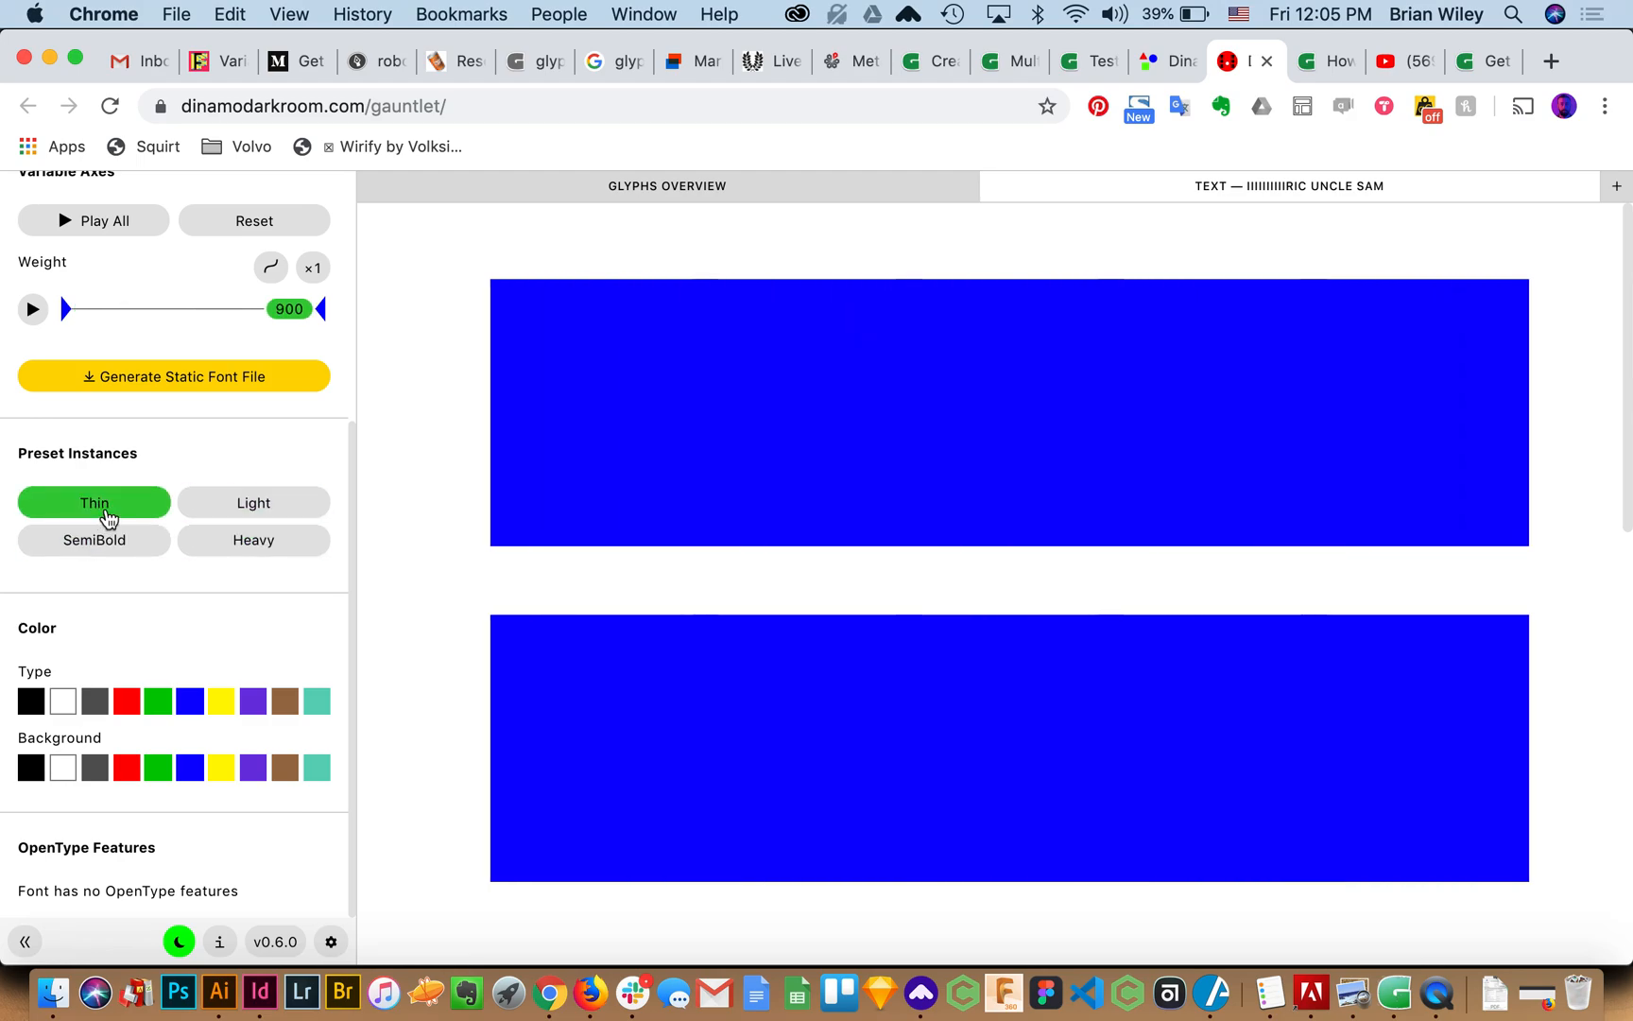
click(95, 541)
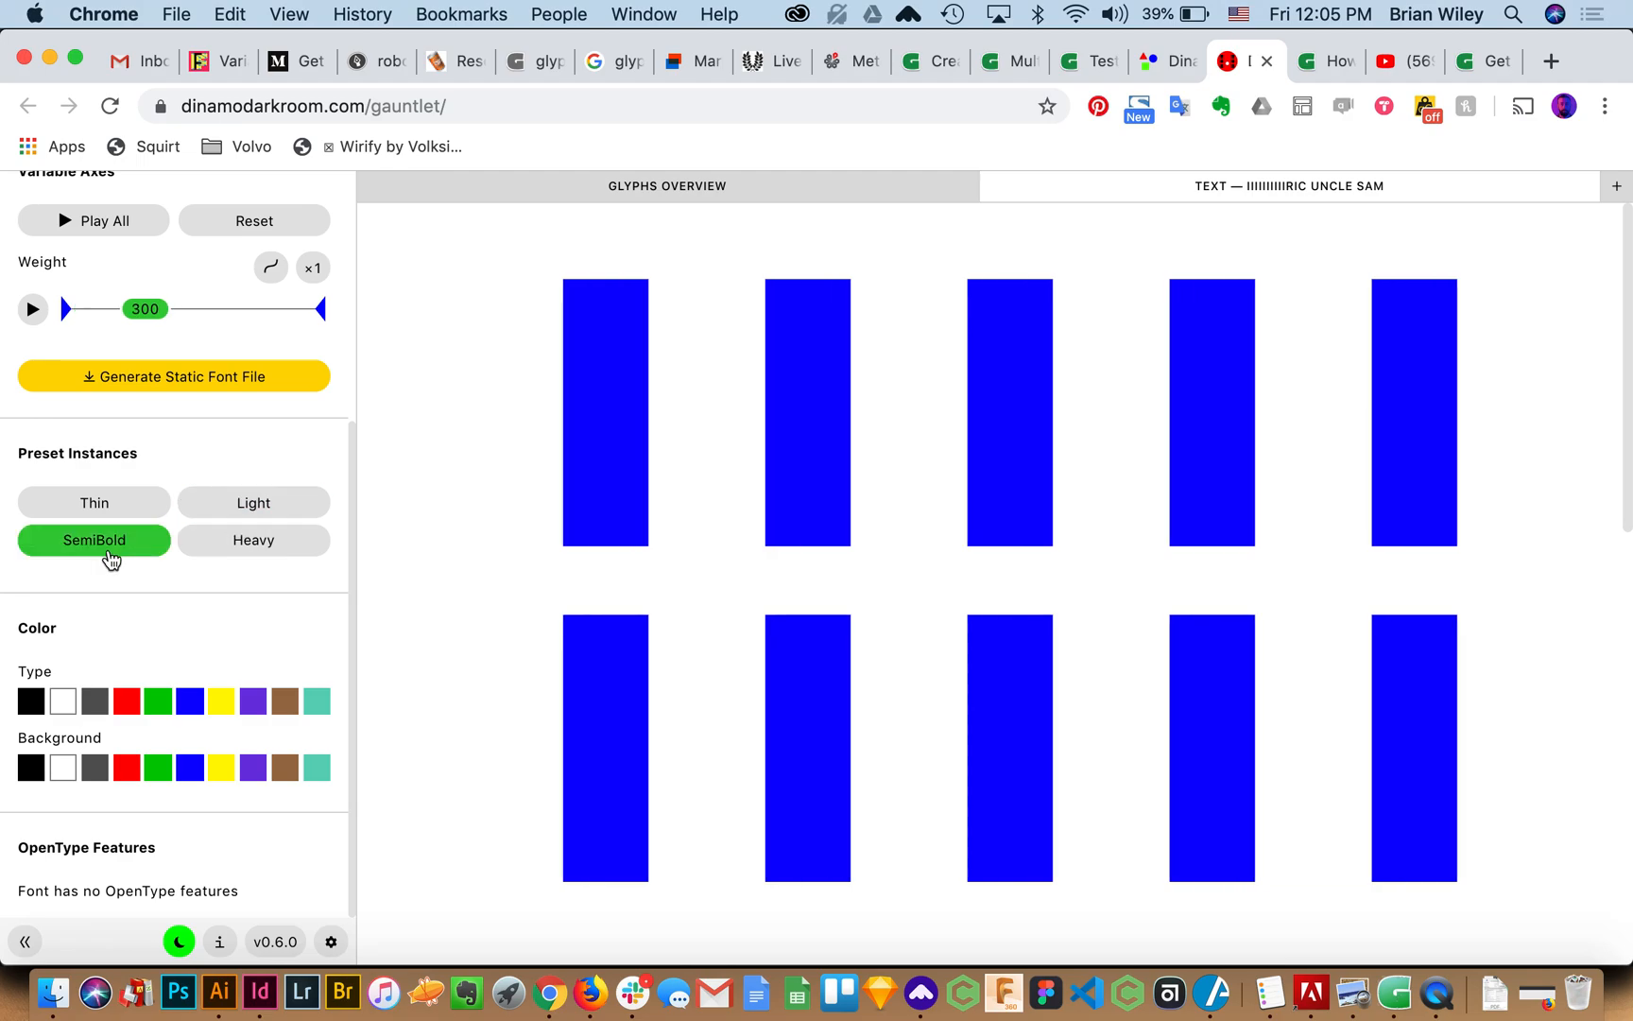
click(253, 540)
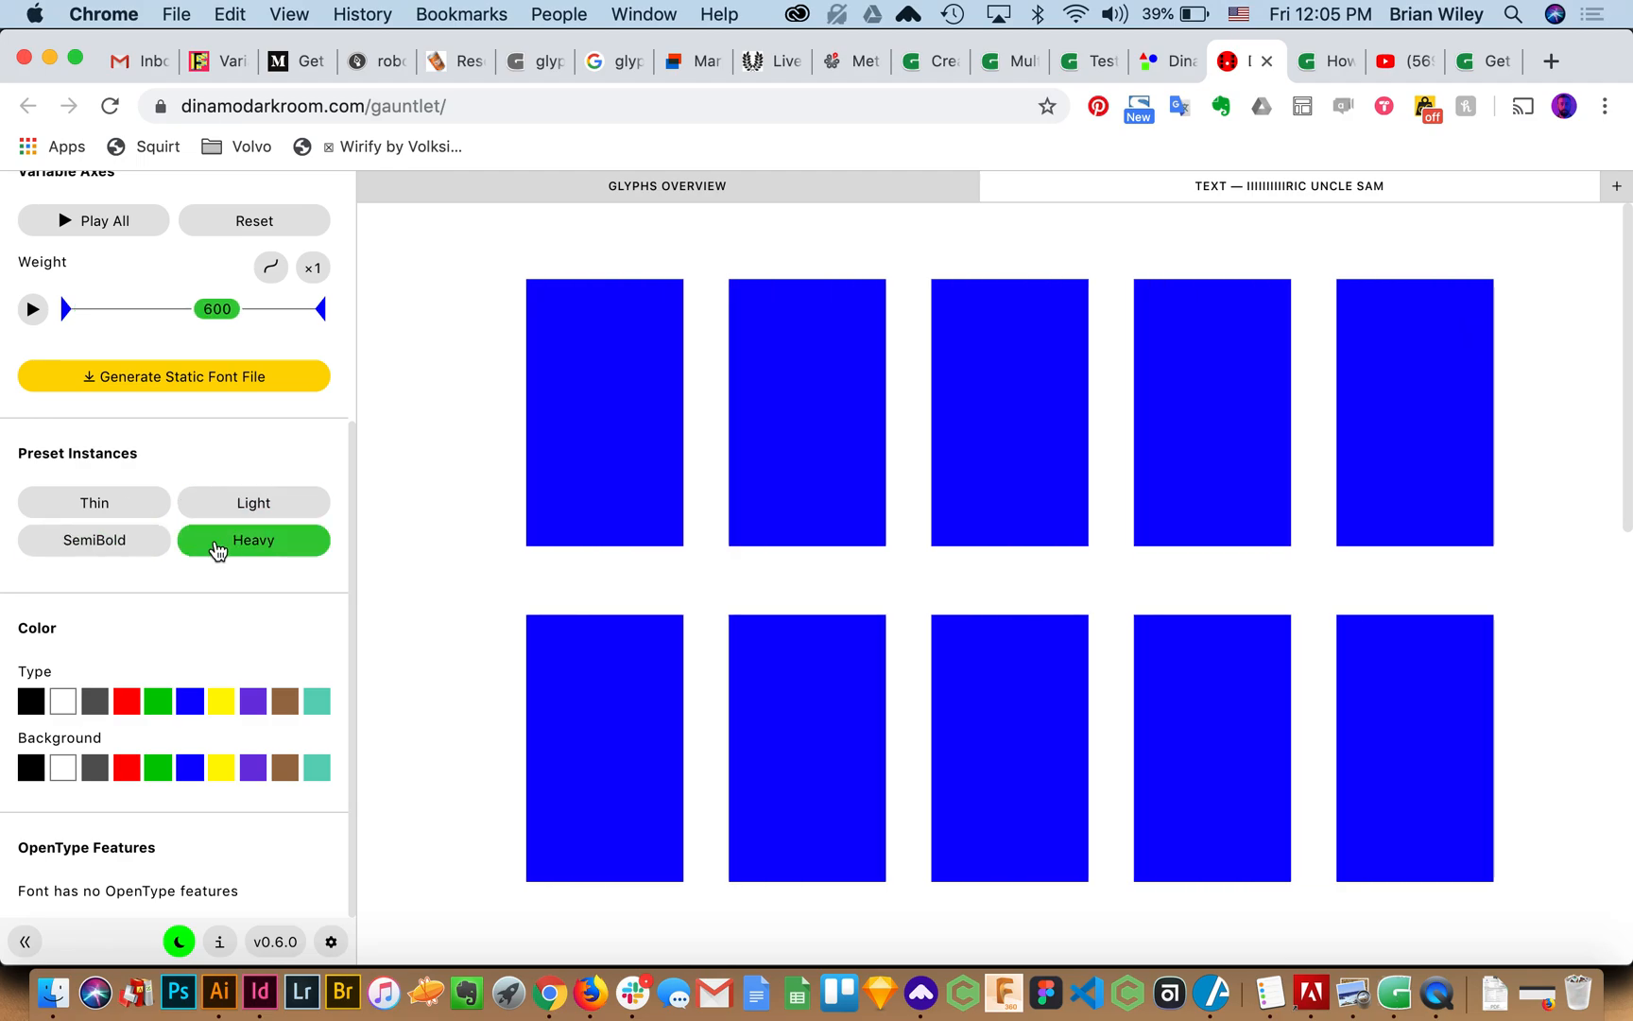
click(253, 502)
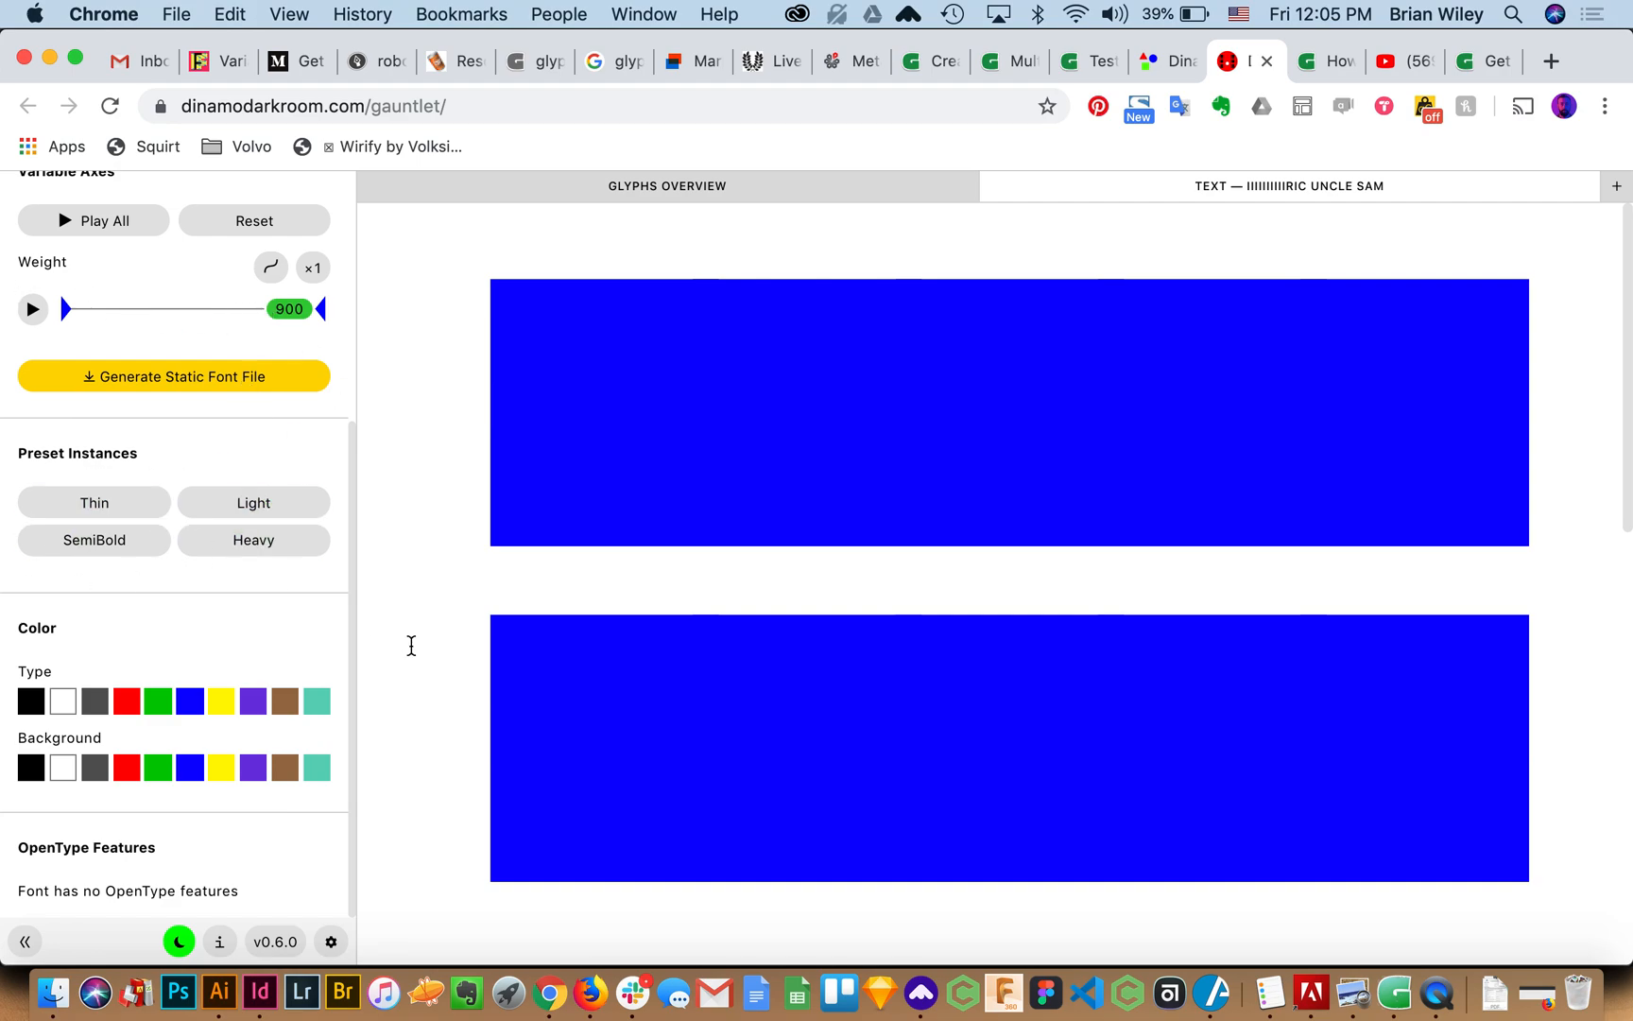
mouse_move(303, 627)
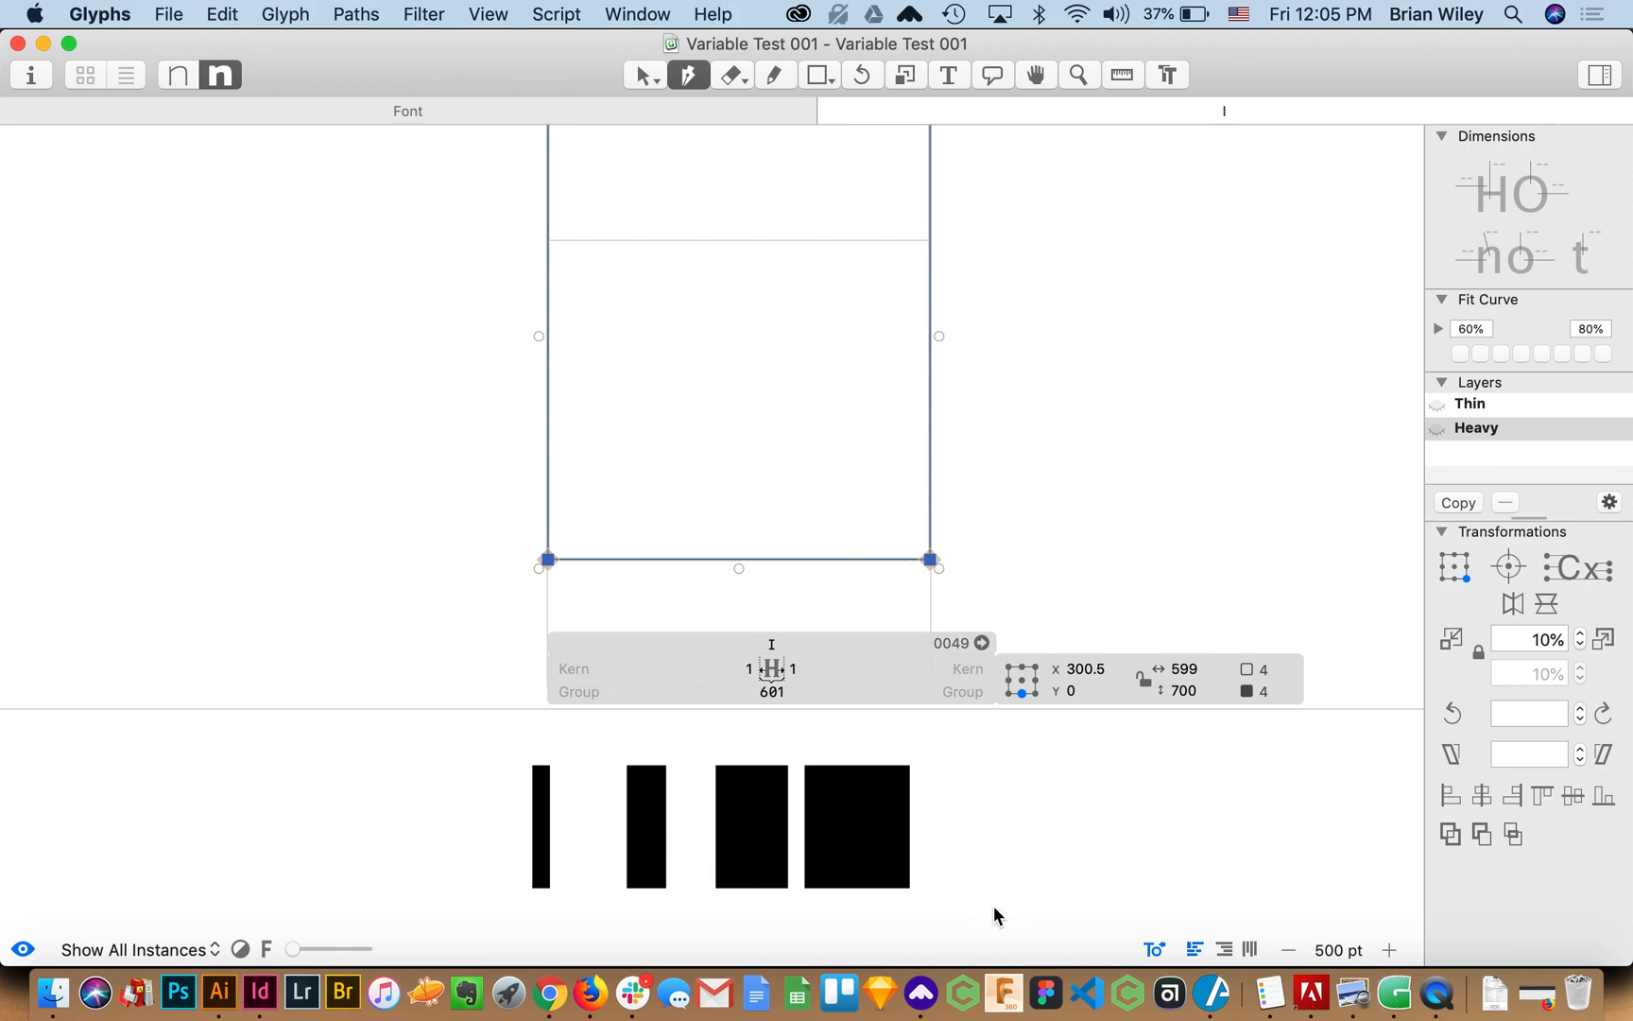
mouse_move(983, 873)
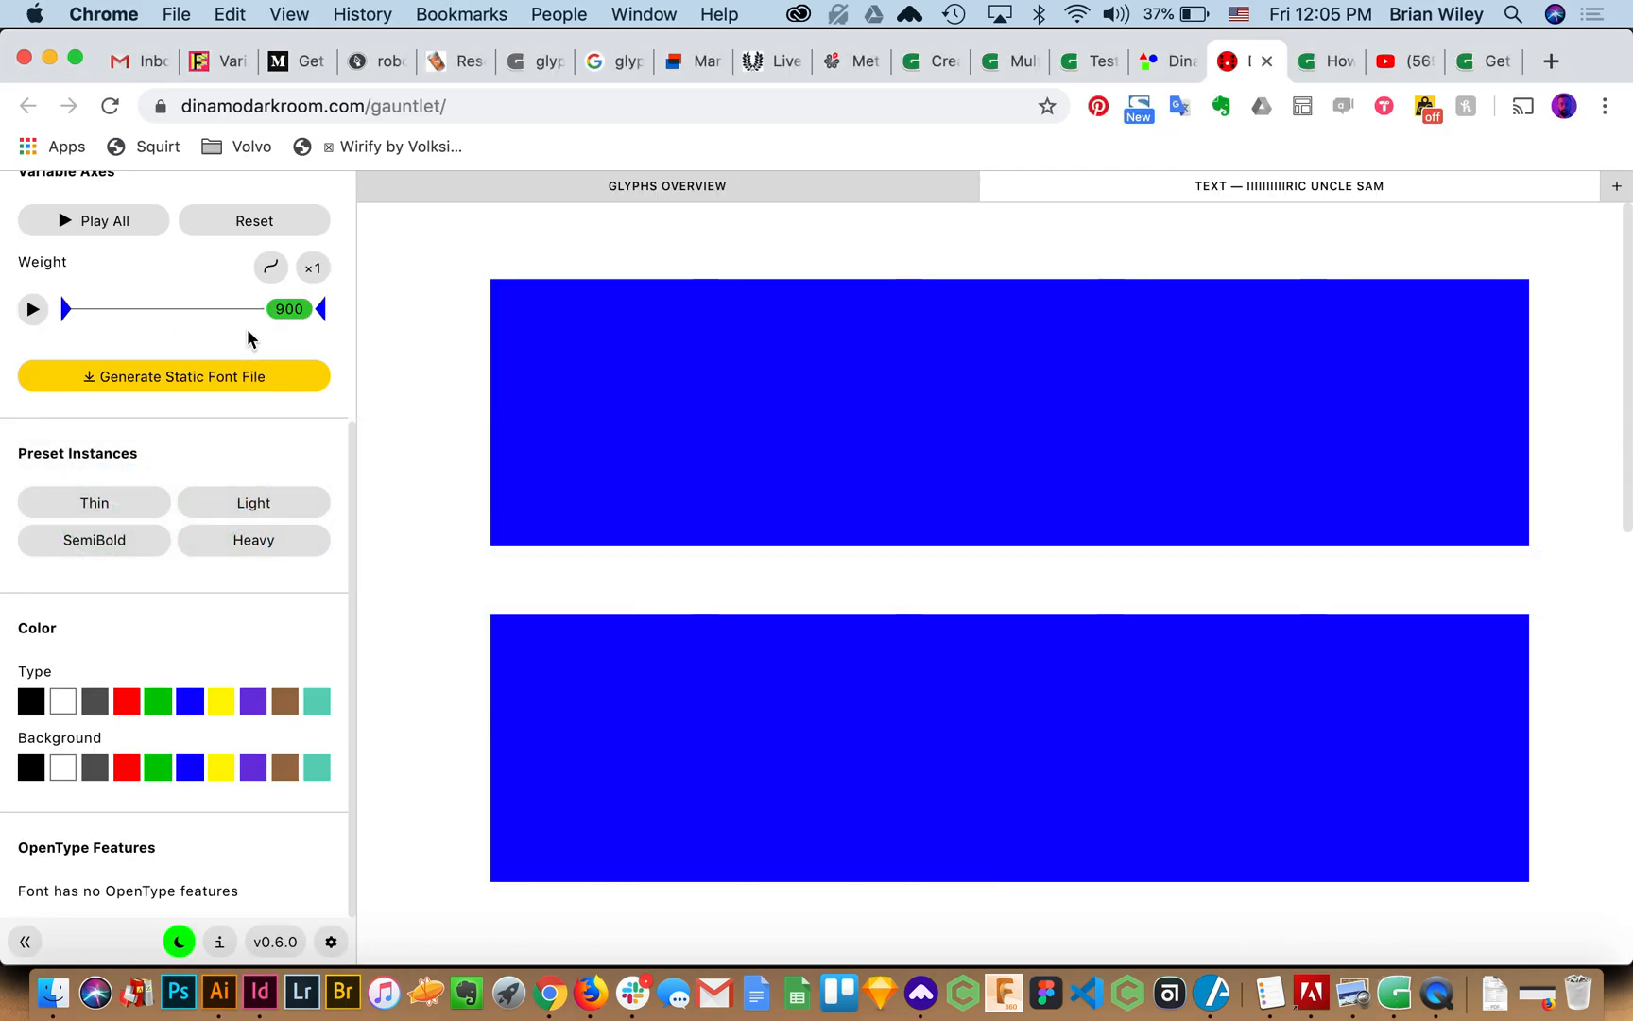
Slide the Weight axis from 900 down to 100, then back up to about 400
drag(312, 308, 208, 308)
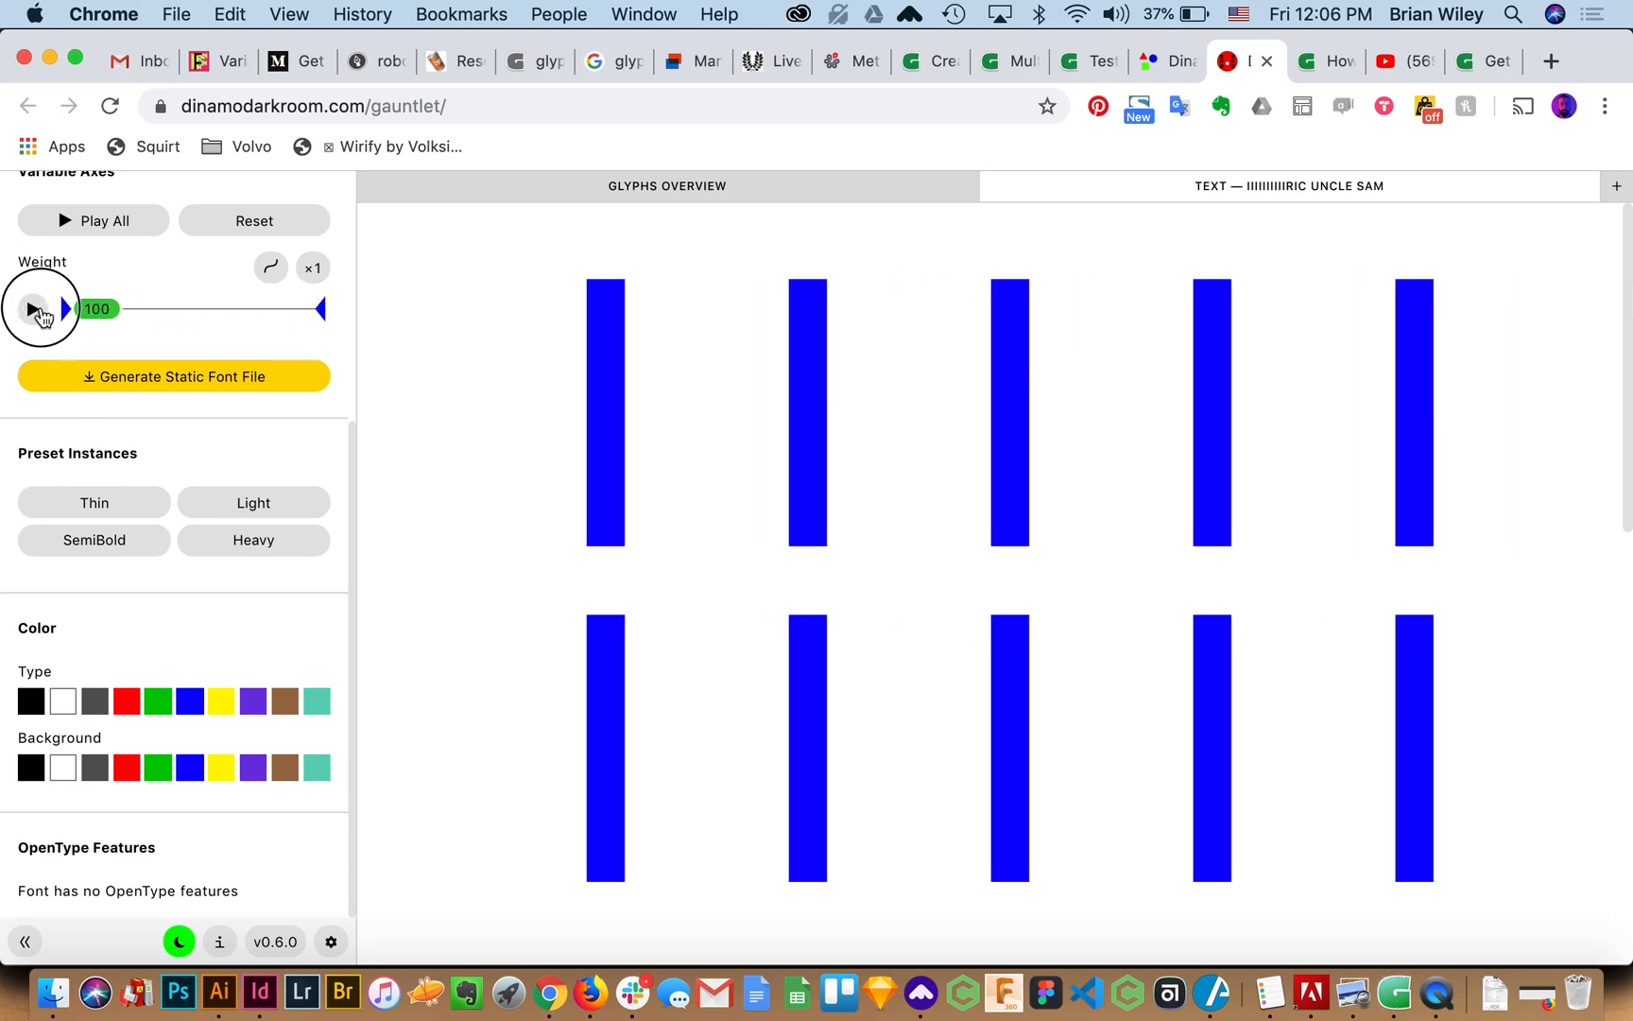
drag(84, 308, 176, 308)
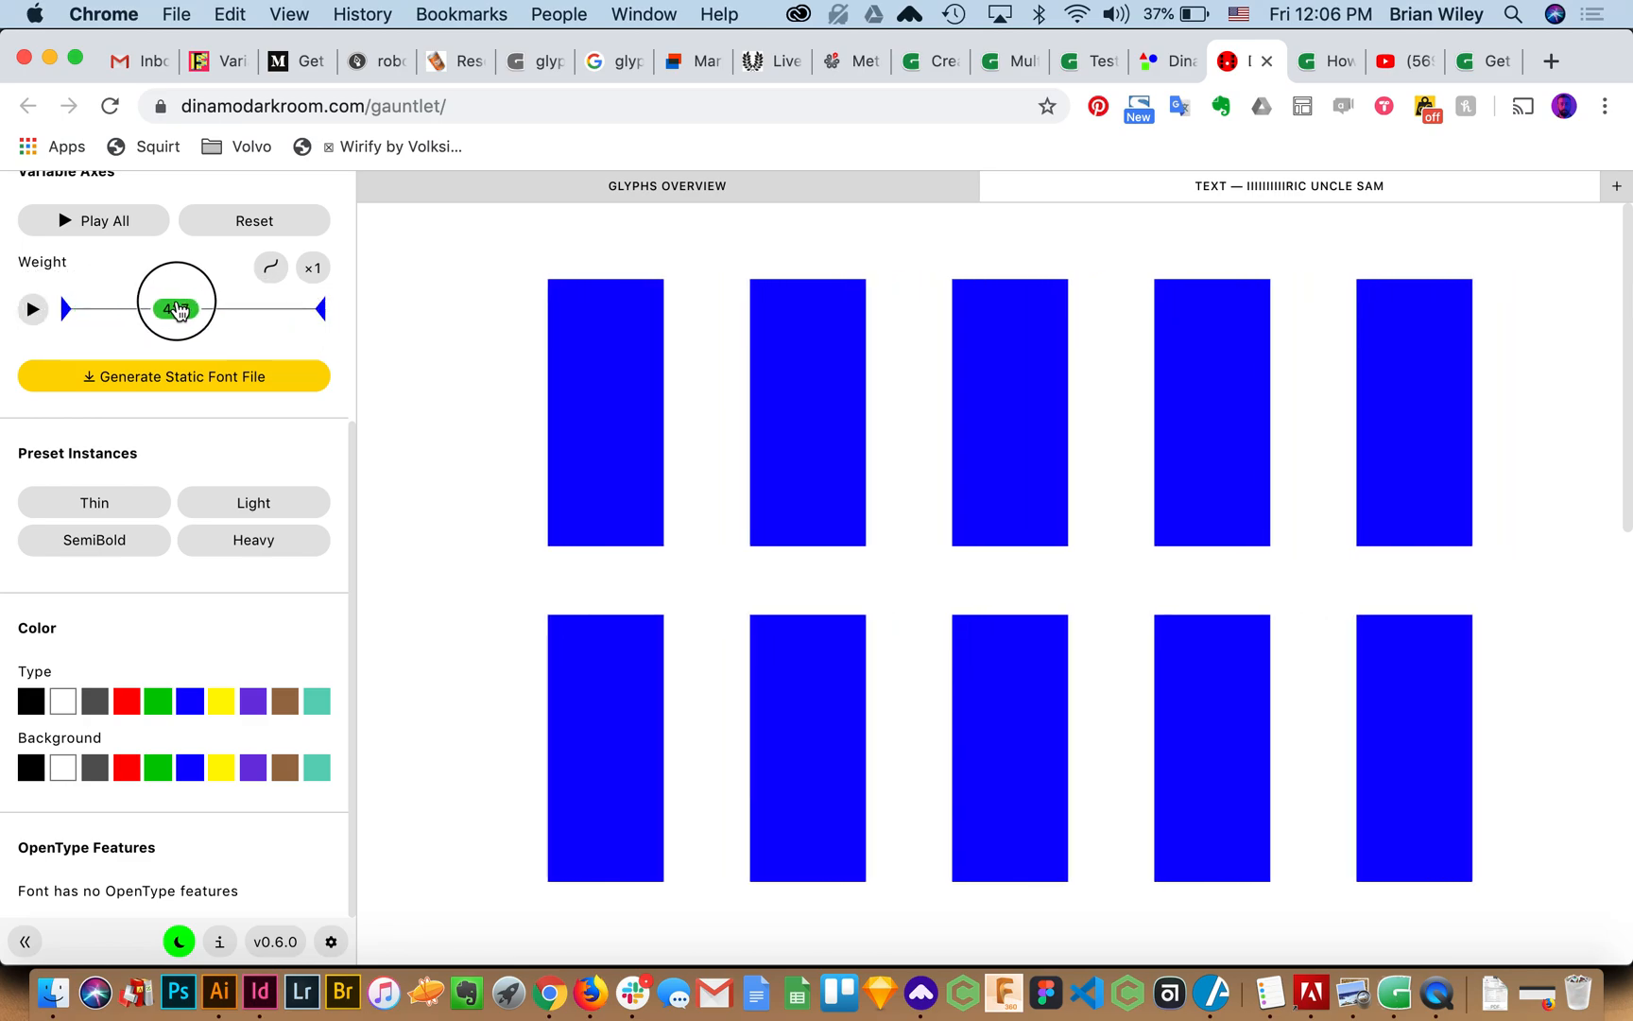